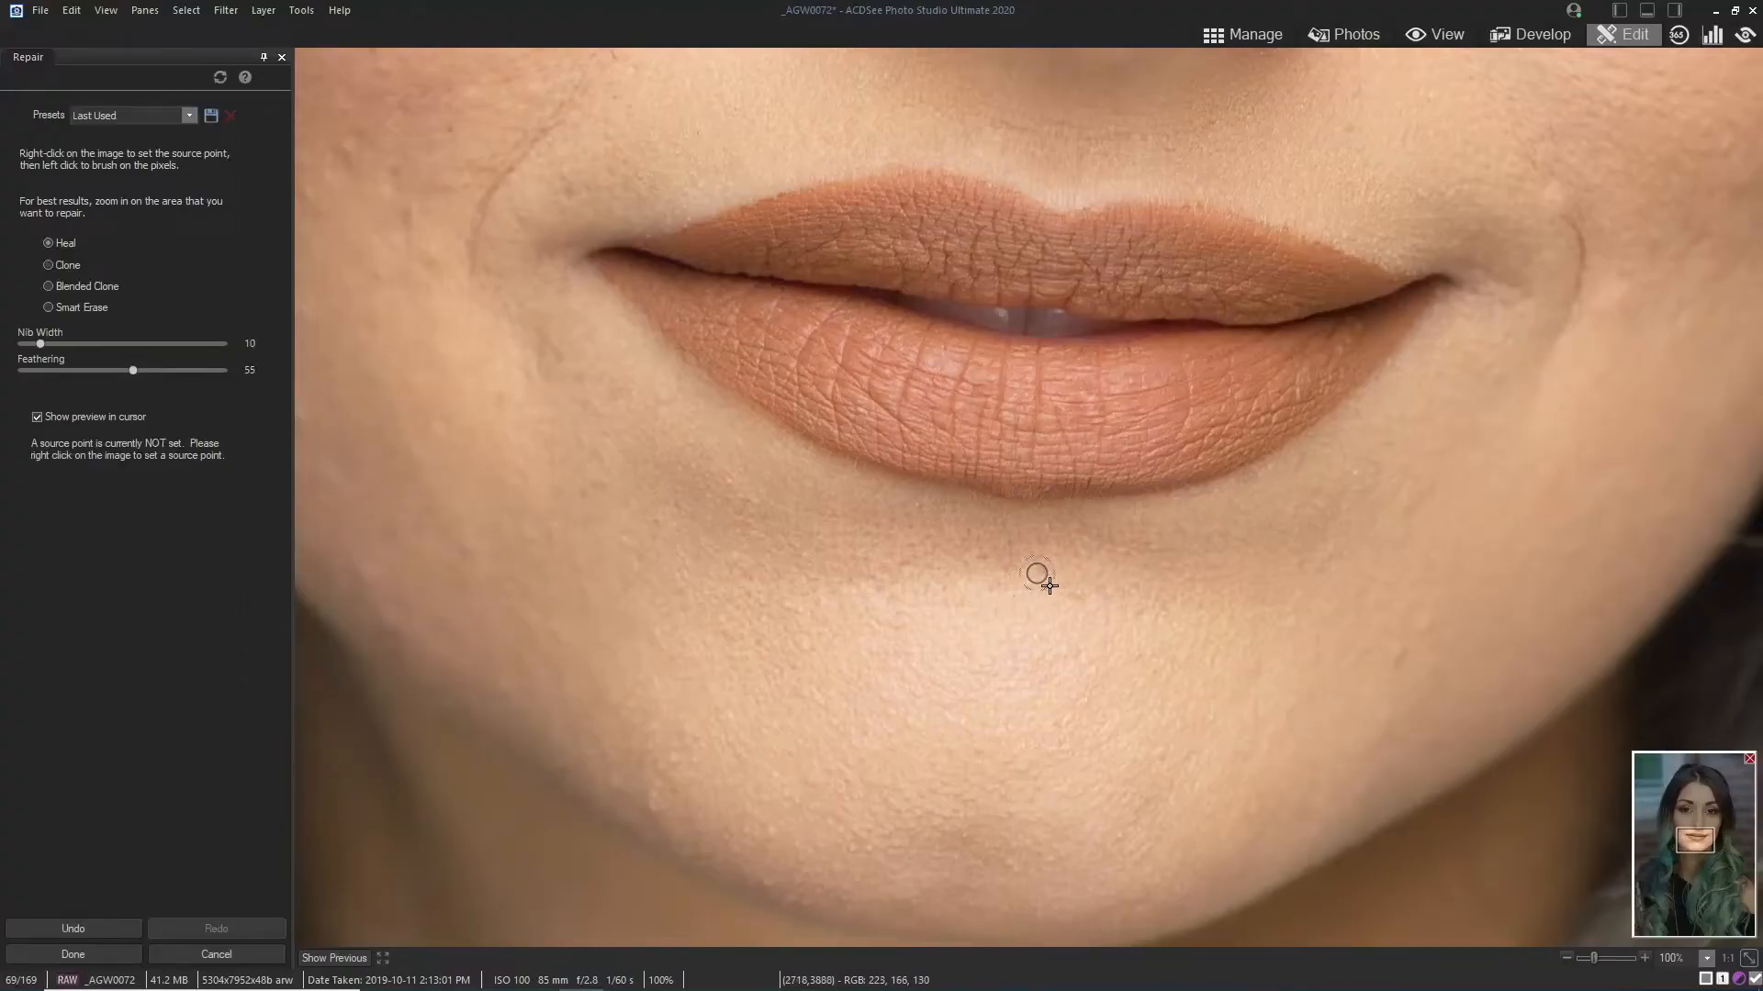
# Step: Dismiss the 'Source not set' warning and set the heal source on the chin below the lips
pyautogui.click(1037, 572)
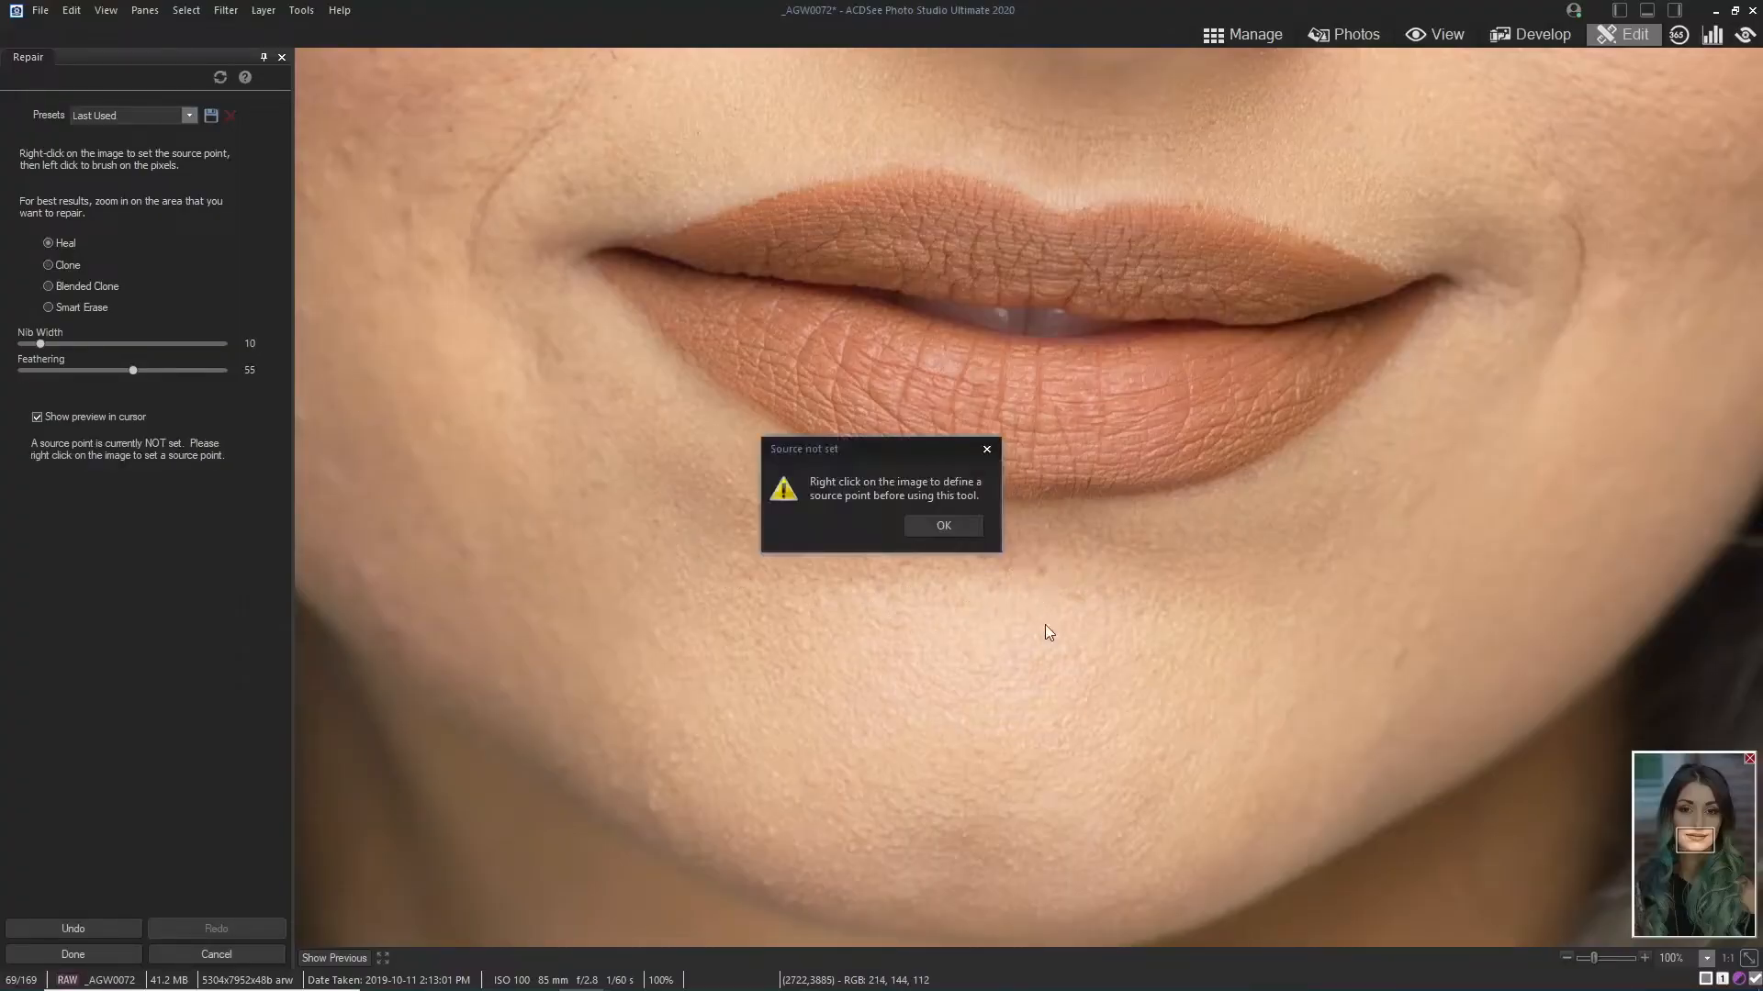
pyautogui.click(942, 526)
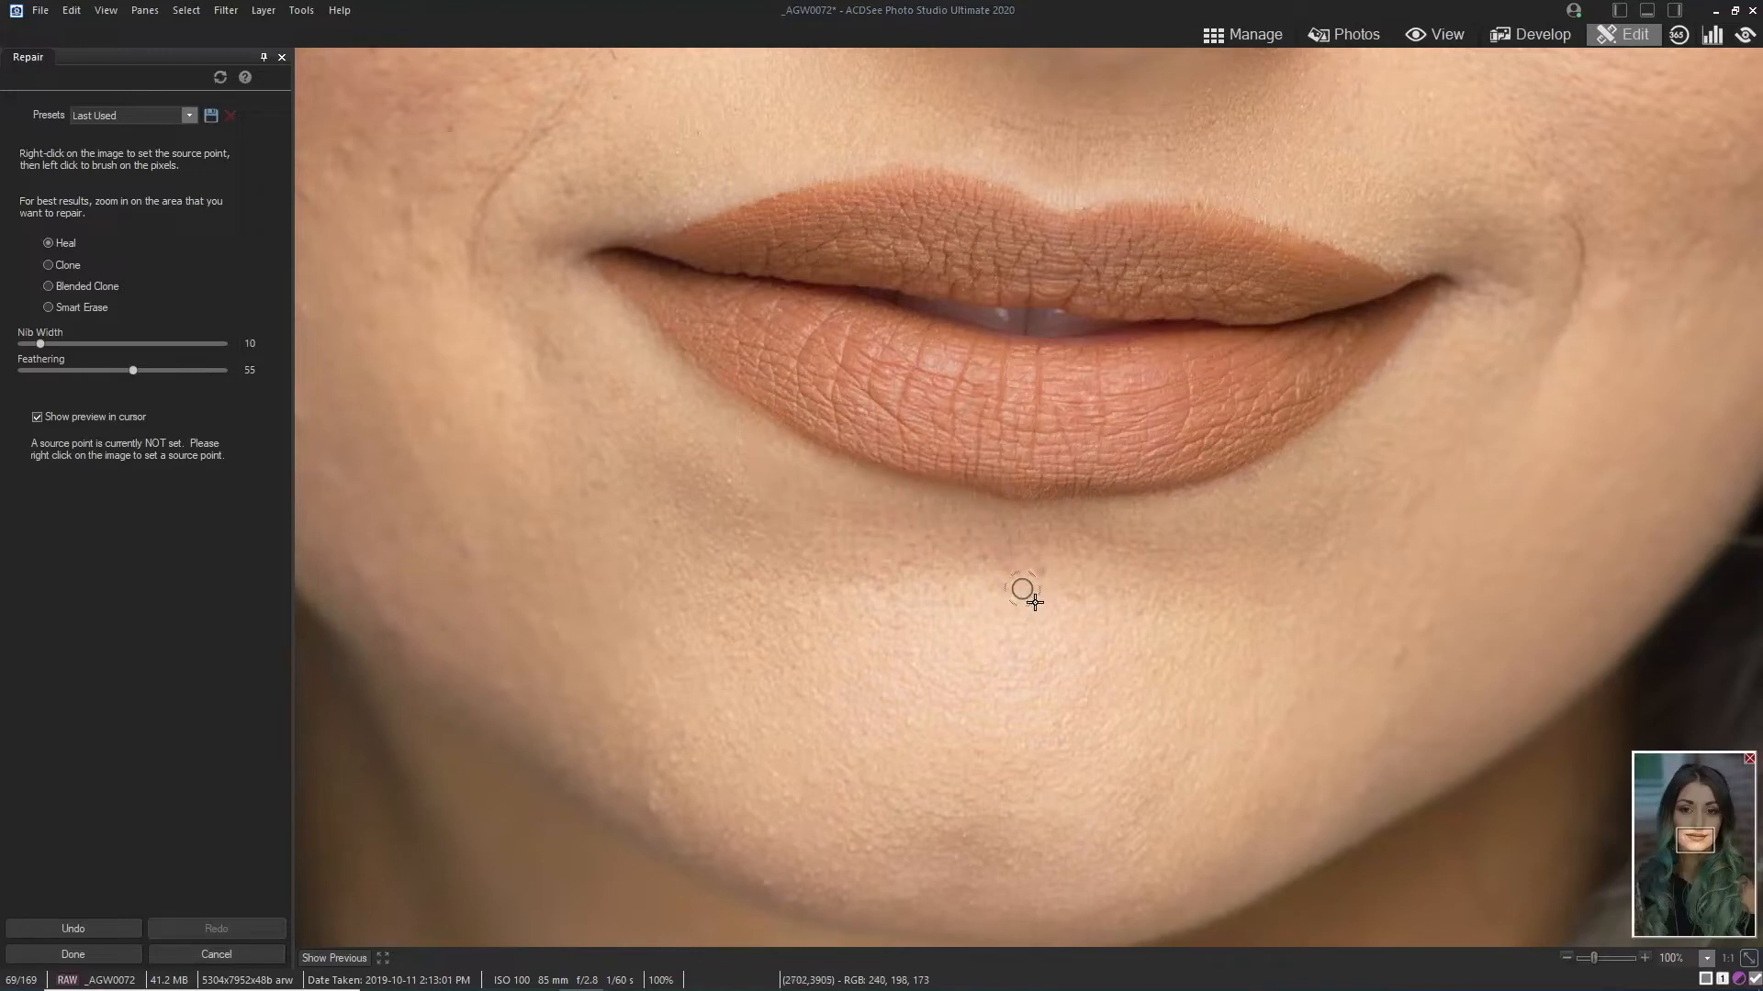
pyautogui.rightClick(1023, 590)
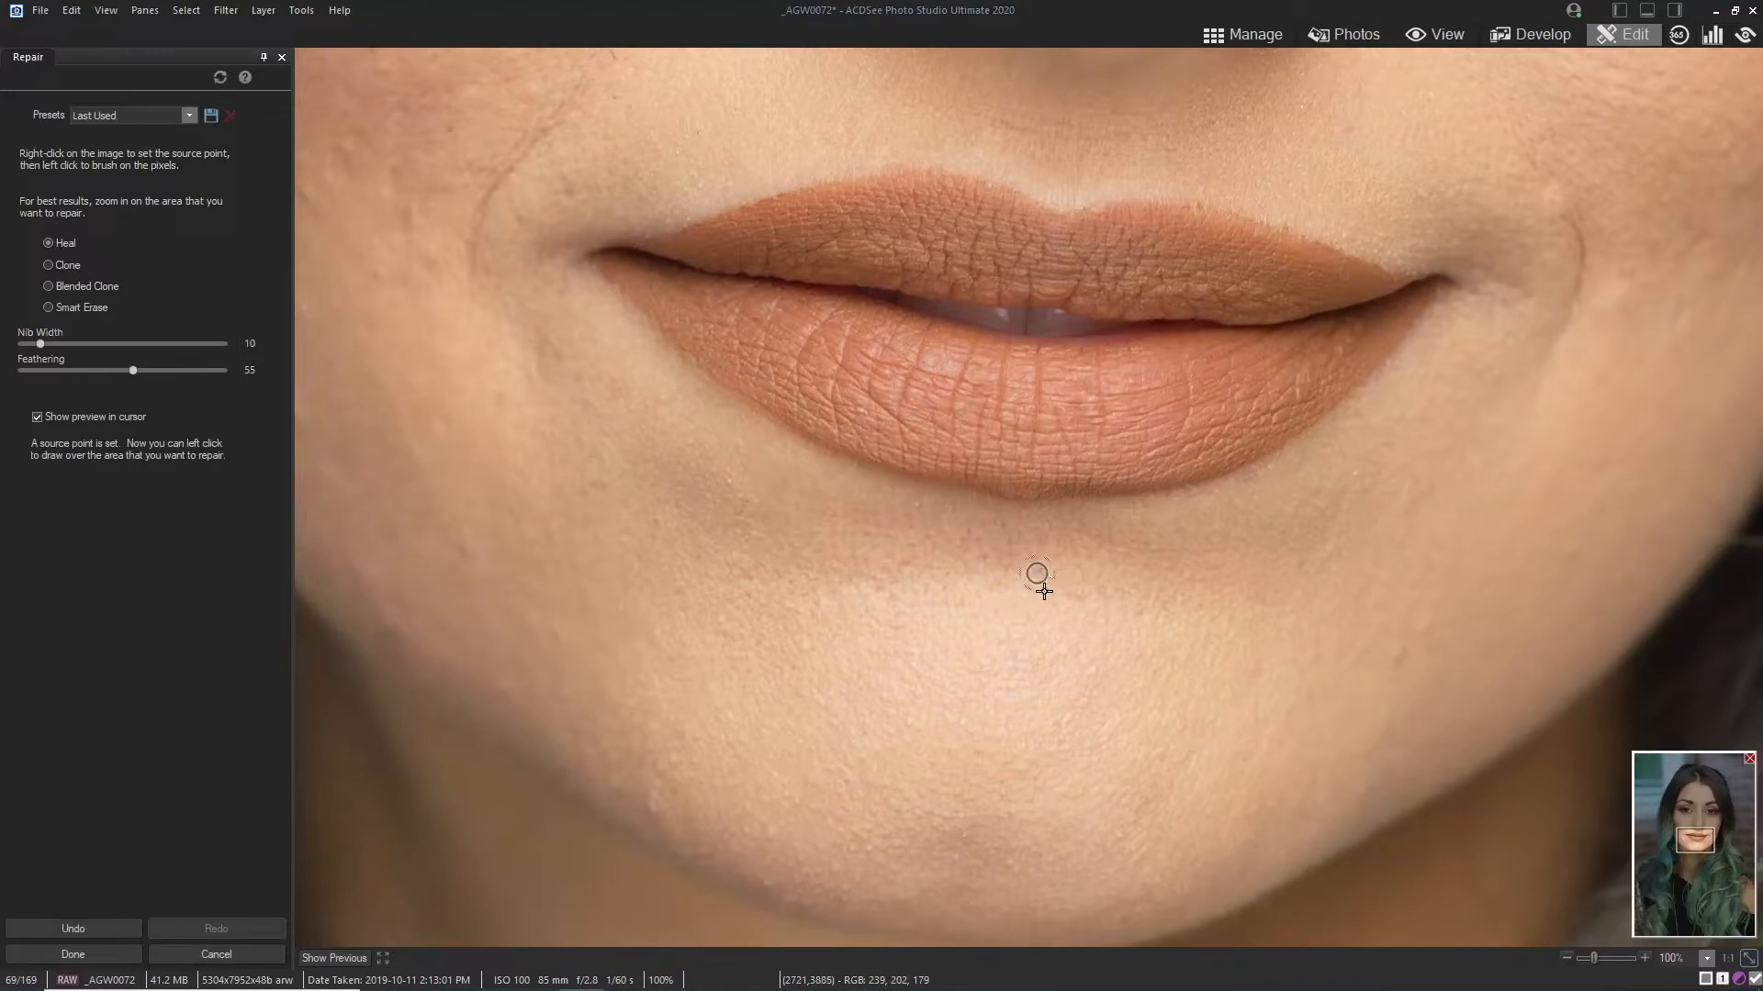
pyautogui.moveTo(1032, 615)
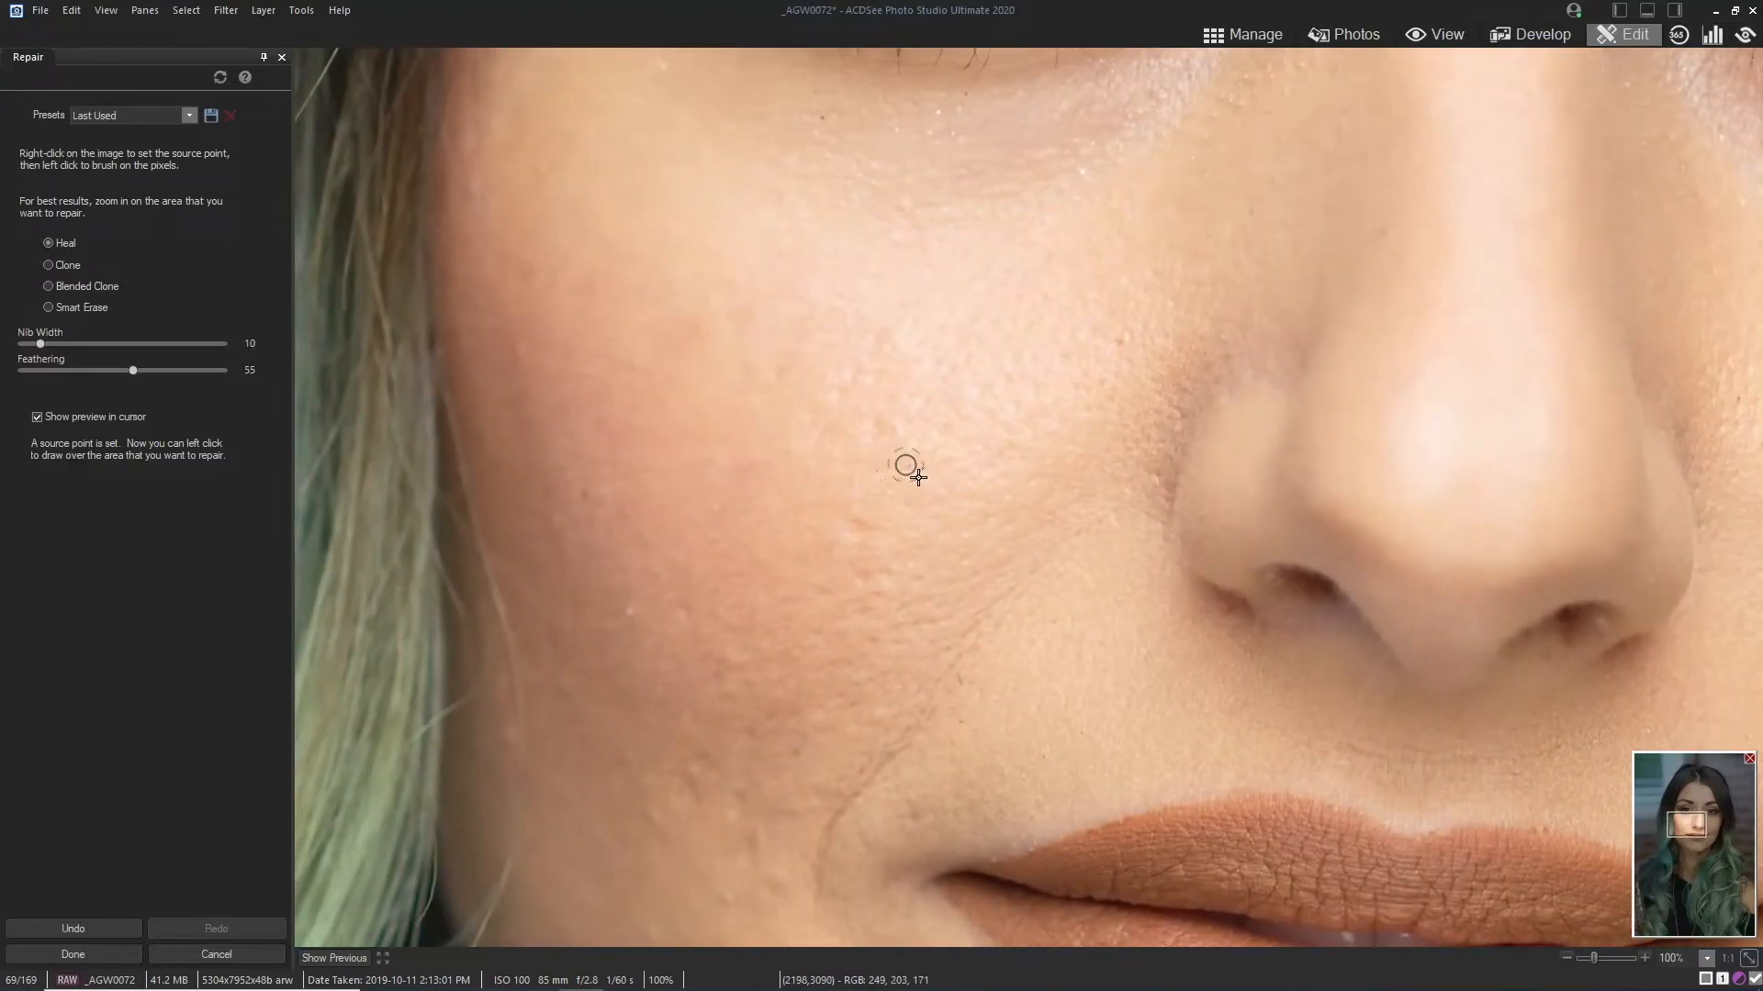
pyautogui.moveTo(891, 447)
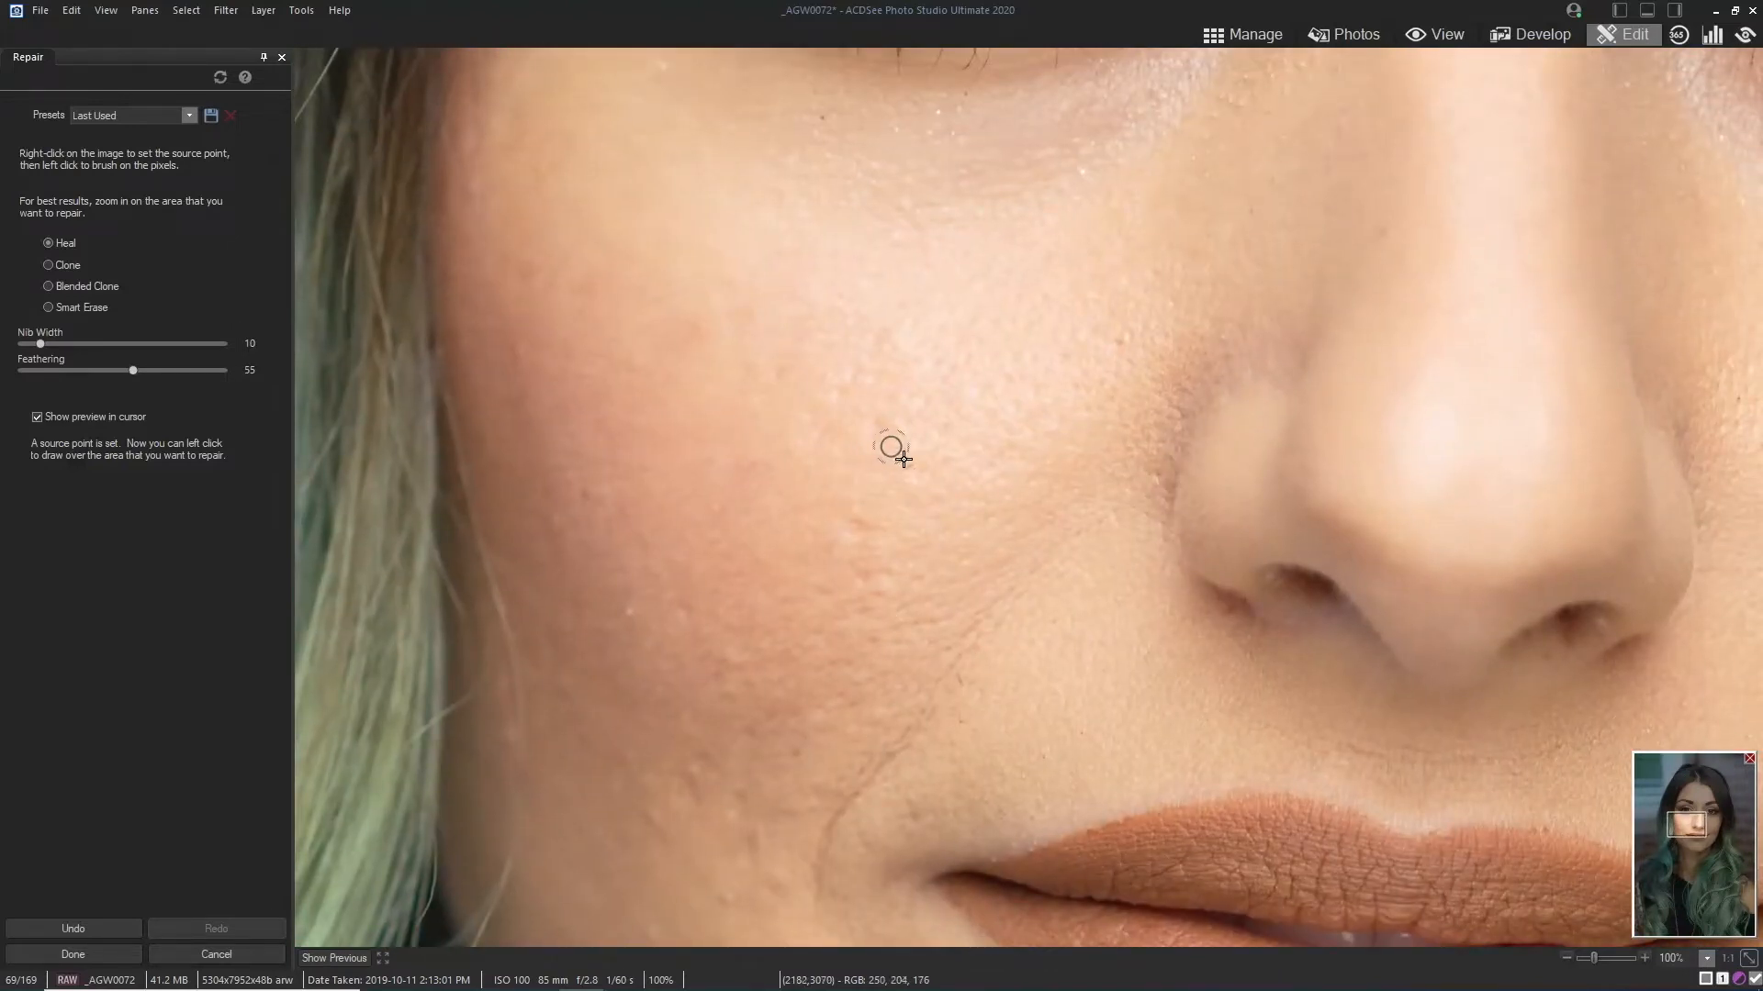
pyautogui.moveTo(882, 472)
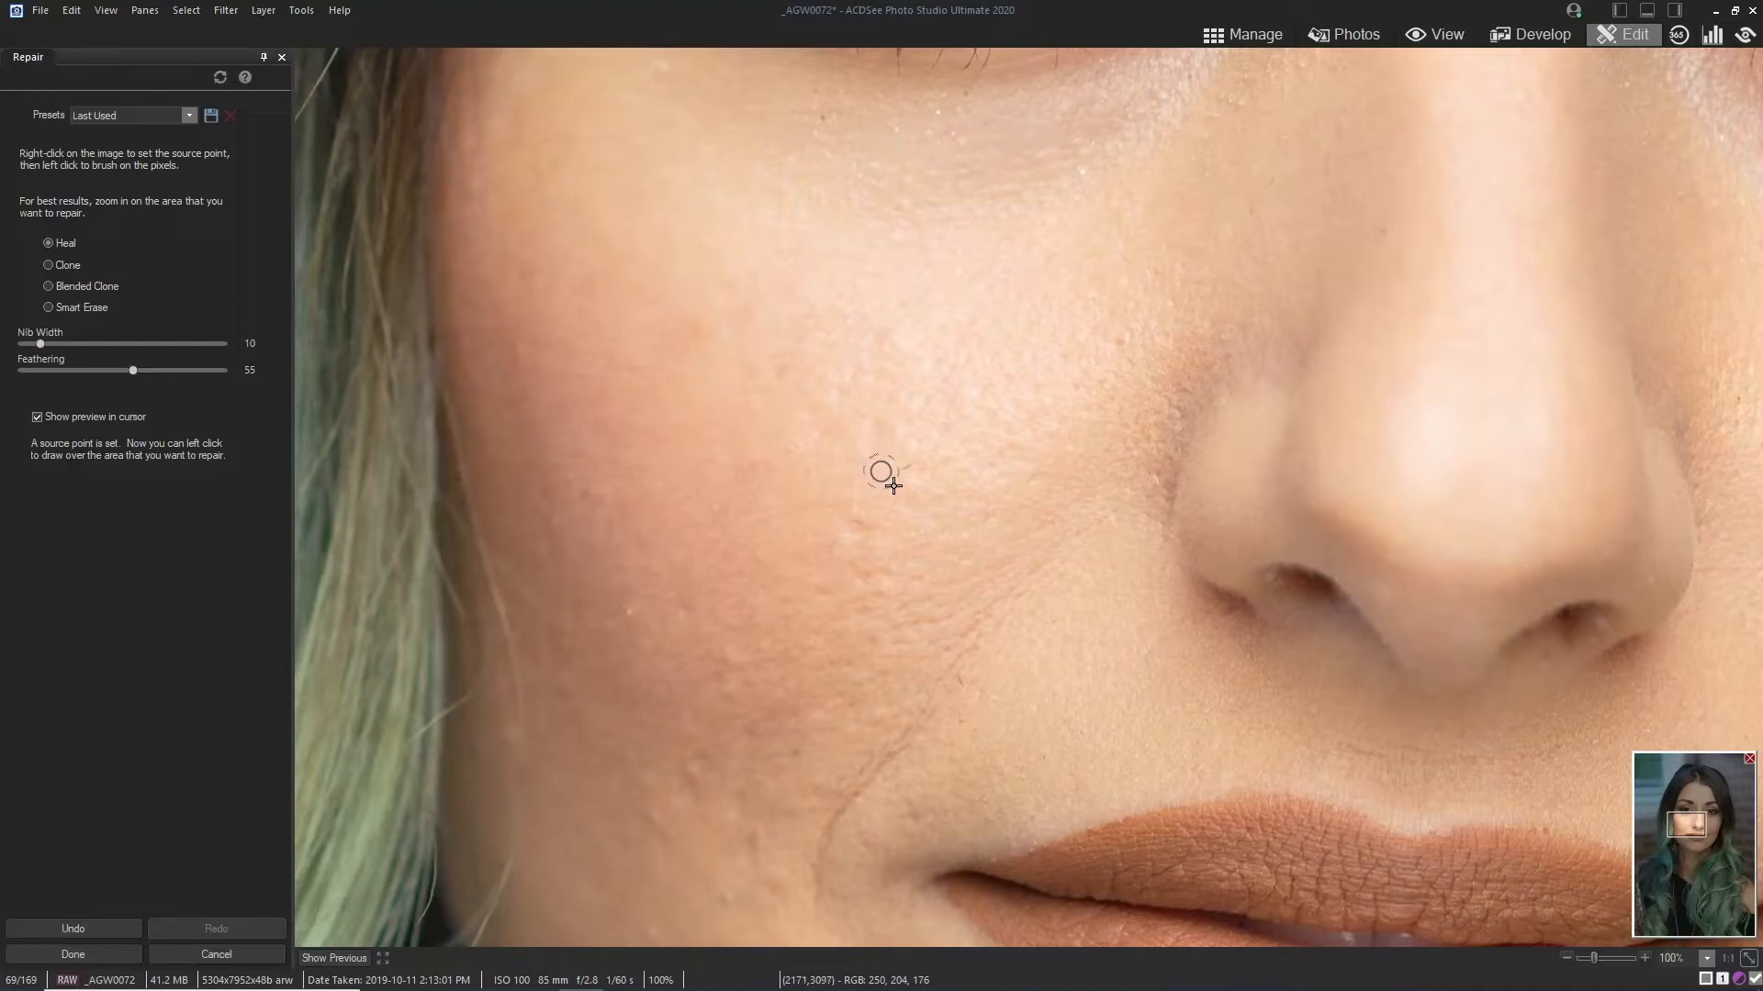
pyautogui.moveTo(876, 472)
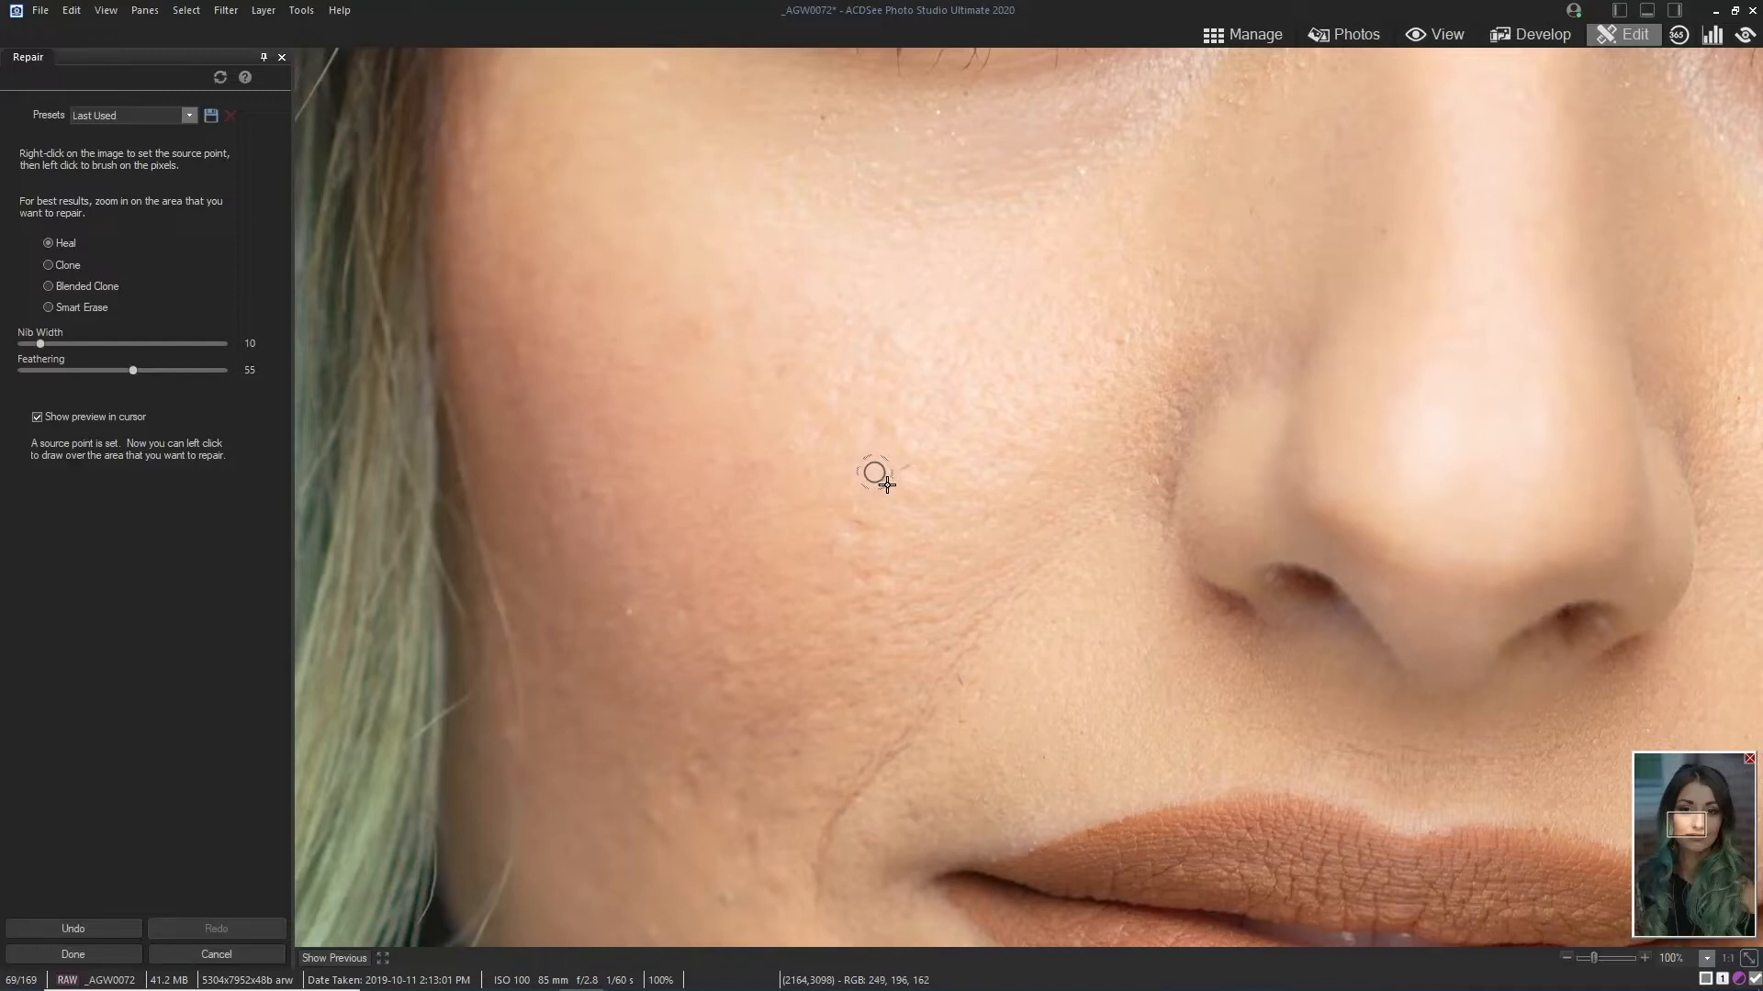
pyautogui.moveTo(908, 466)
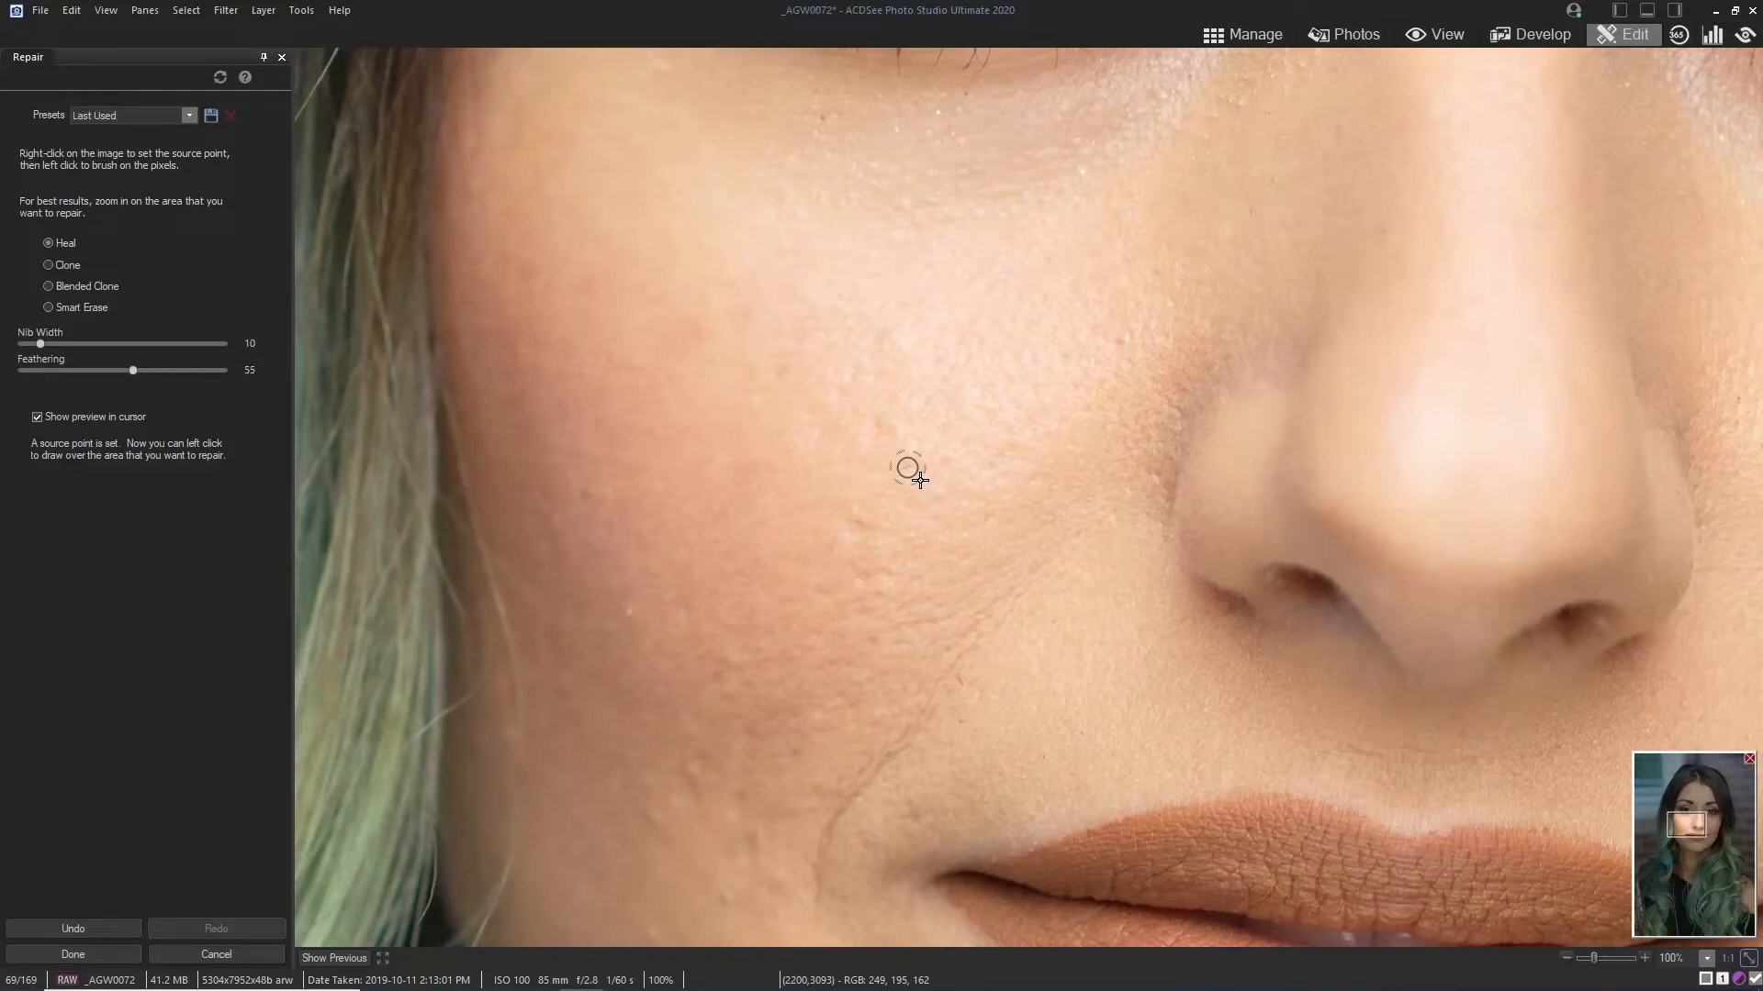
pyautogui.moveTo(855, 504)
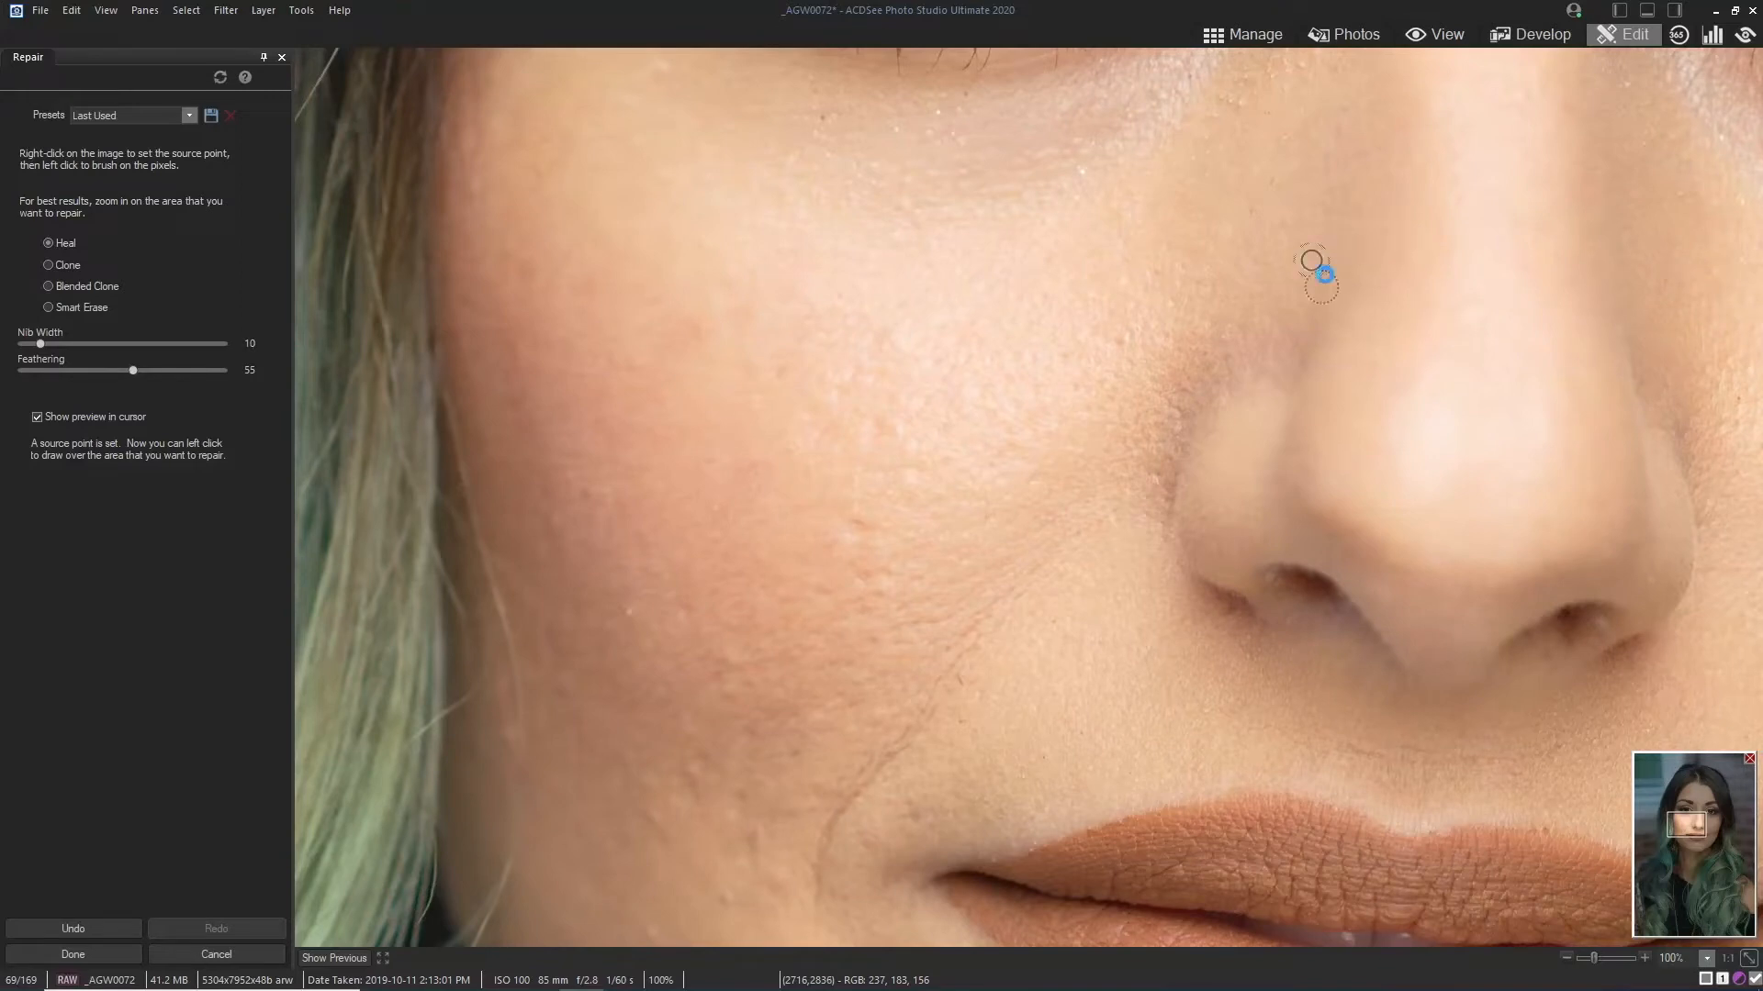
pyautogui.moveTo(1251, 222)
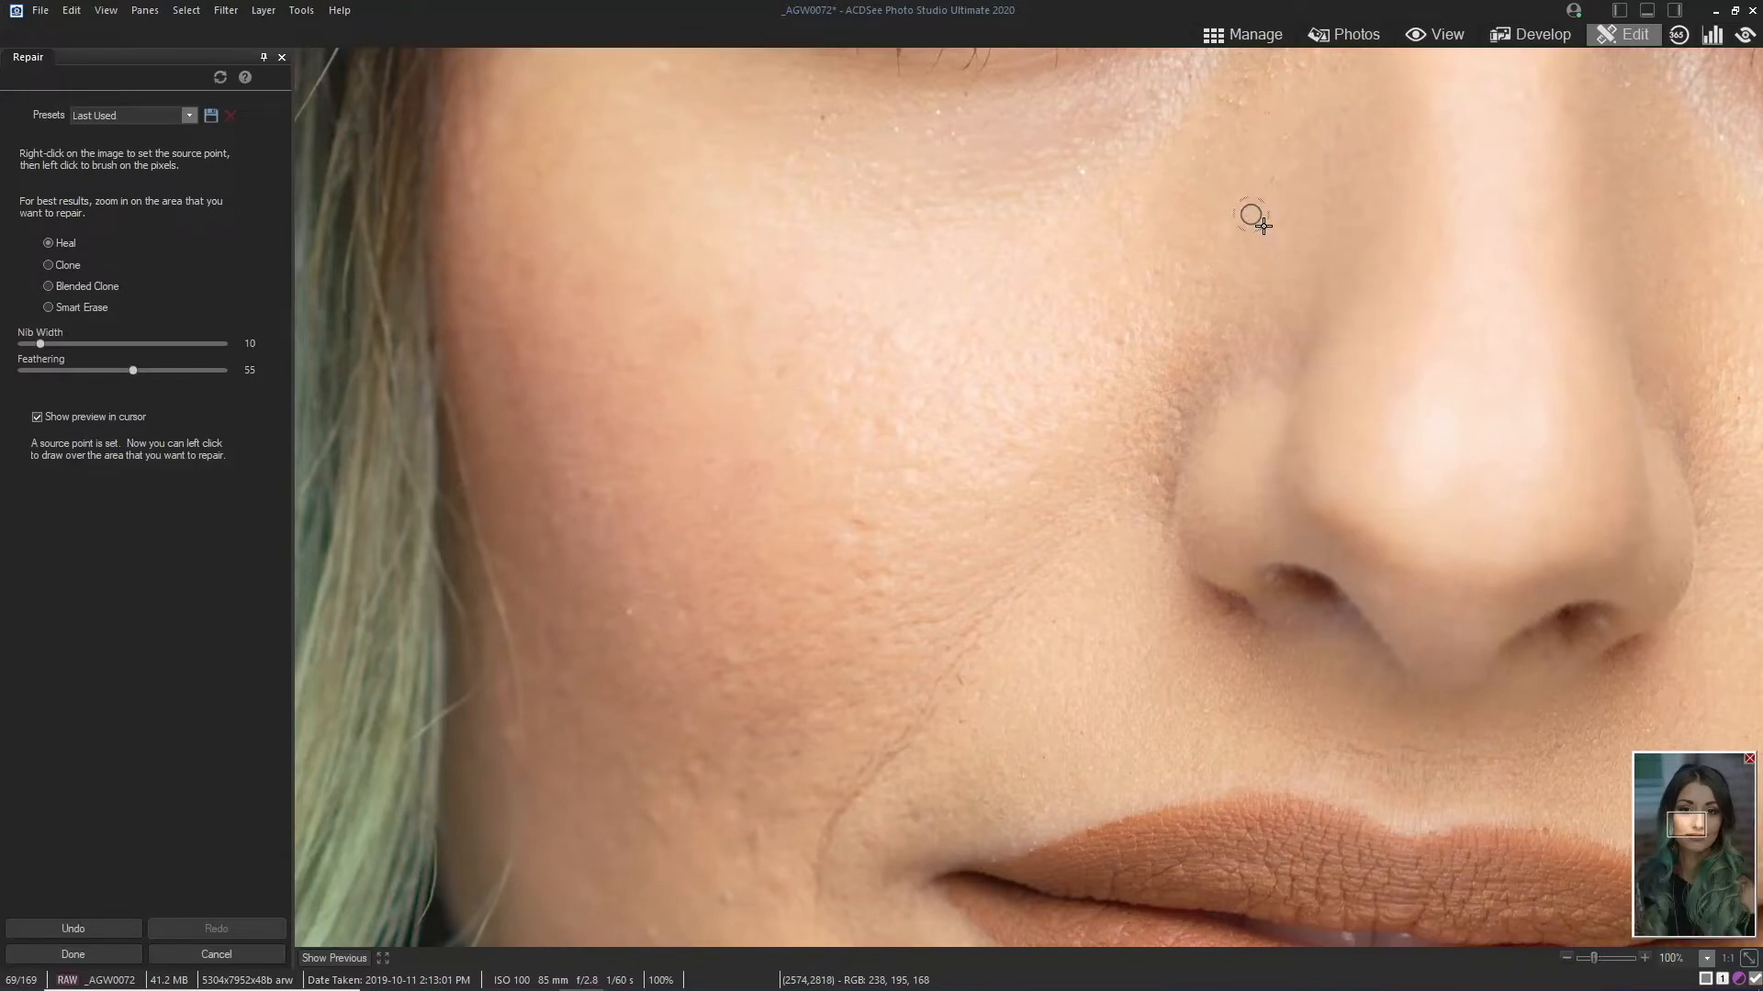
pyautogui.moveTo(837, 132)
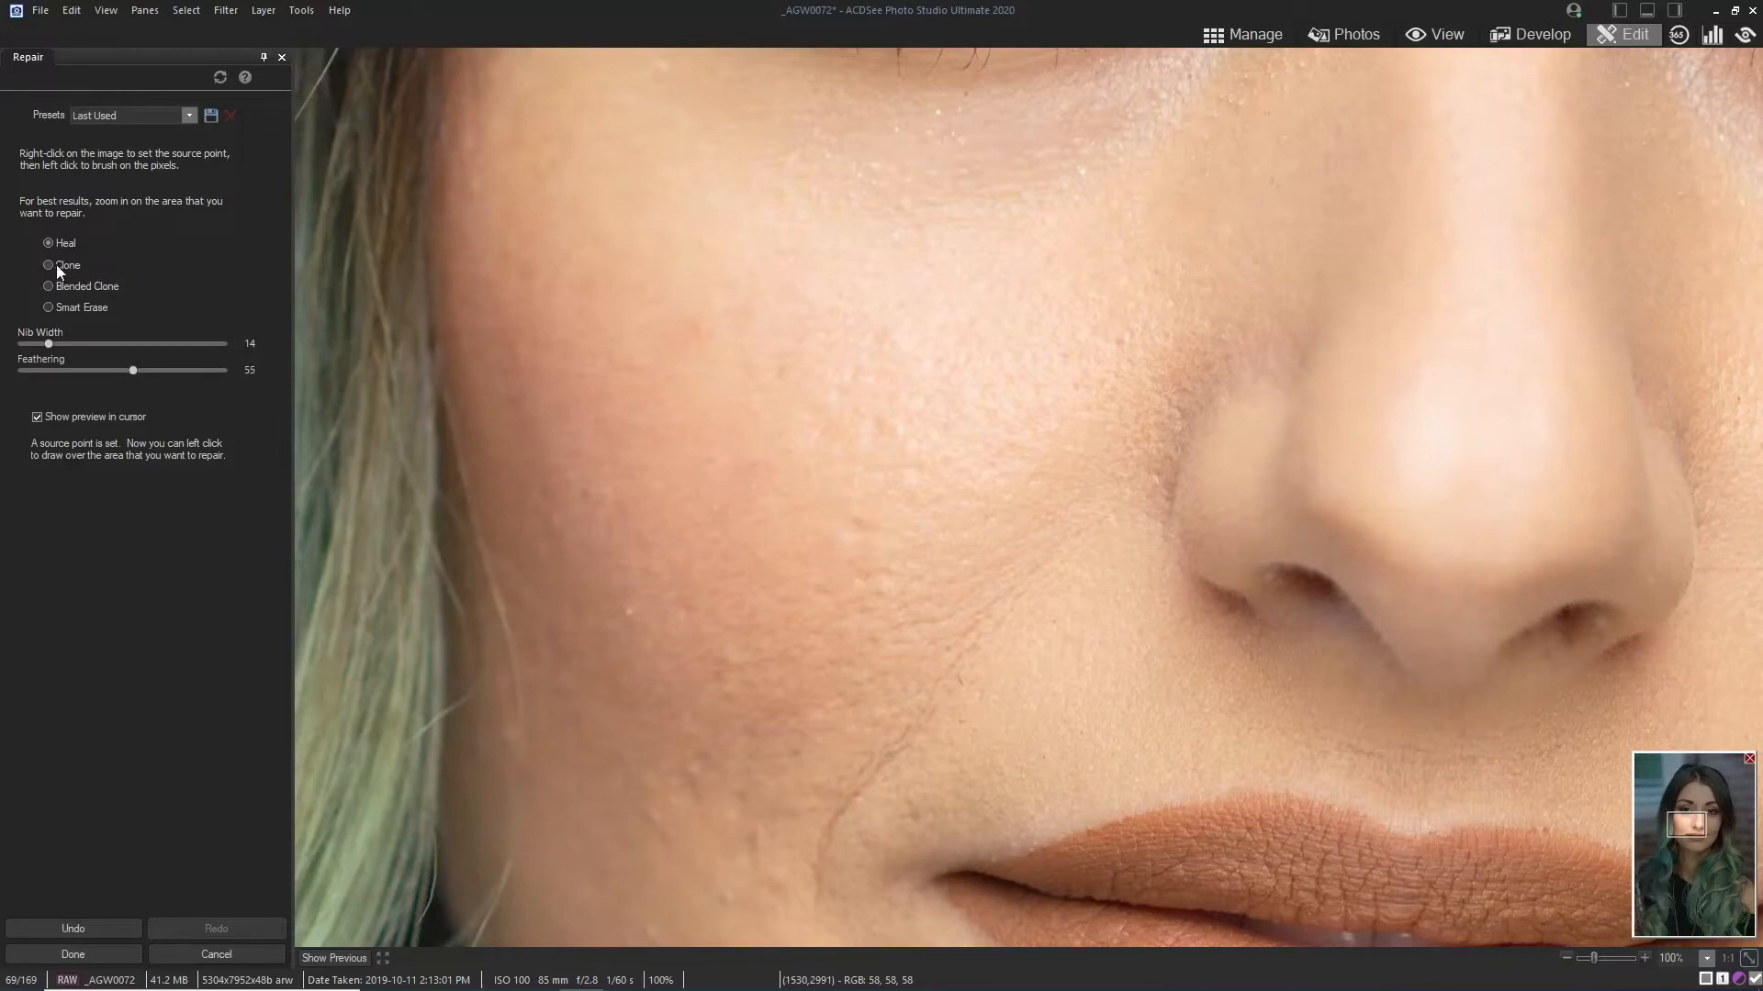
# Step: Switch the repair tool to Clone and set clone sources on the cheek and near the mouth
pyautogui.click(49, 264)
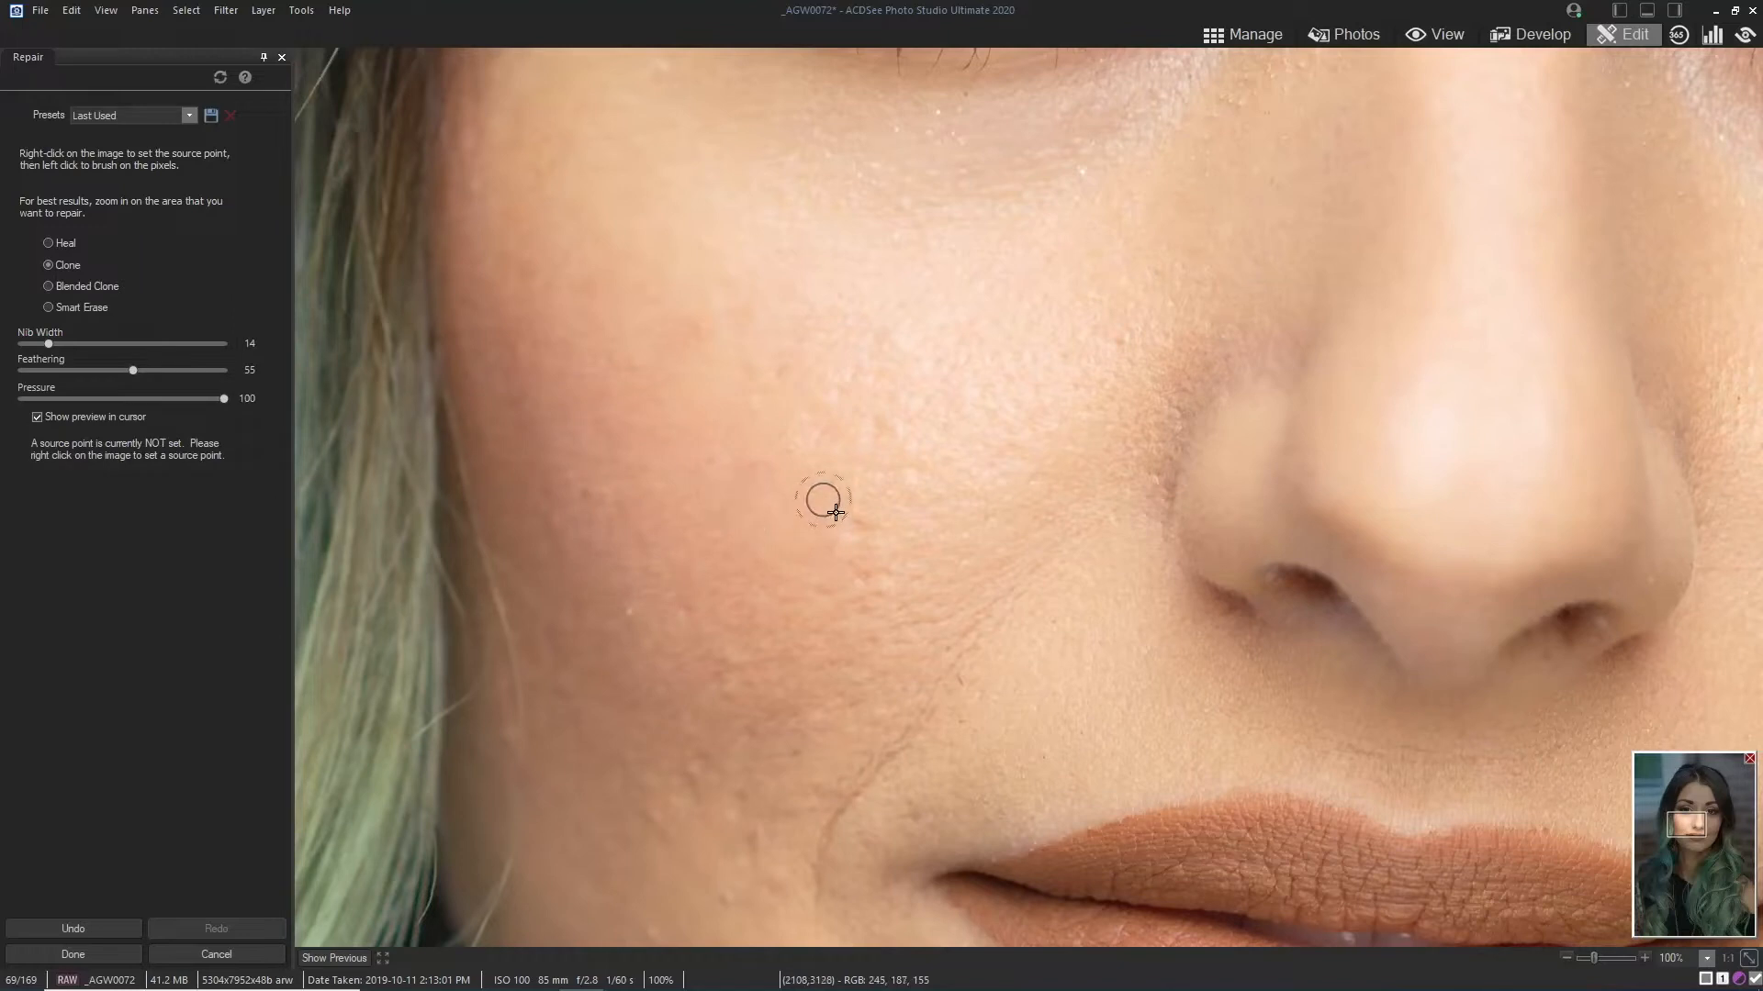
pyautogui.moveTo(829, 498)
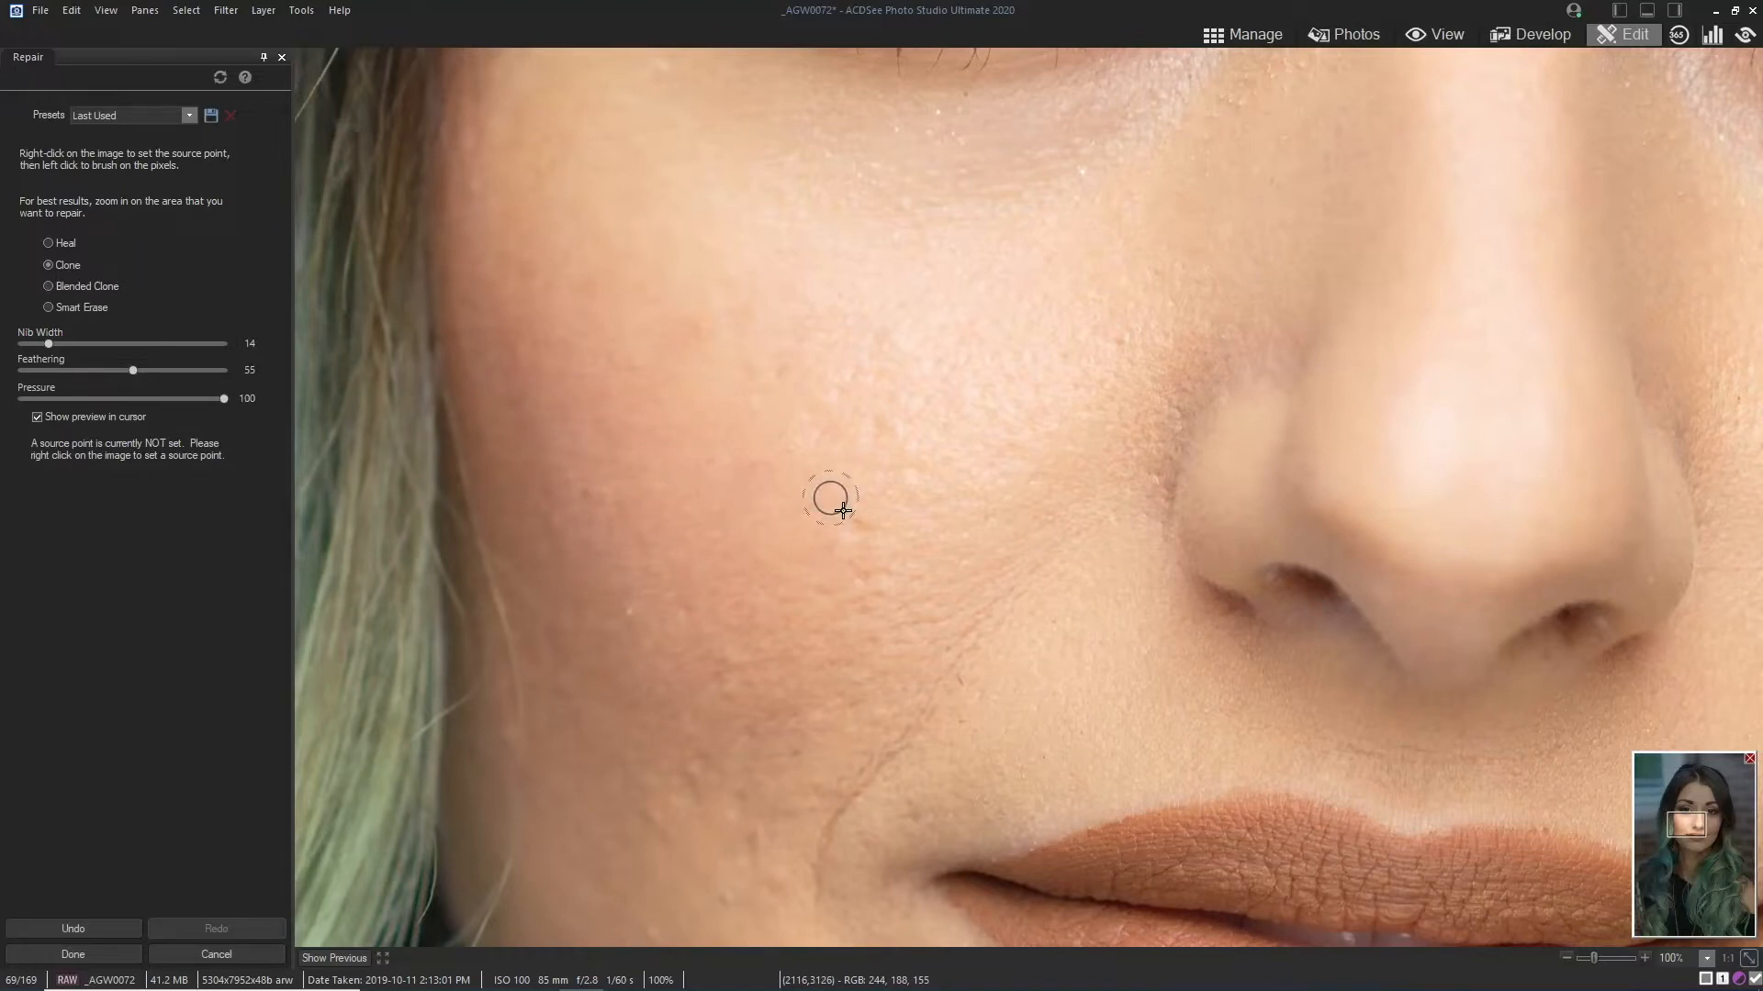
pyautogui.rightClick(832, 497)
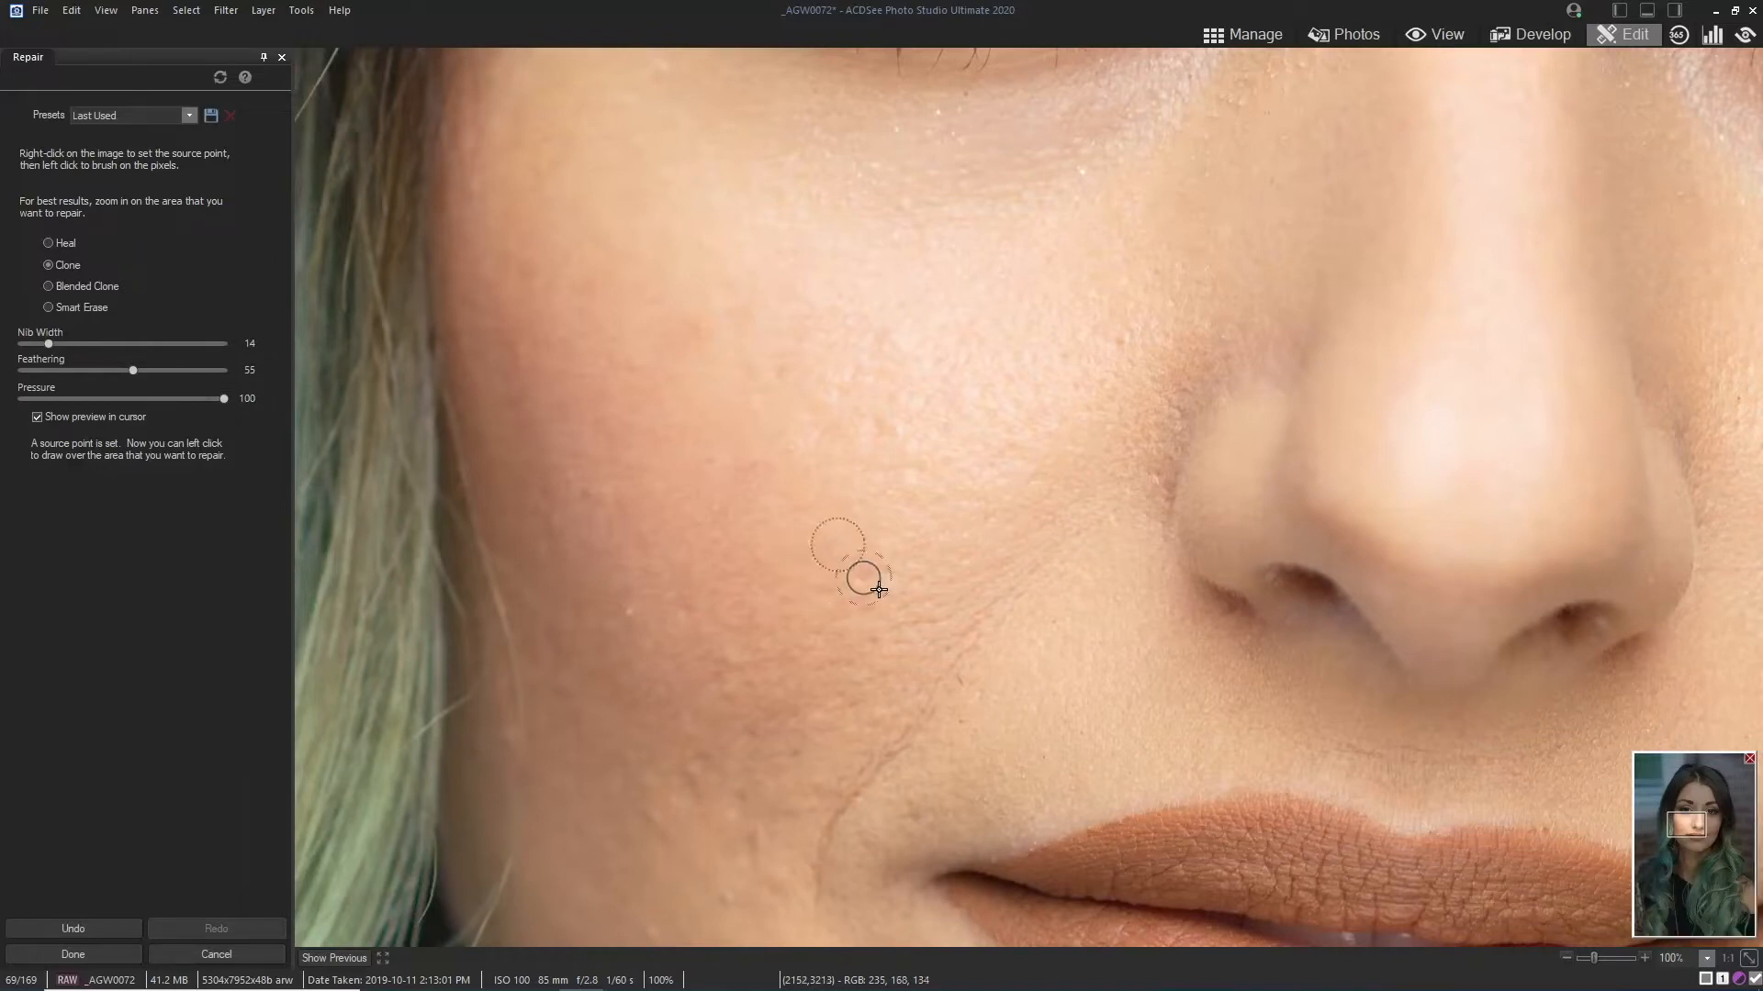
pyautogui.moveTo(871, 467)
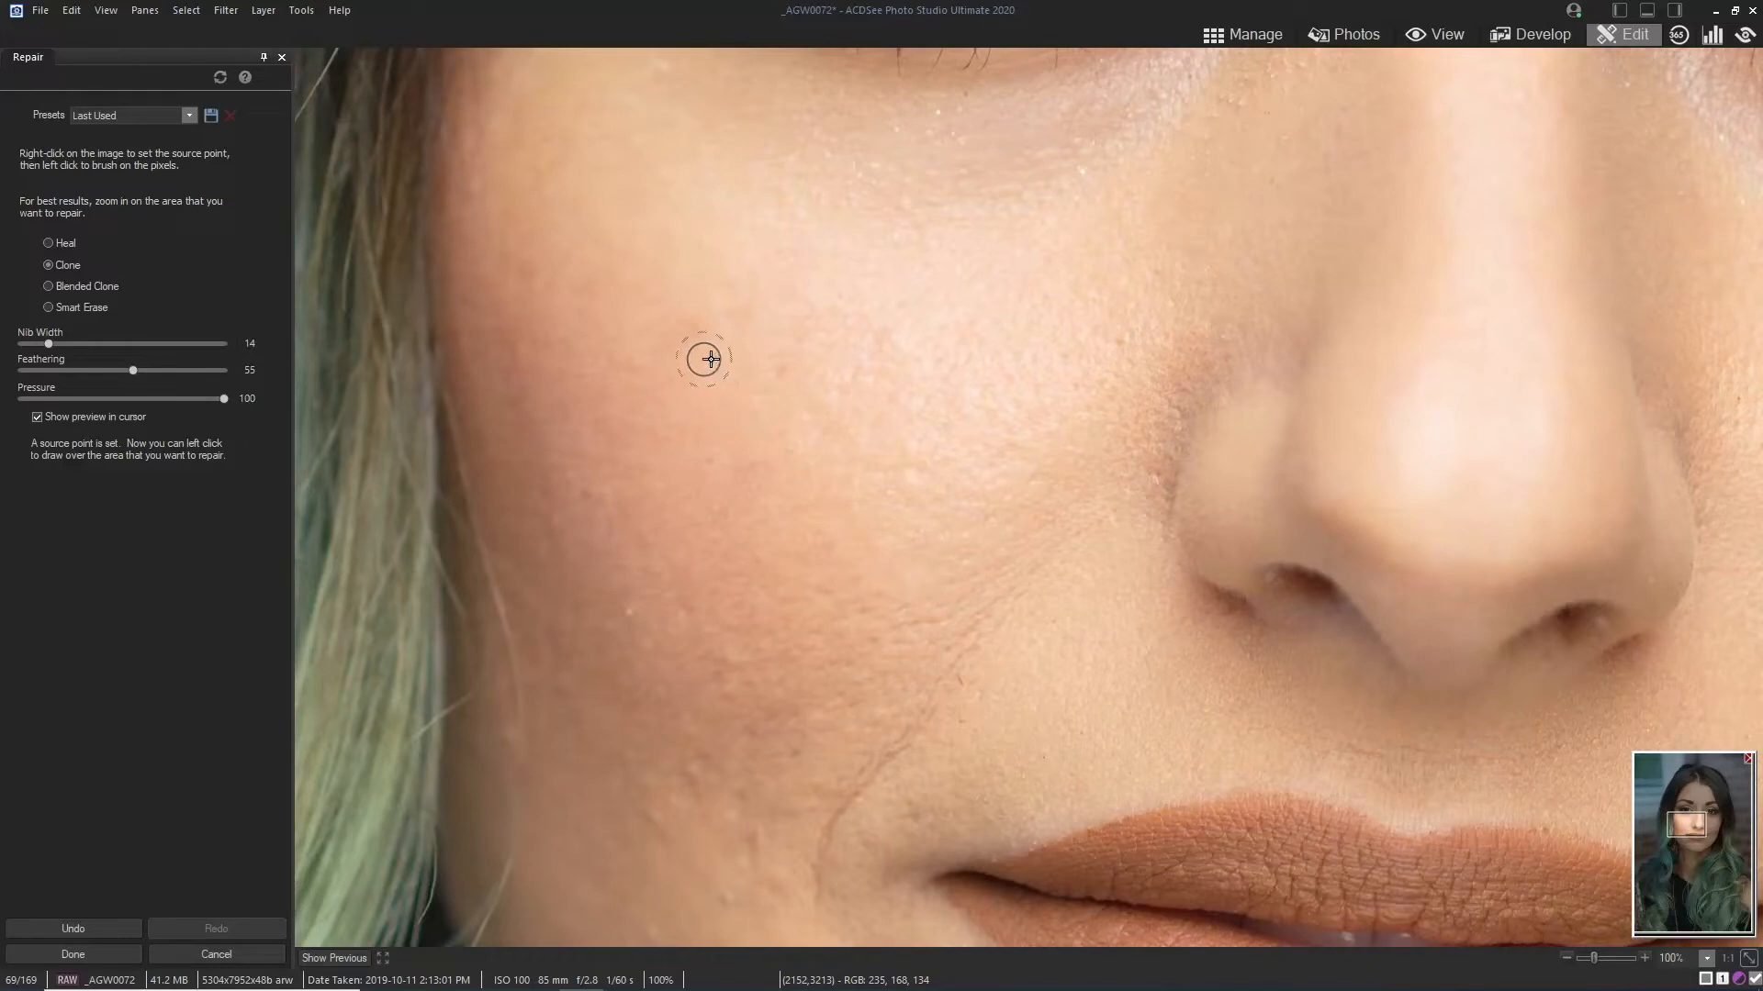
pyautogui.moveTo(632, 359)
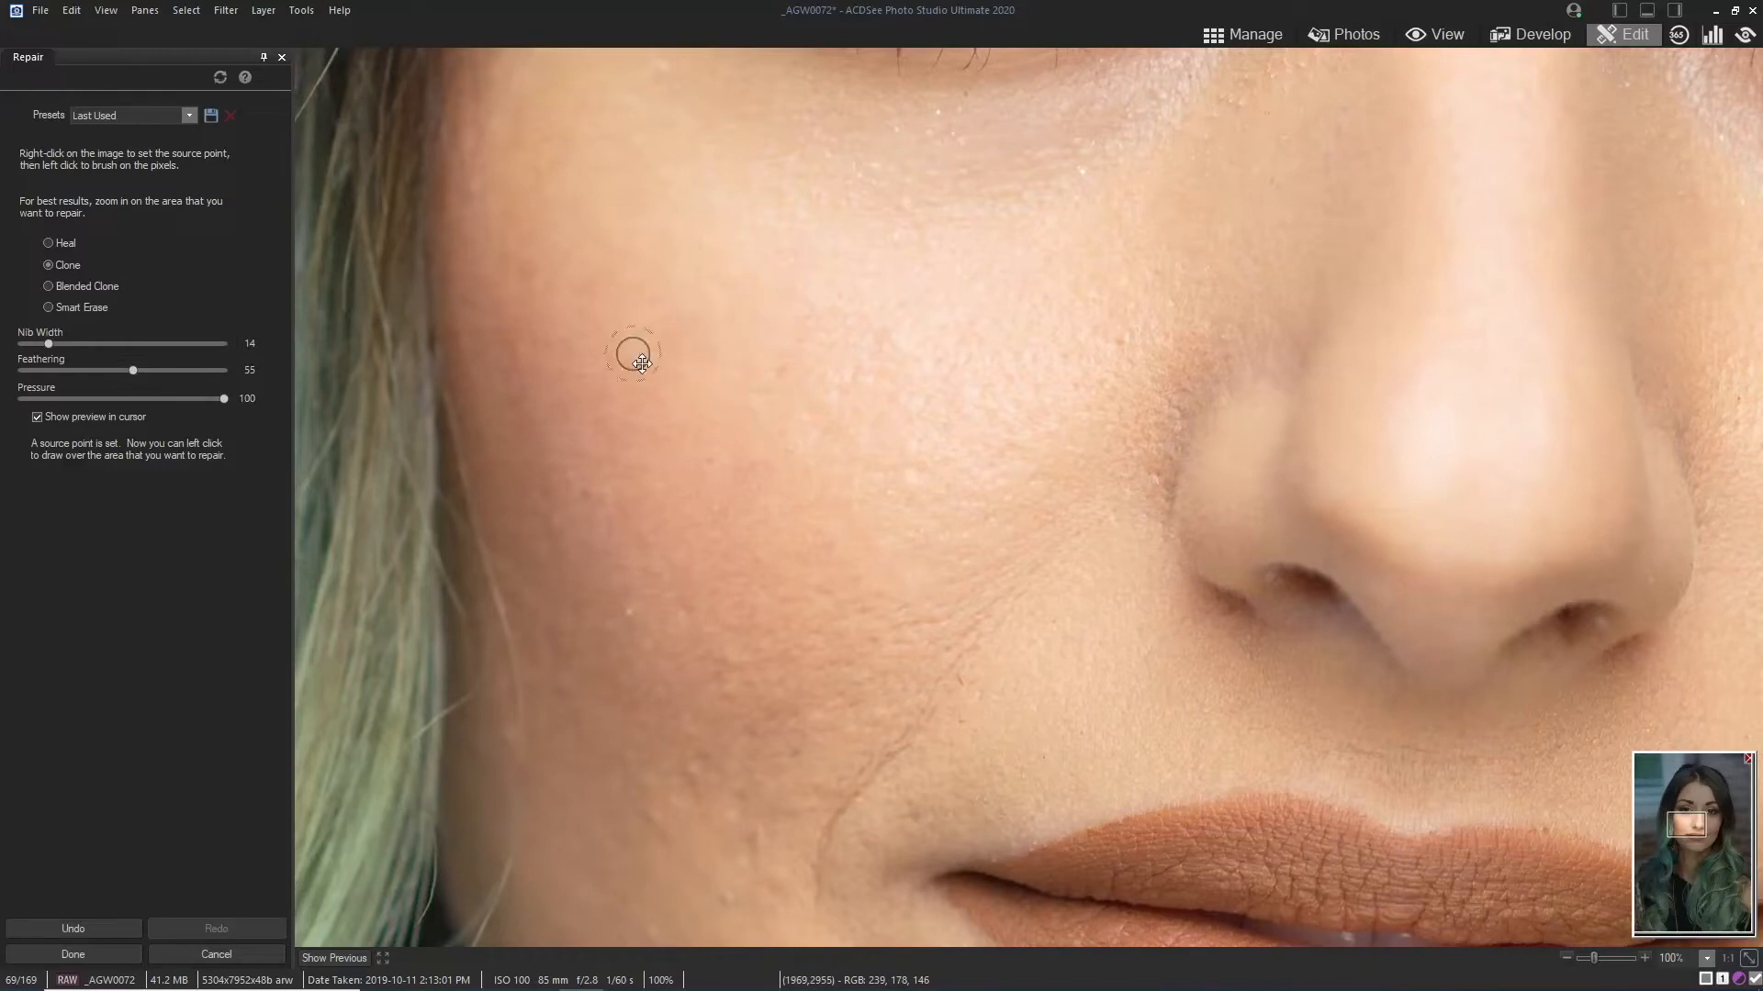
pyautogui.moveTo(780, 394)
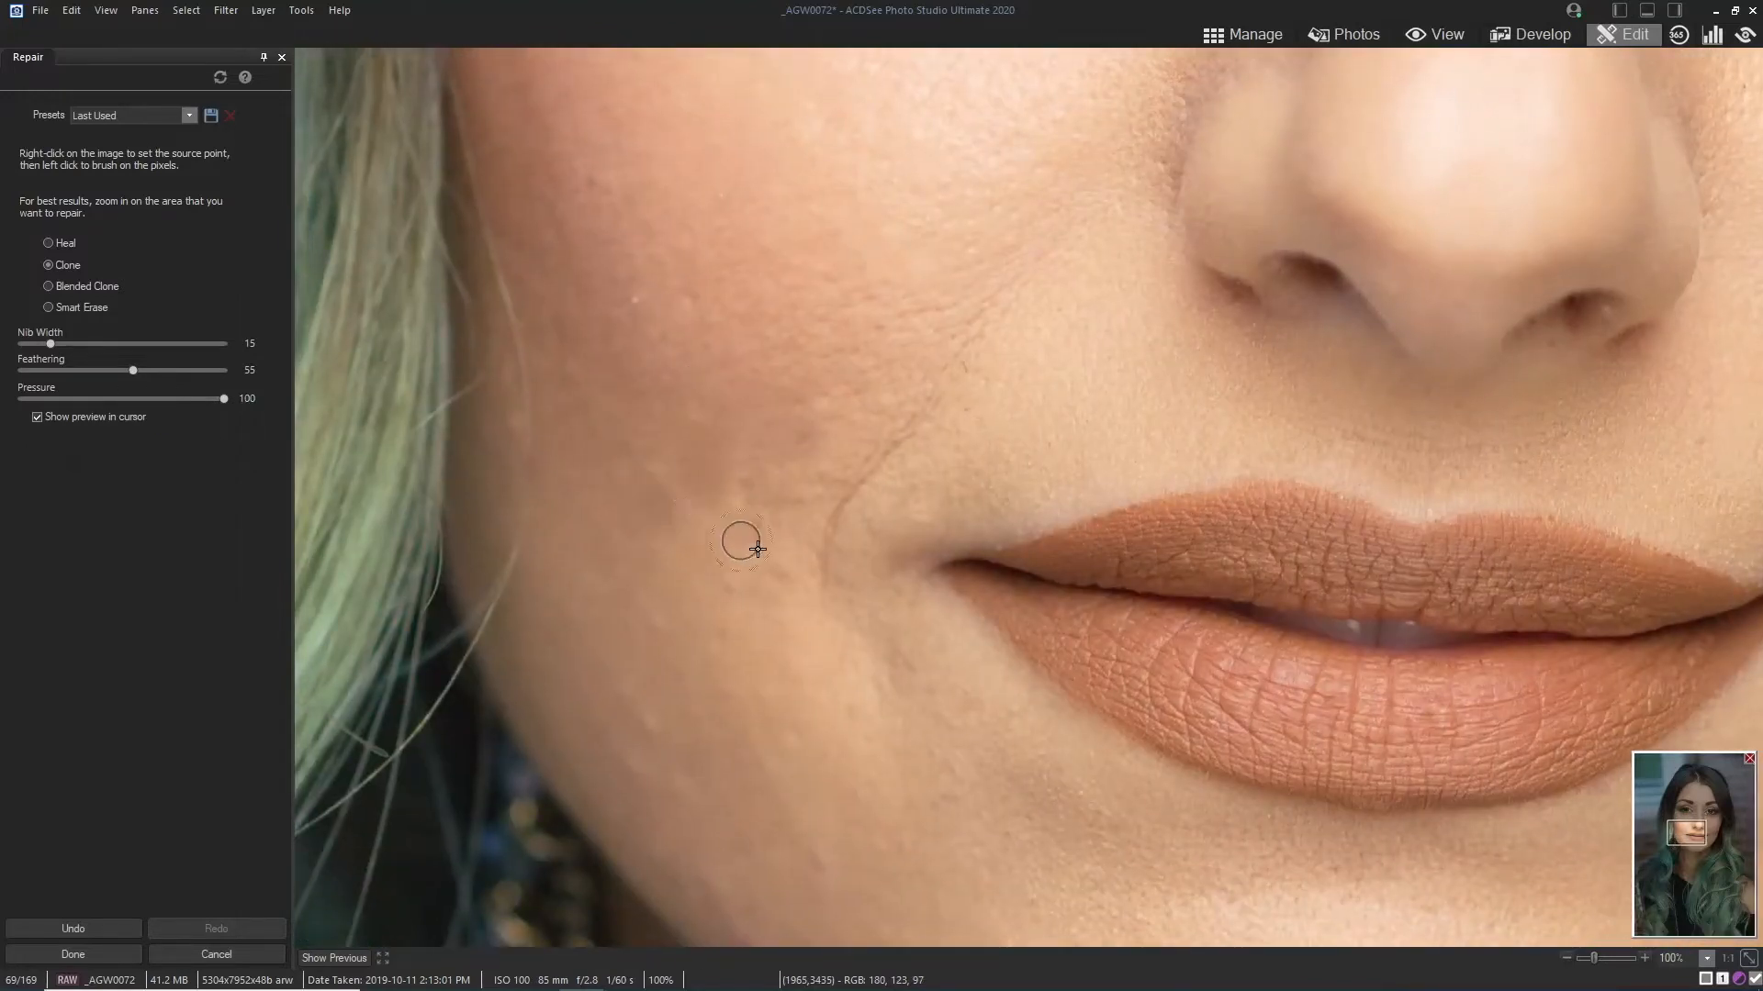
pyautogui.rightClick(742, 541)
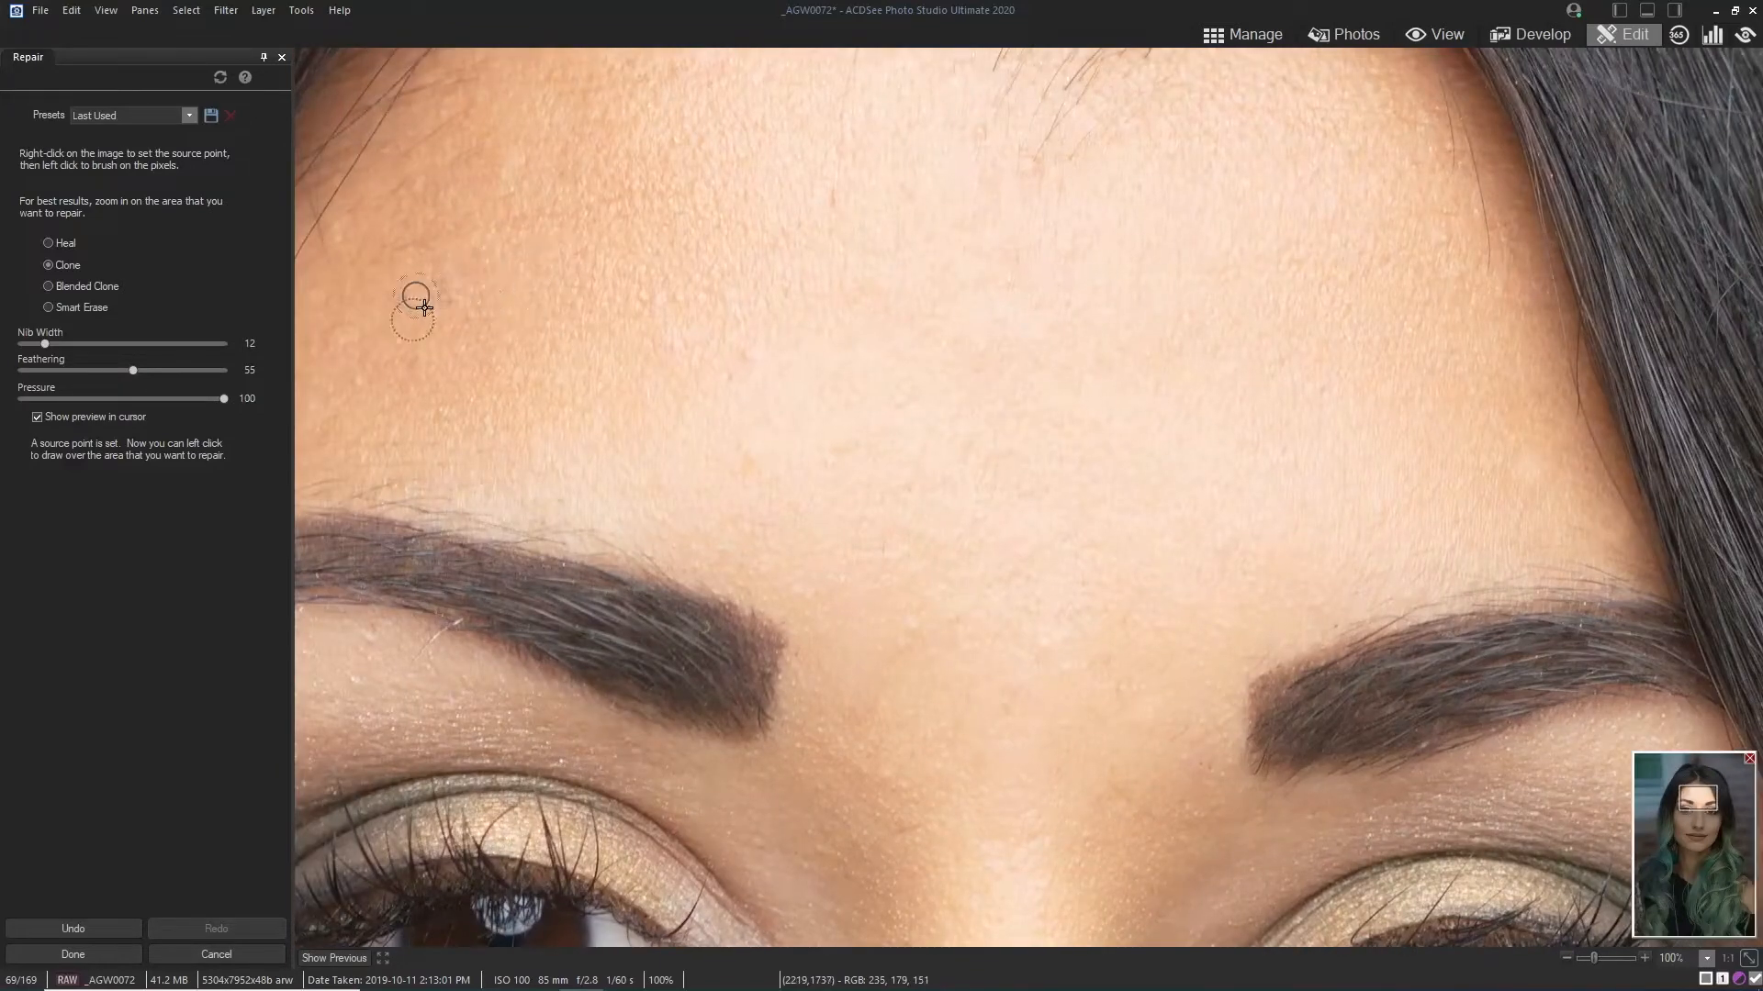
pyautogui.moveTo(981, 170)
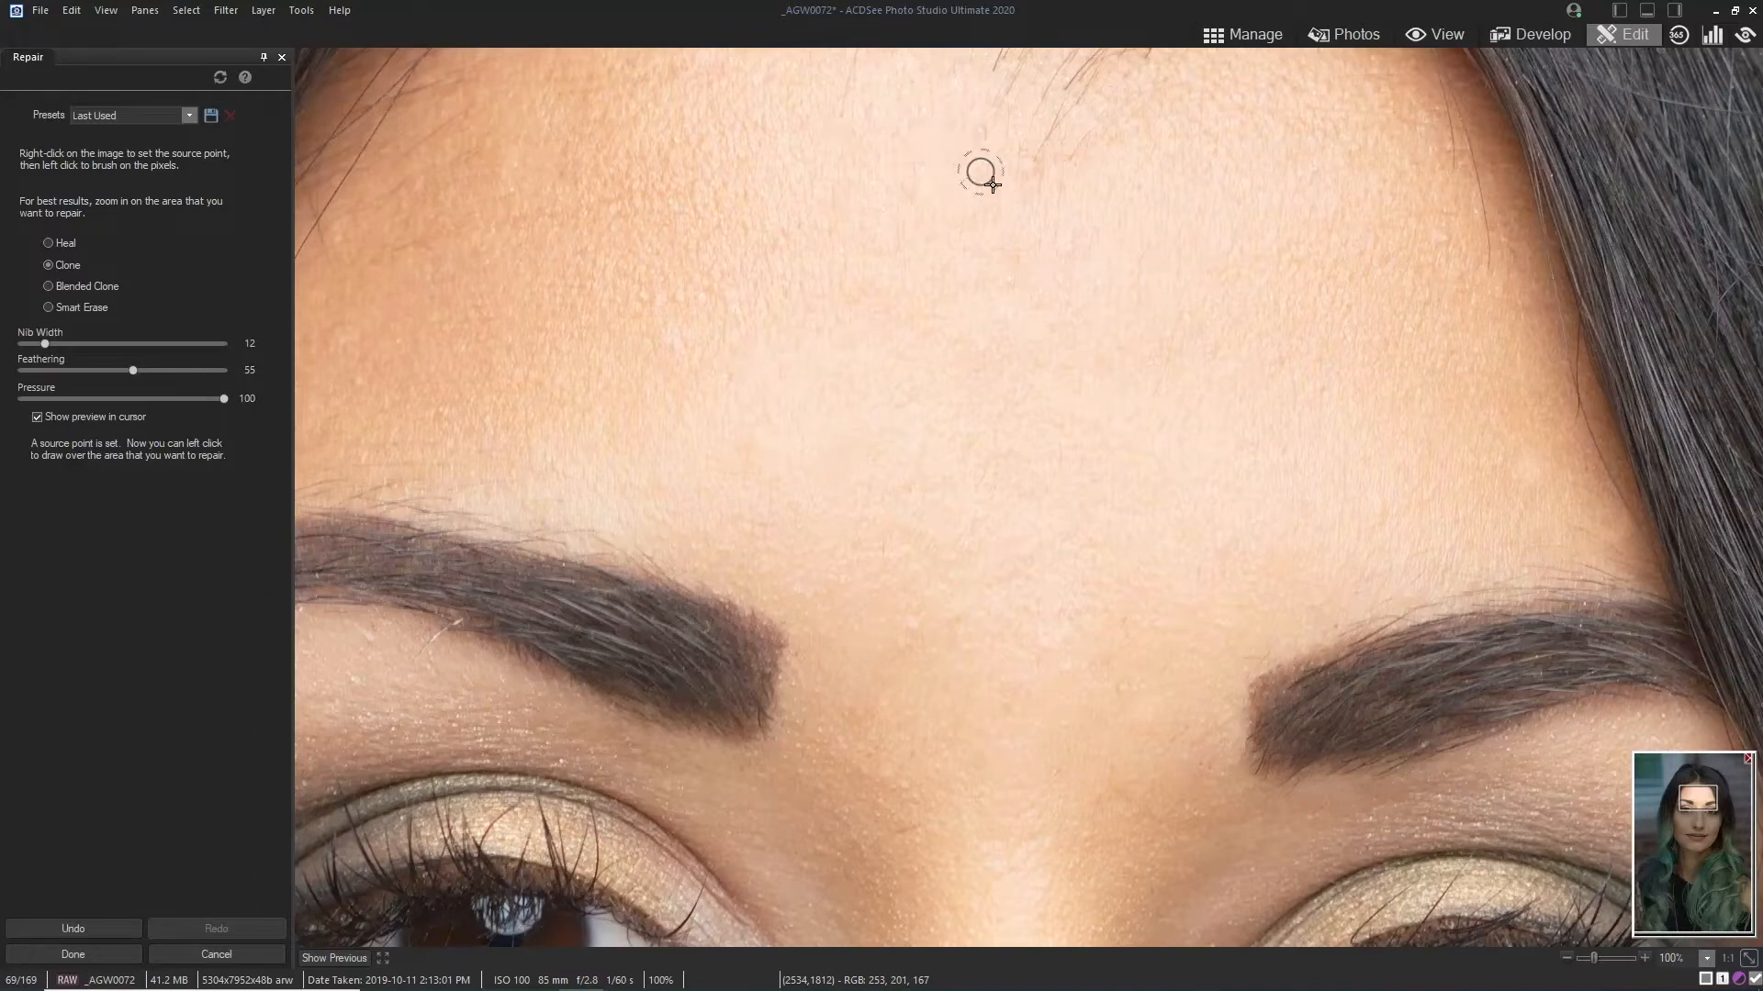
pyautogui.moveTo(326, 695)
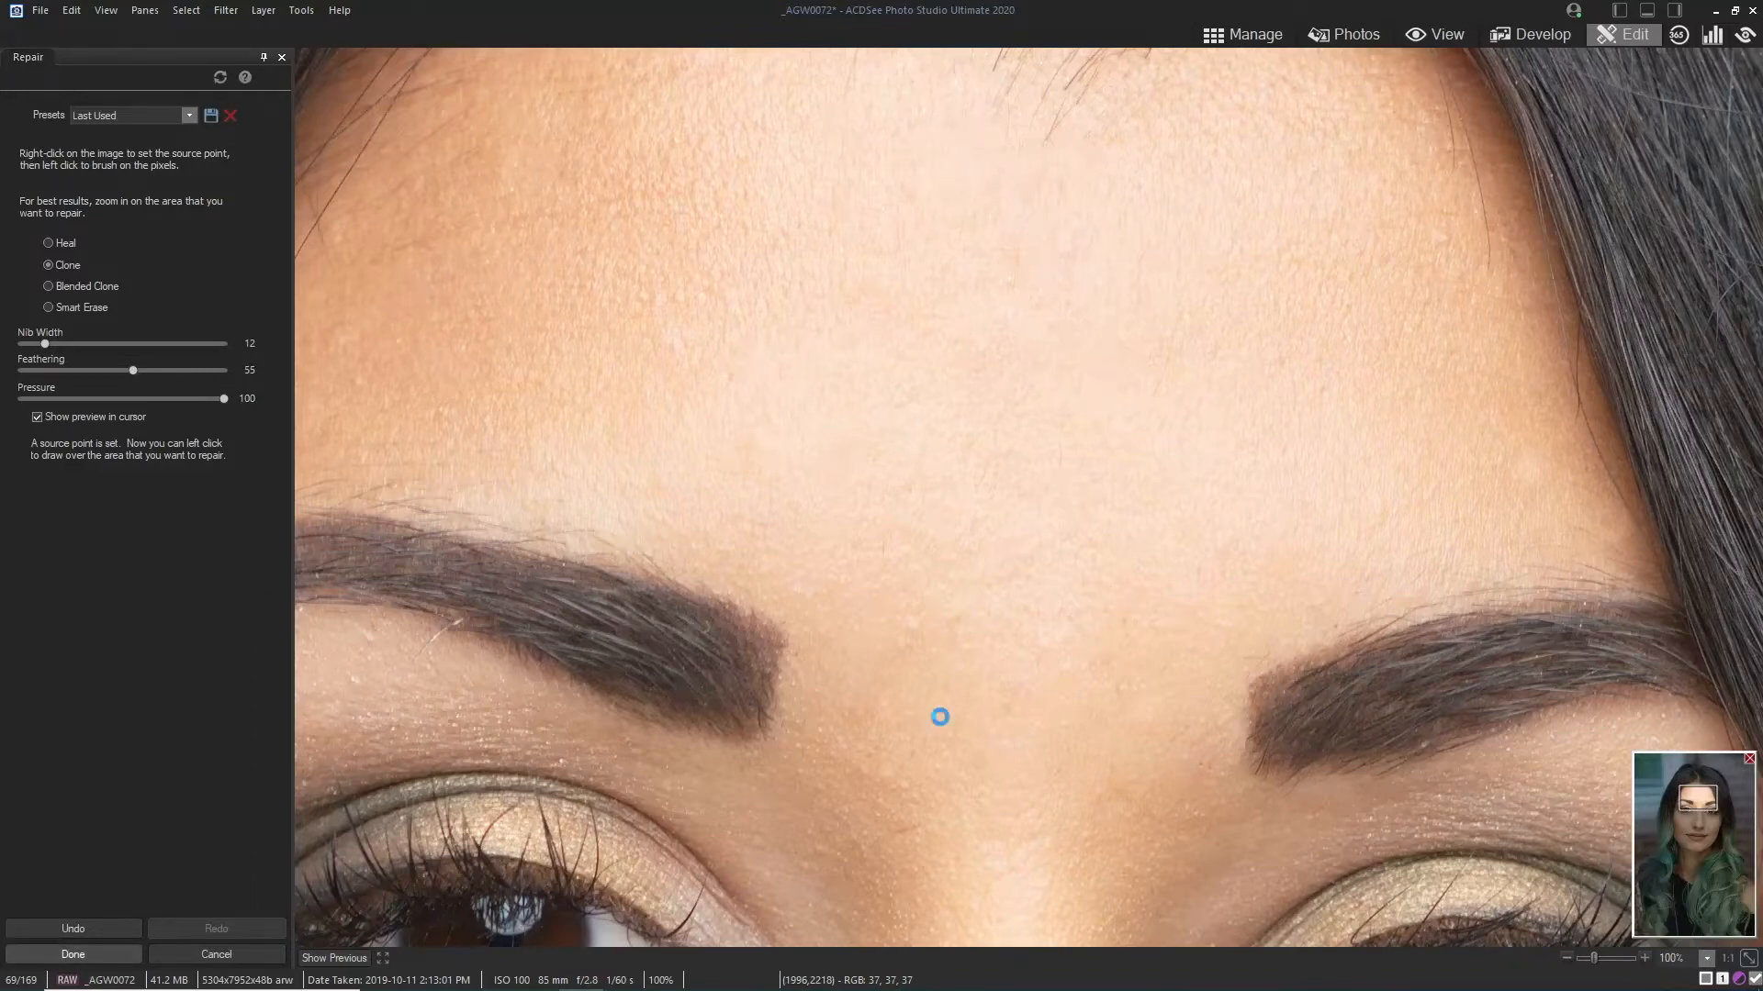
# Step: Commit the repair retouching with Done and return to the full portrait
pyautogui.click(72, 953)
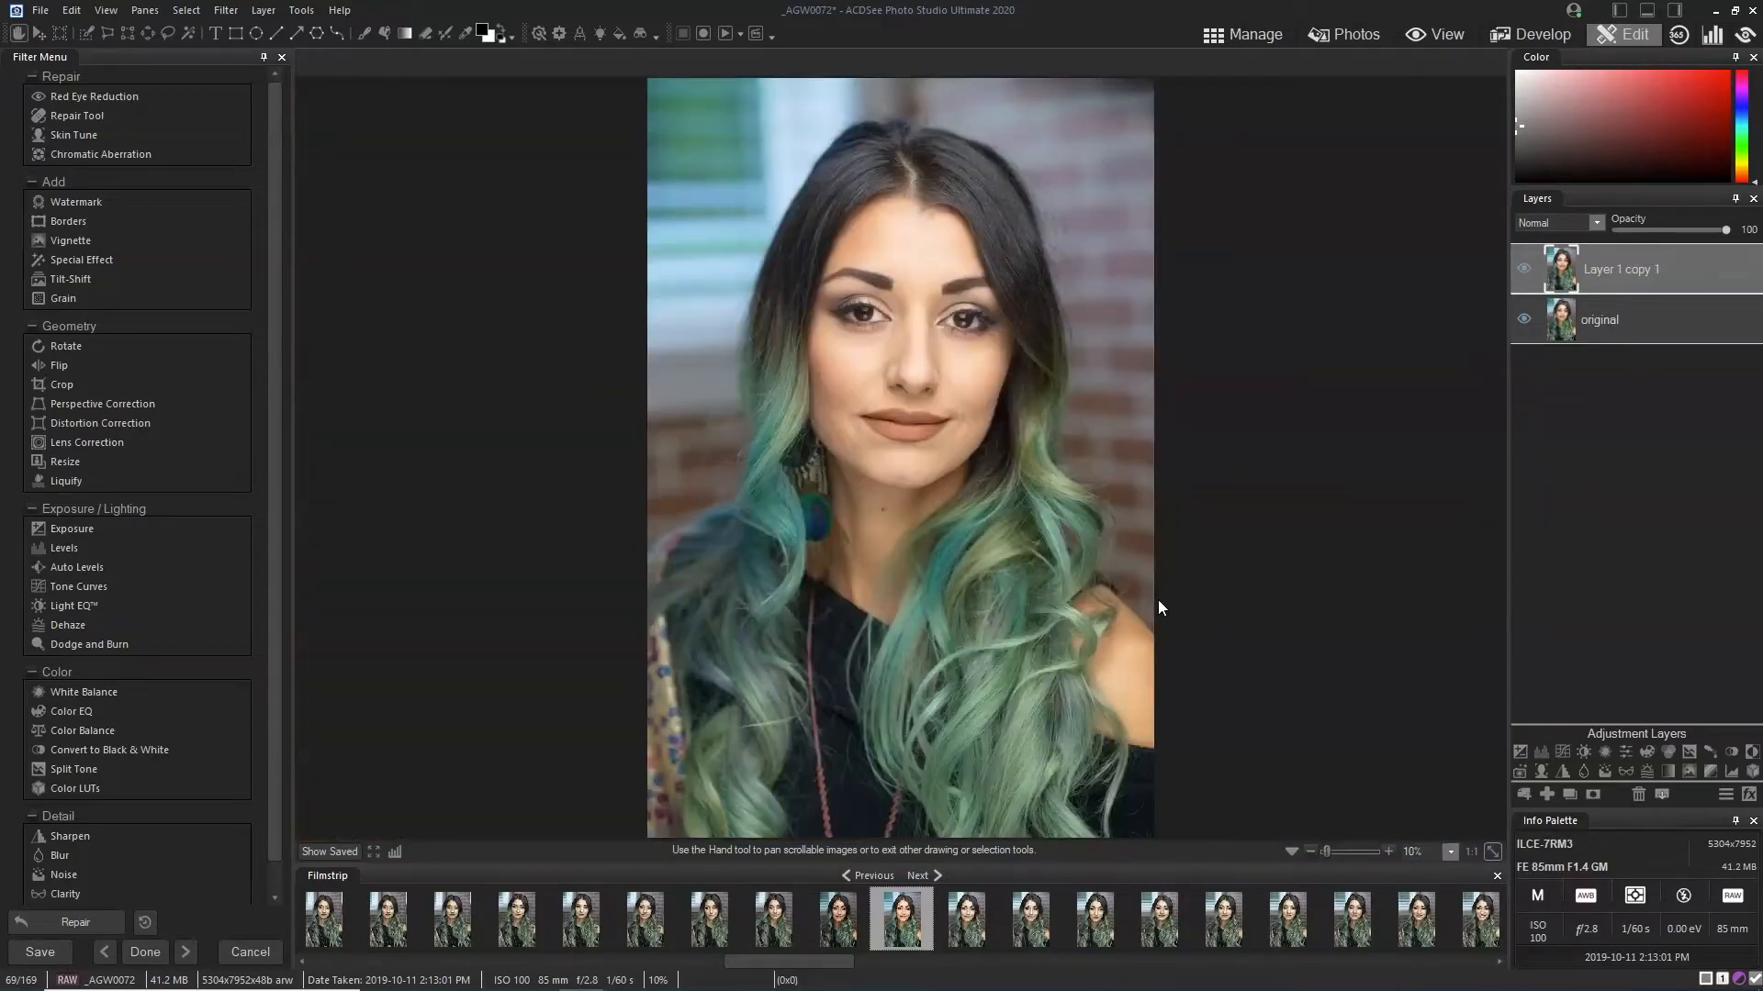
pyautogui.moveTo(73, 135)
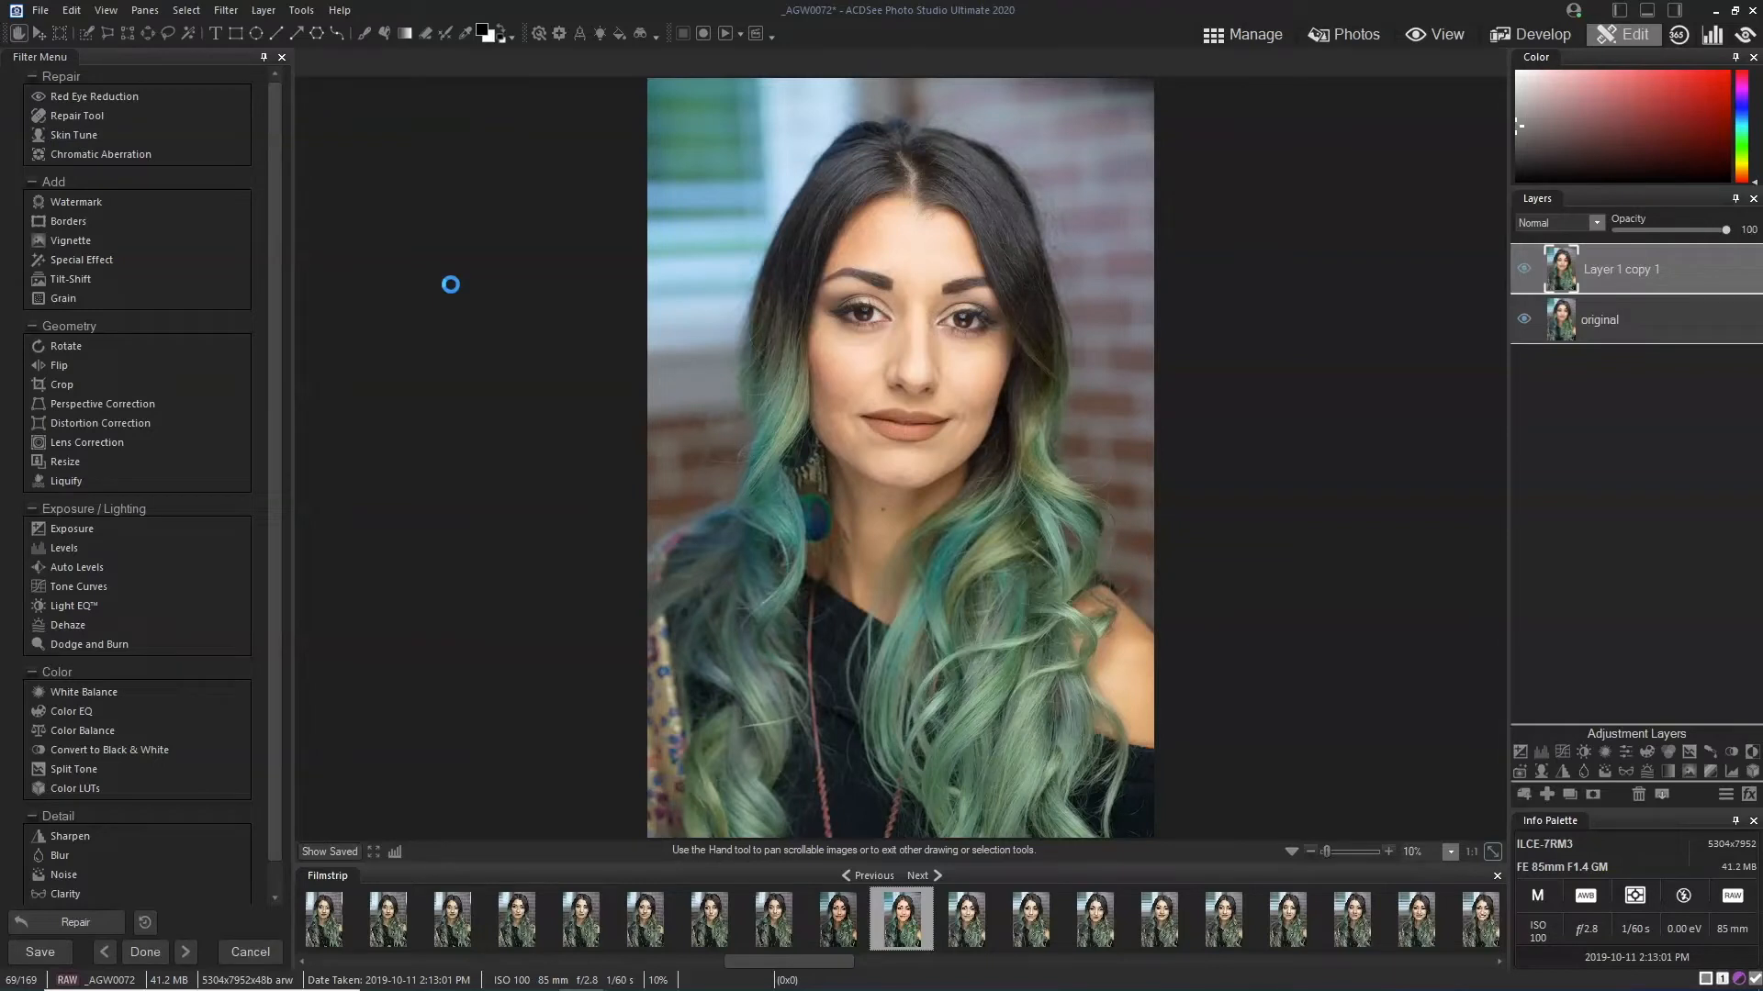
# Step: Open Skin Tune and zoom the portrait to 50% to inspect the eyes and nose
pyautogui.click(72, 135)
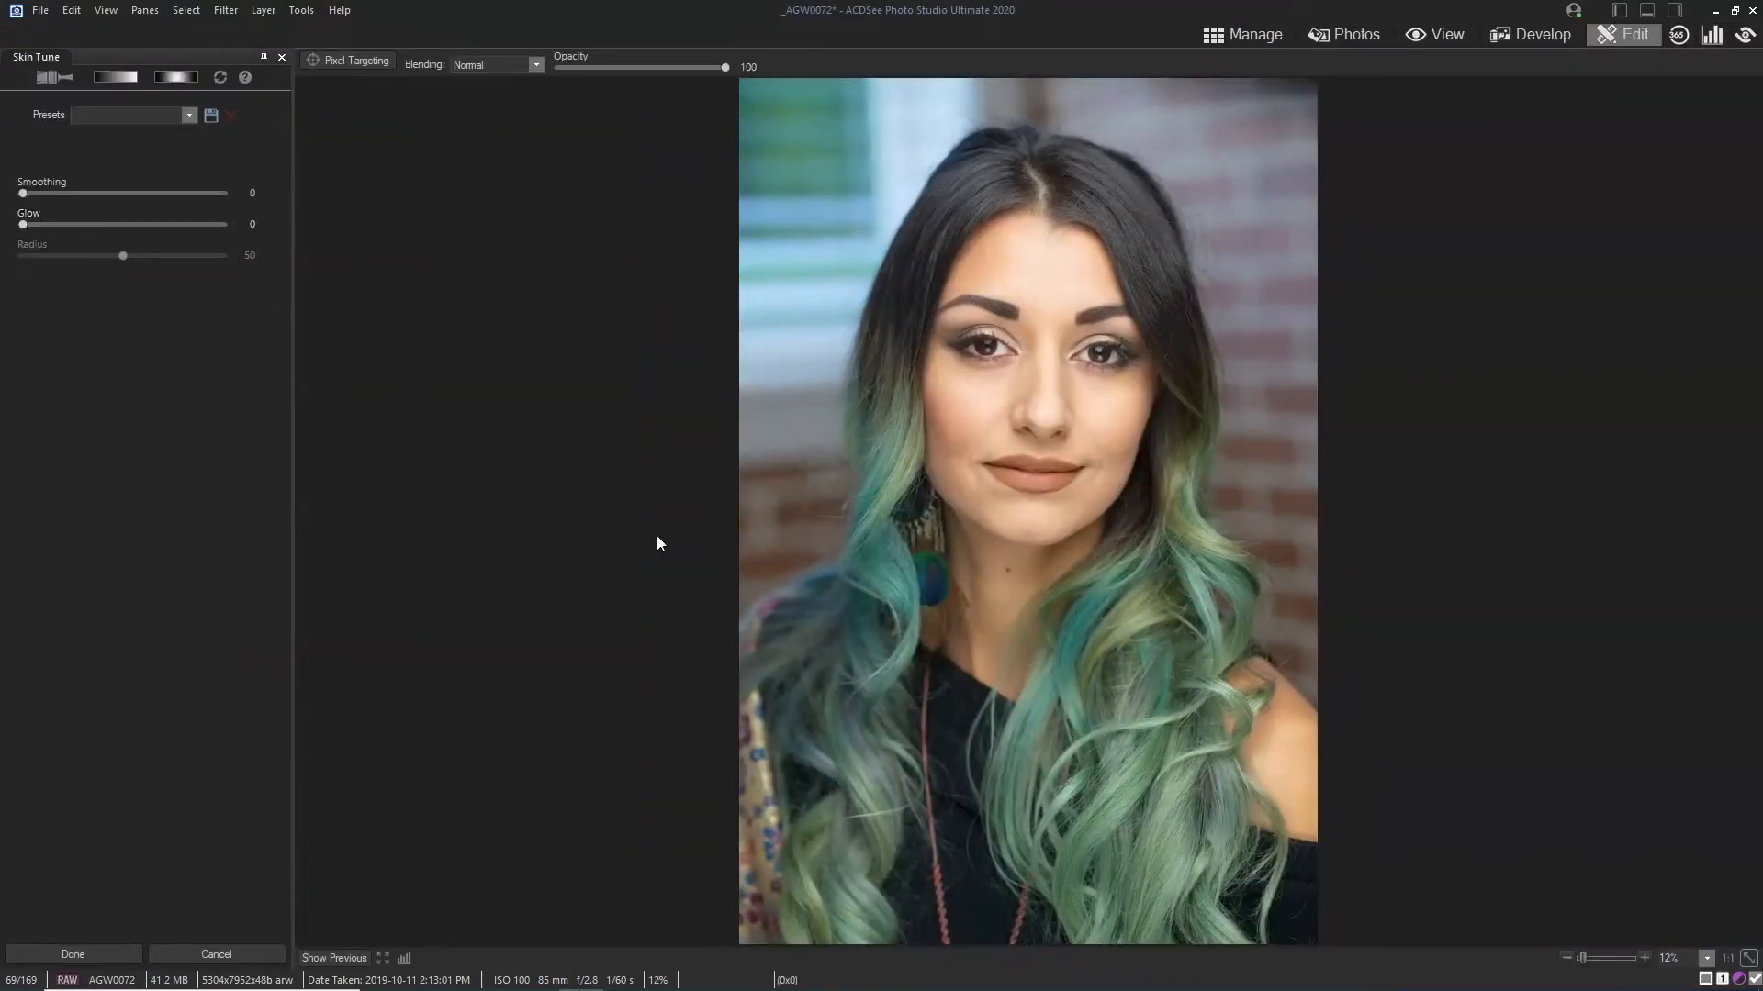
pyautogui.tripleClick(1668, 958)
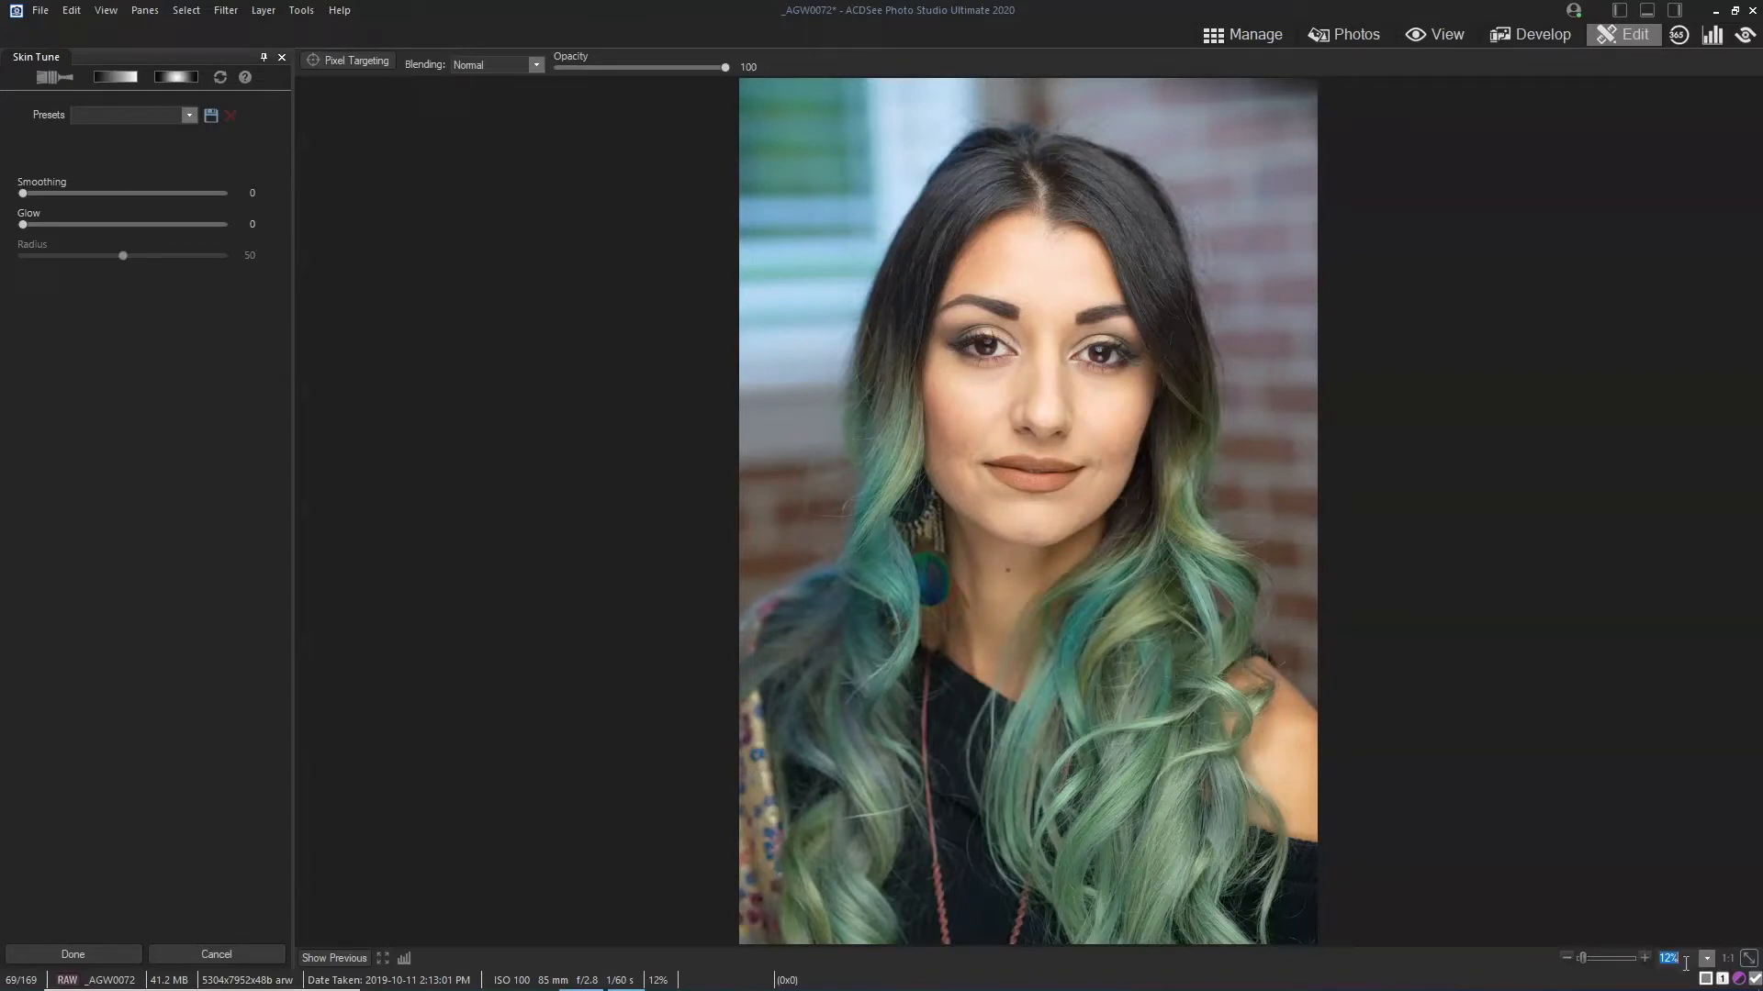
pyautogui.click(1671, 959)
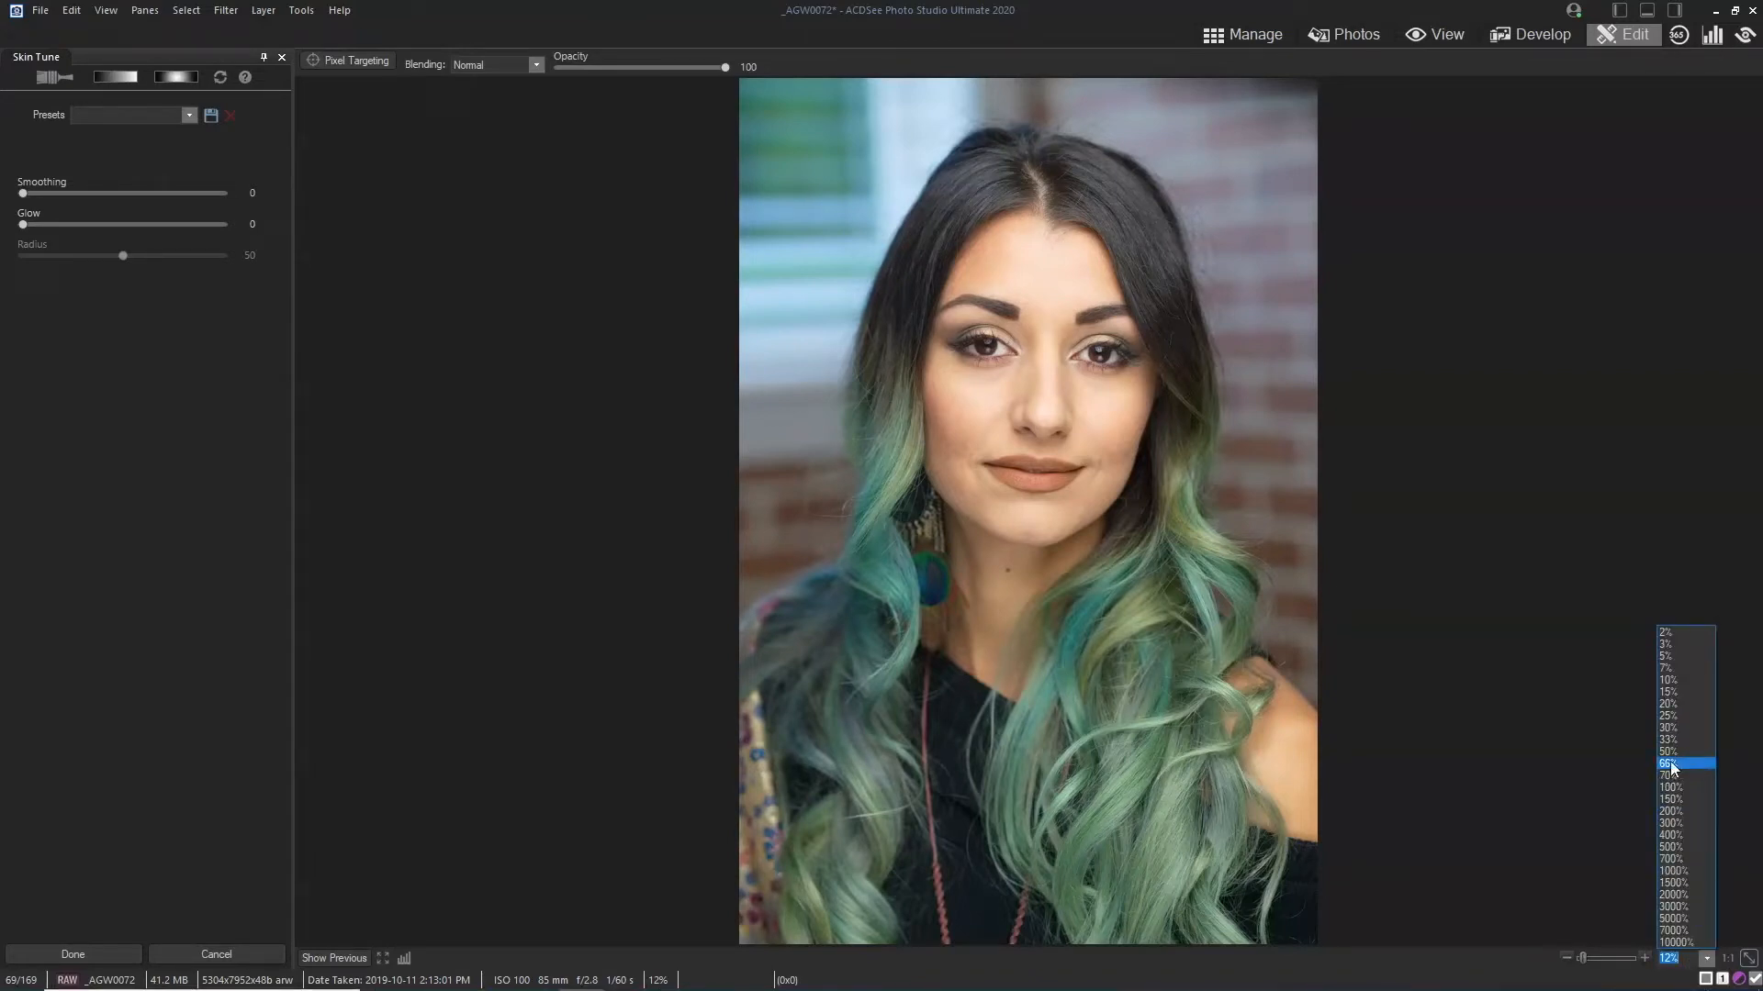
pyautogui.click(1668, 751)
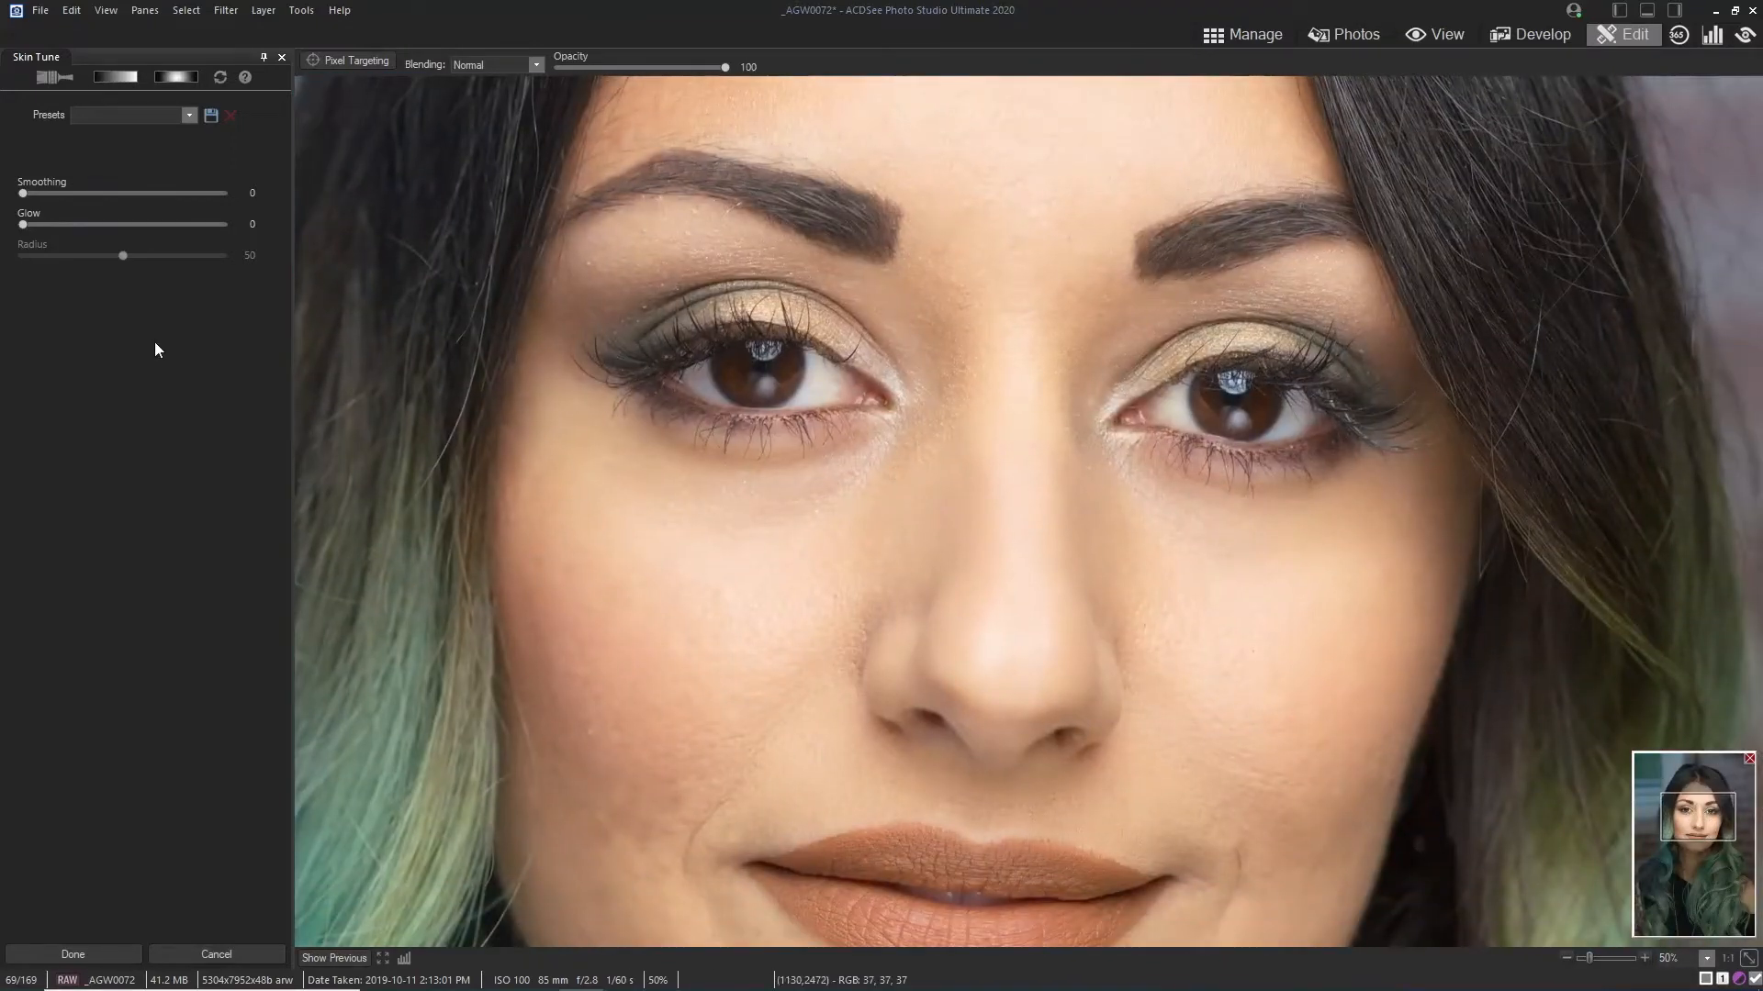
# Step: Raise Skin Tune smoothing to 64, try a glow of 5, and compare with the original
pyautogui.moveTo(16, 192); pyautogui.dragTo(45, 192)
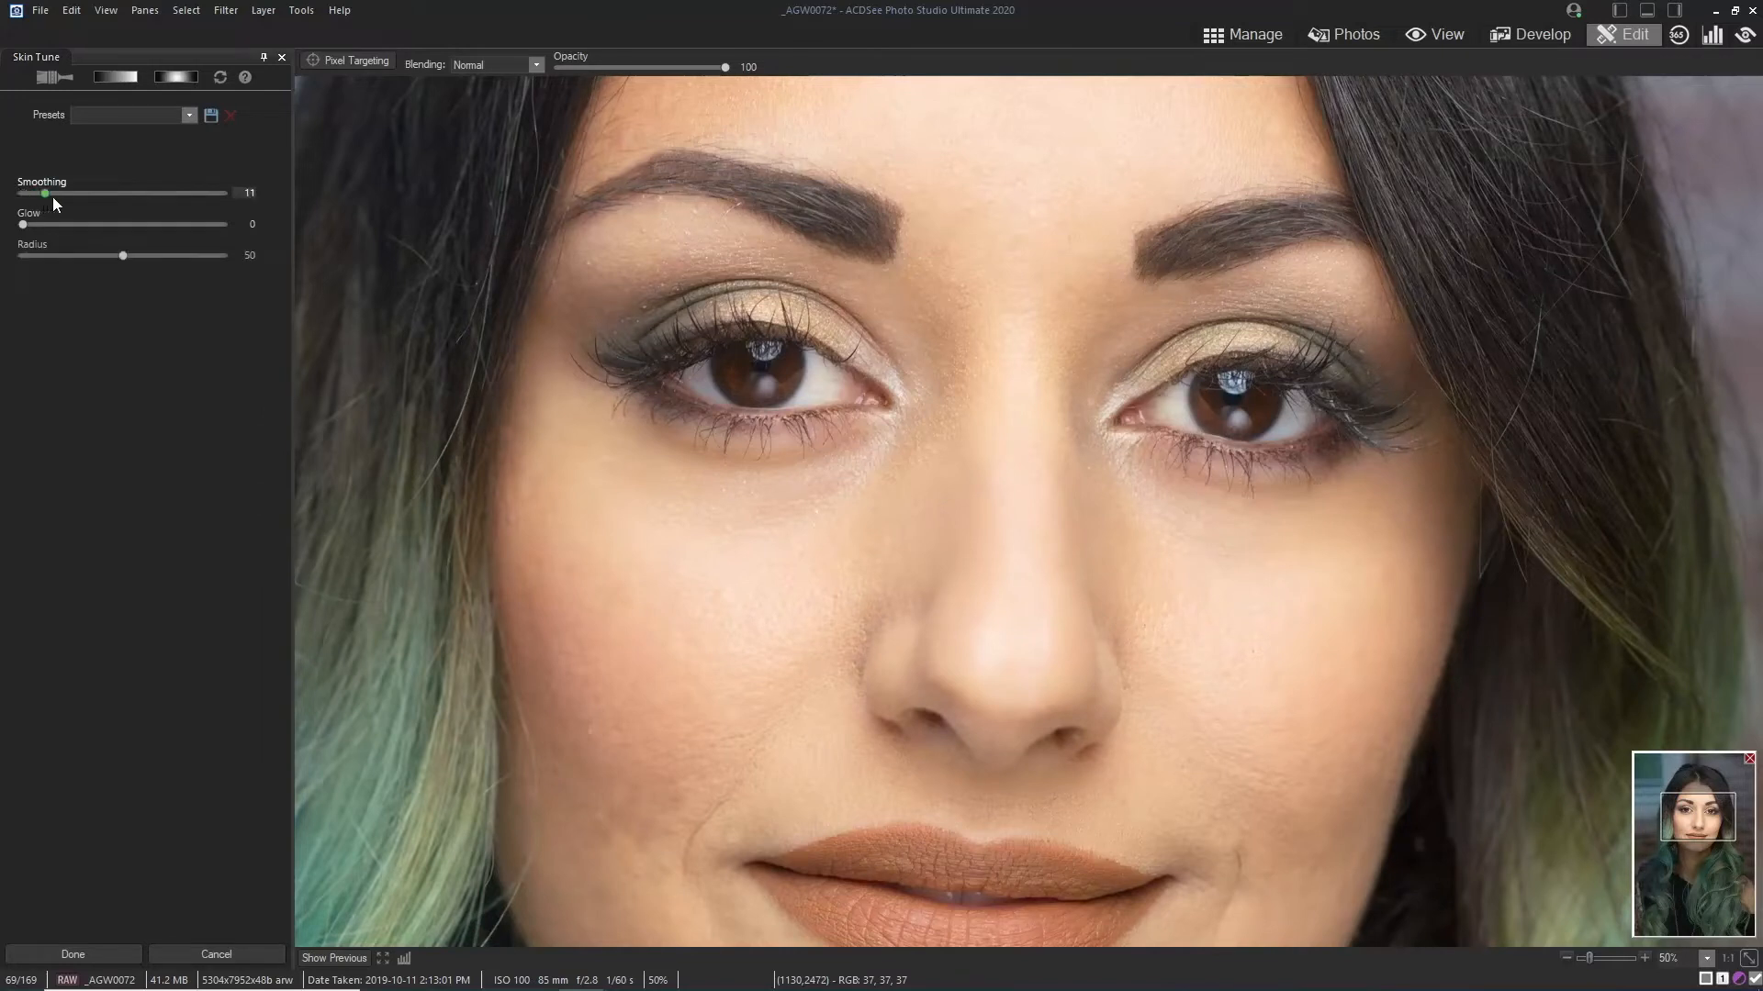
pyautogui.moveTo(45, 194); pyautogui.dragTo(110, 194)
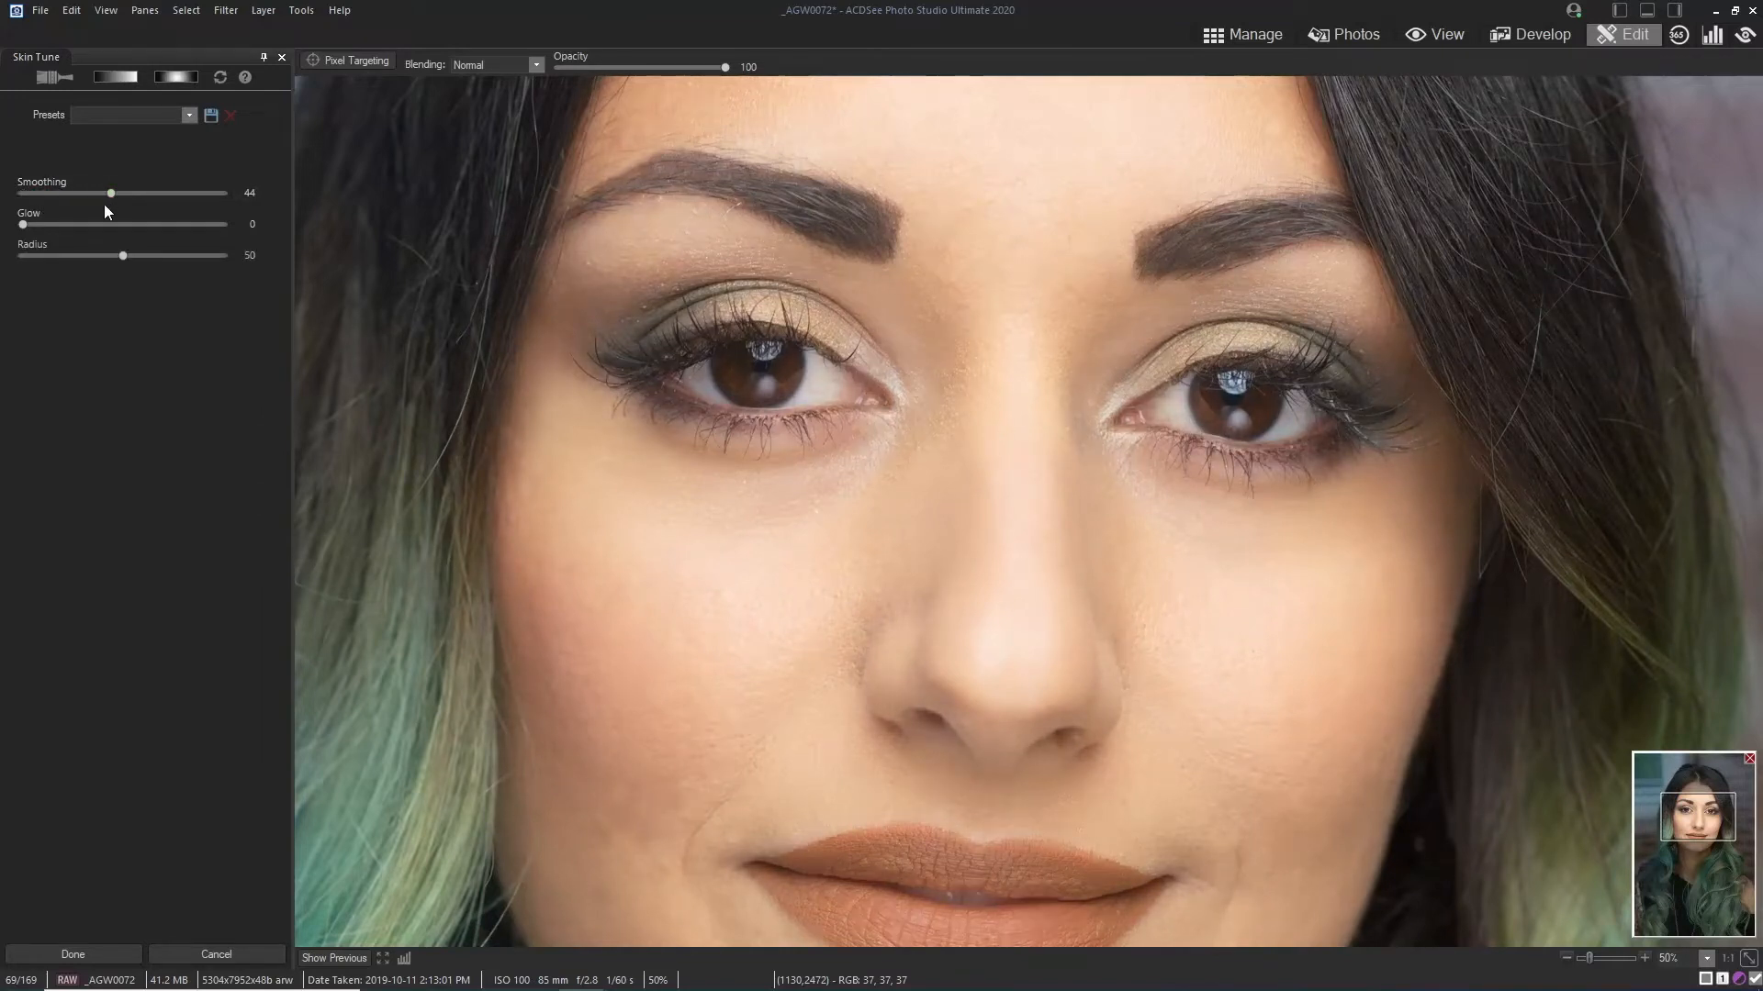
pyautogui.moveTo(110, 193); pyautogui.dragTo(144, 194)
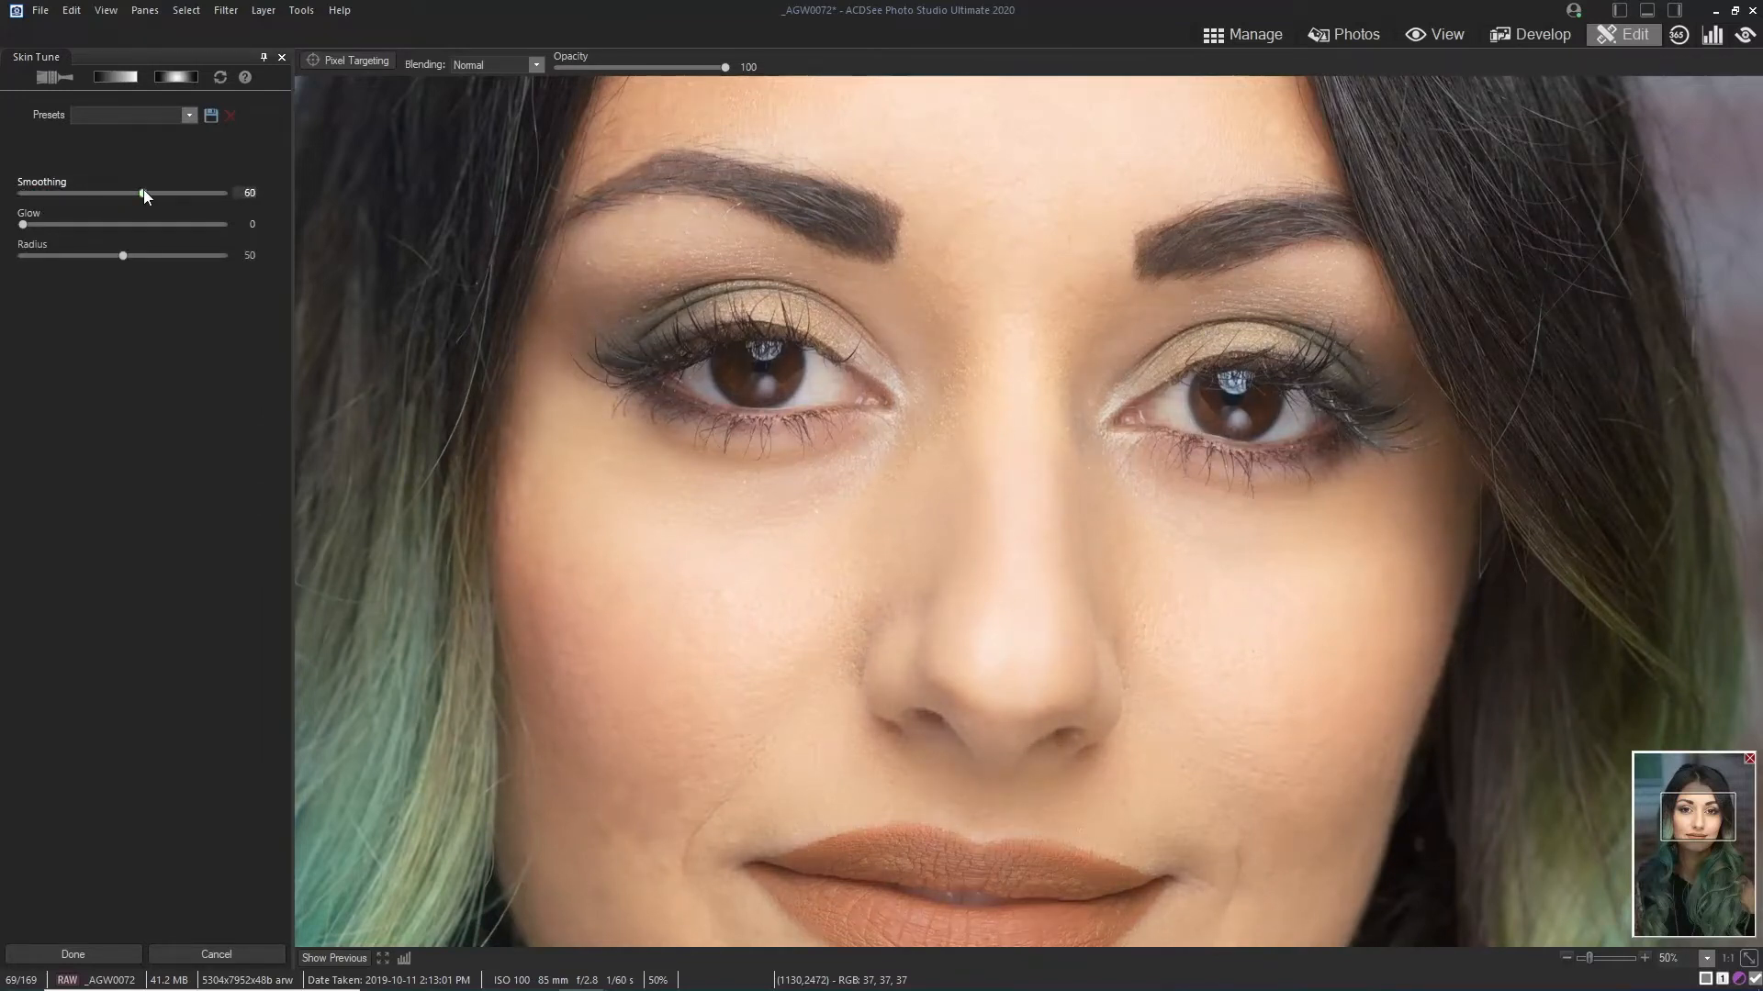
pyautogui.moveTo(144, 194); pyautogui.dragTo(152, 194)
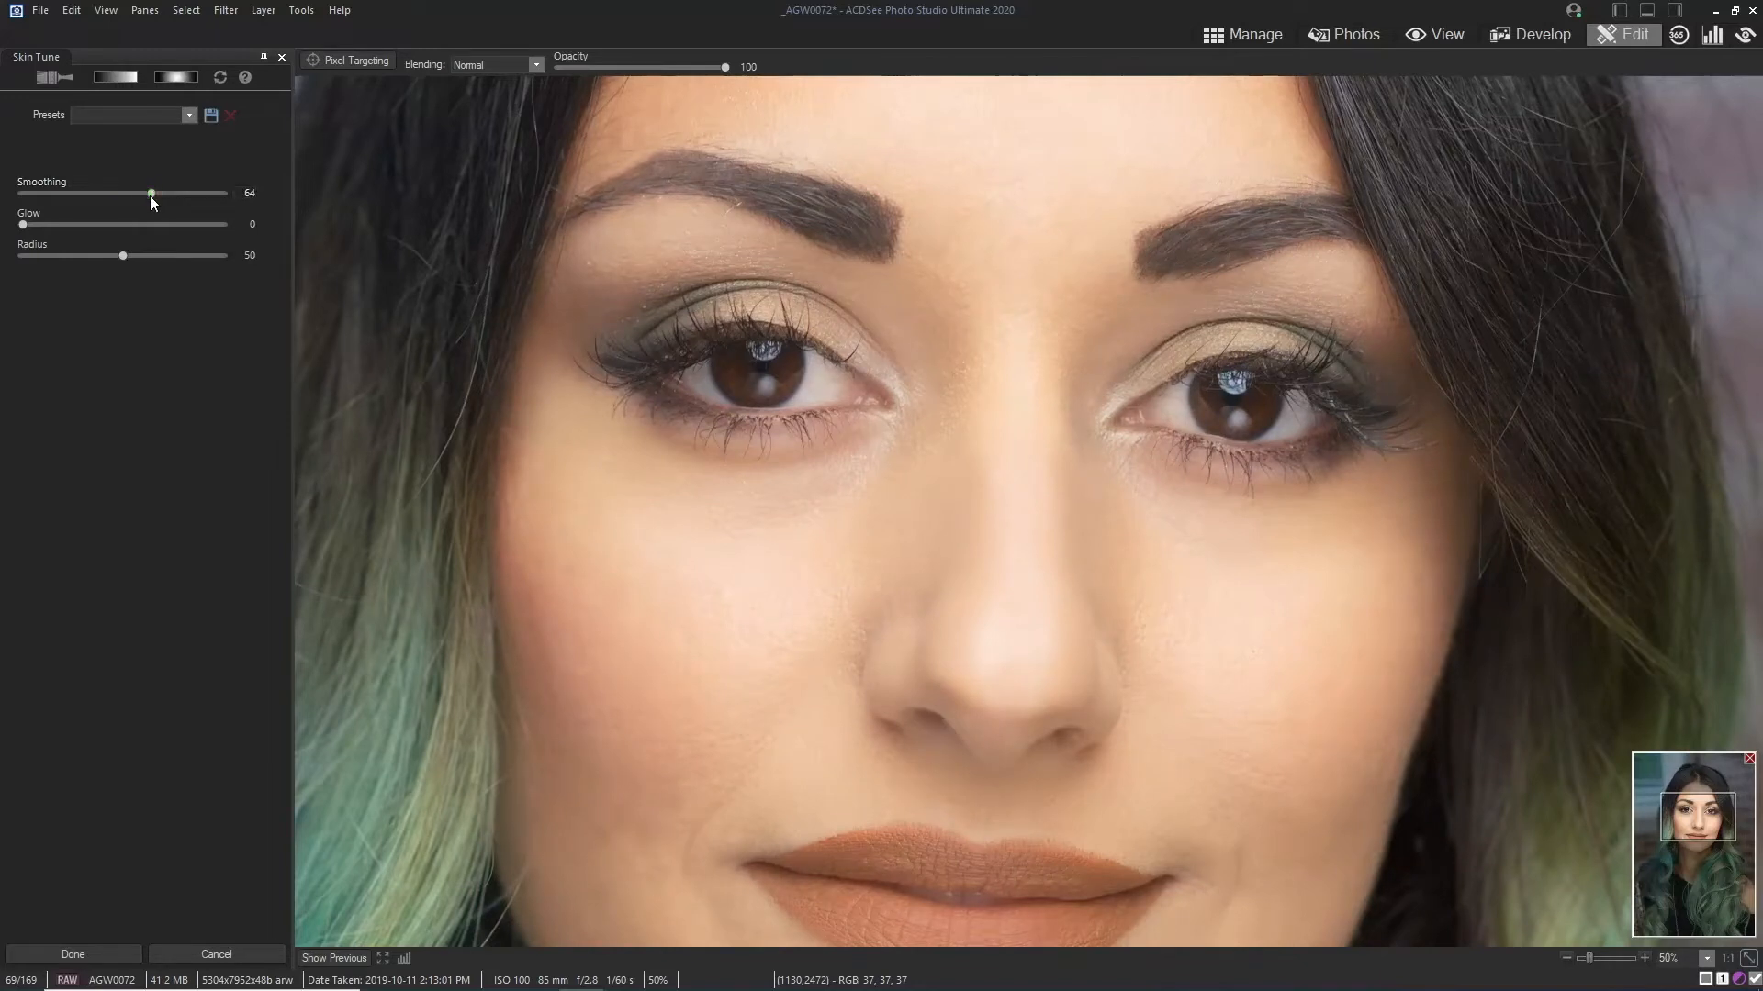
pyautogui.moveTo(20, 225); pyautogui.dragTo(44, 225)
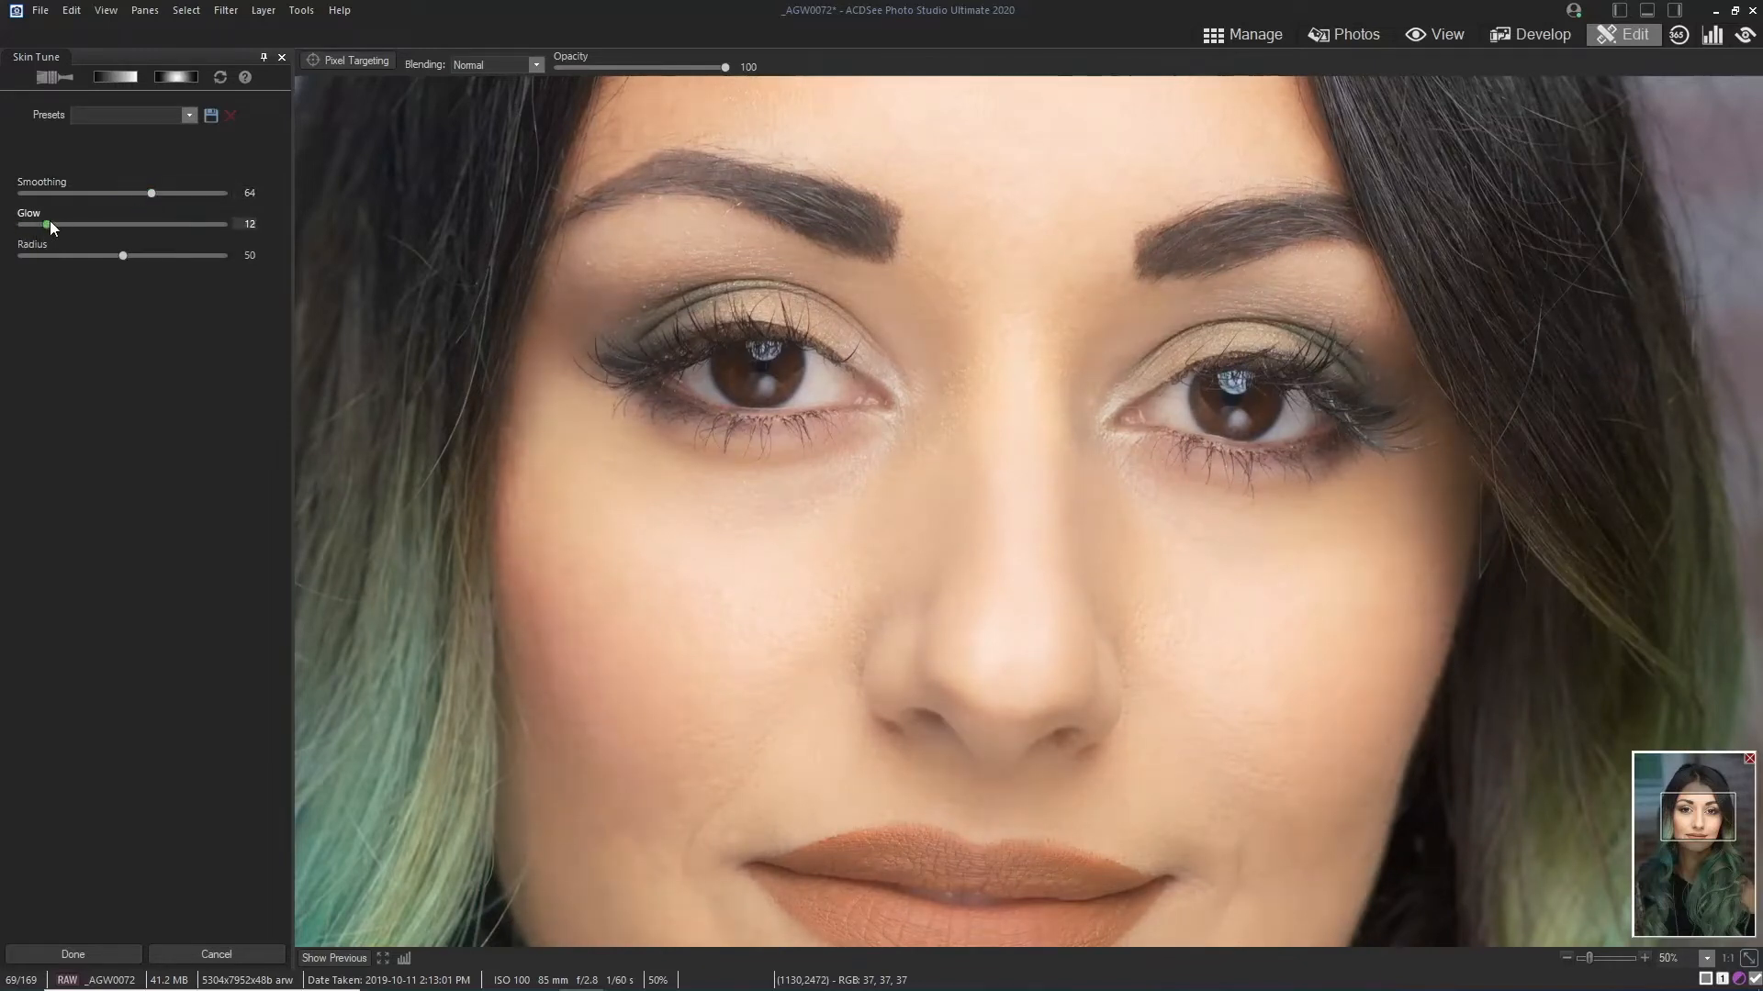
pyautogui.moveTo(47, 225); pyautogui.dragTo(30, 225)
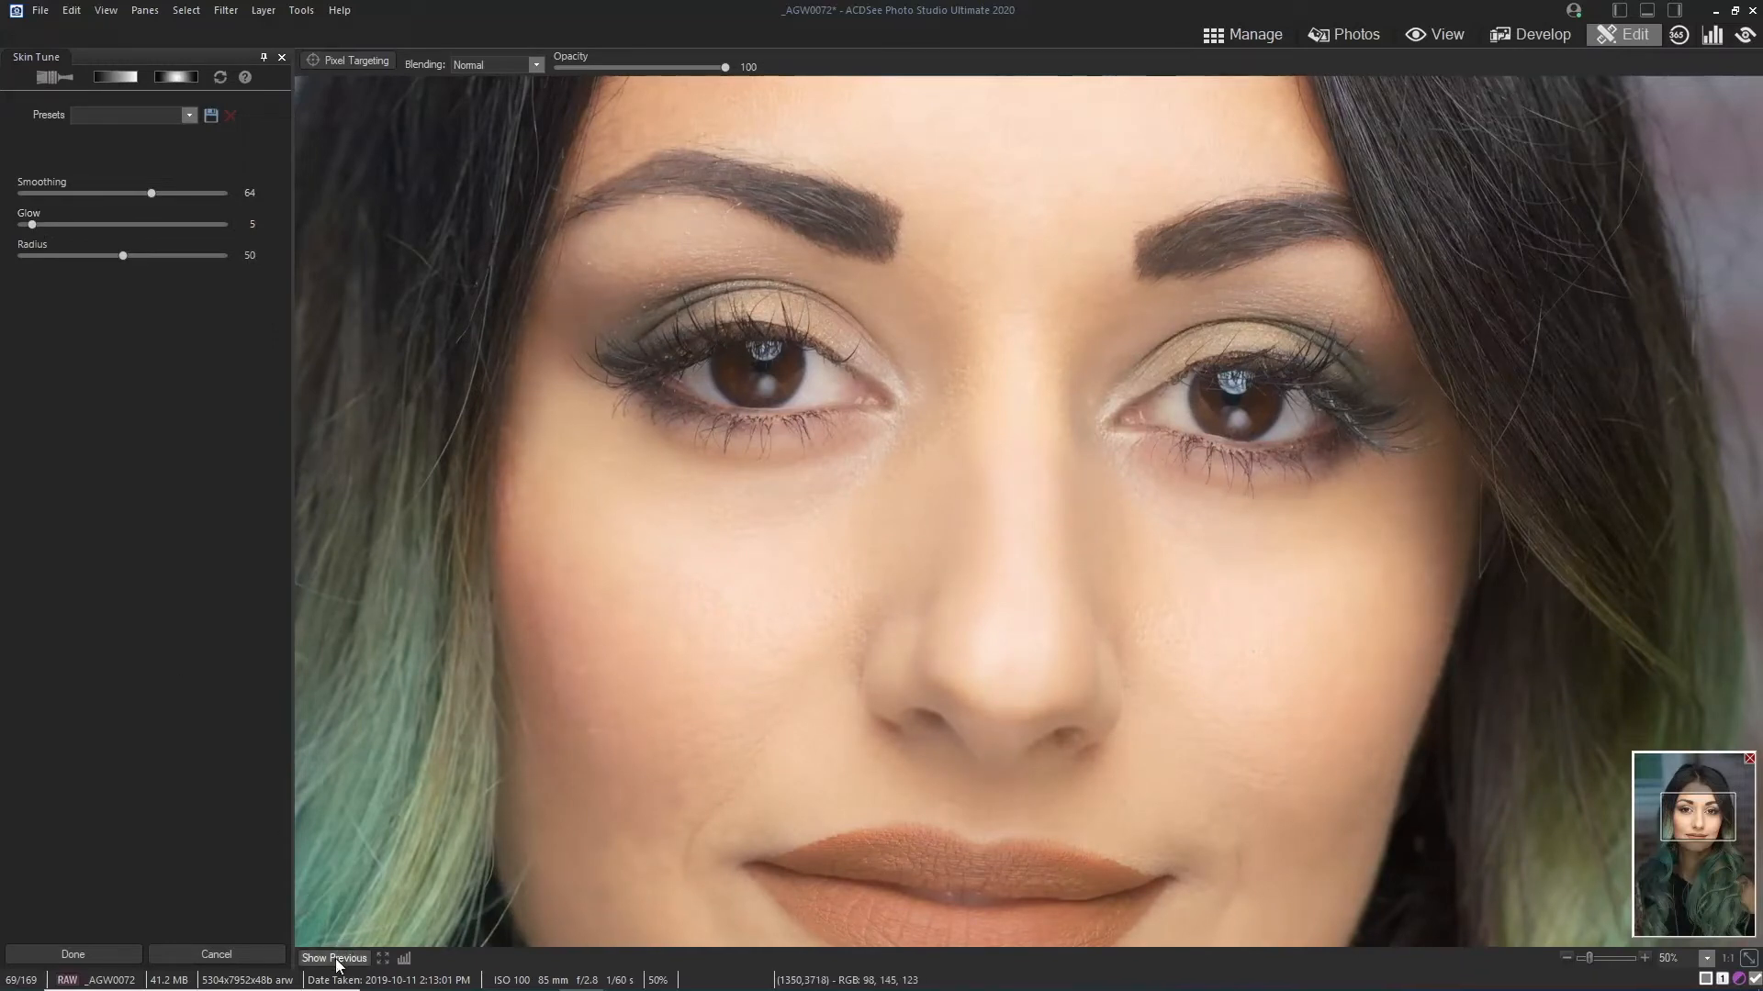
pyautogui.click(333, 958)
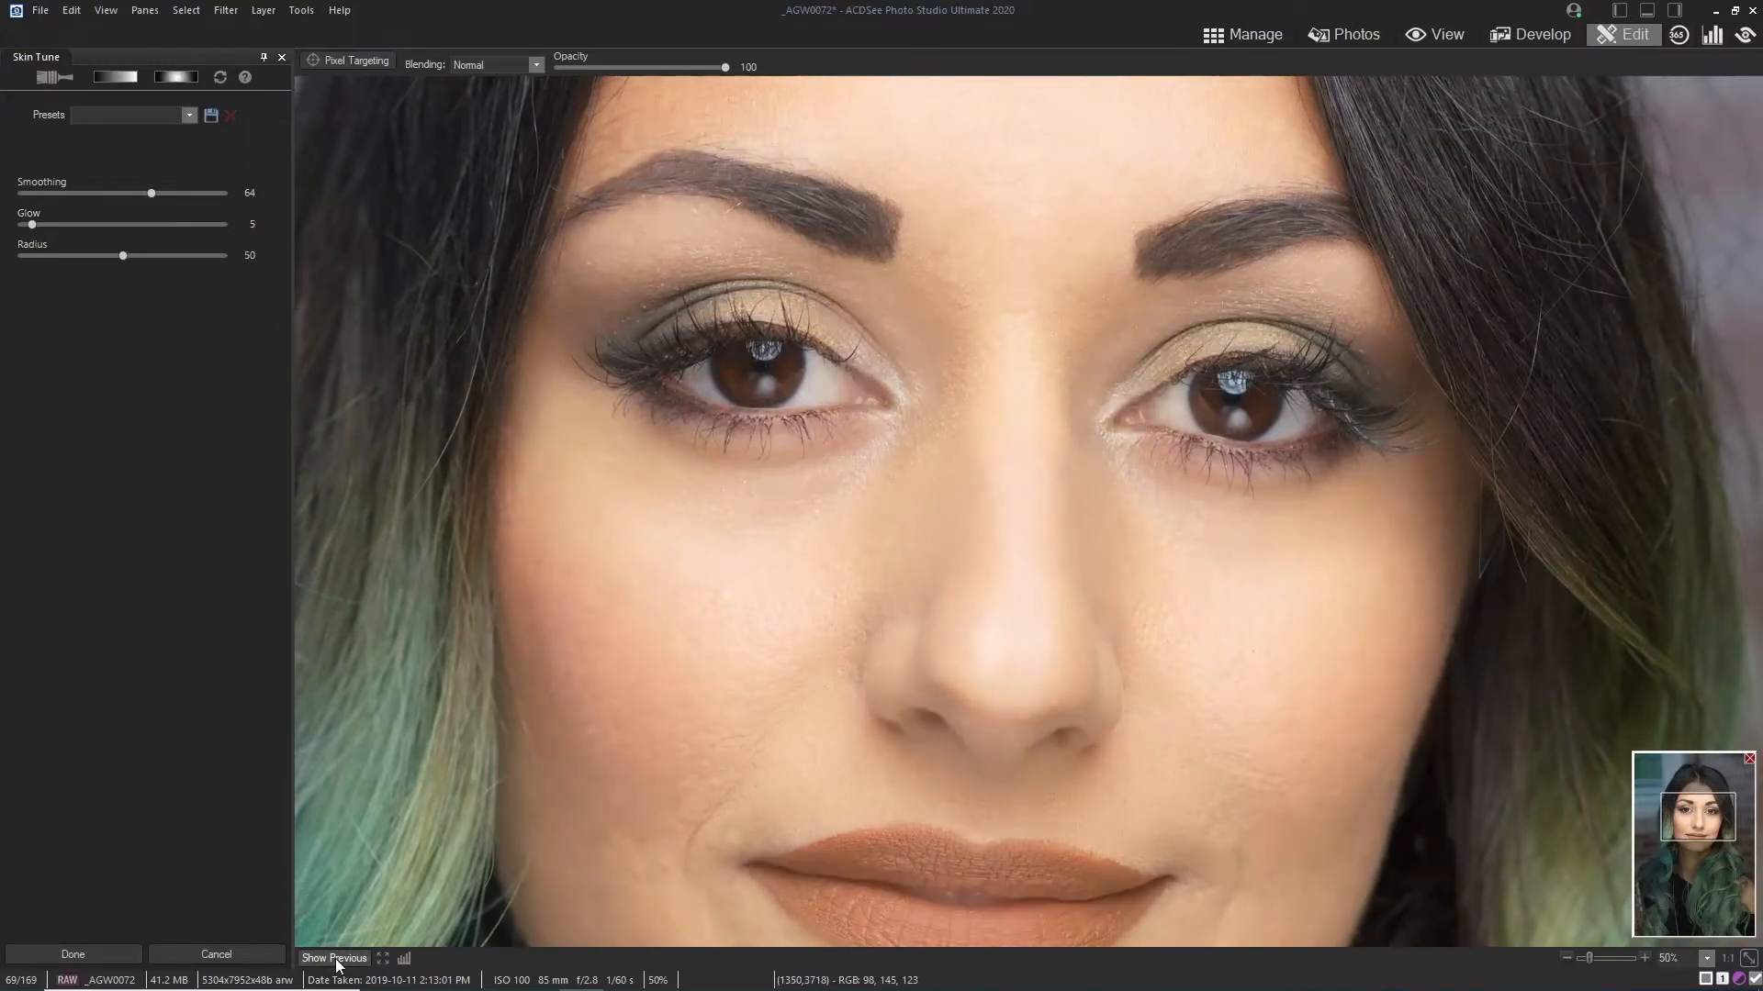
pyautogui.click(334, 958)
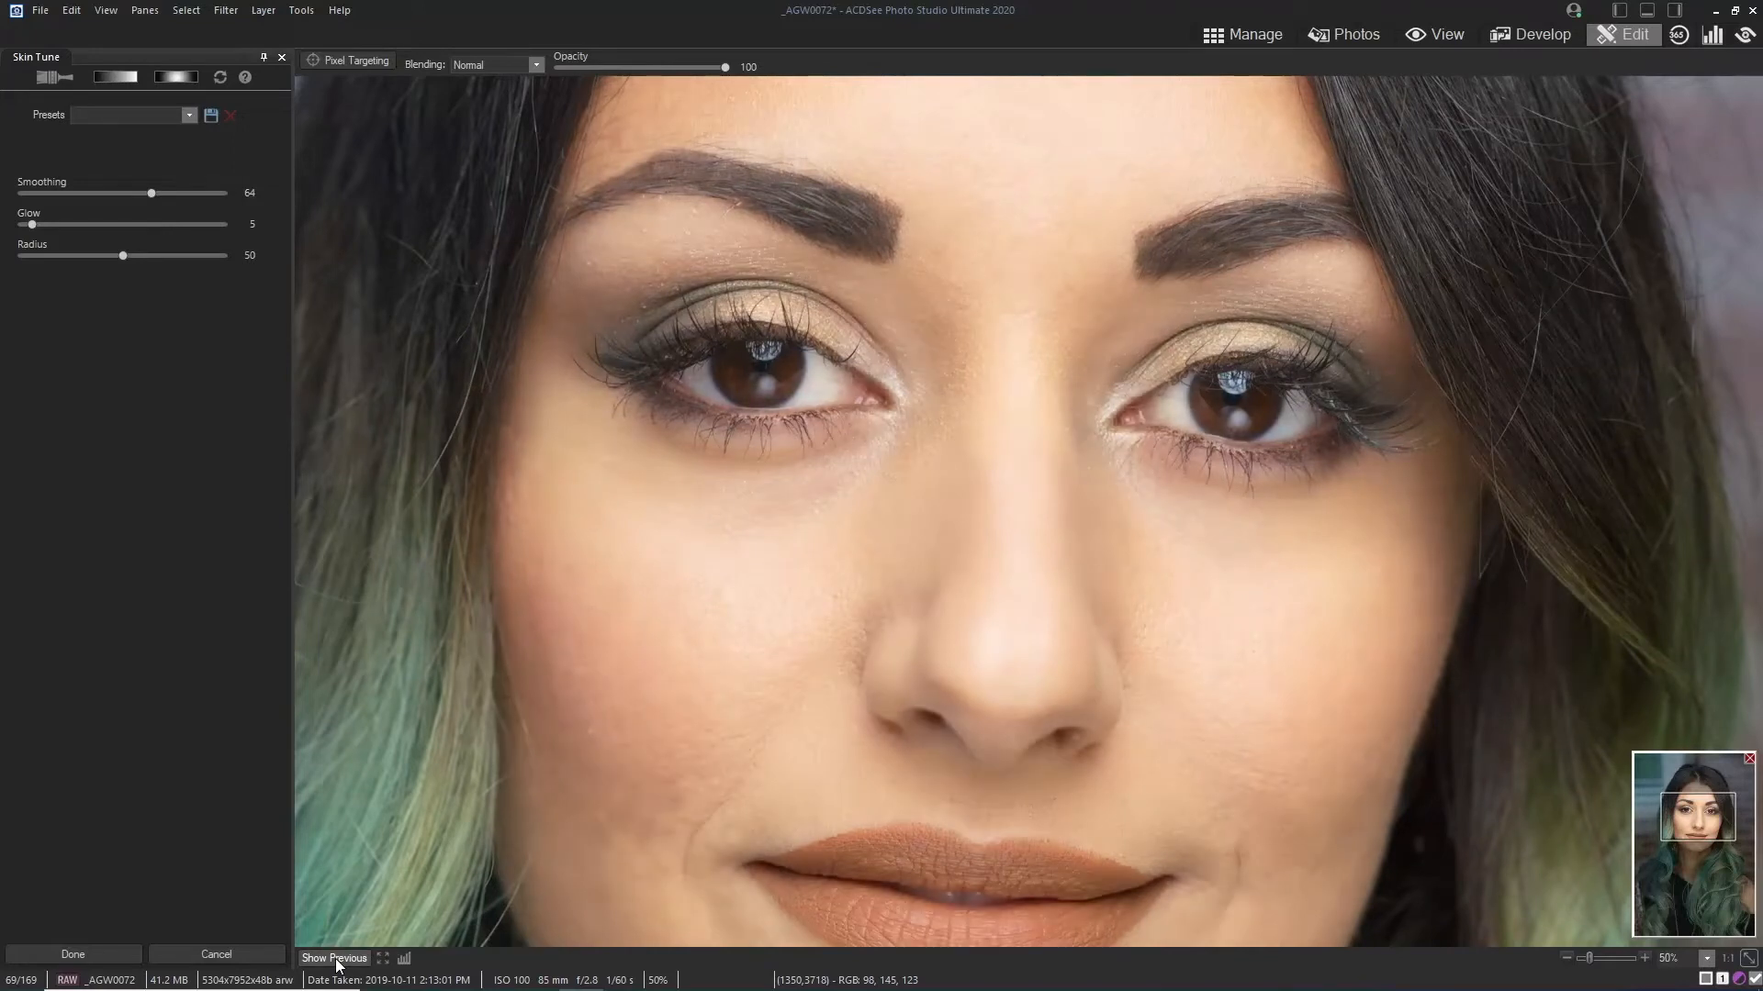
pyautogui.click(334, 957)
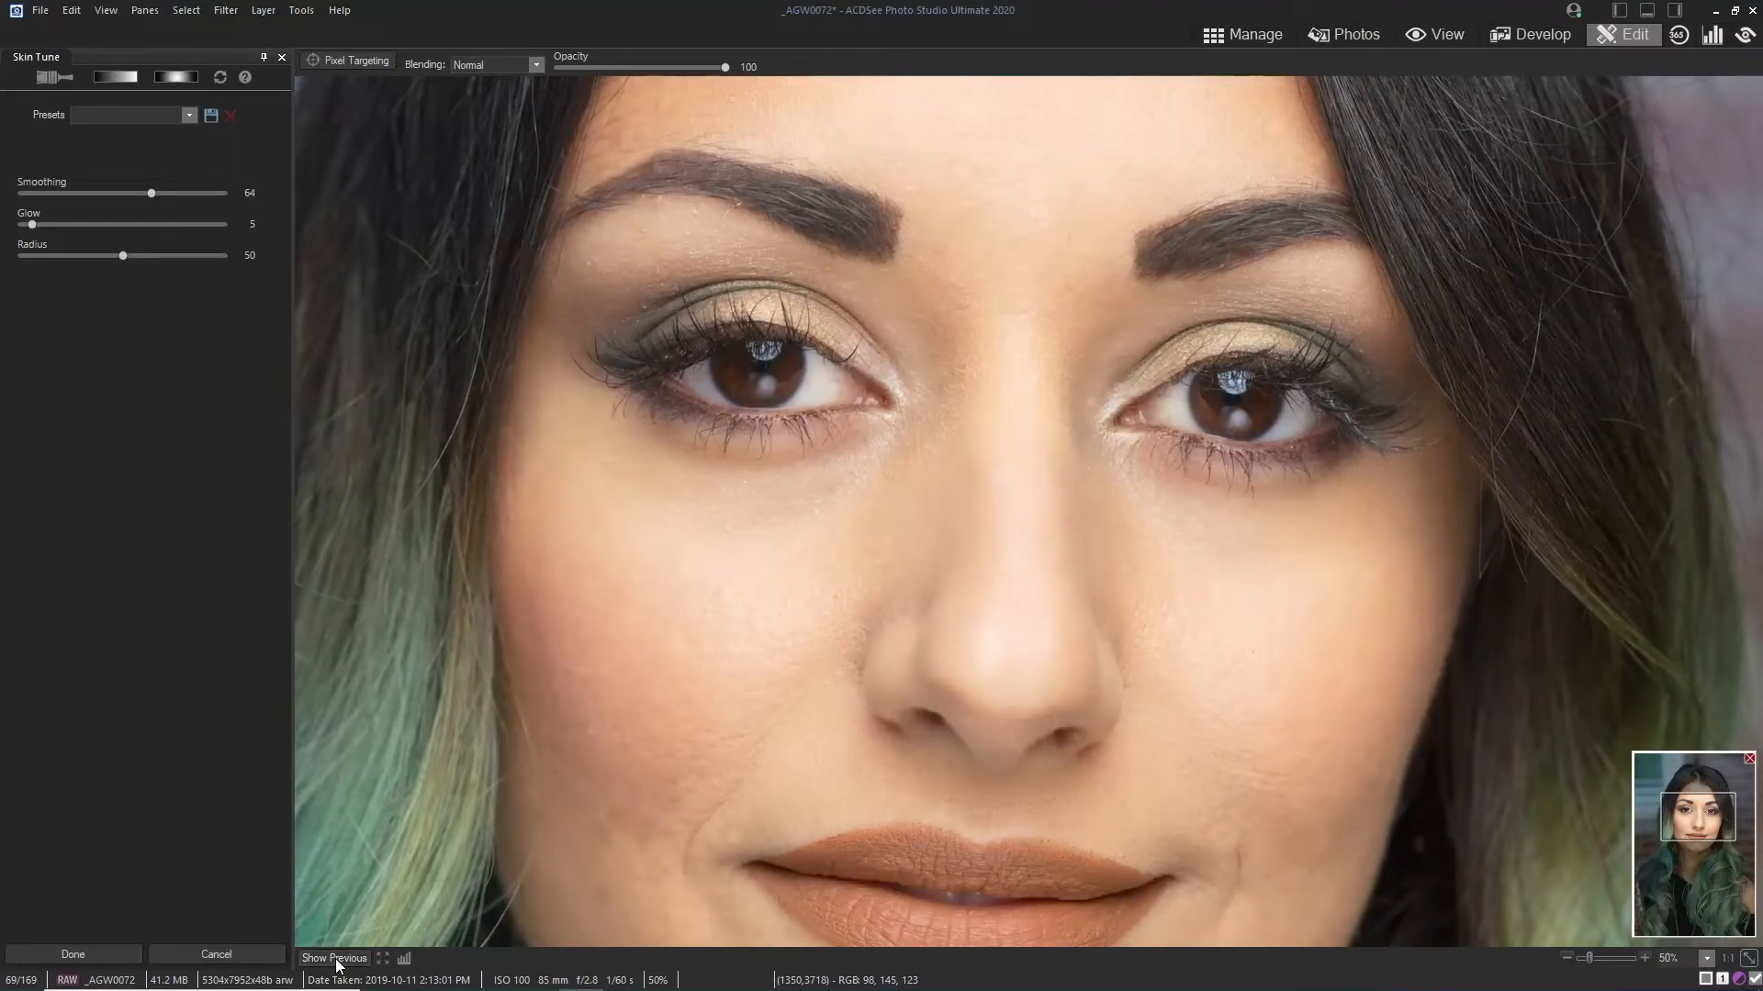
pyautogui.moveTo(335, 958)
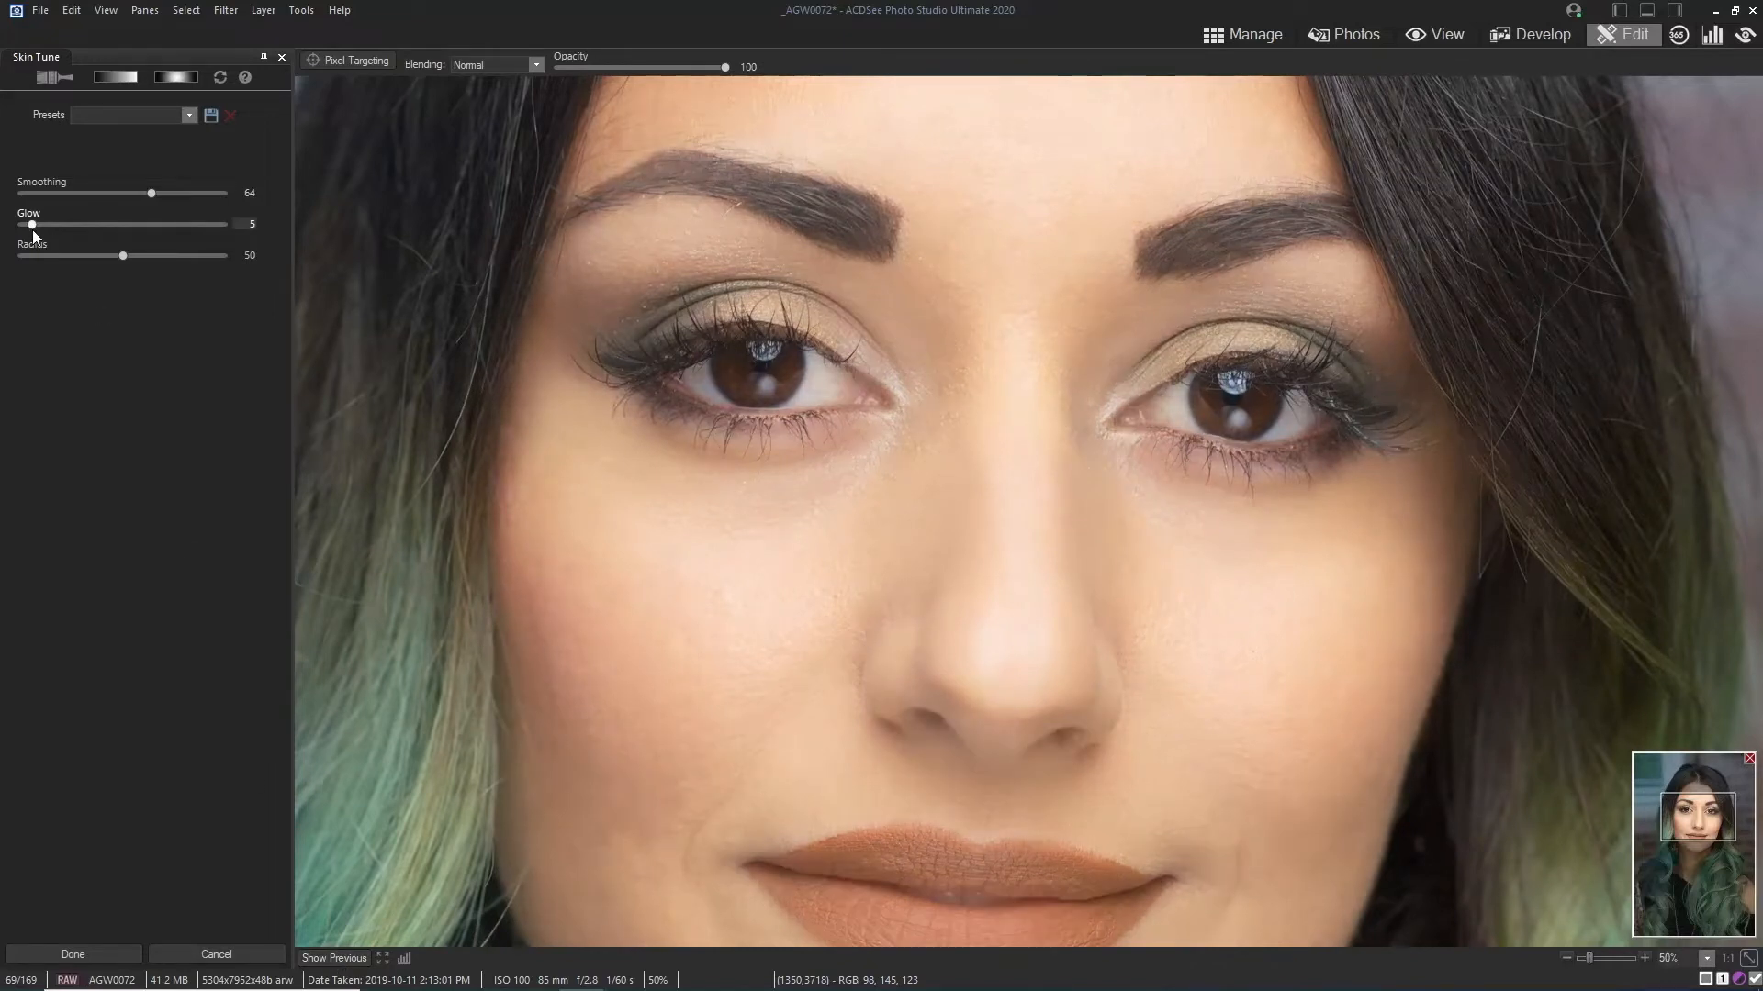
# Step: Lower the smoothing radius to 28, set glow to 0, and compare with Show Previous
pyautogui.moveTo(121, 255); pyautogui.dragTo(79, 255)
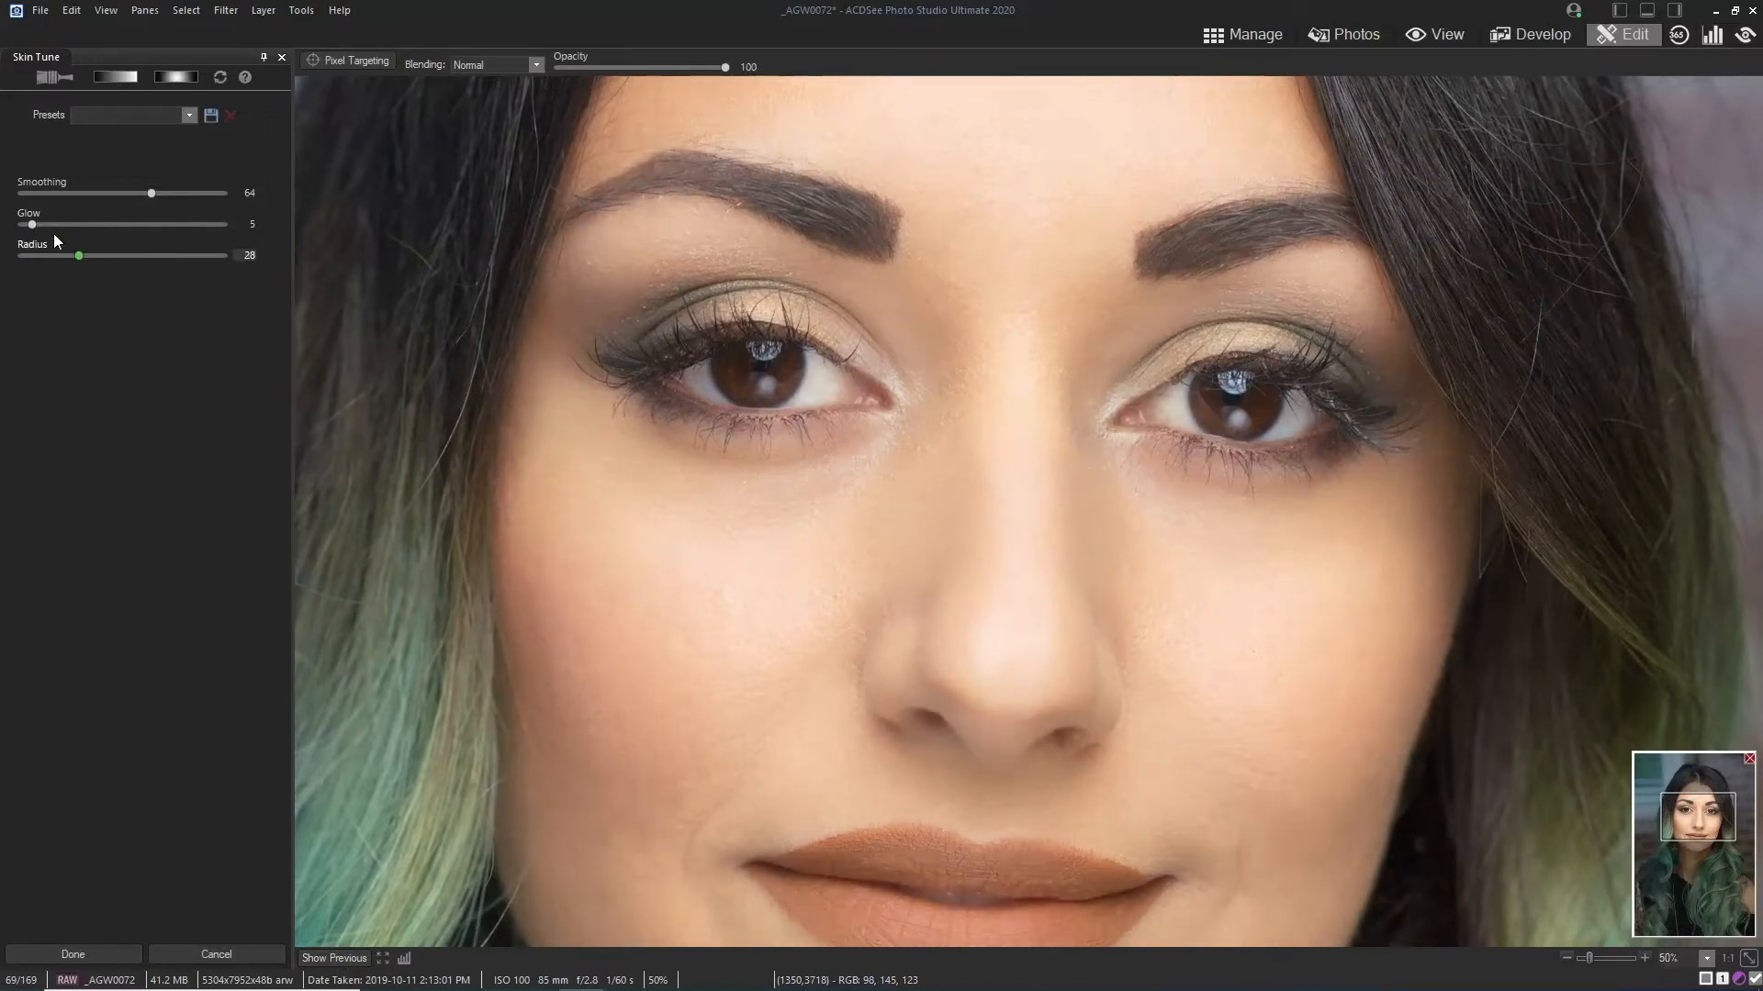
pyautogui.moveTo(34, 224); pyautogui.dragTo(17, 224)
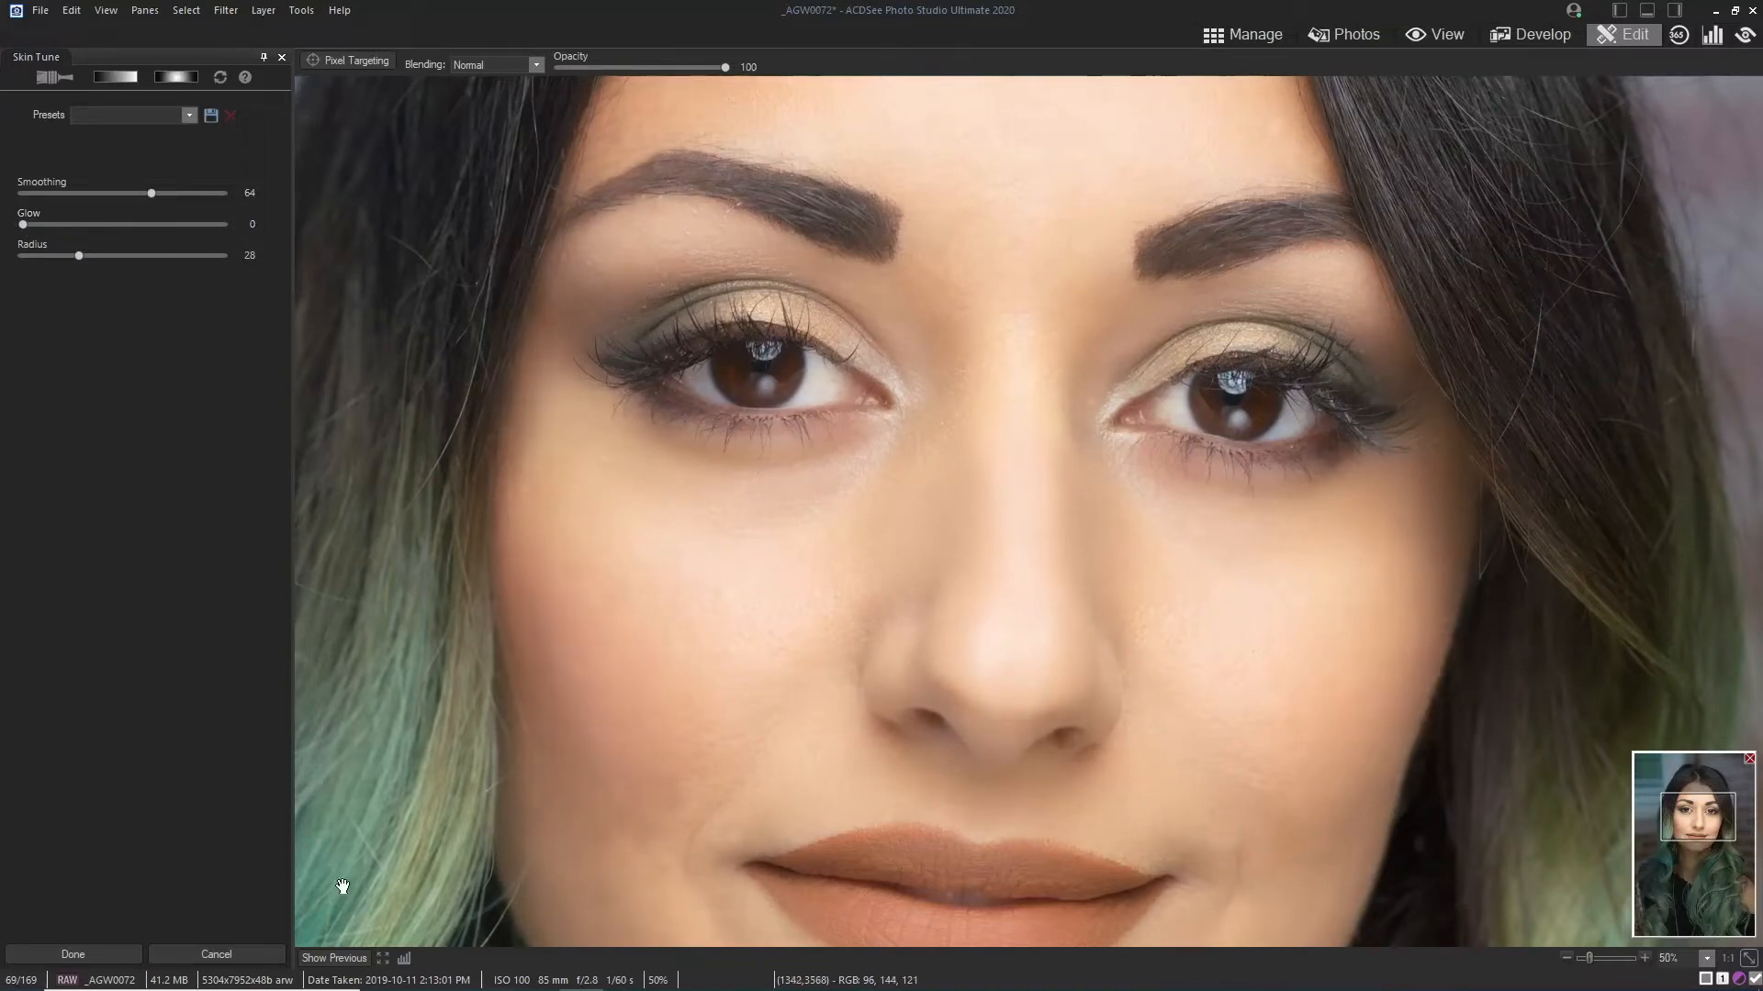
pyautogui.moveTo(325, 926)
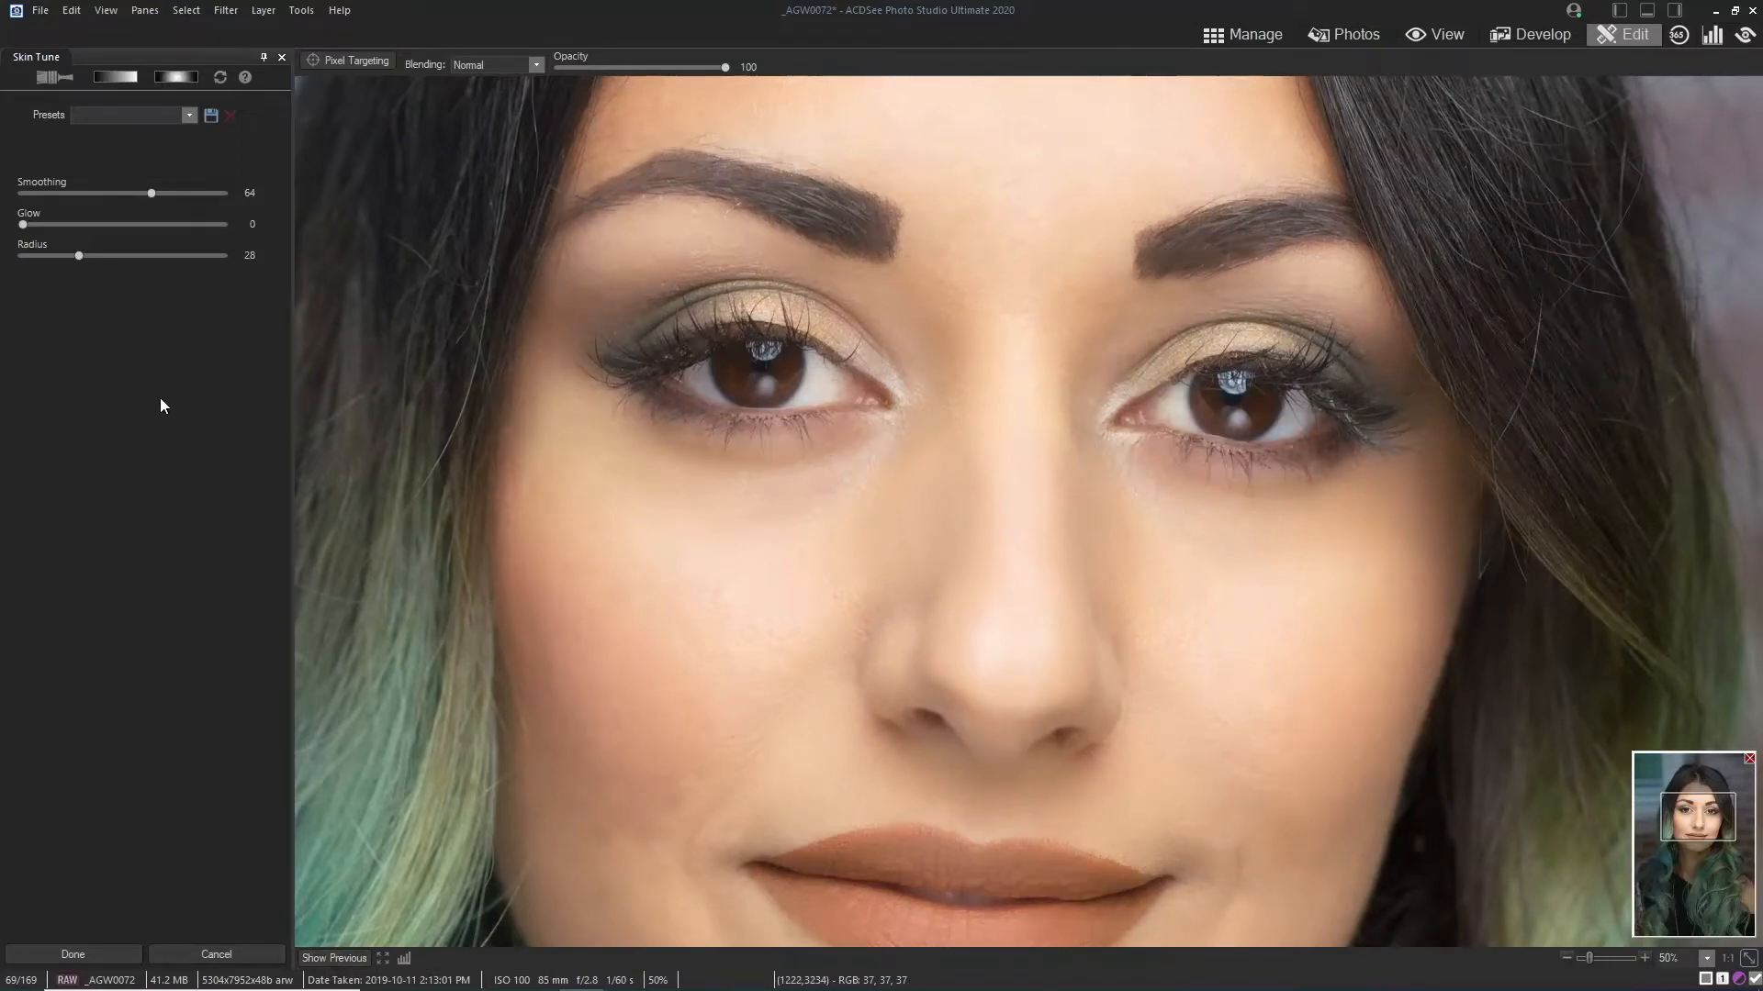
pyautogui.click(334, 958)
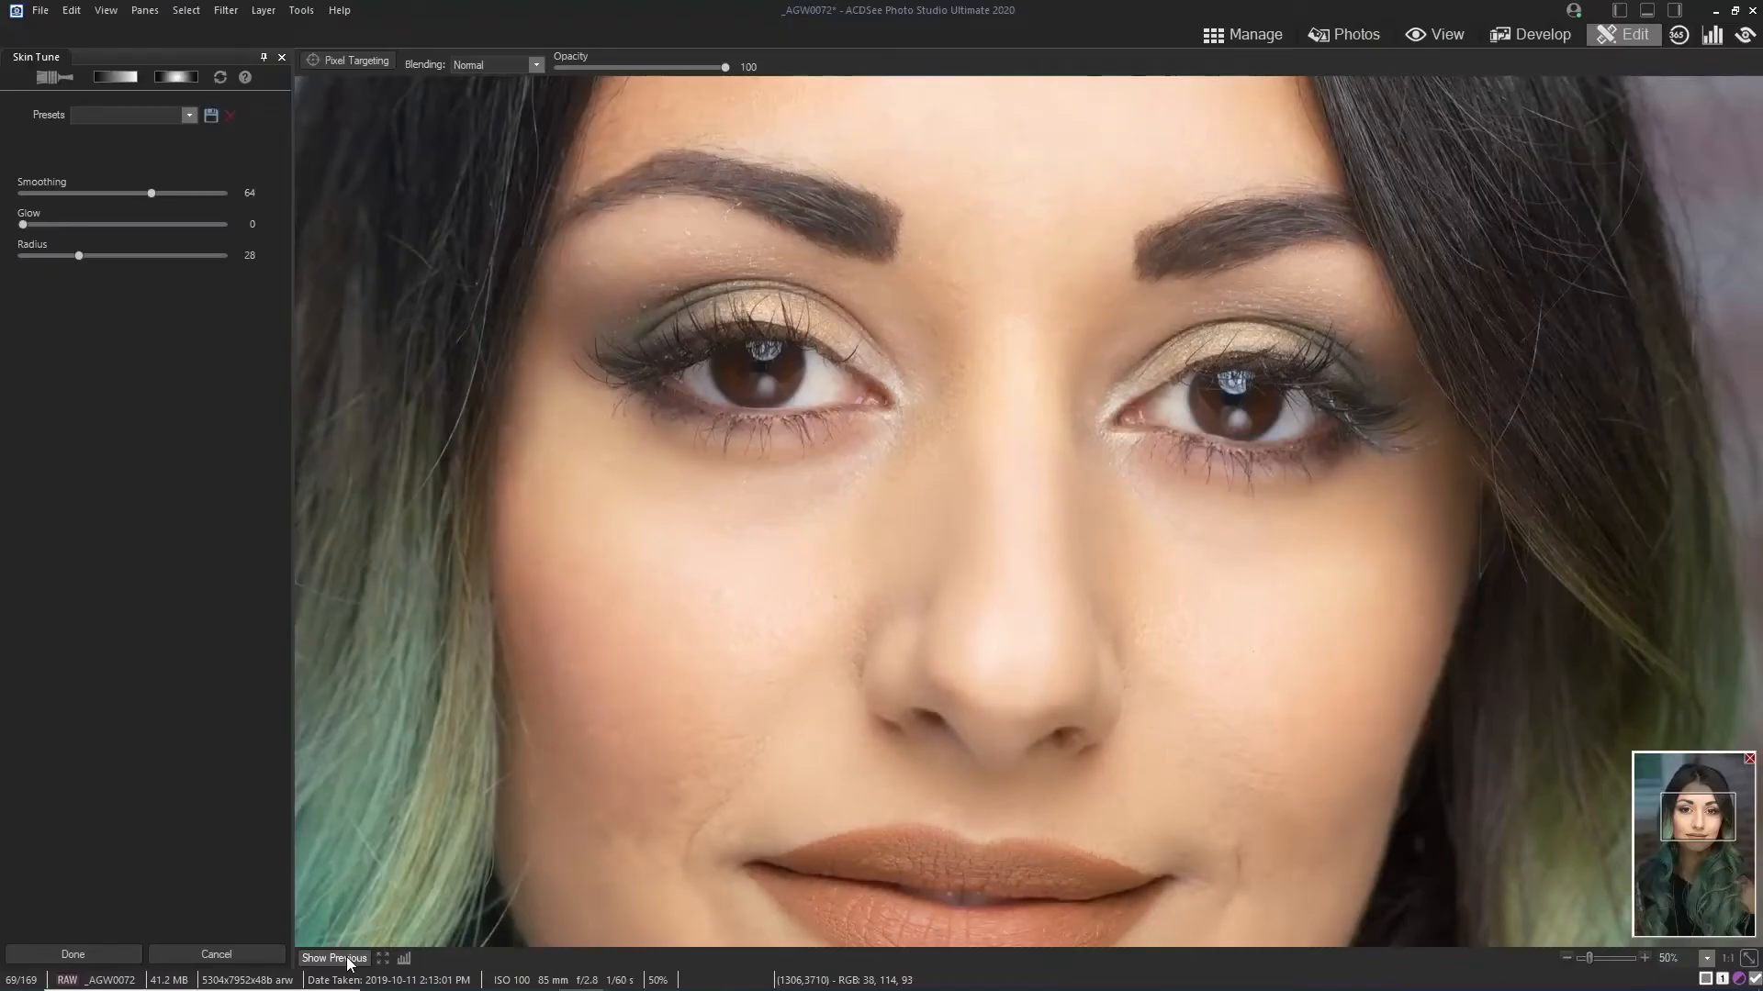
pyautogui.click(332, 957)
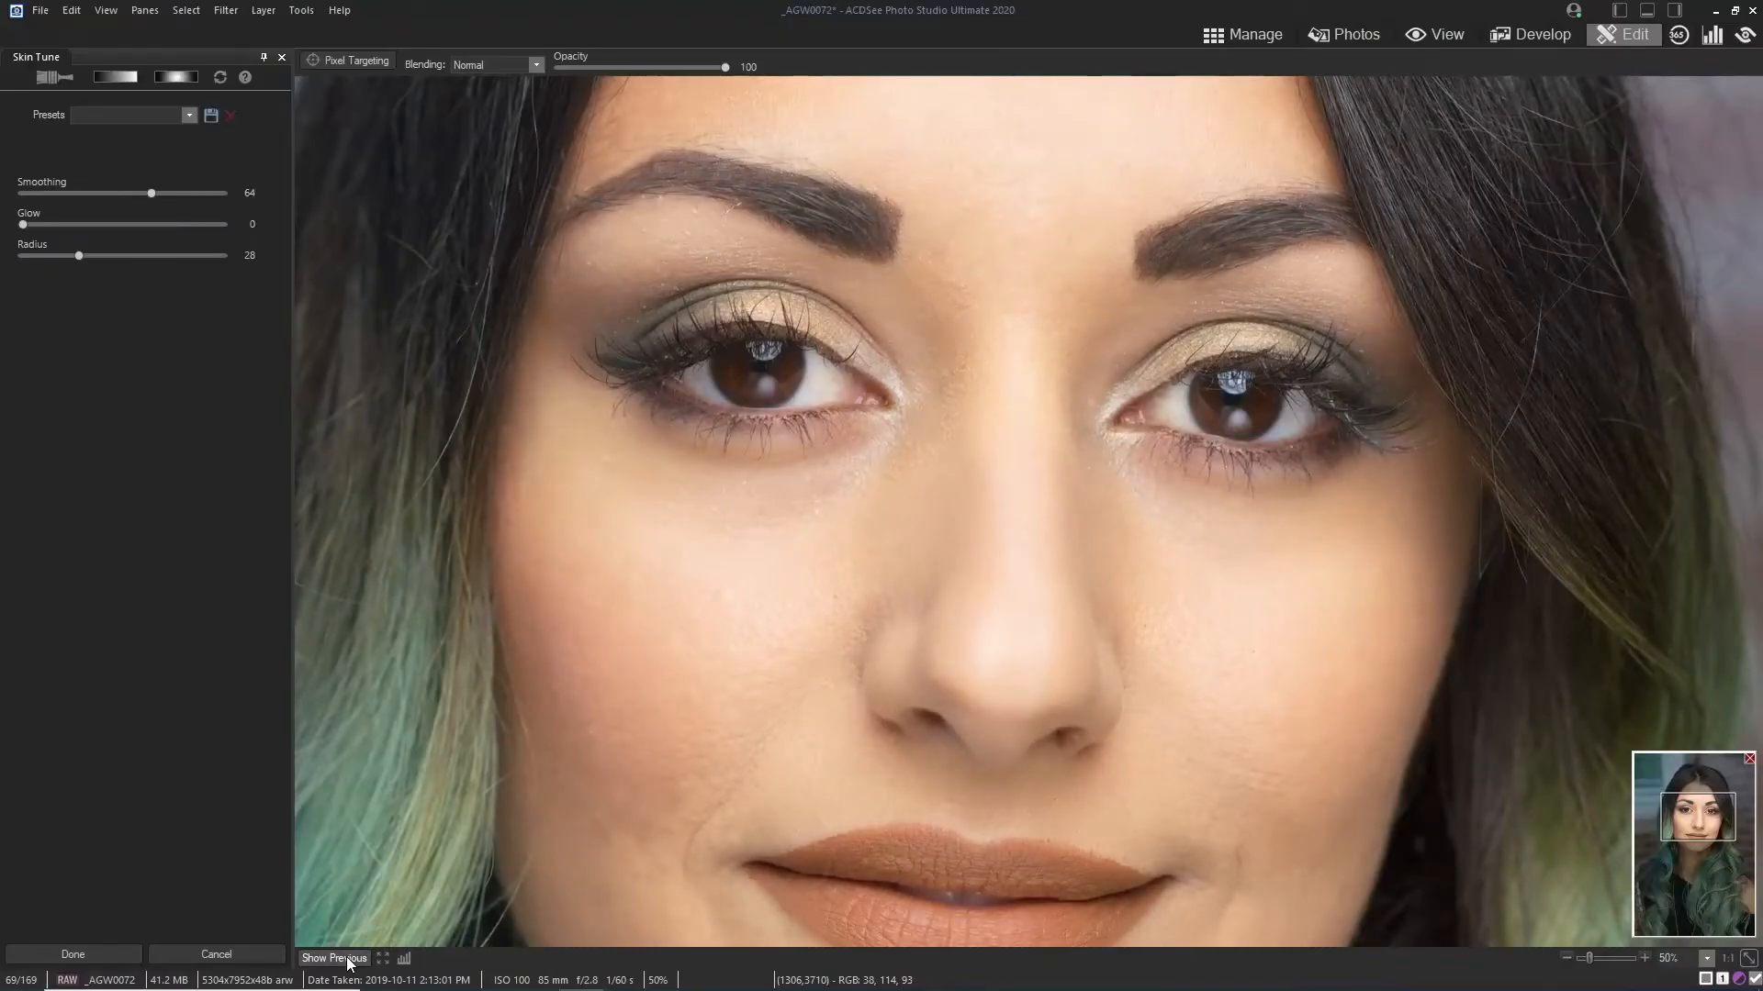
pyautogui.click(332, 958)
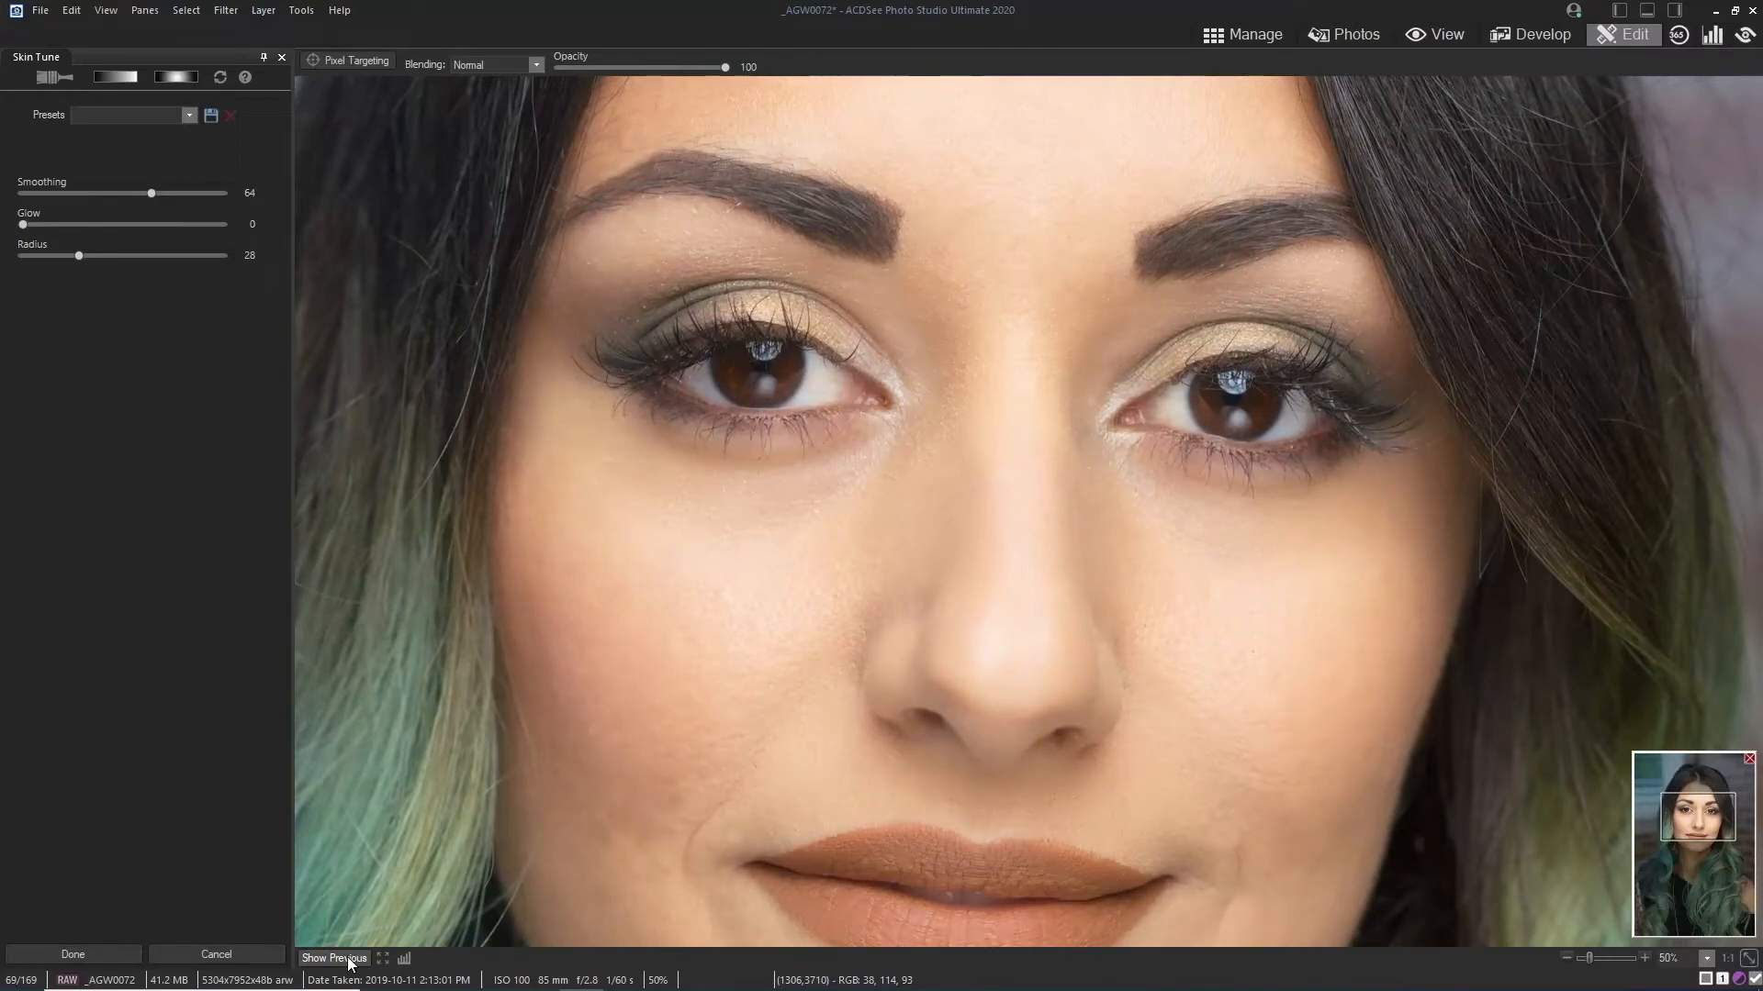
pyautogui.moveTo(334, 957)
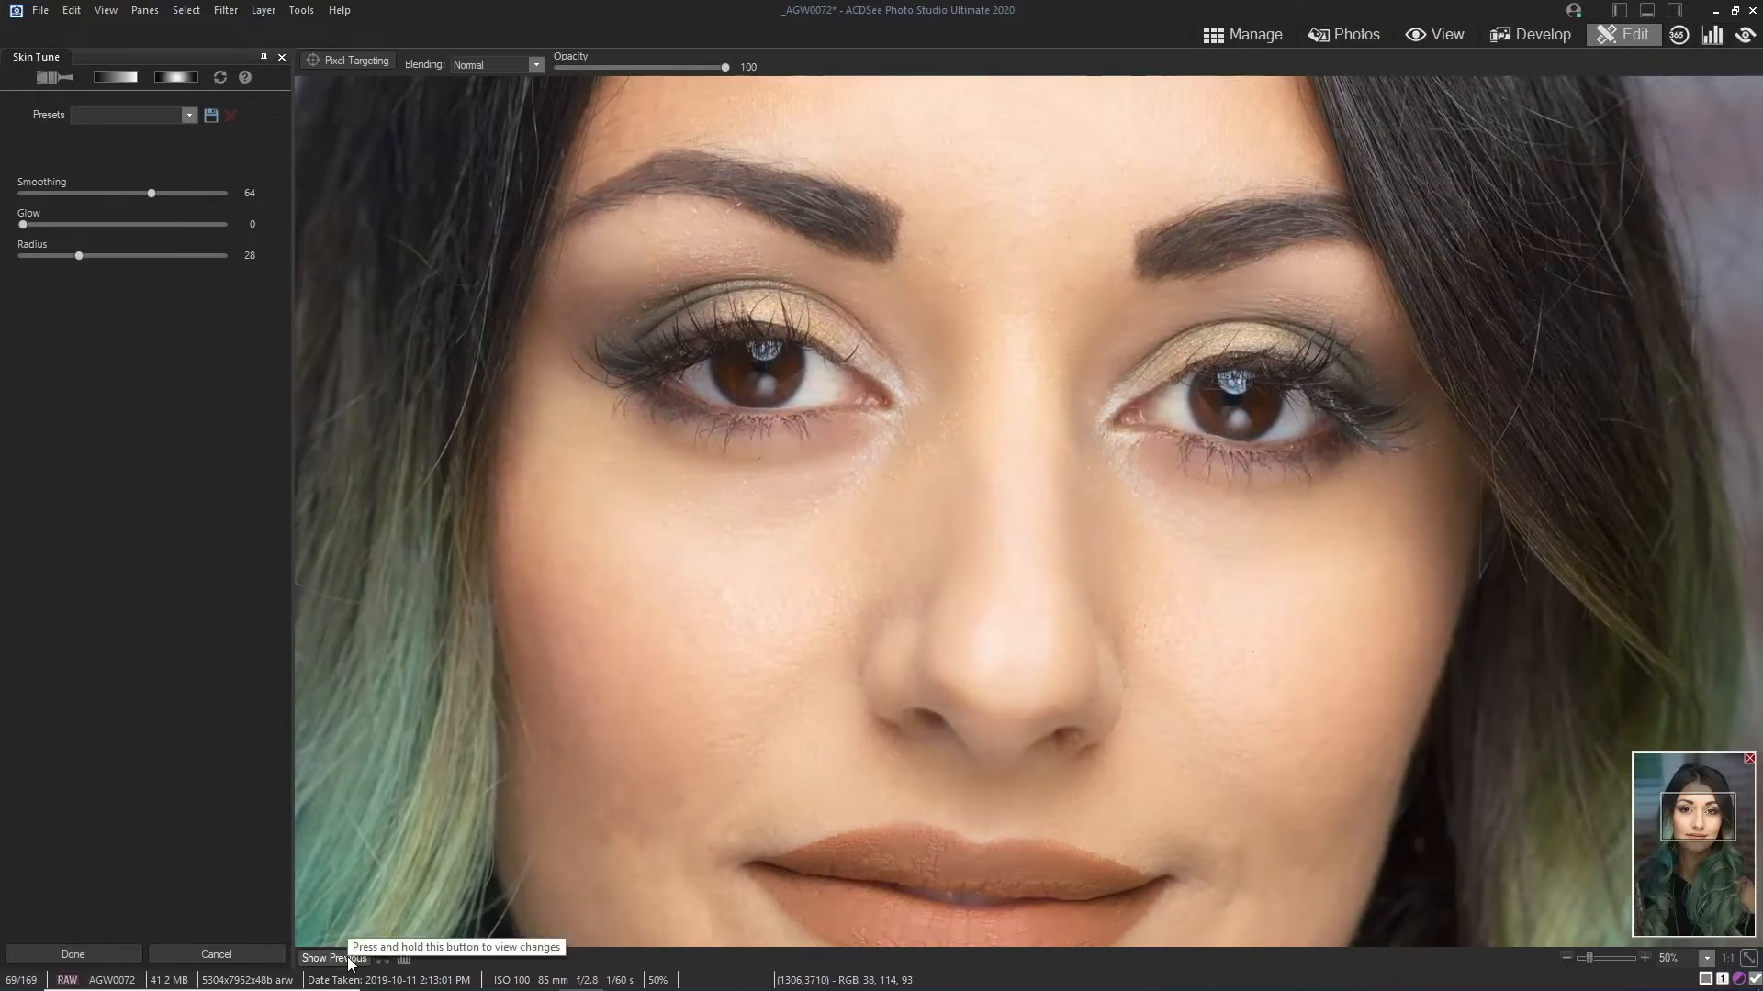
pyautogui.click(332, 958)
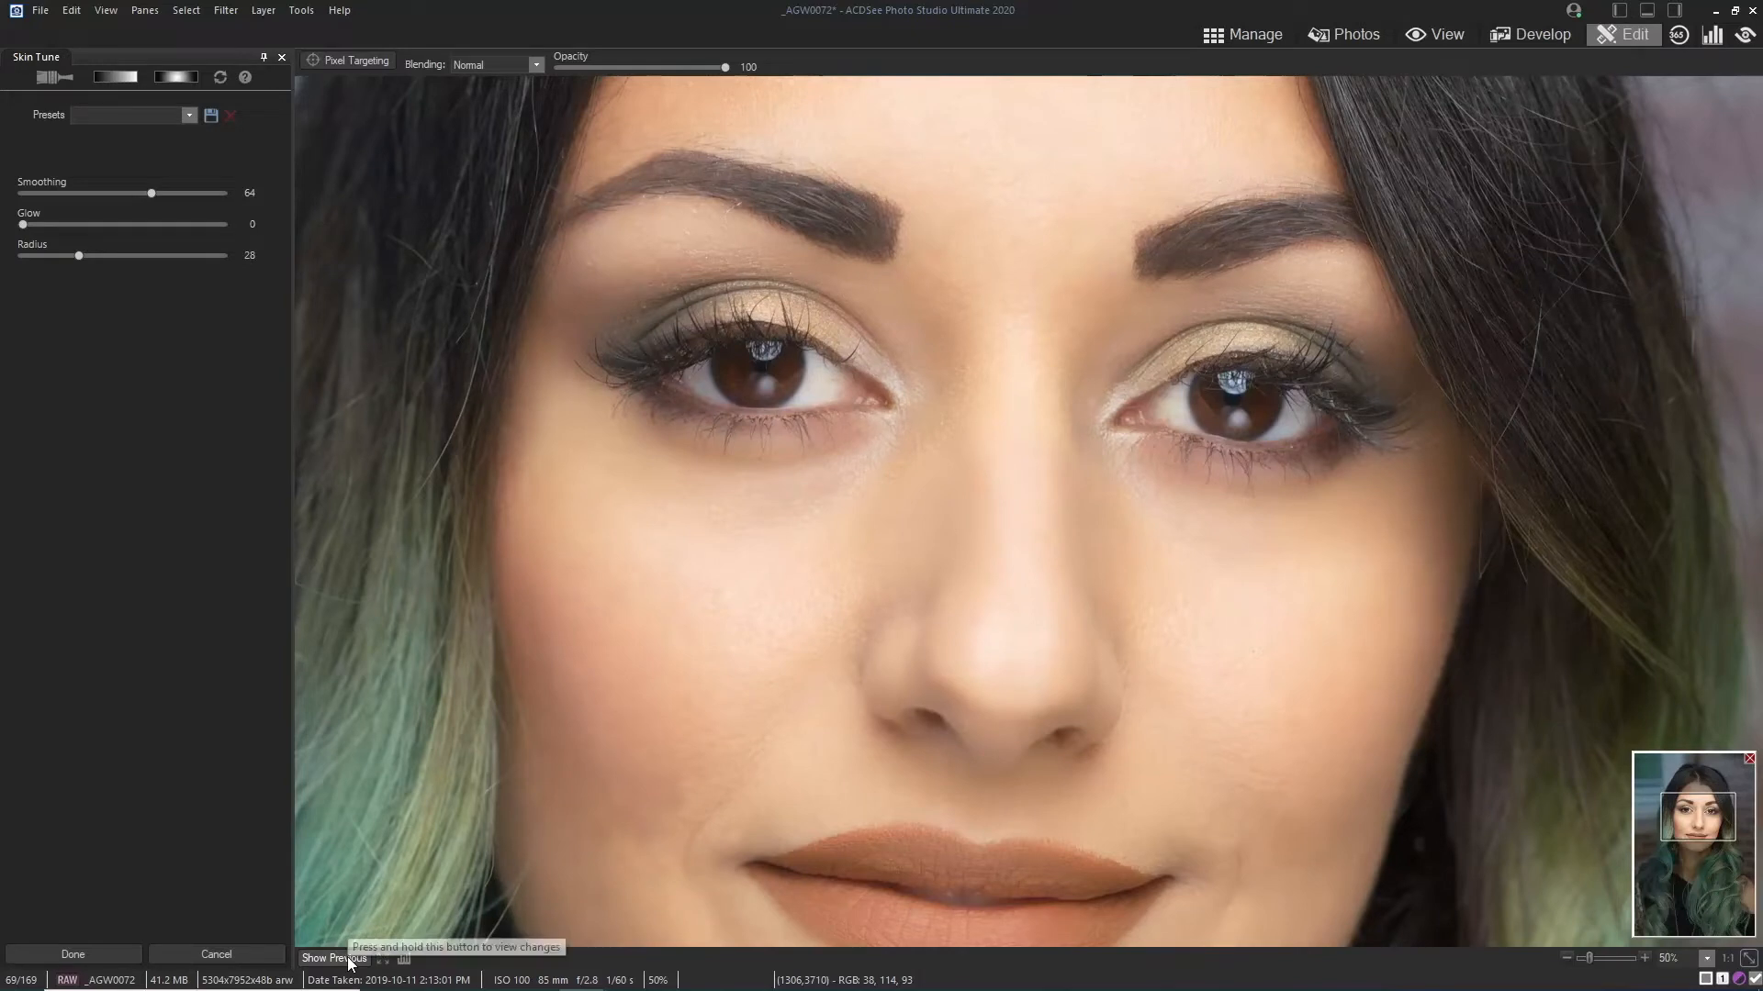
pyautogui.moveTo(109, 826)
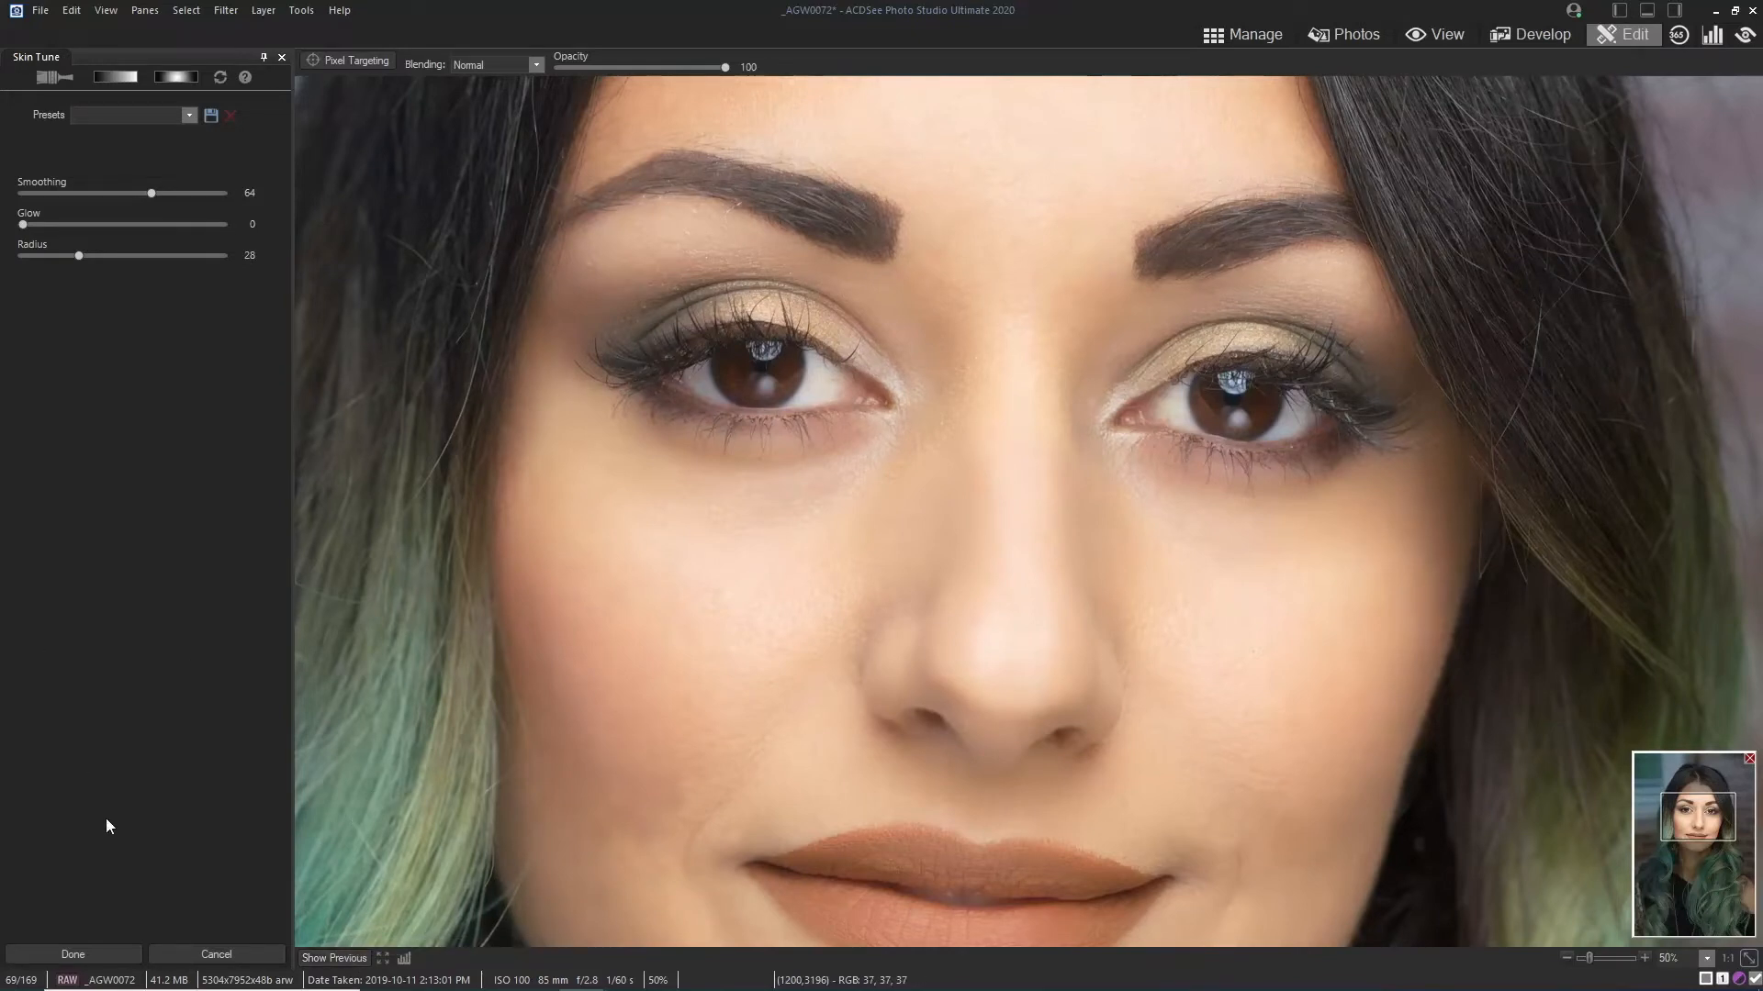
pyautogui.moveTo(72, 953)
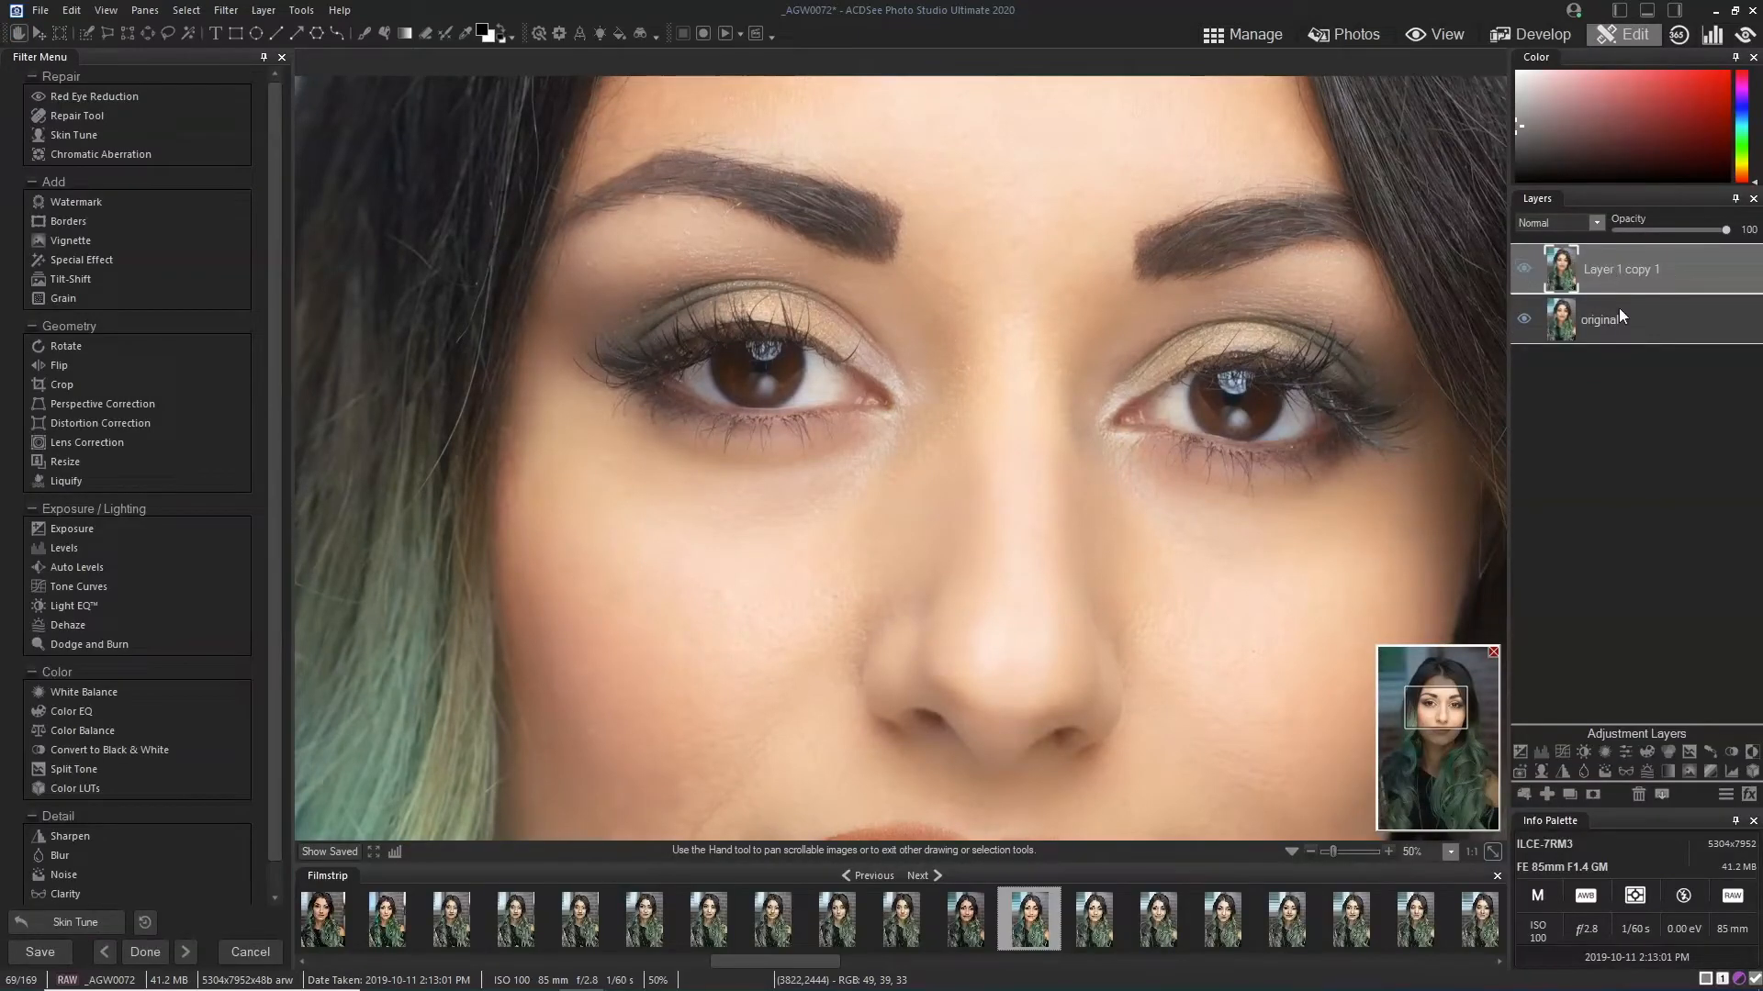
pyautogui.moveTo(1622, 274)
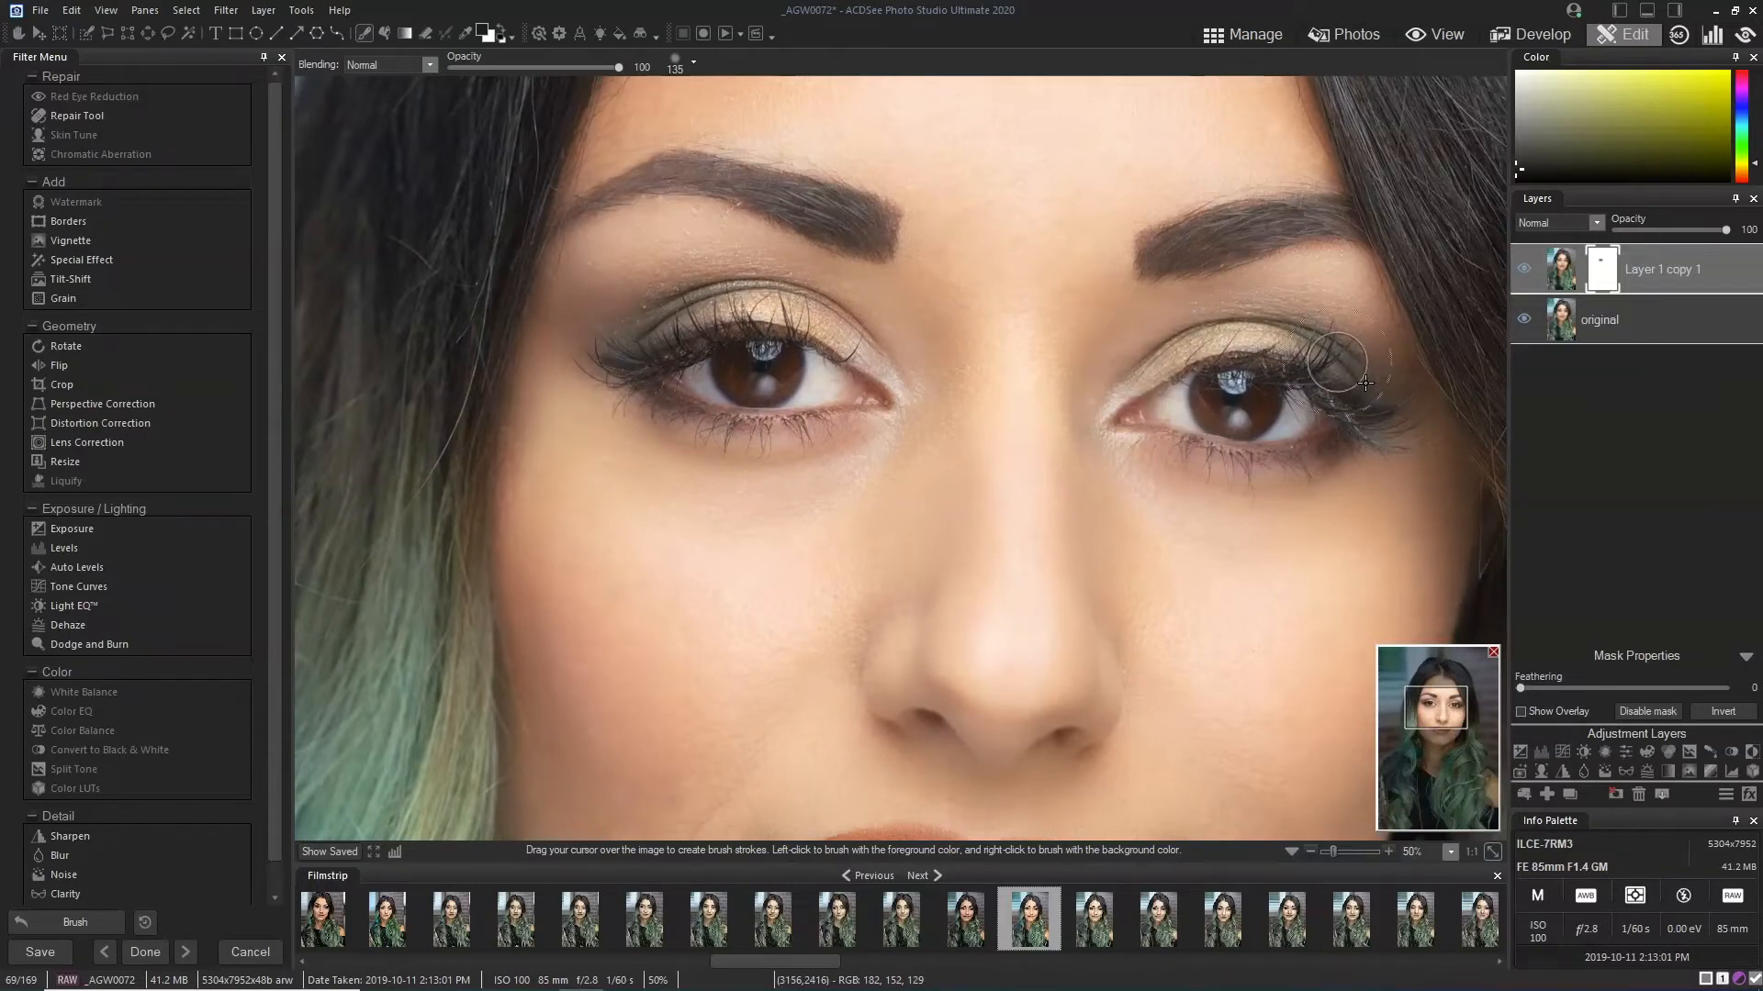
pyautogui.moveTo(1169, 452)
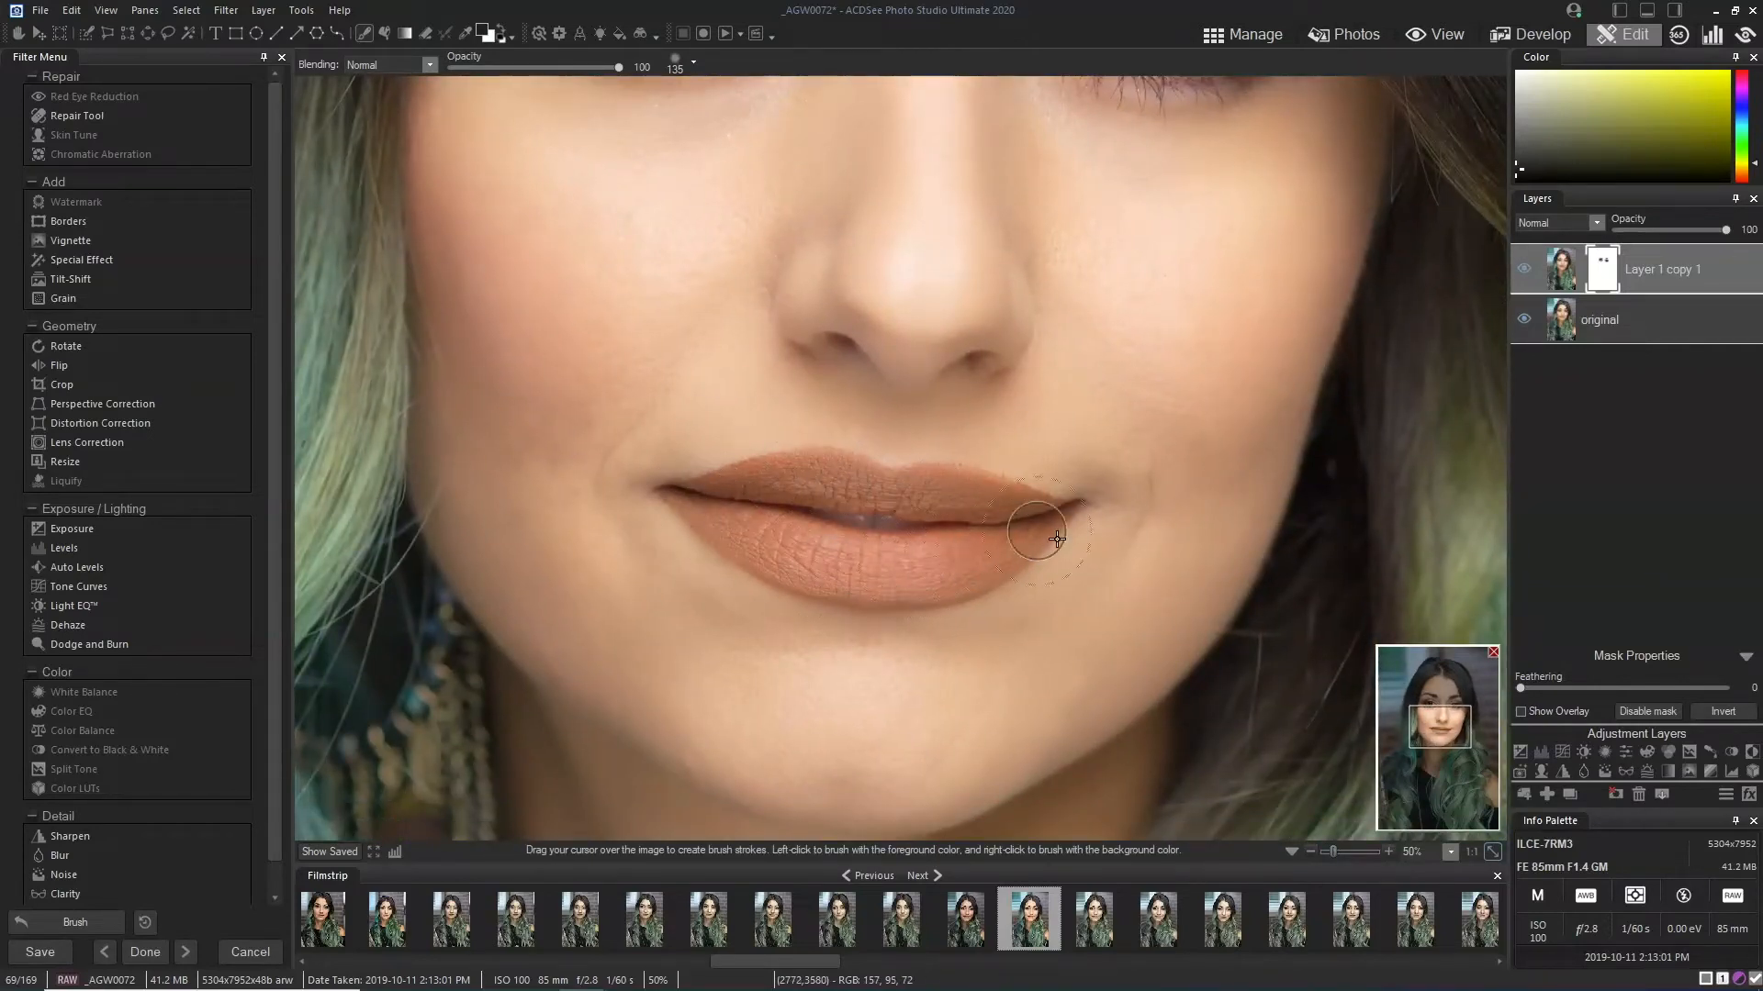
pyautogui.moveTo(740, 492)
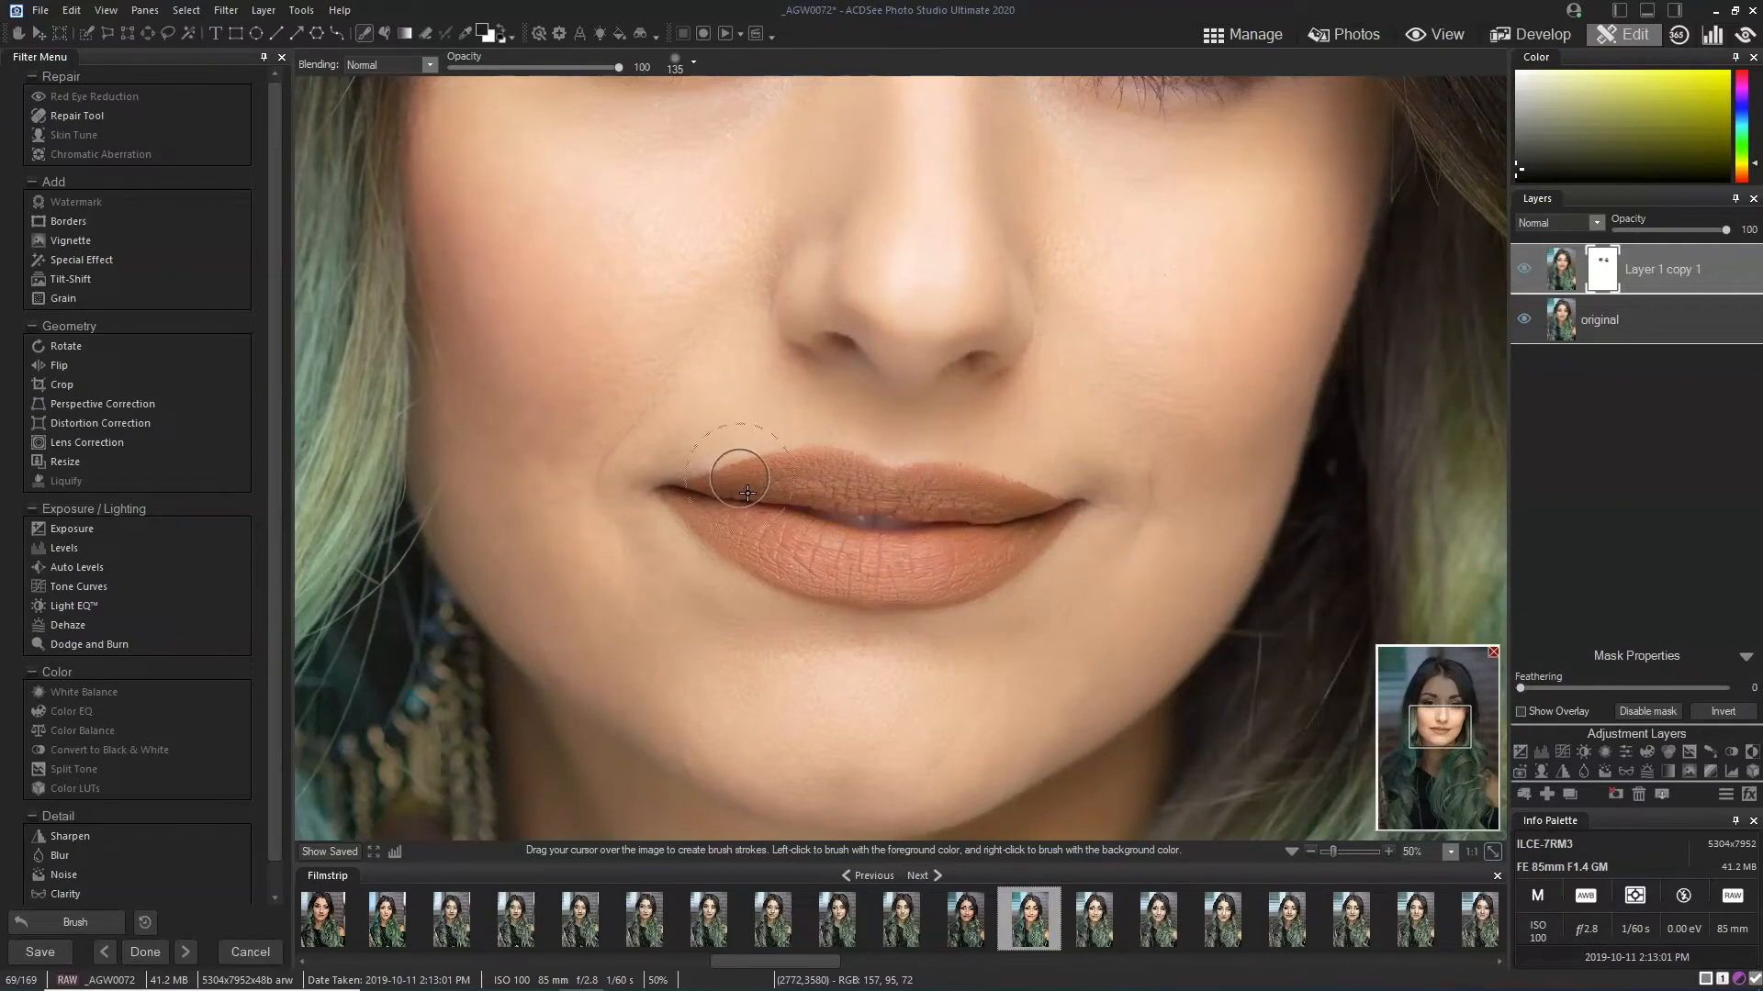
pyautogui.moveTo(1496, 601)
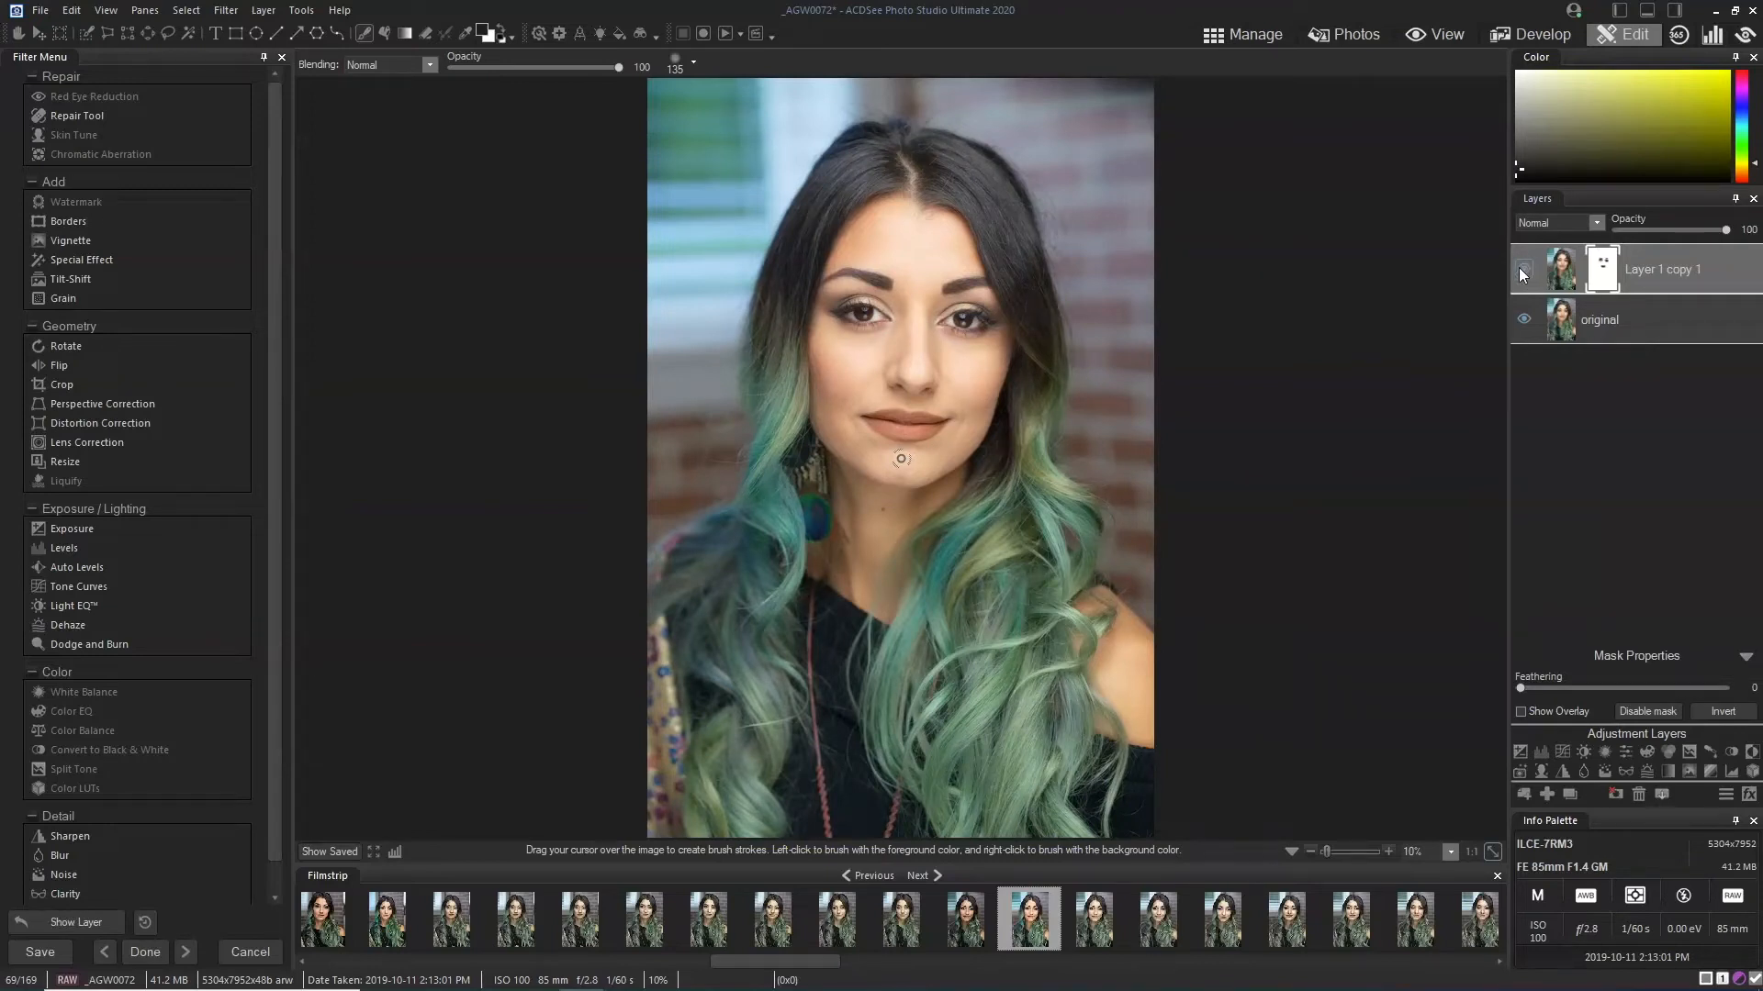
# Step: Toggle the smoothed layer's visibility, view the image at 50%, and select the original layer
pyautogui.click(1523, 269)
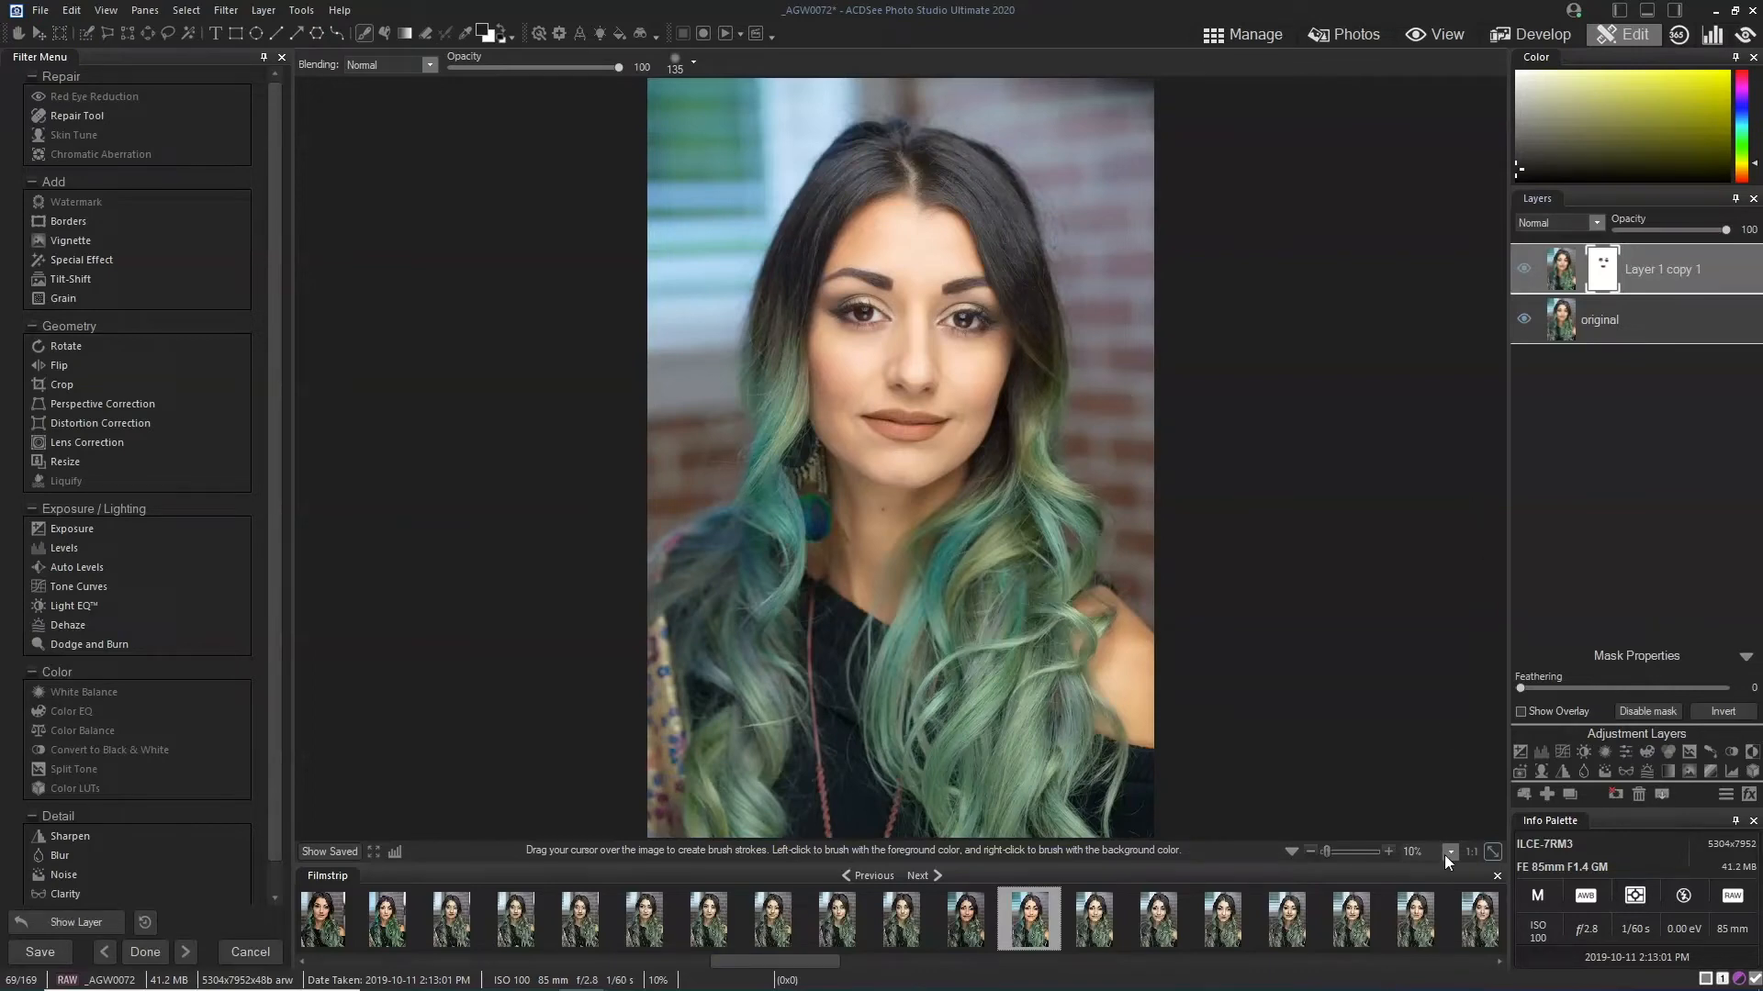
pyautogui.click(1451, 852)
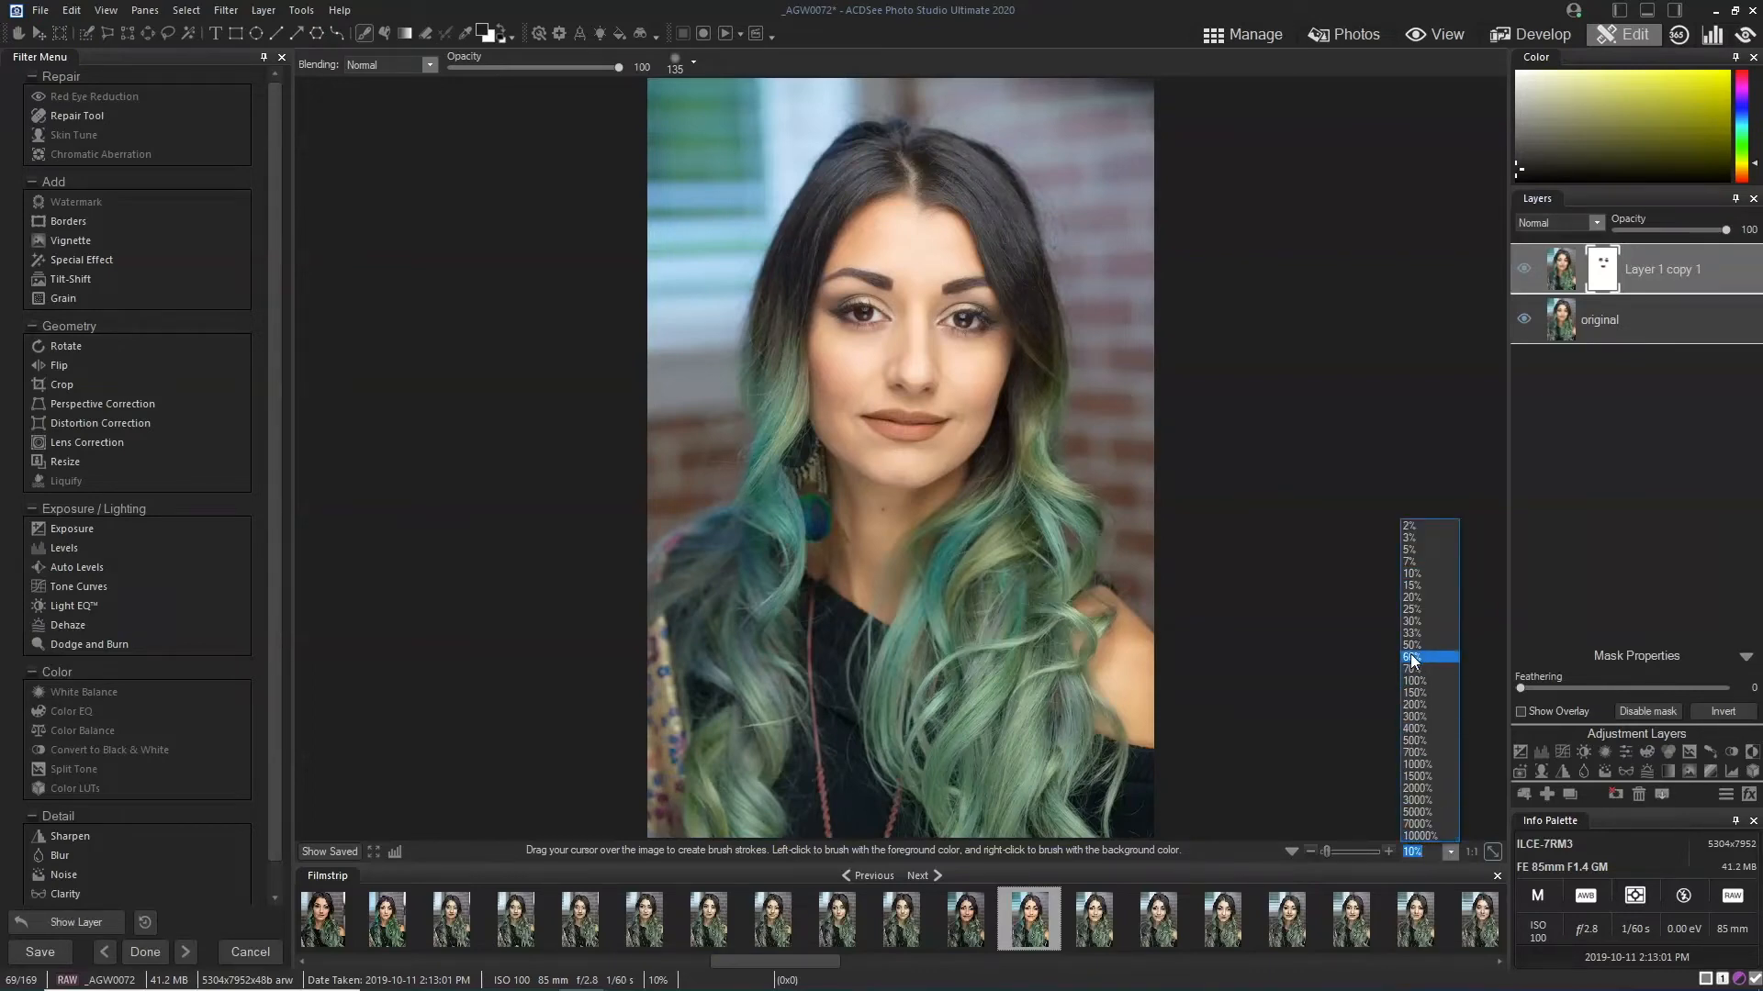
pyautogui.click(1412, 644)
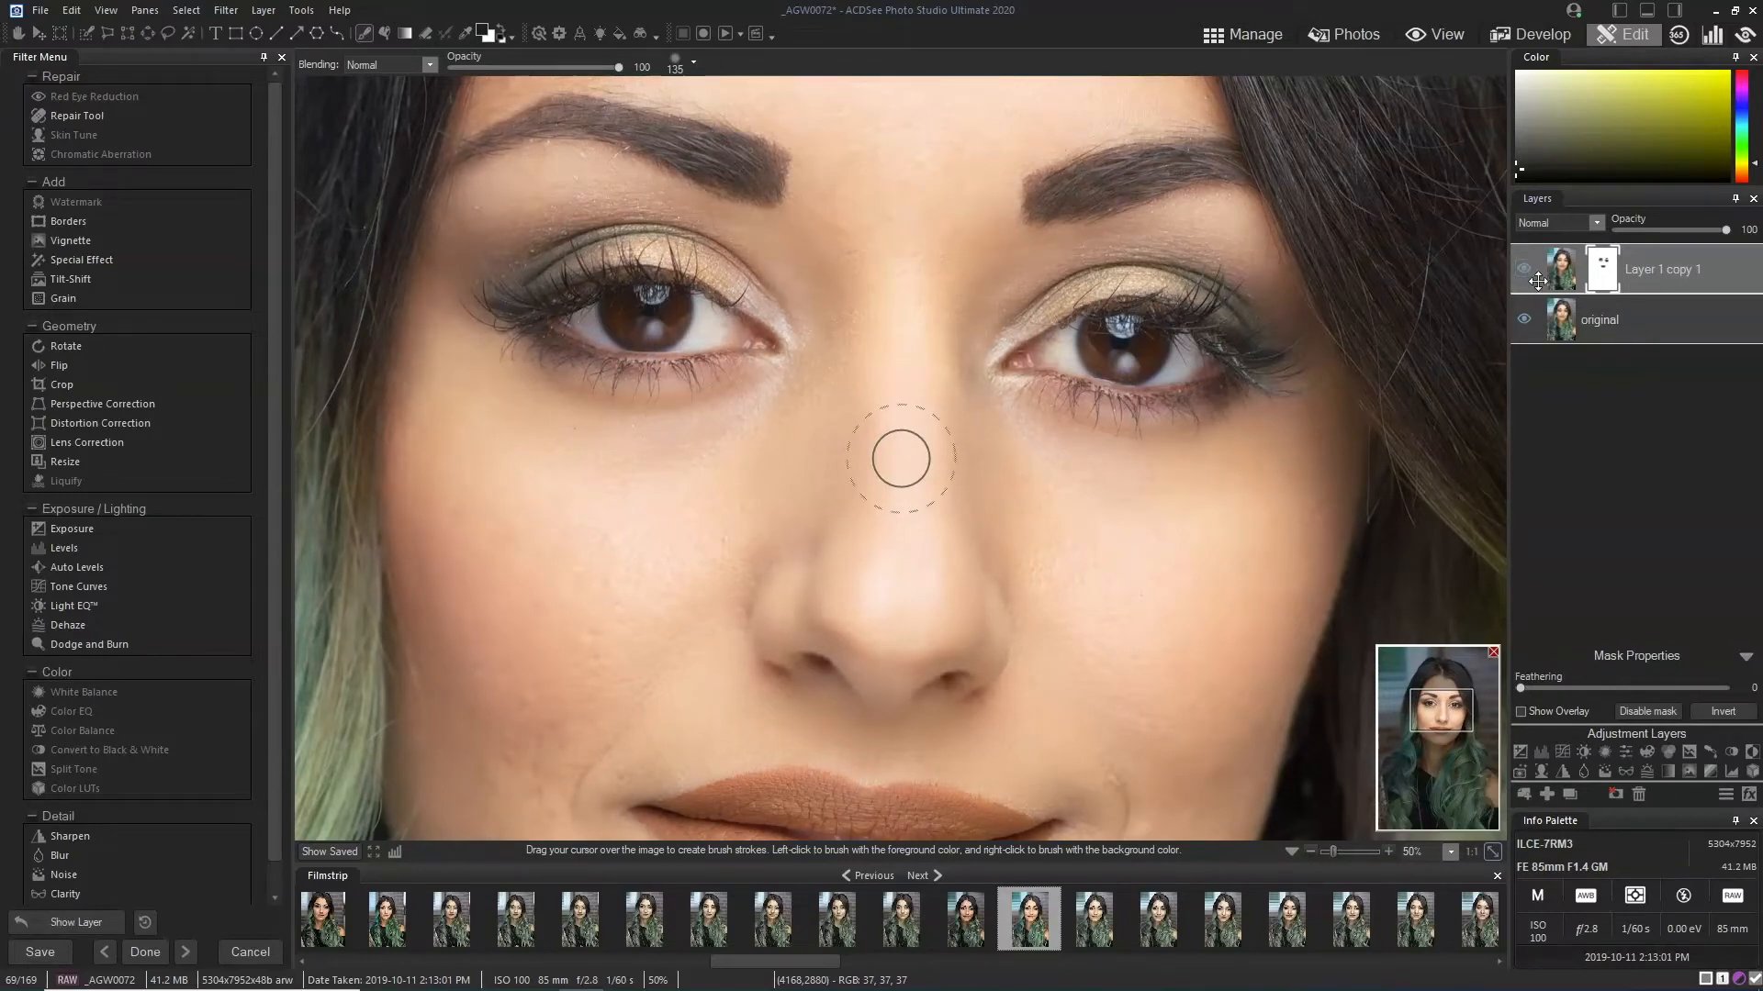
pyautogui.click(1597, 320)
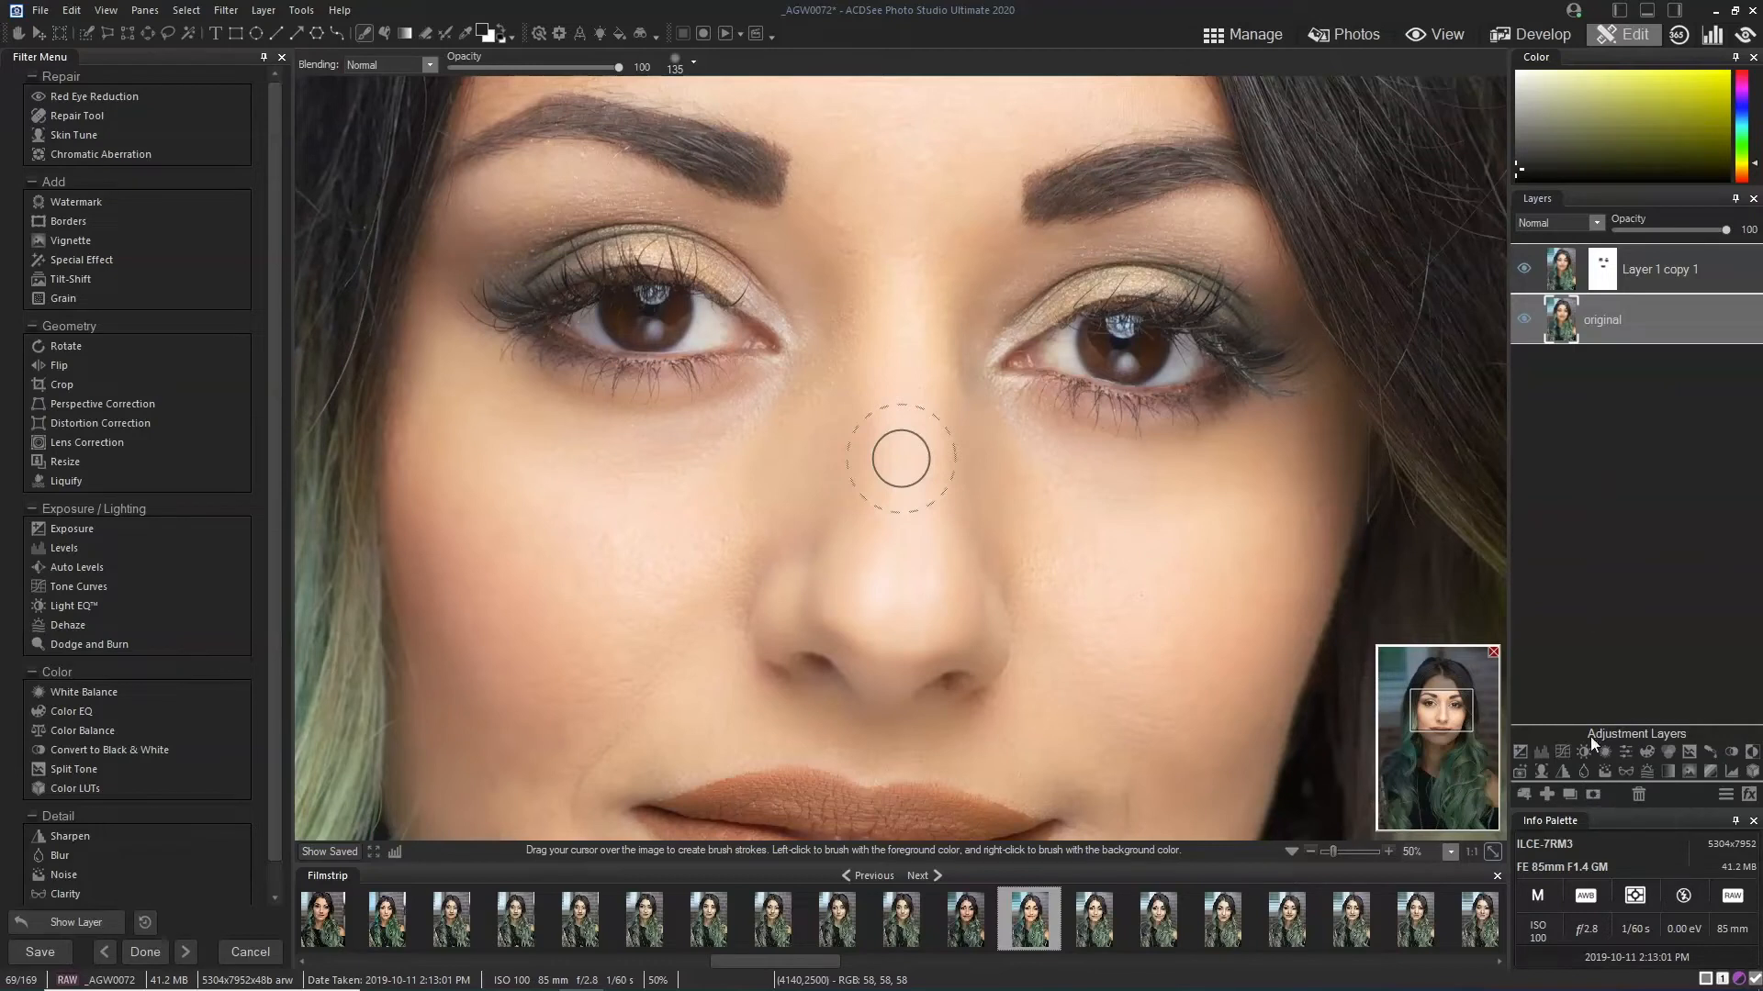
pyautogui.moveTo(1572, 795)
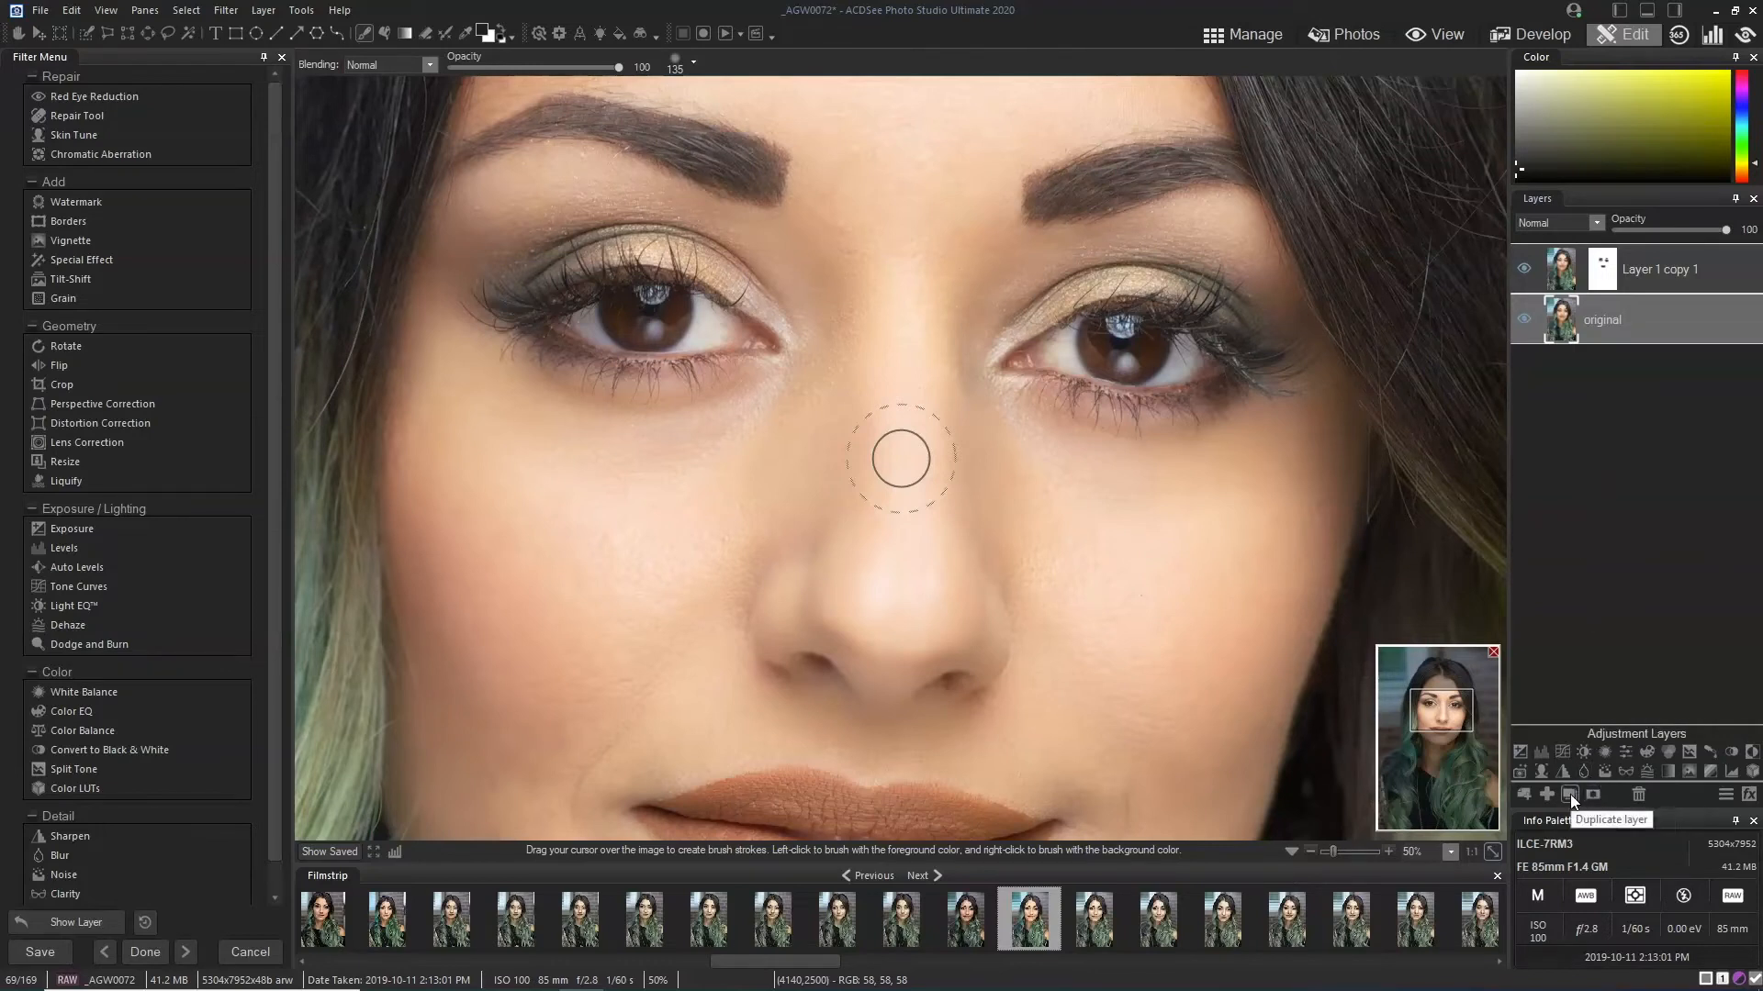
# Step: Duplicate the original layer, merge the old masked layer down, and toggle original copy 1 to compare
pyautogui.click(1572, 795)
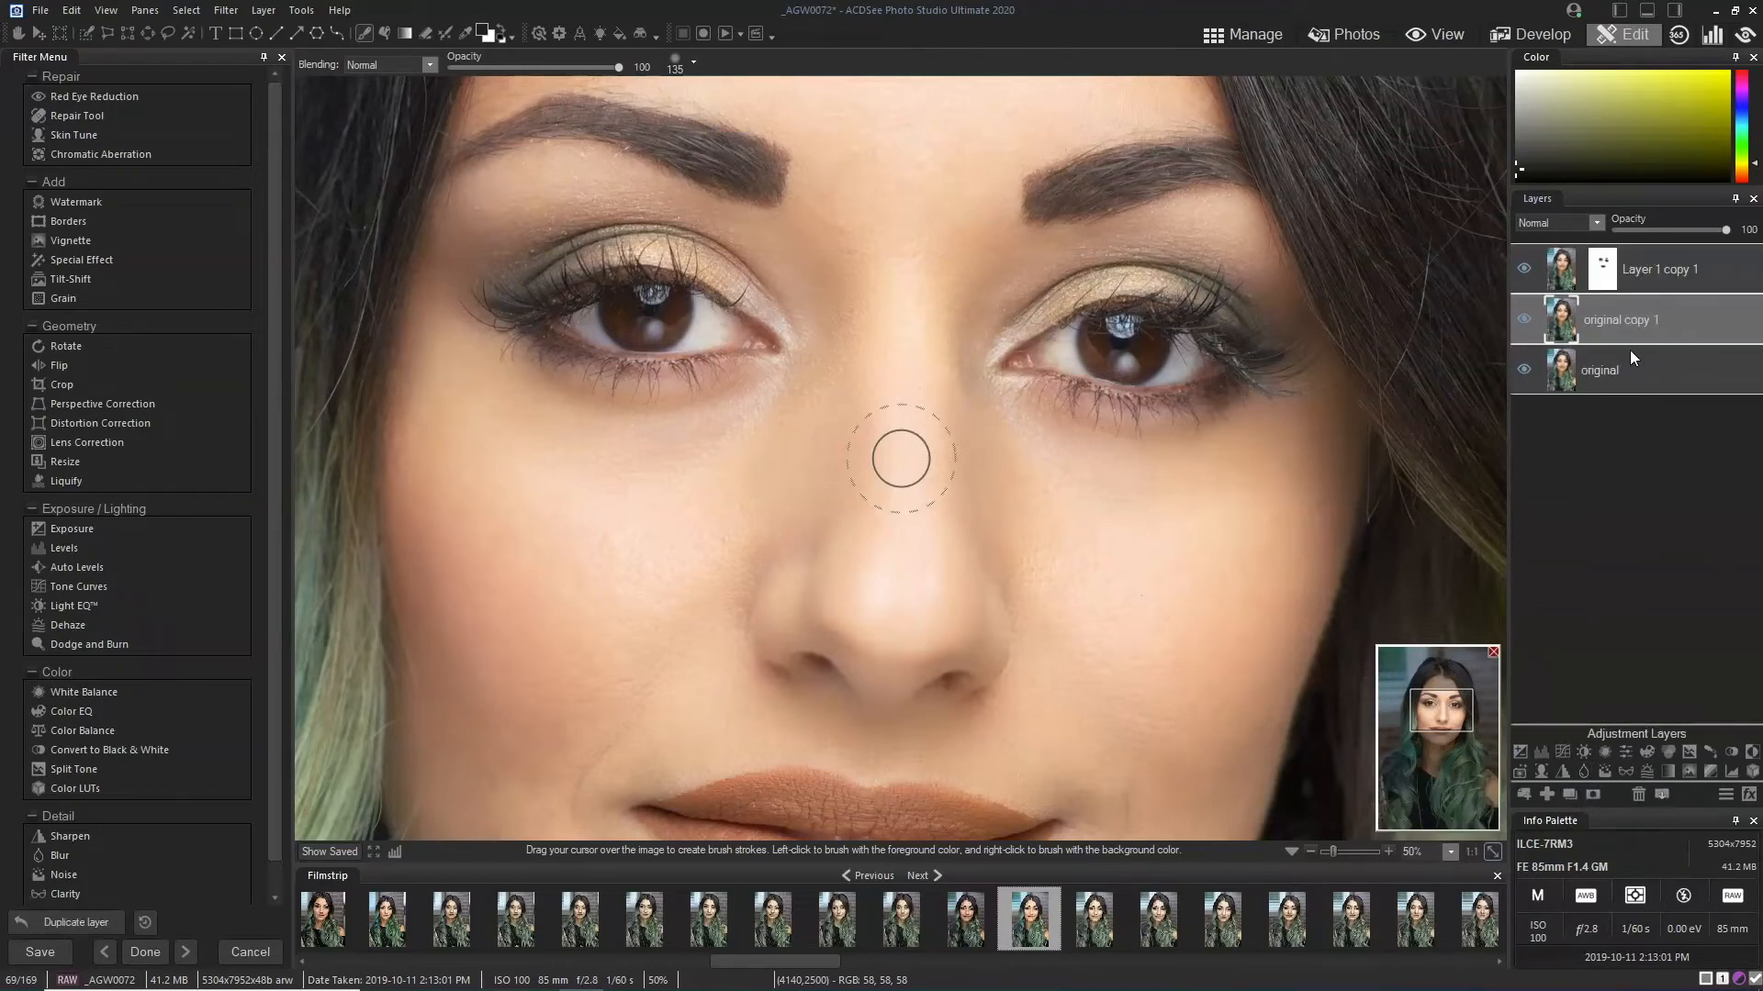
pyautogui.click(1658, 269)
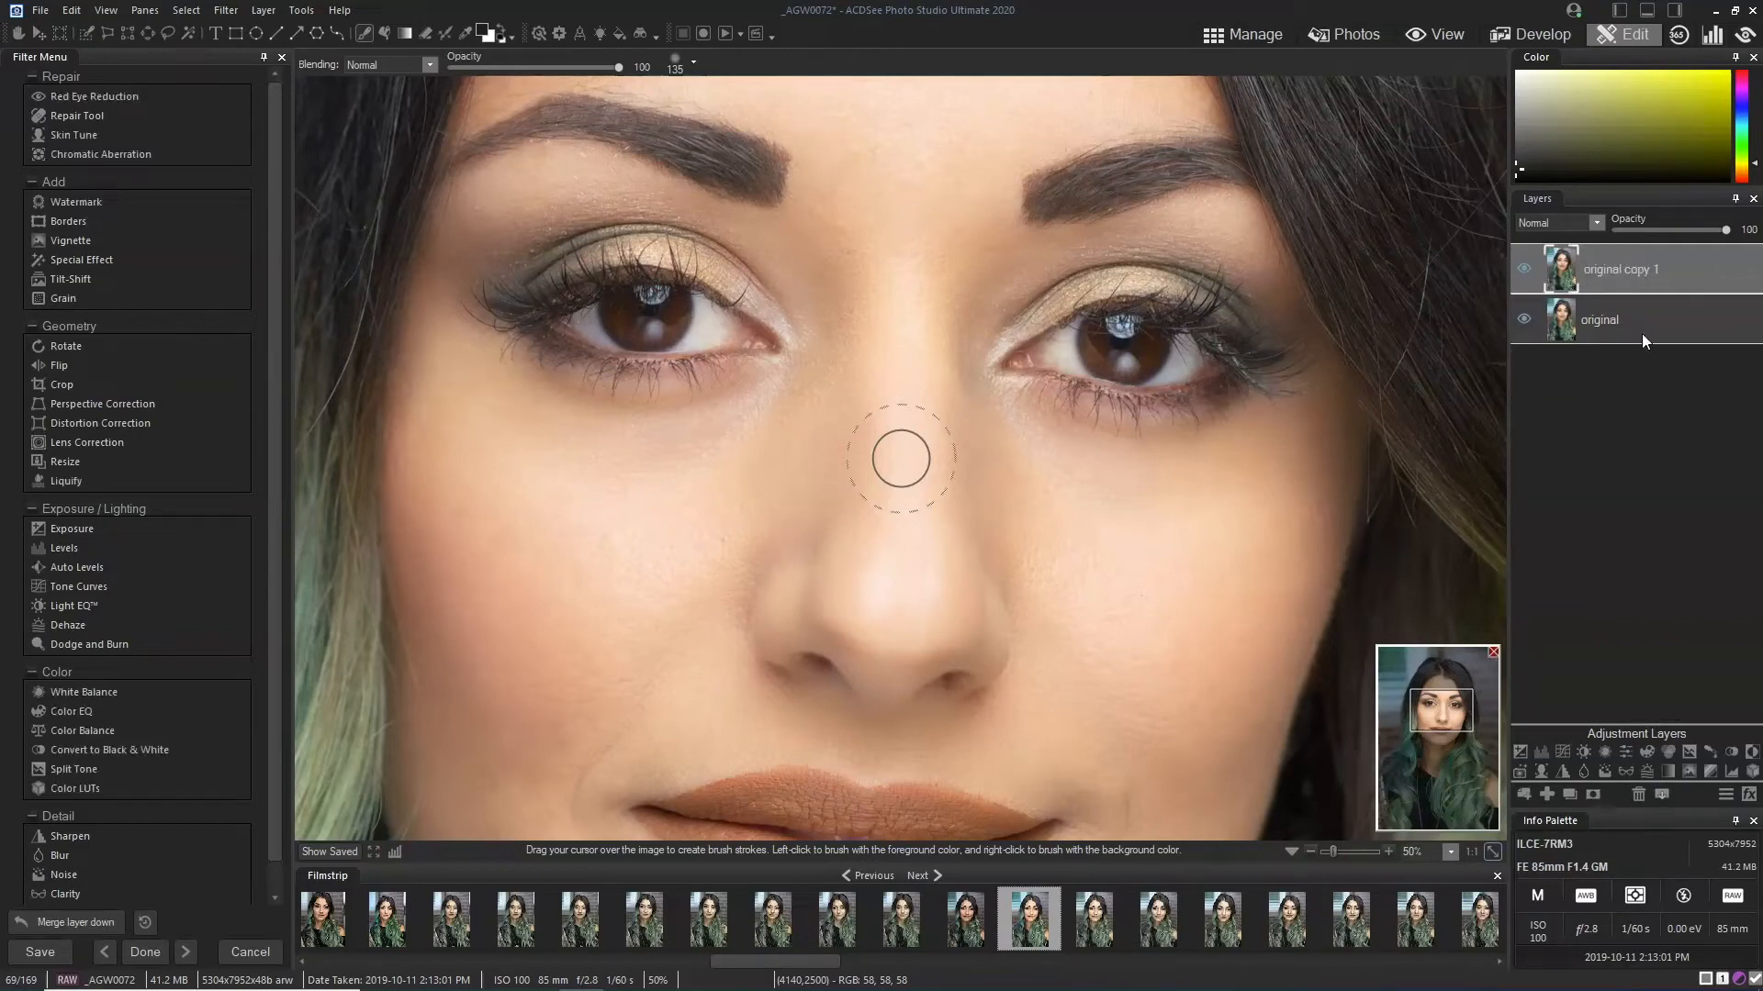
pyautogui.click(1524, 270)
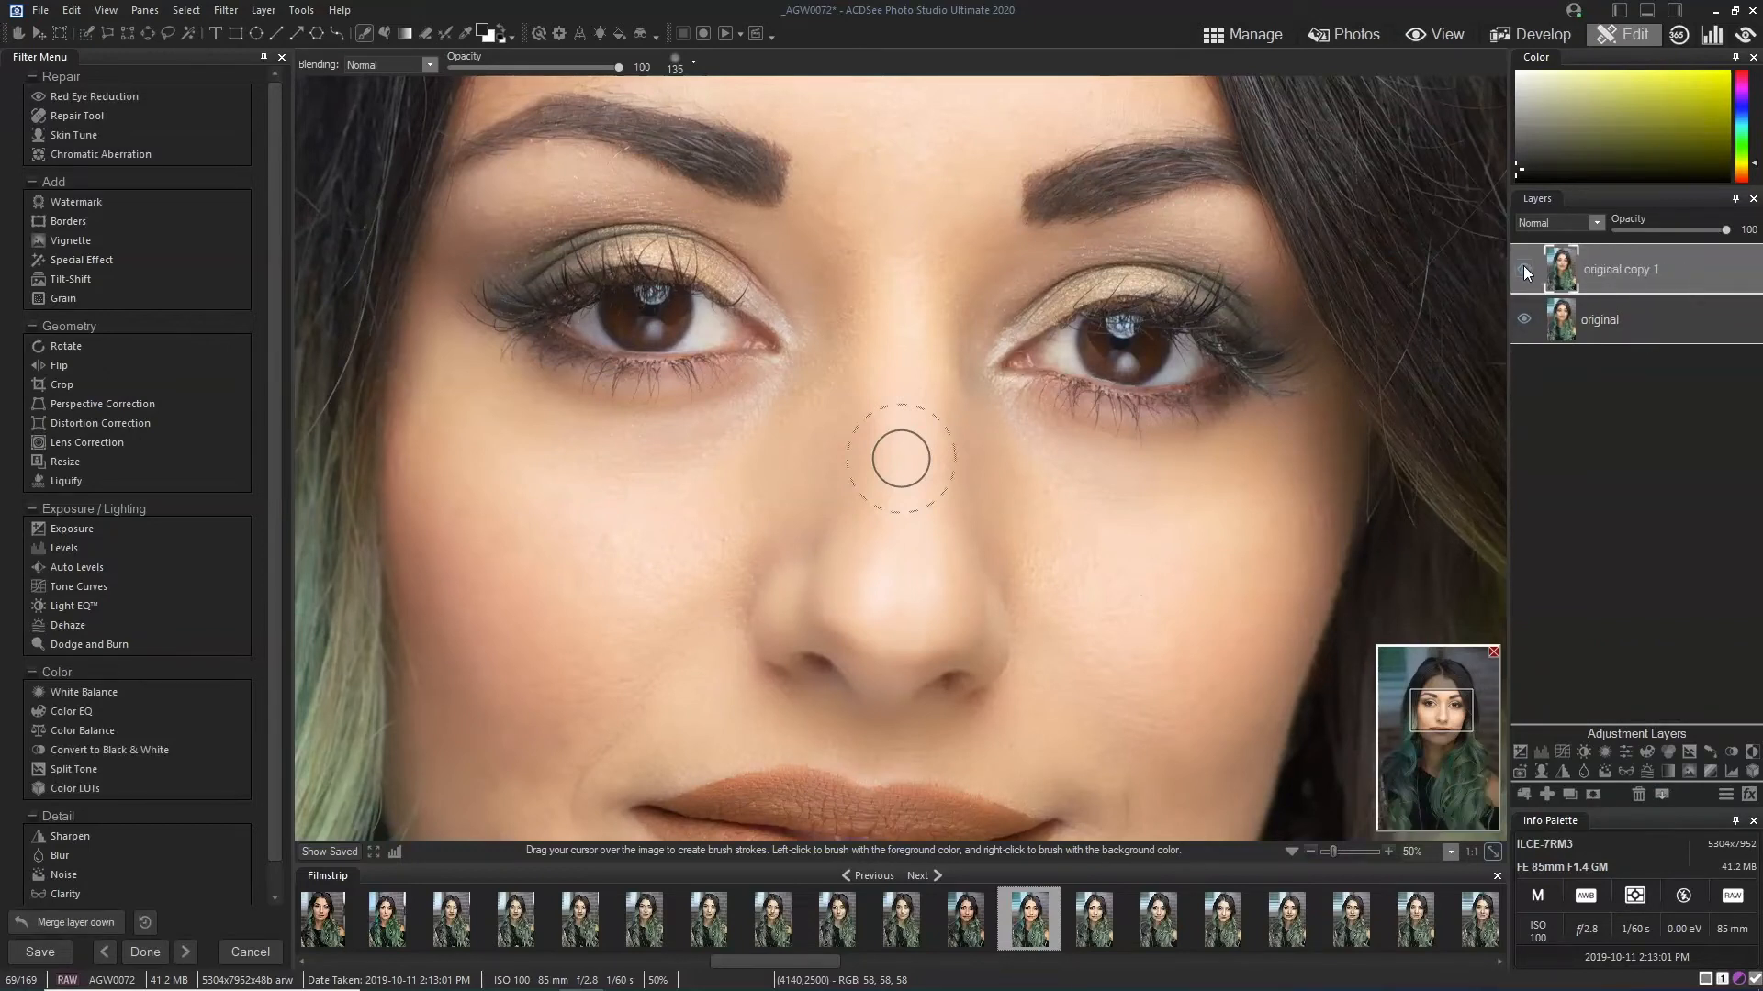
pyautogui.click(1524, 270)
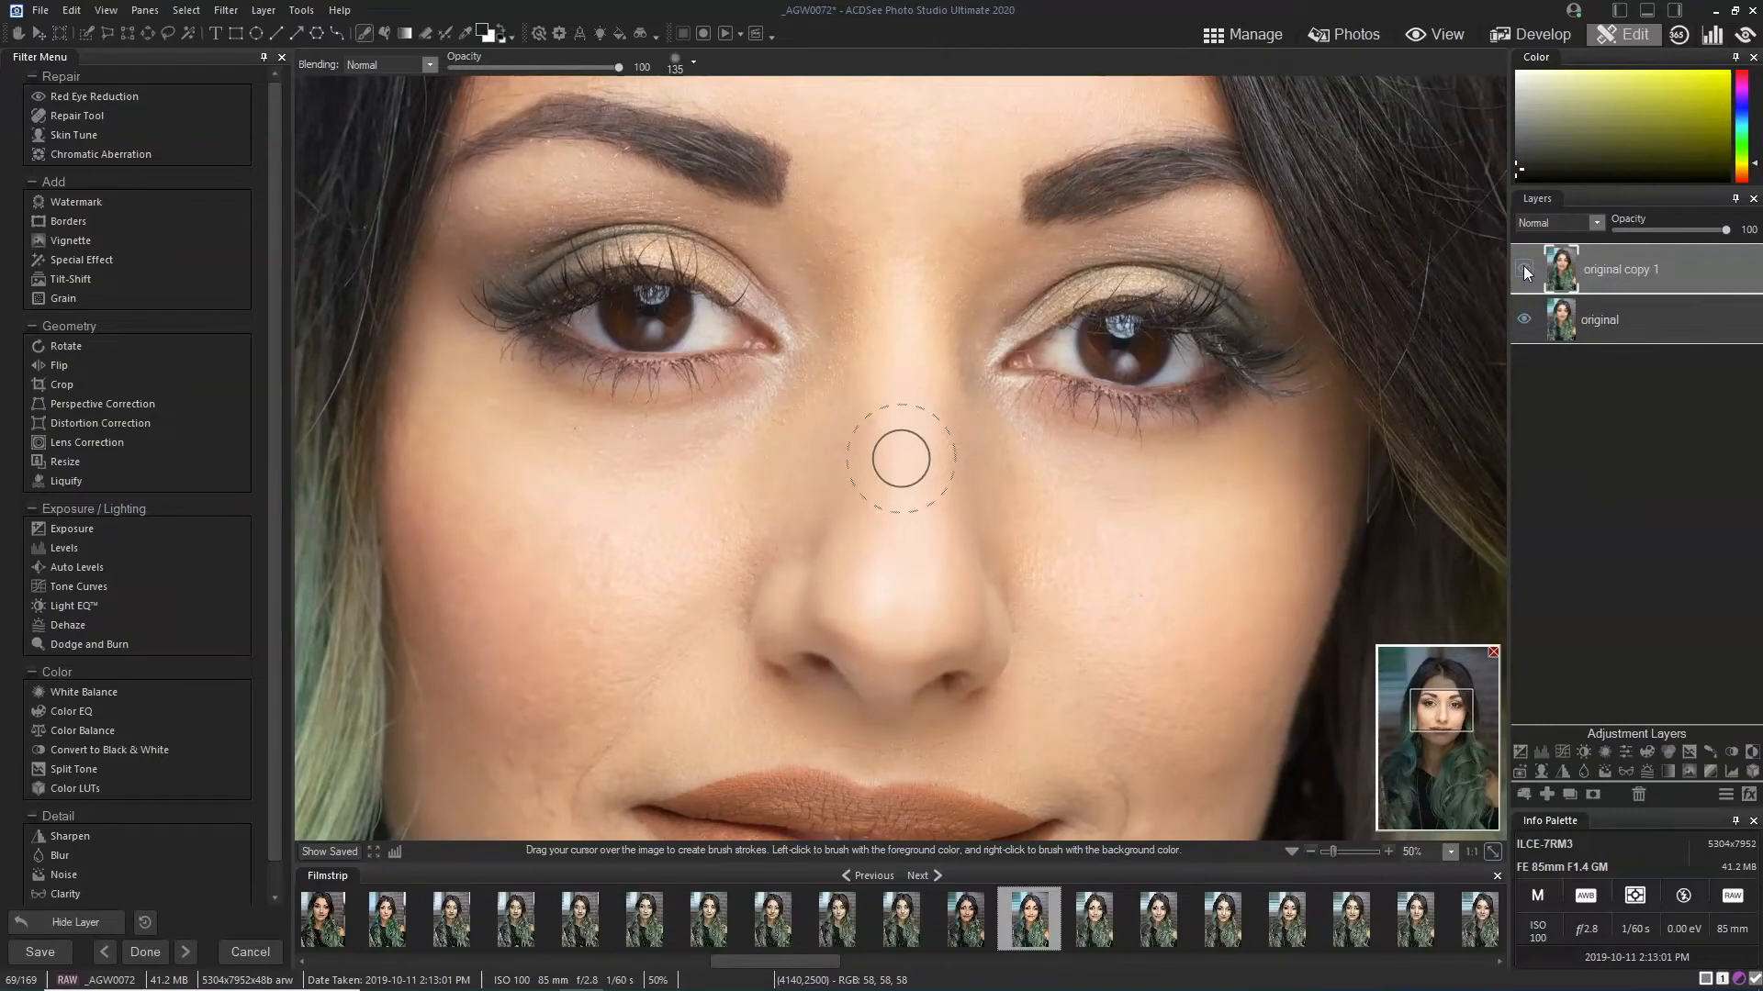
pyautogui.click(1524, 269)
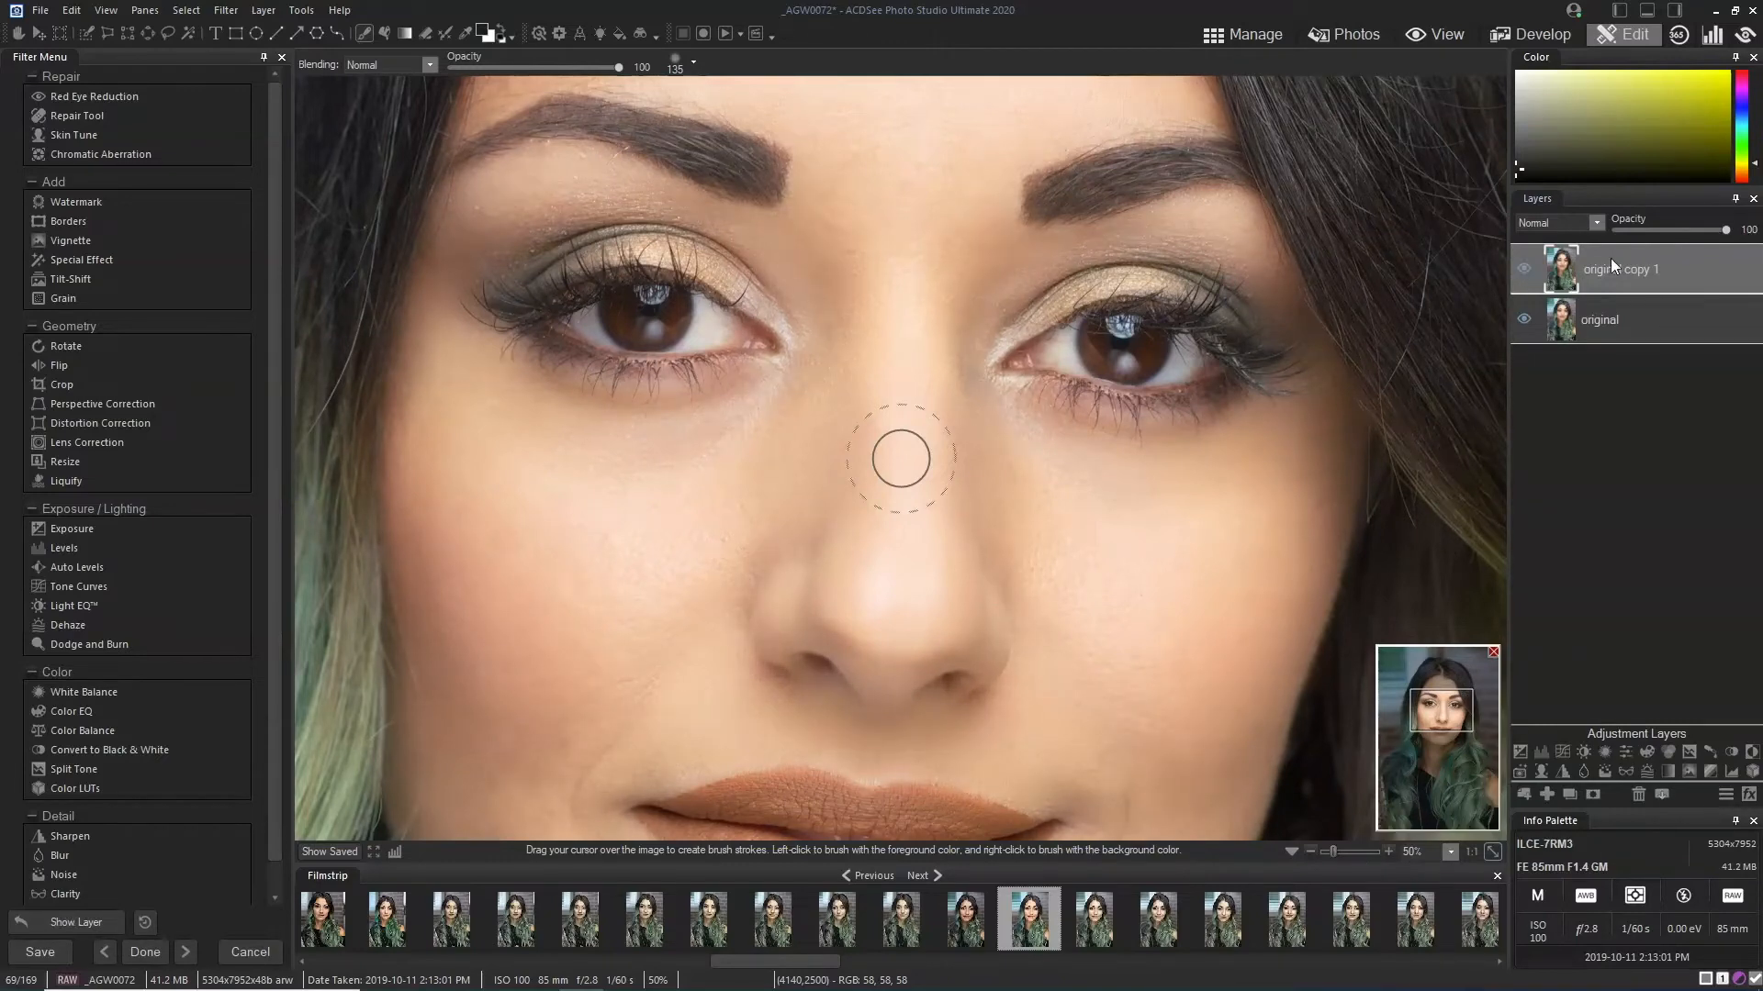
# Step: Run Frequency Separation on original copy 1 at blur radius 15 with high-frequency preview
pyautogui.rightClick(1618, 267)
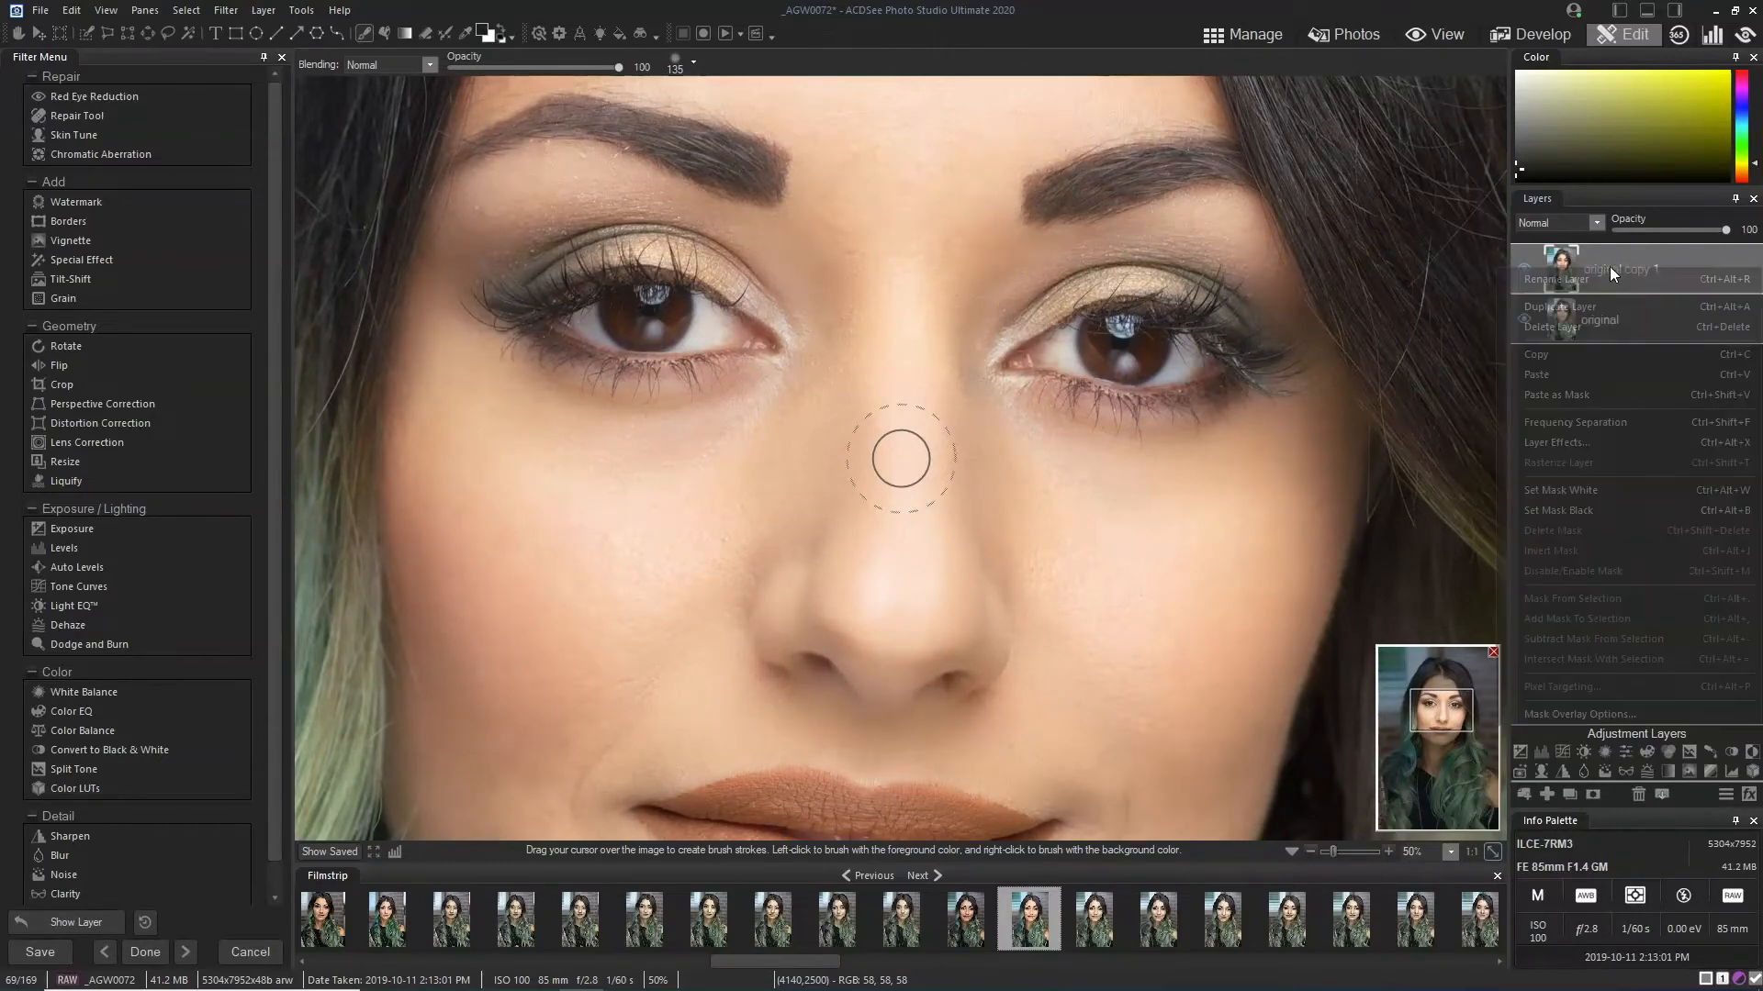
pyautogui.moveTo(1586, 421)
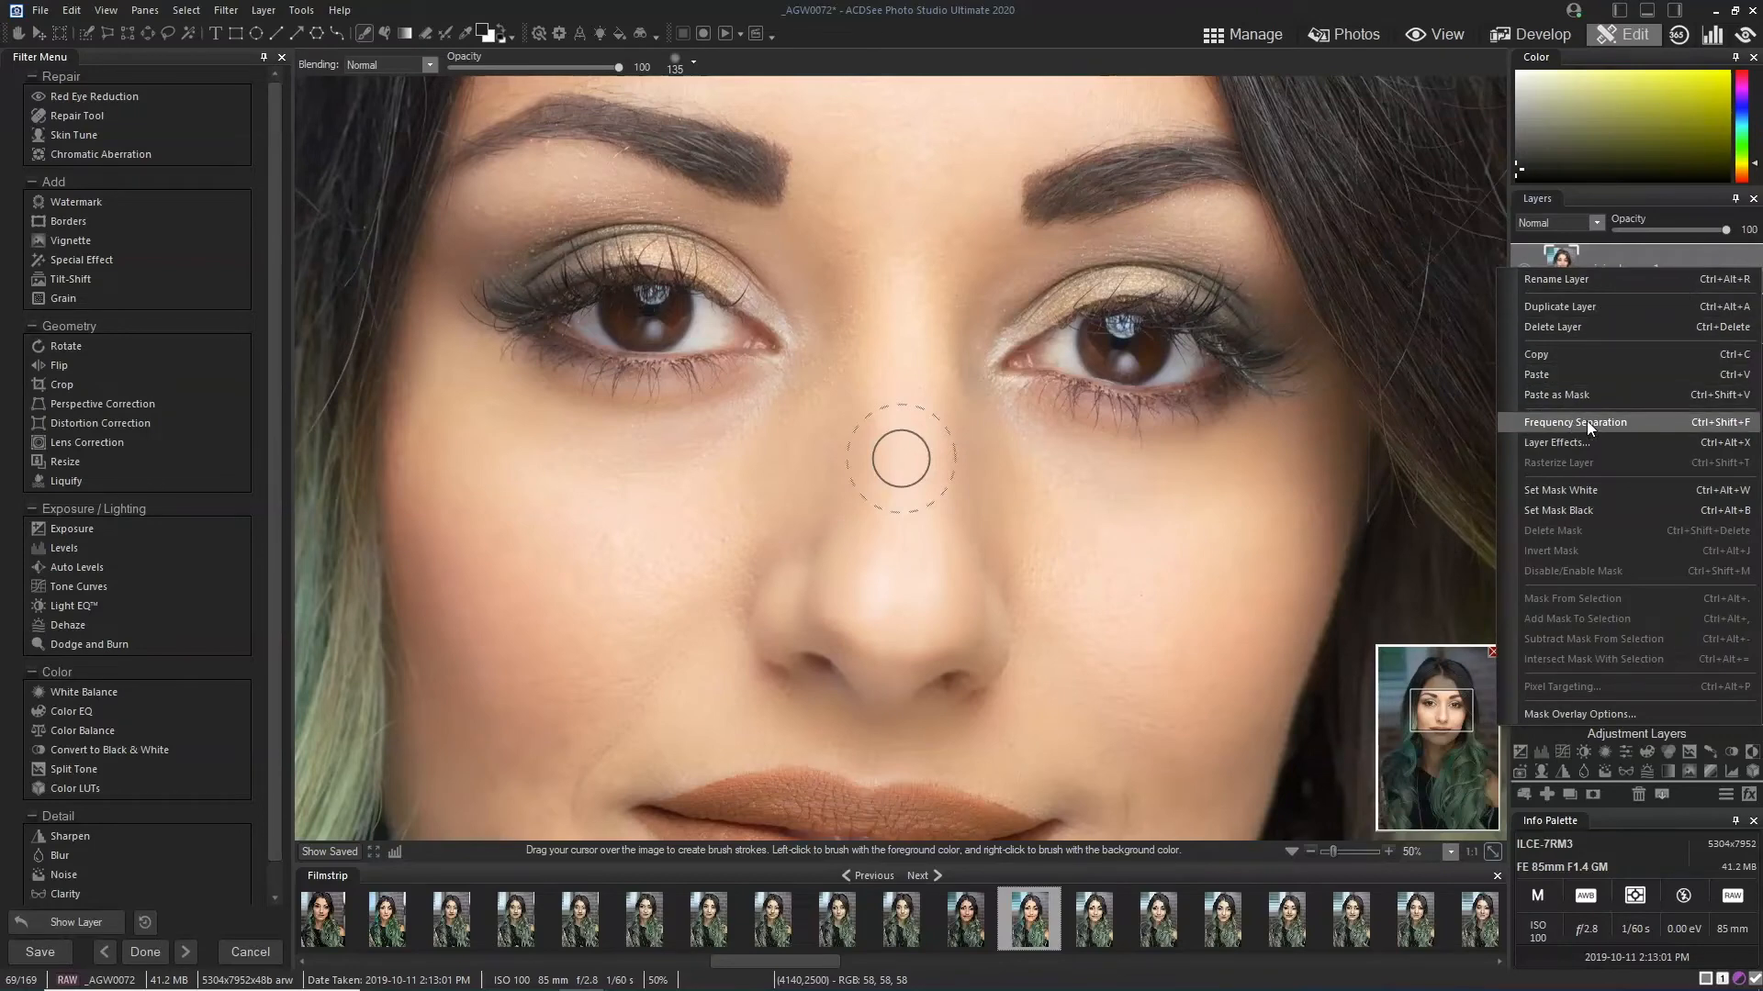
pyautogui.click(1576, 422)
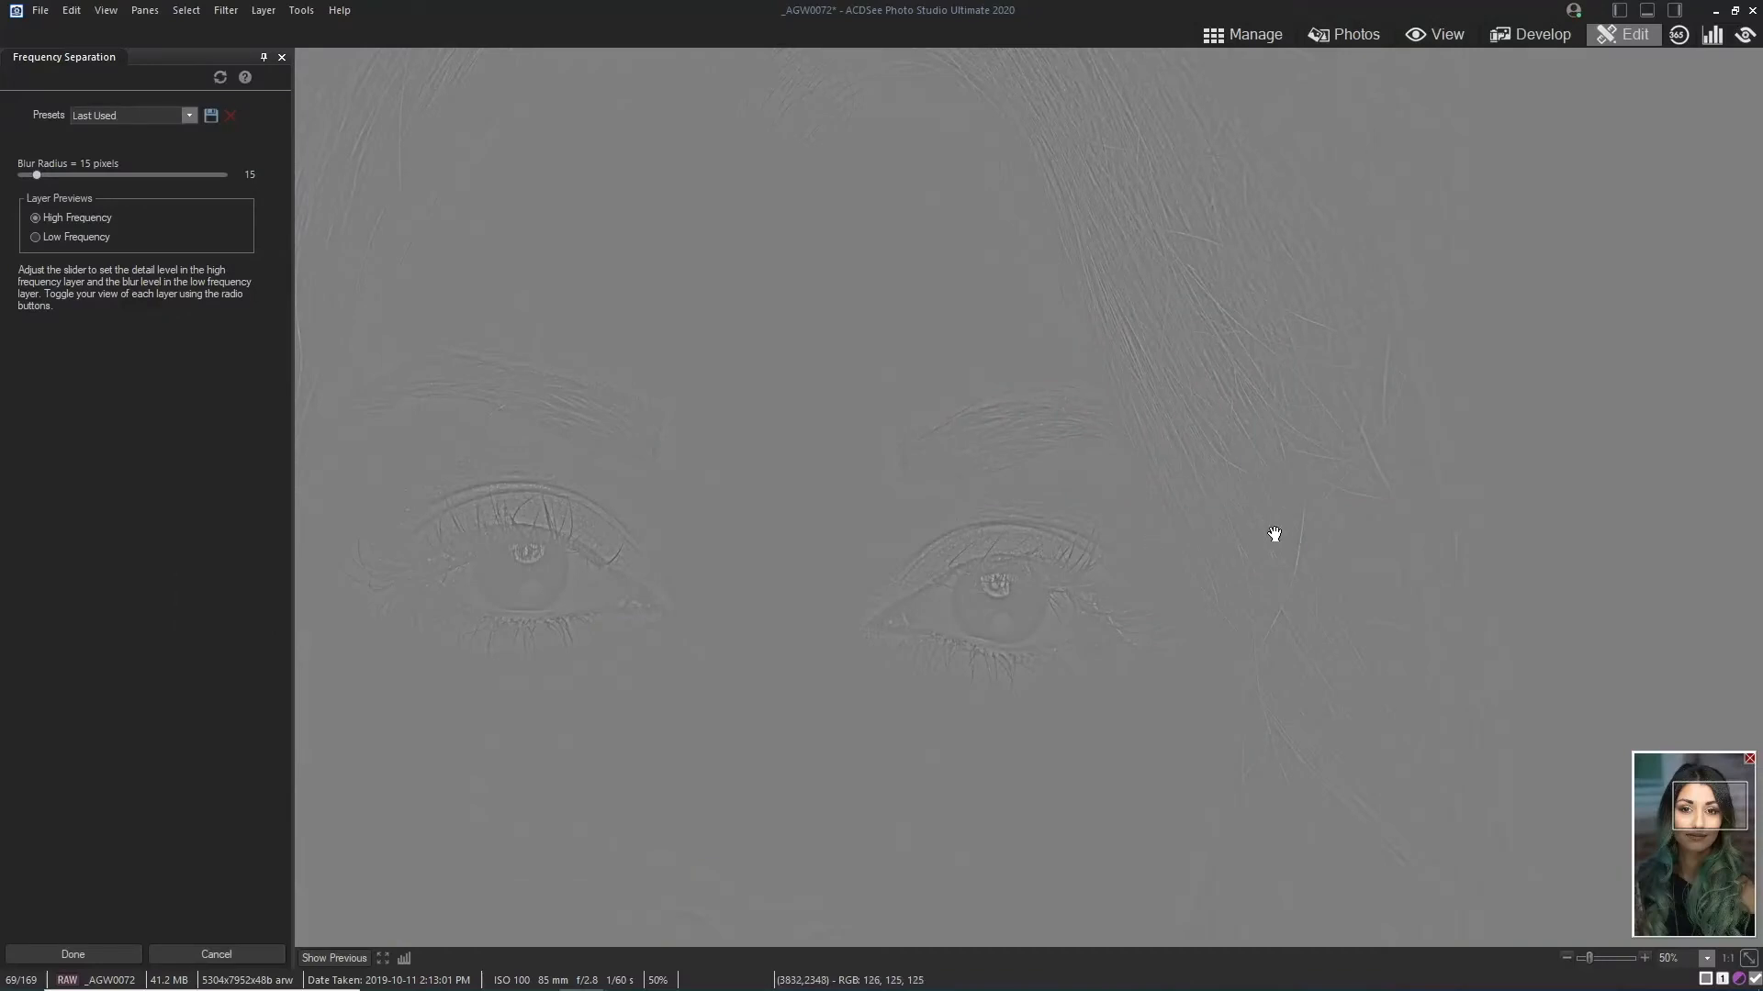
pyautogui.moveTo(1210, 431)
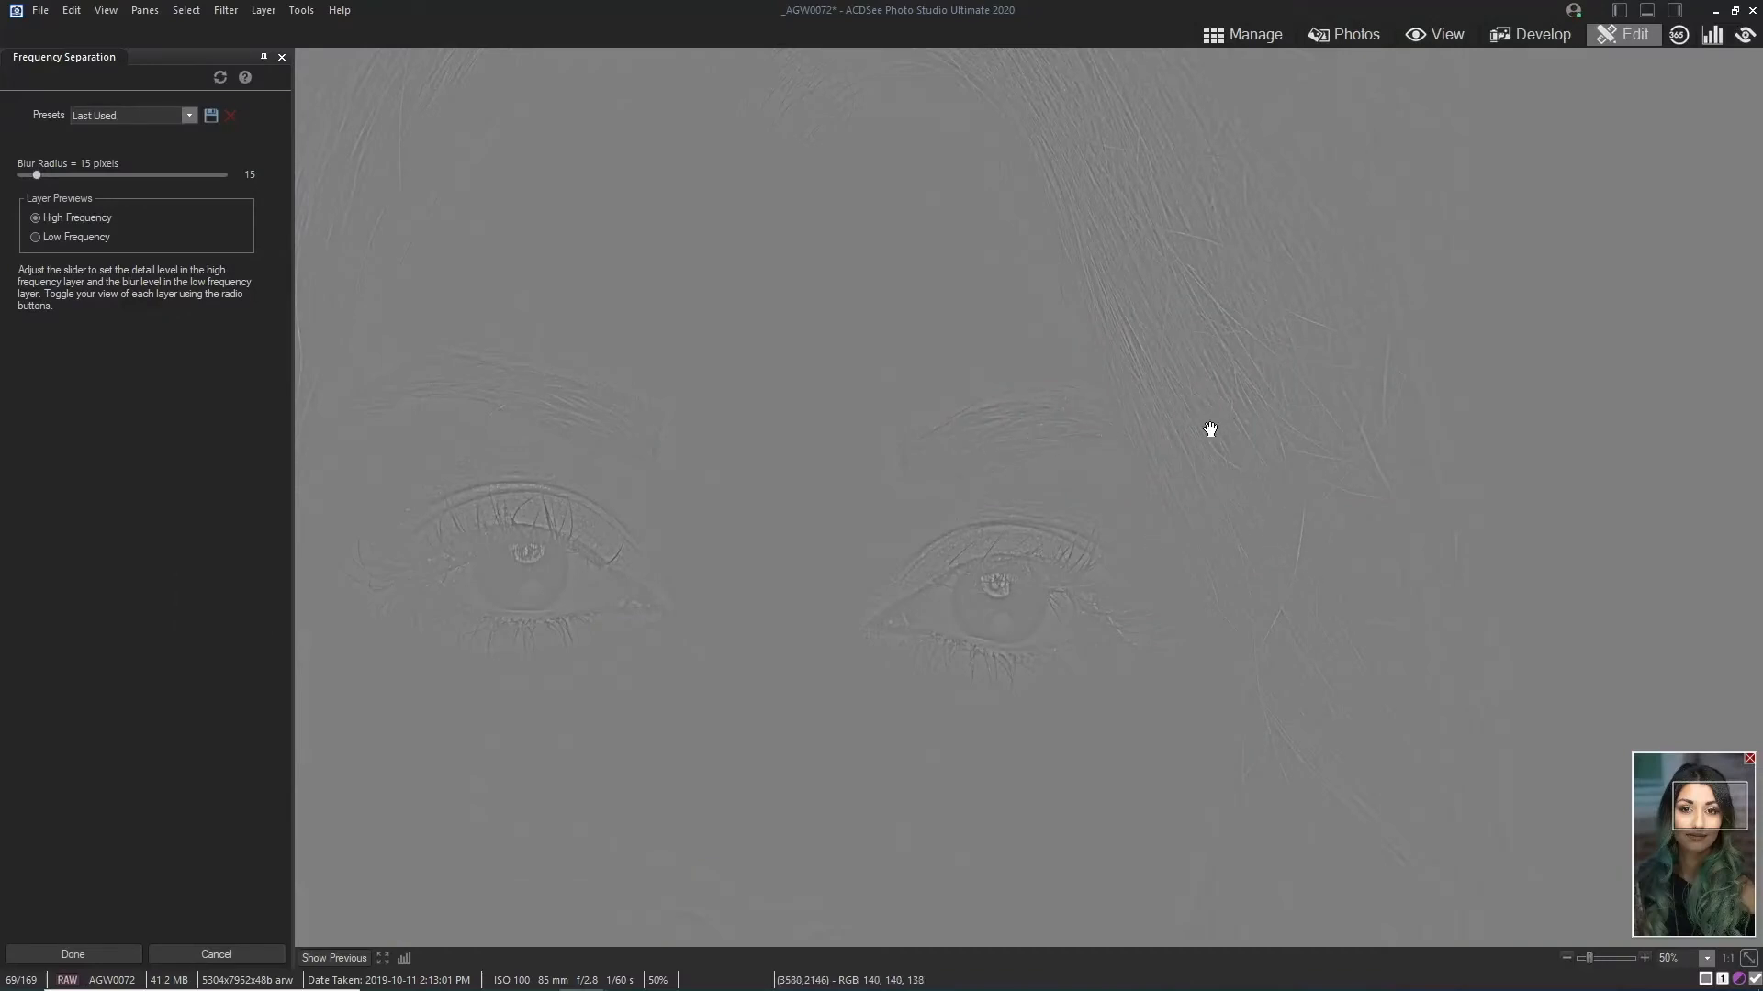
pyautogui.moveTo(408, 541)
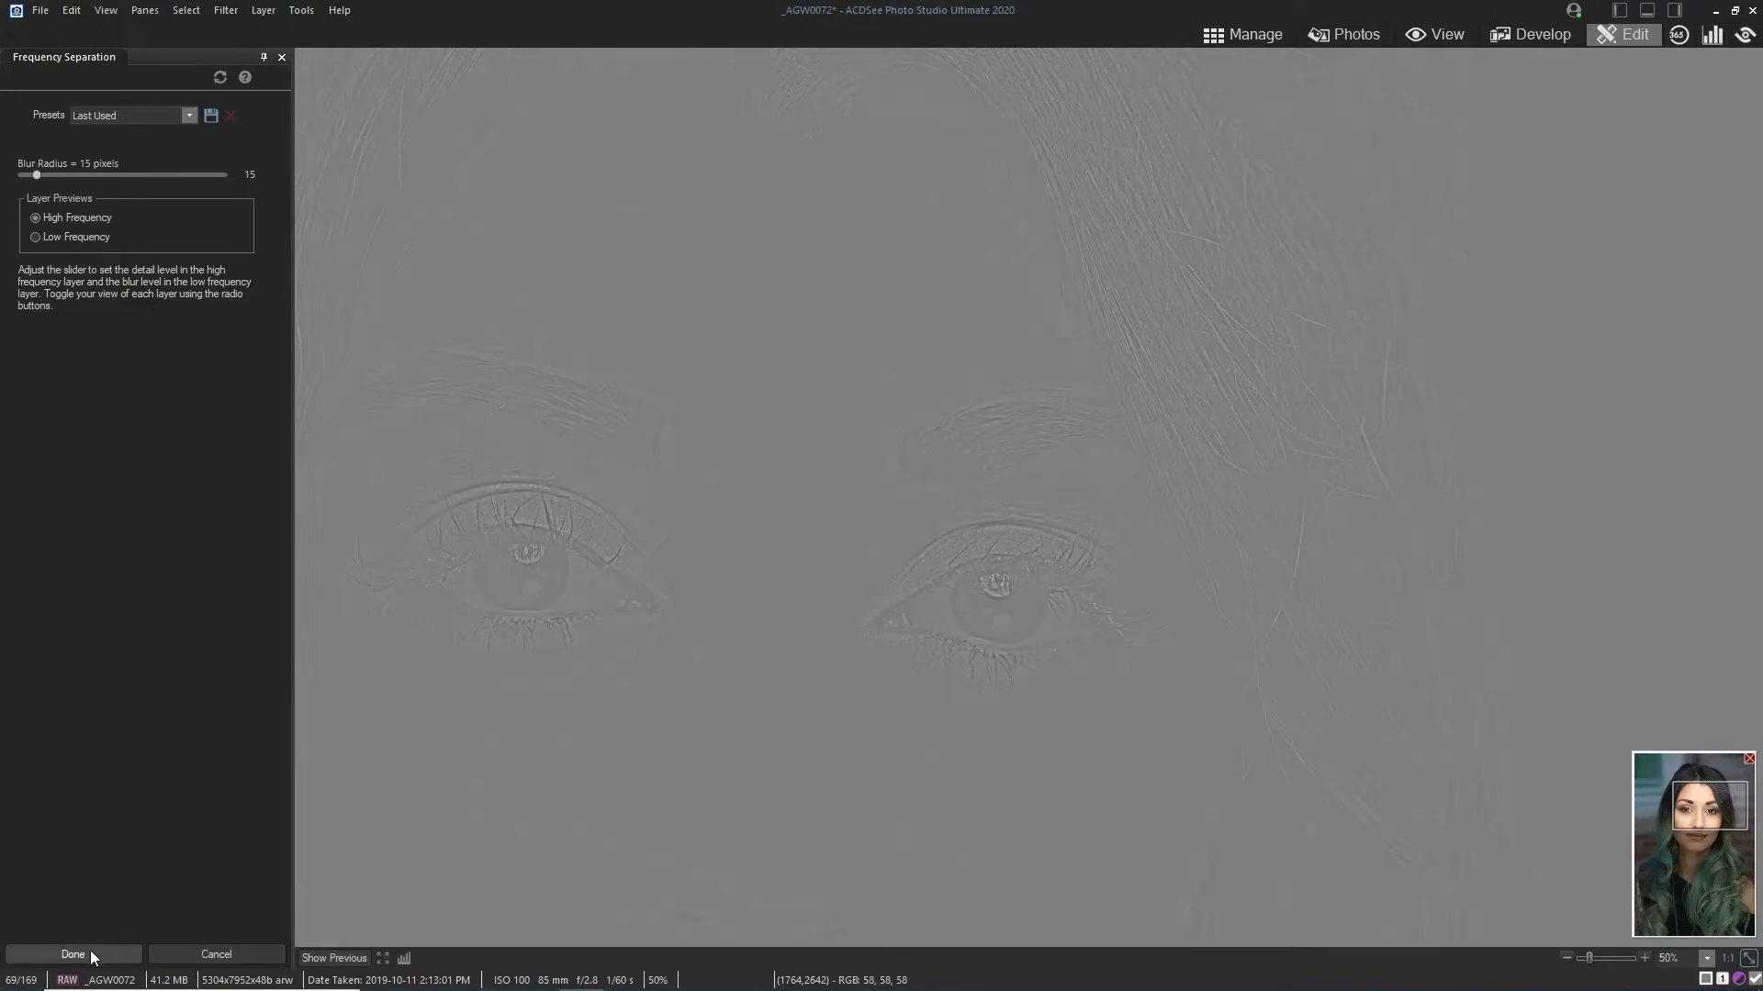
# Step: Apply frequency separation into HF and LF layers and show the HF layer again
pyautogui.click(72, 955)
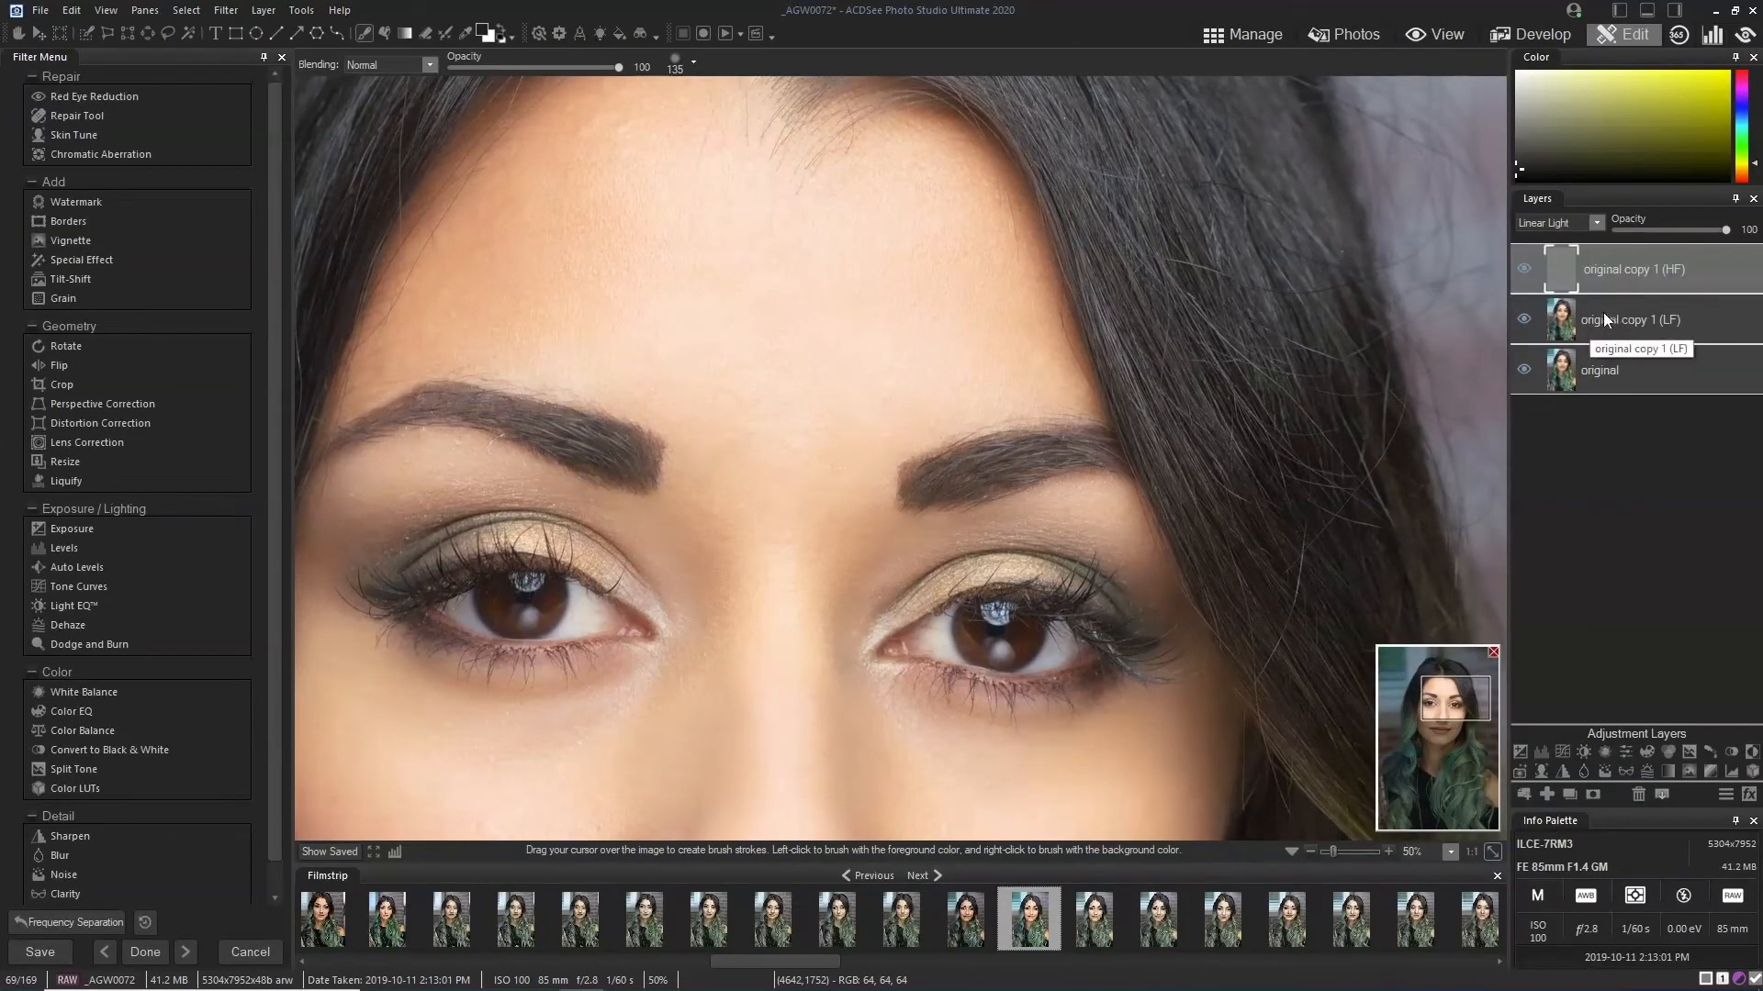
pyautogui.moveTo(1630, 276)
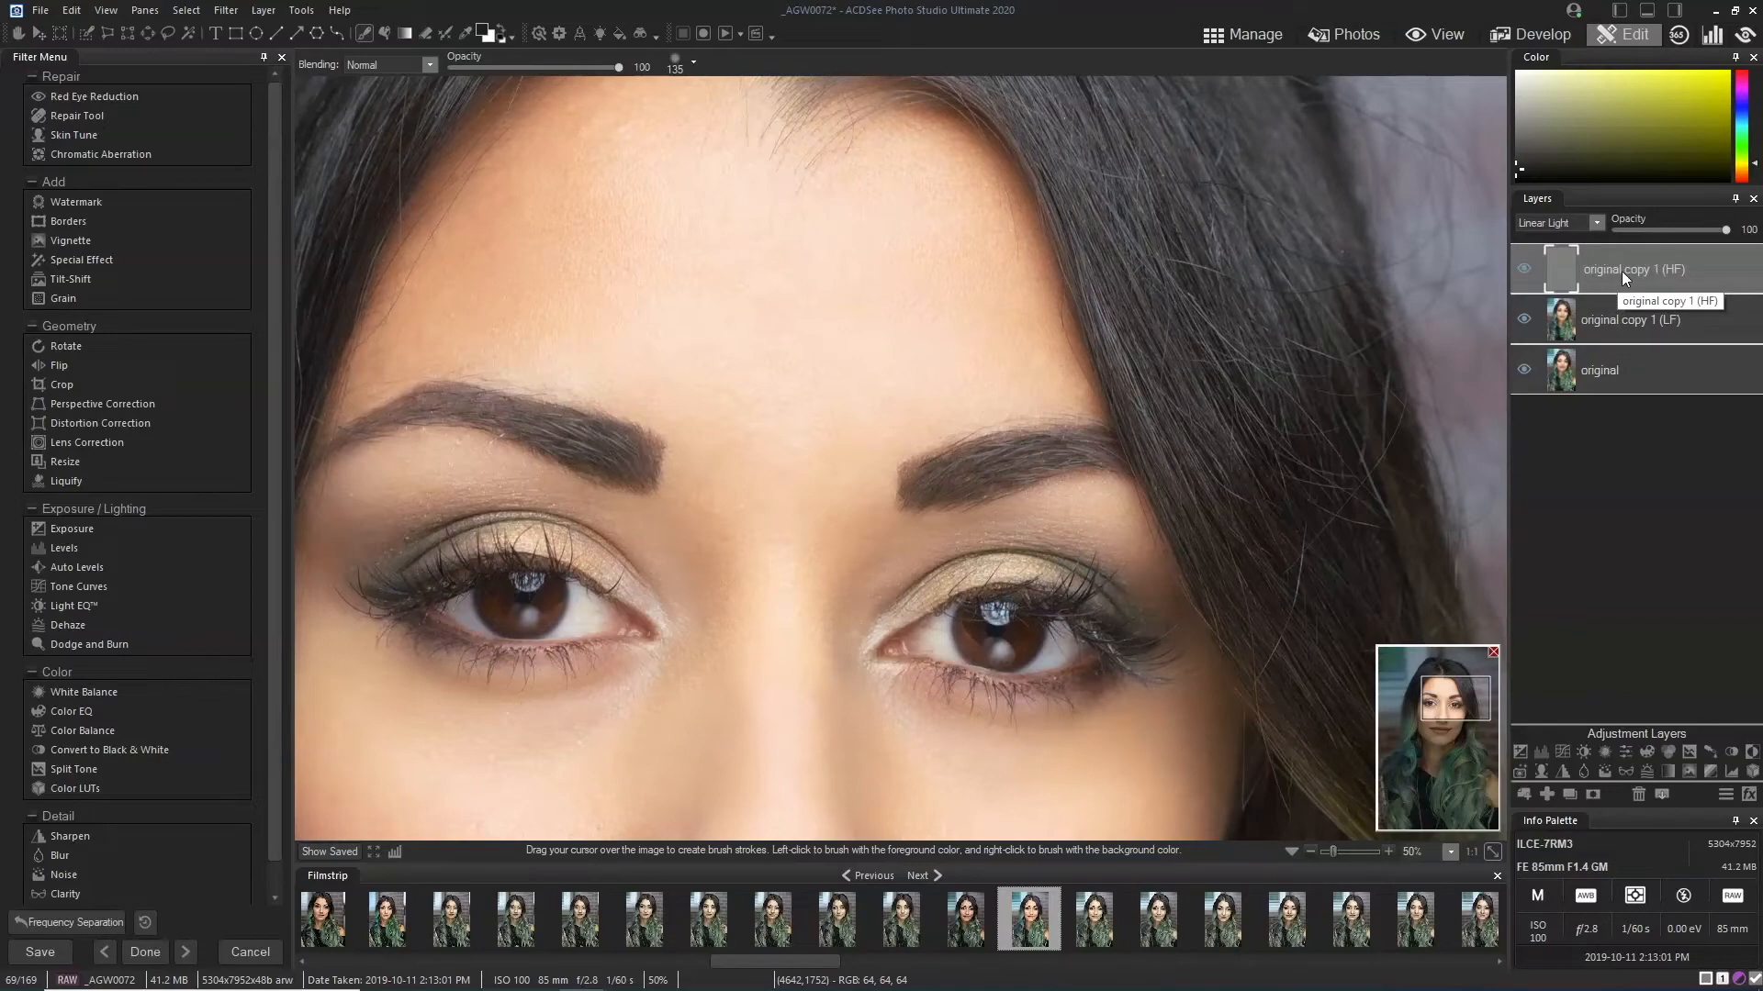
pyautogui.moveTo(1674, 277)
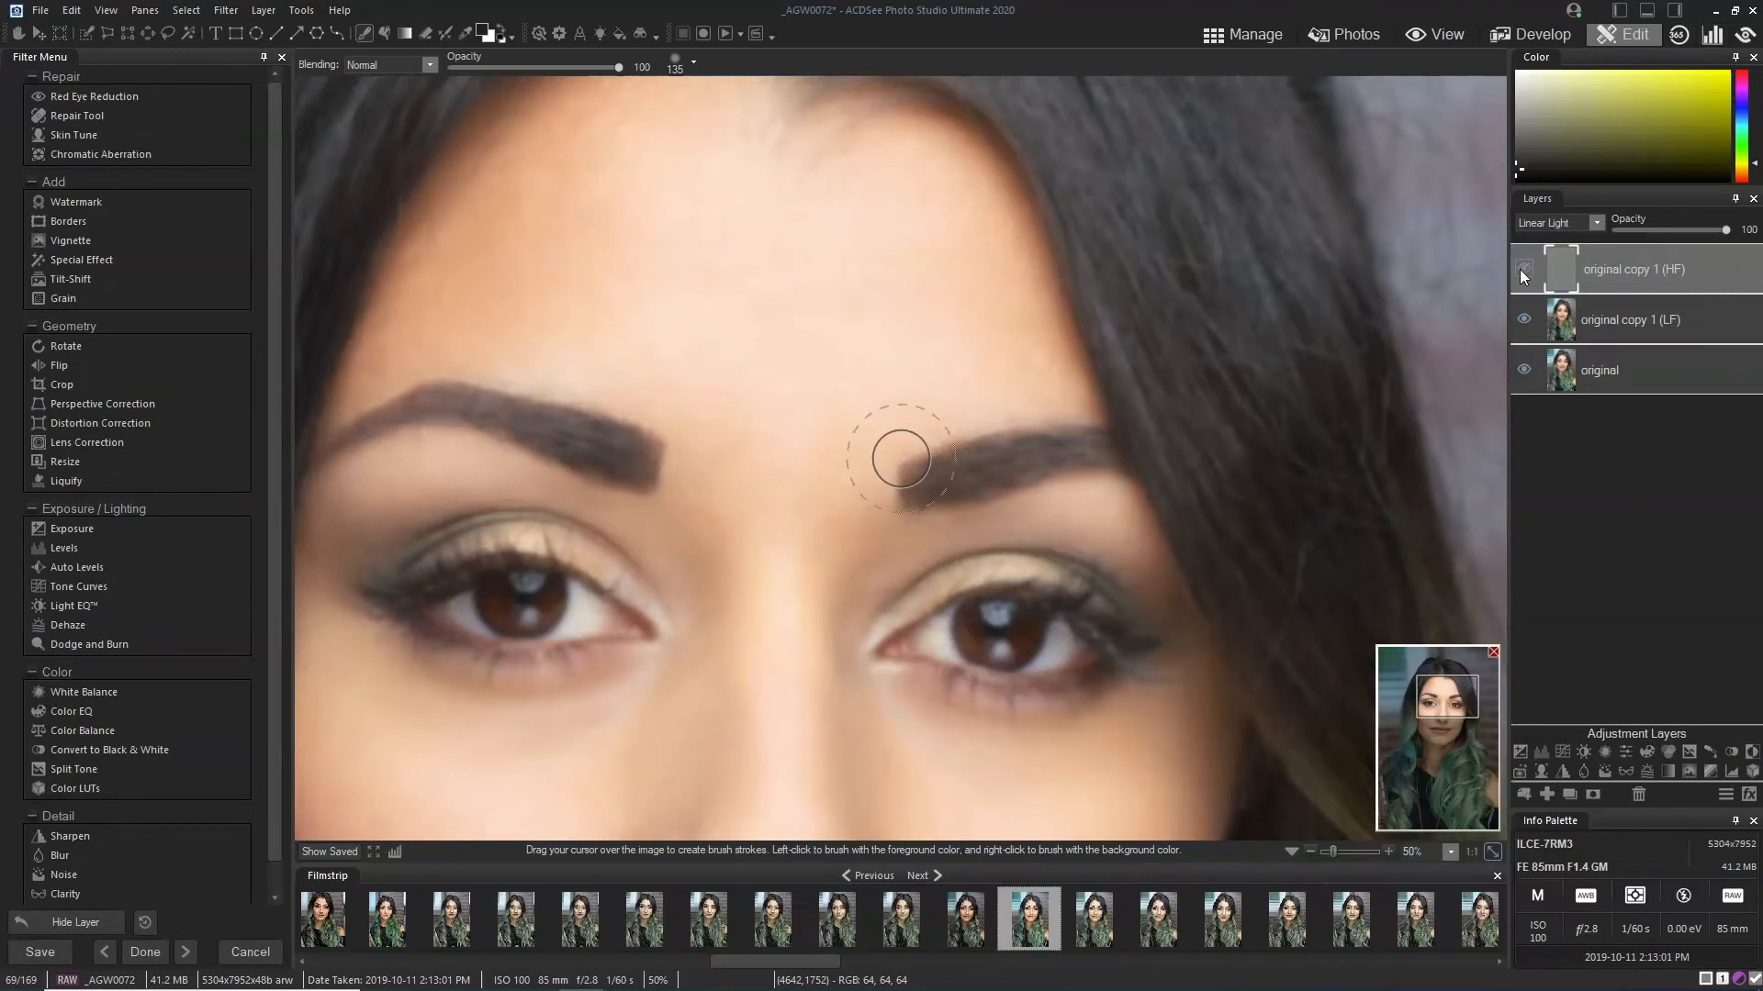
pyautogui.click(1524, 269)
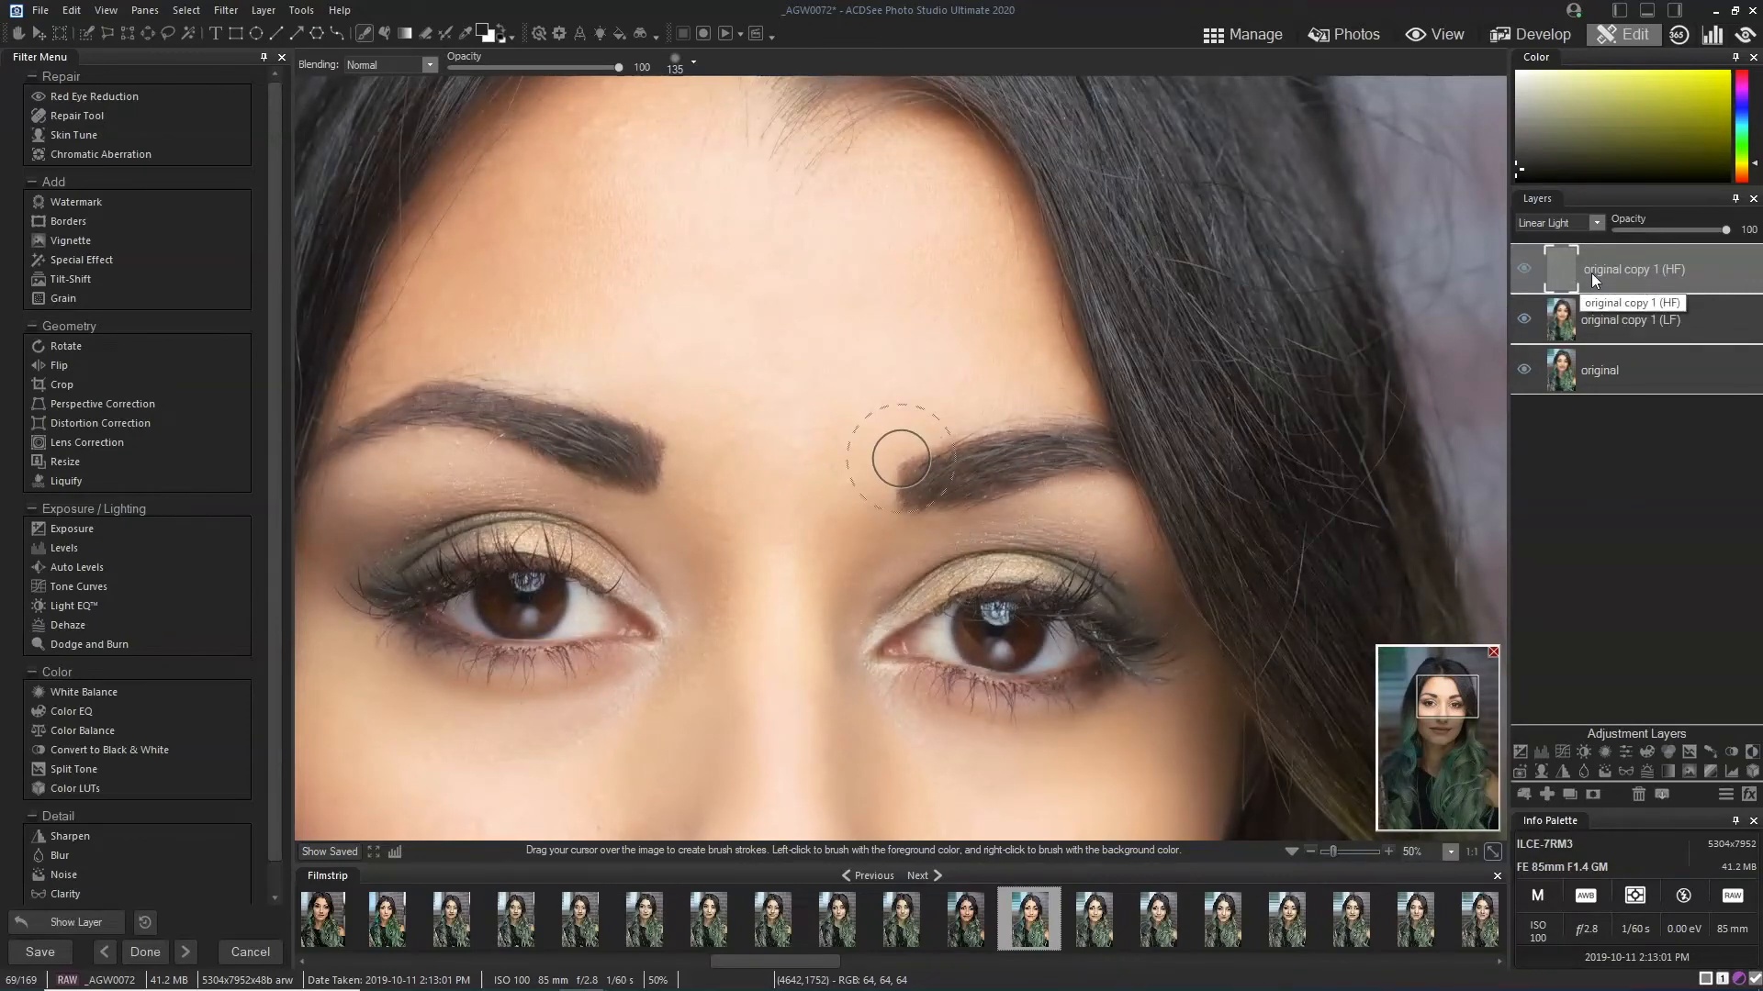
pyautogui.moveTo(1637, 272)
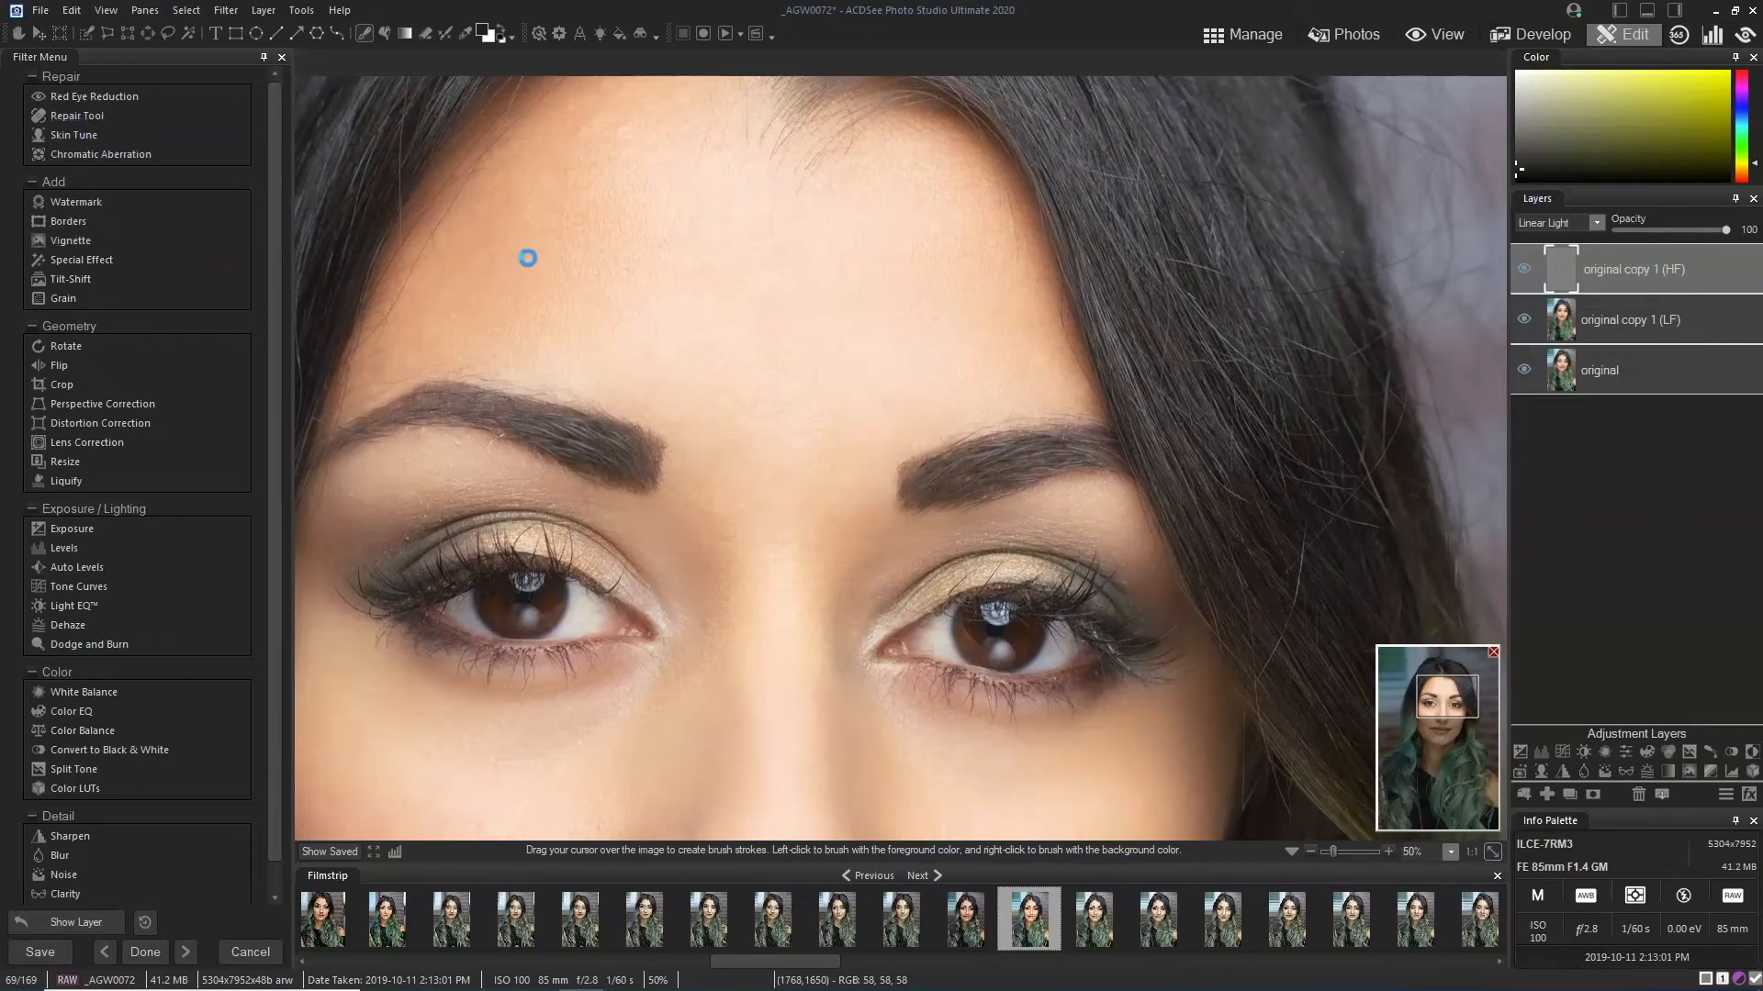
# Step: Open the Repair tool from the Filter menu in clone mode
pyautogui.click(77, 116)
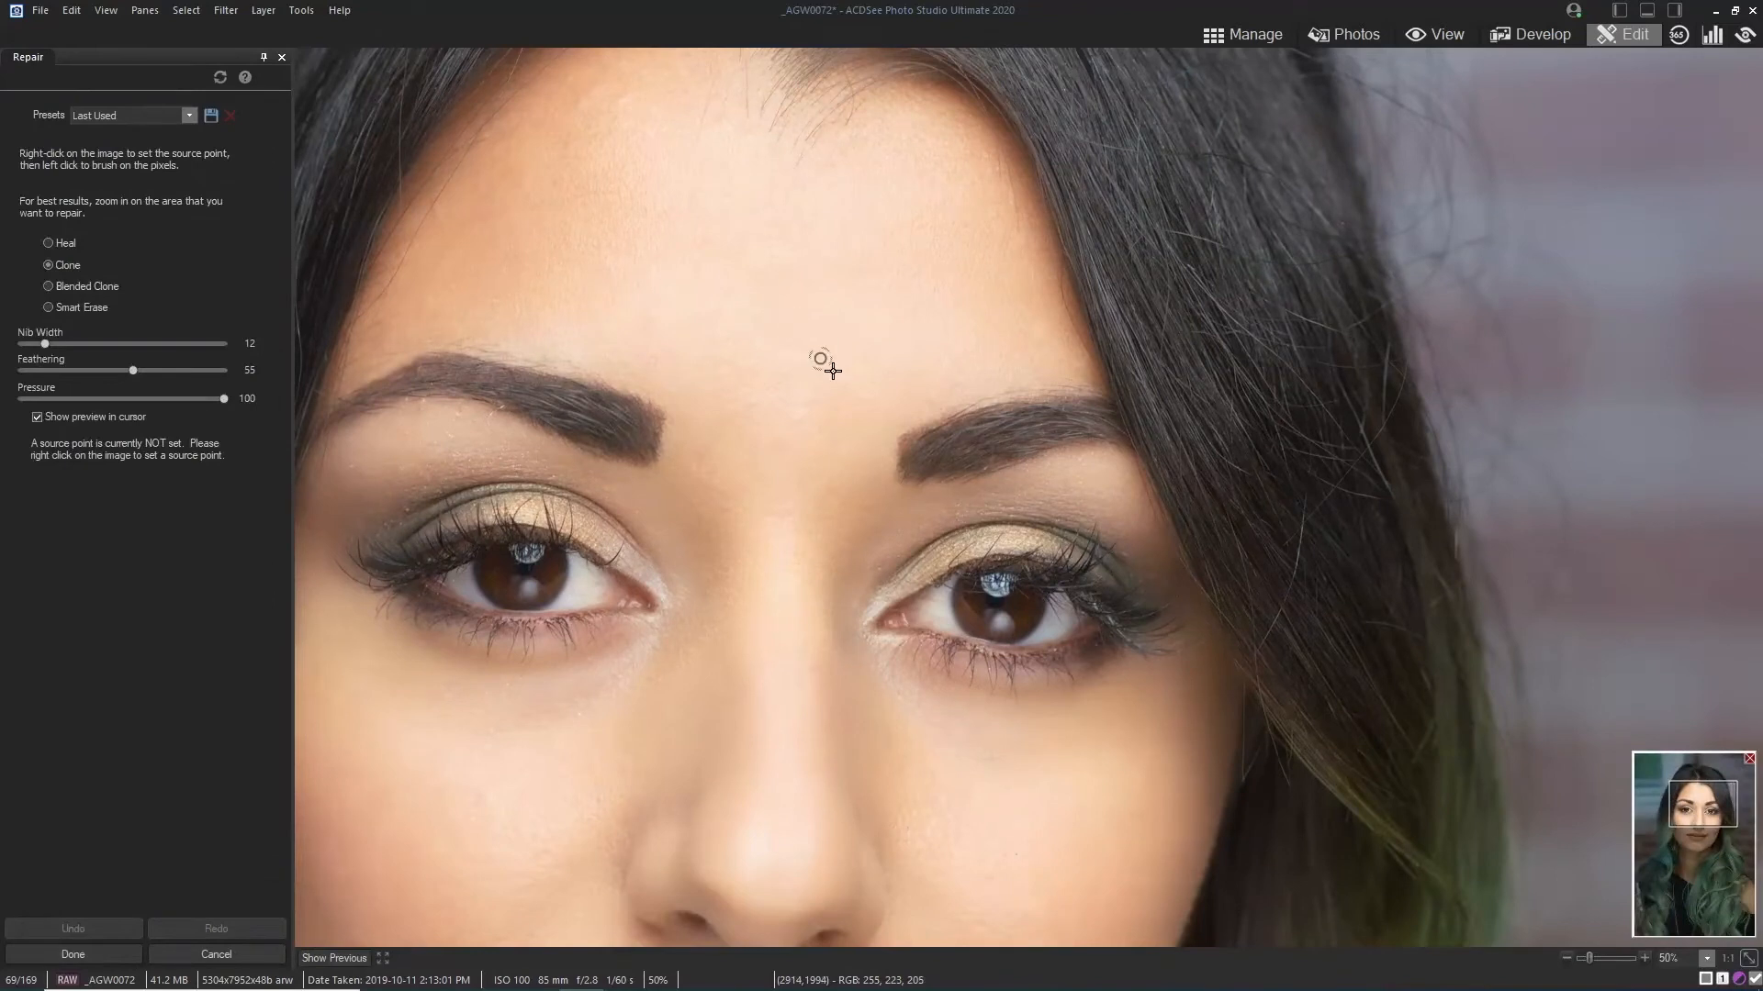
pyautogui.moveTo(900, 374)
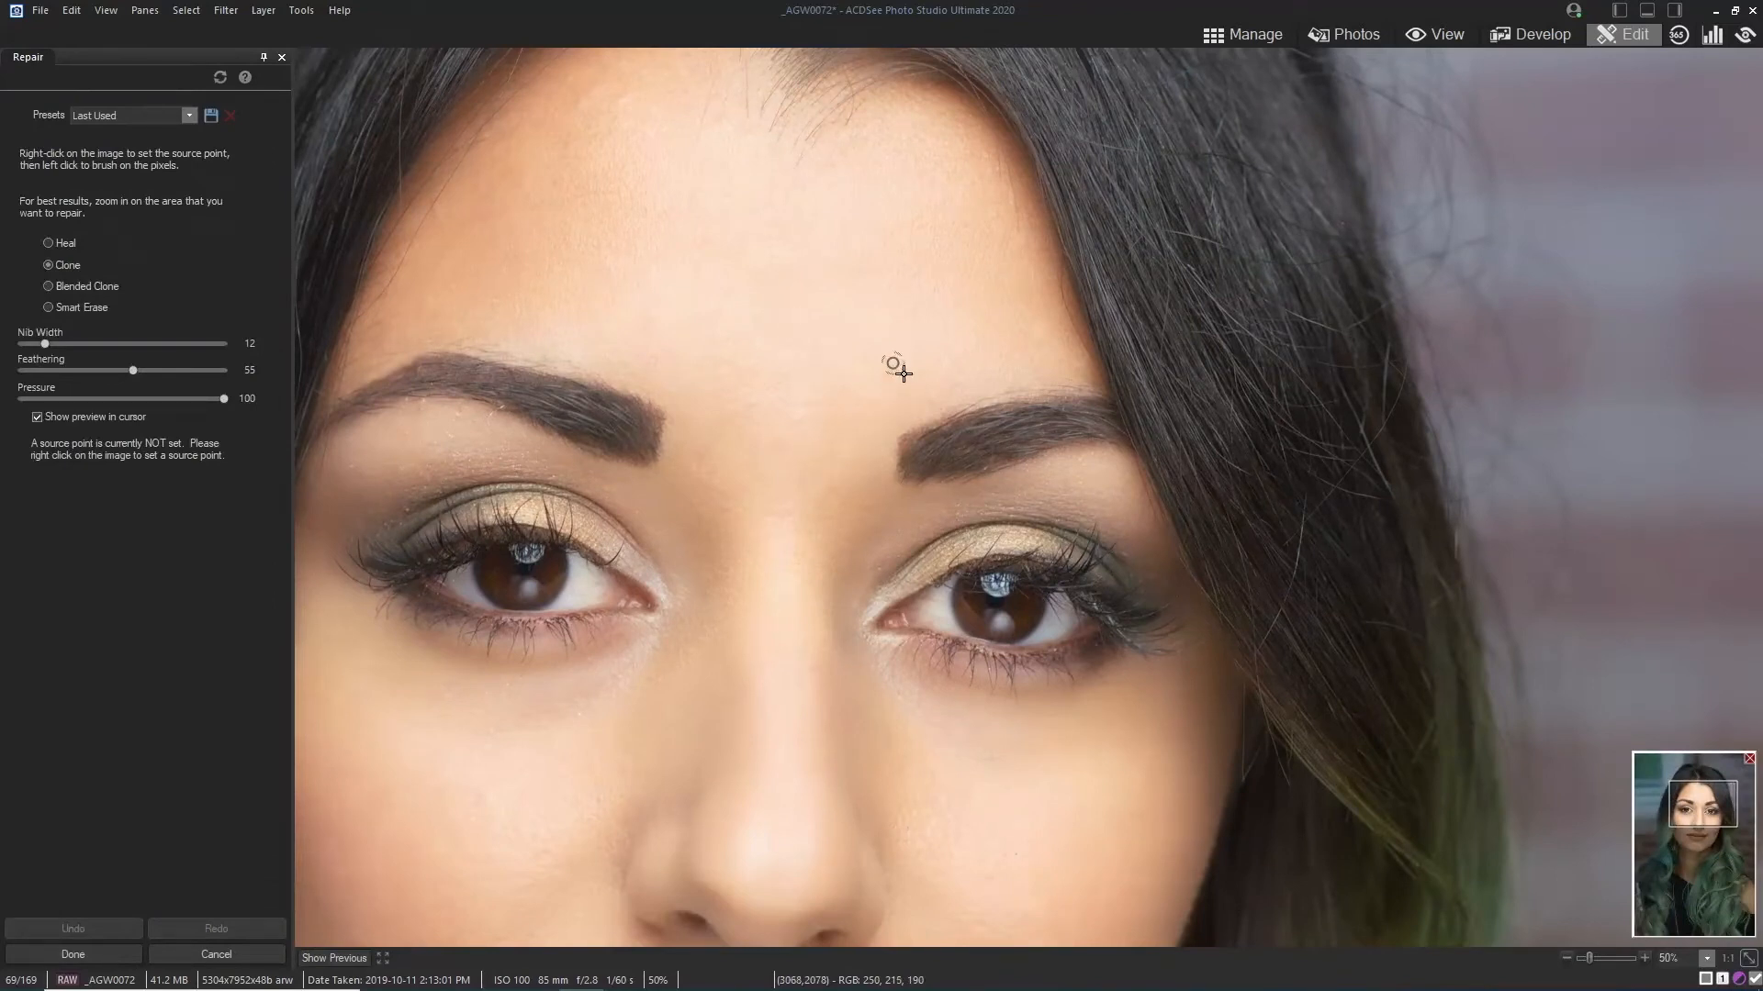
pyautogui.moveTo(669, 309)
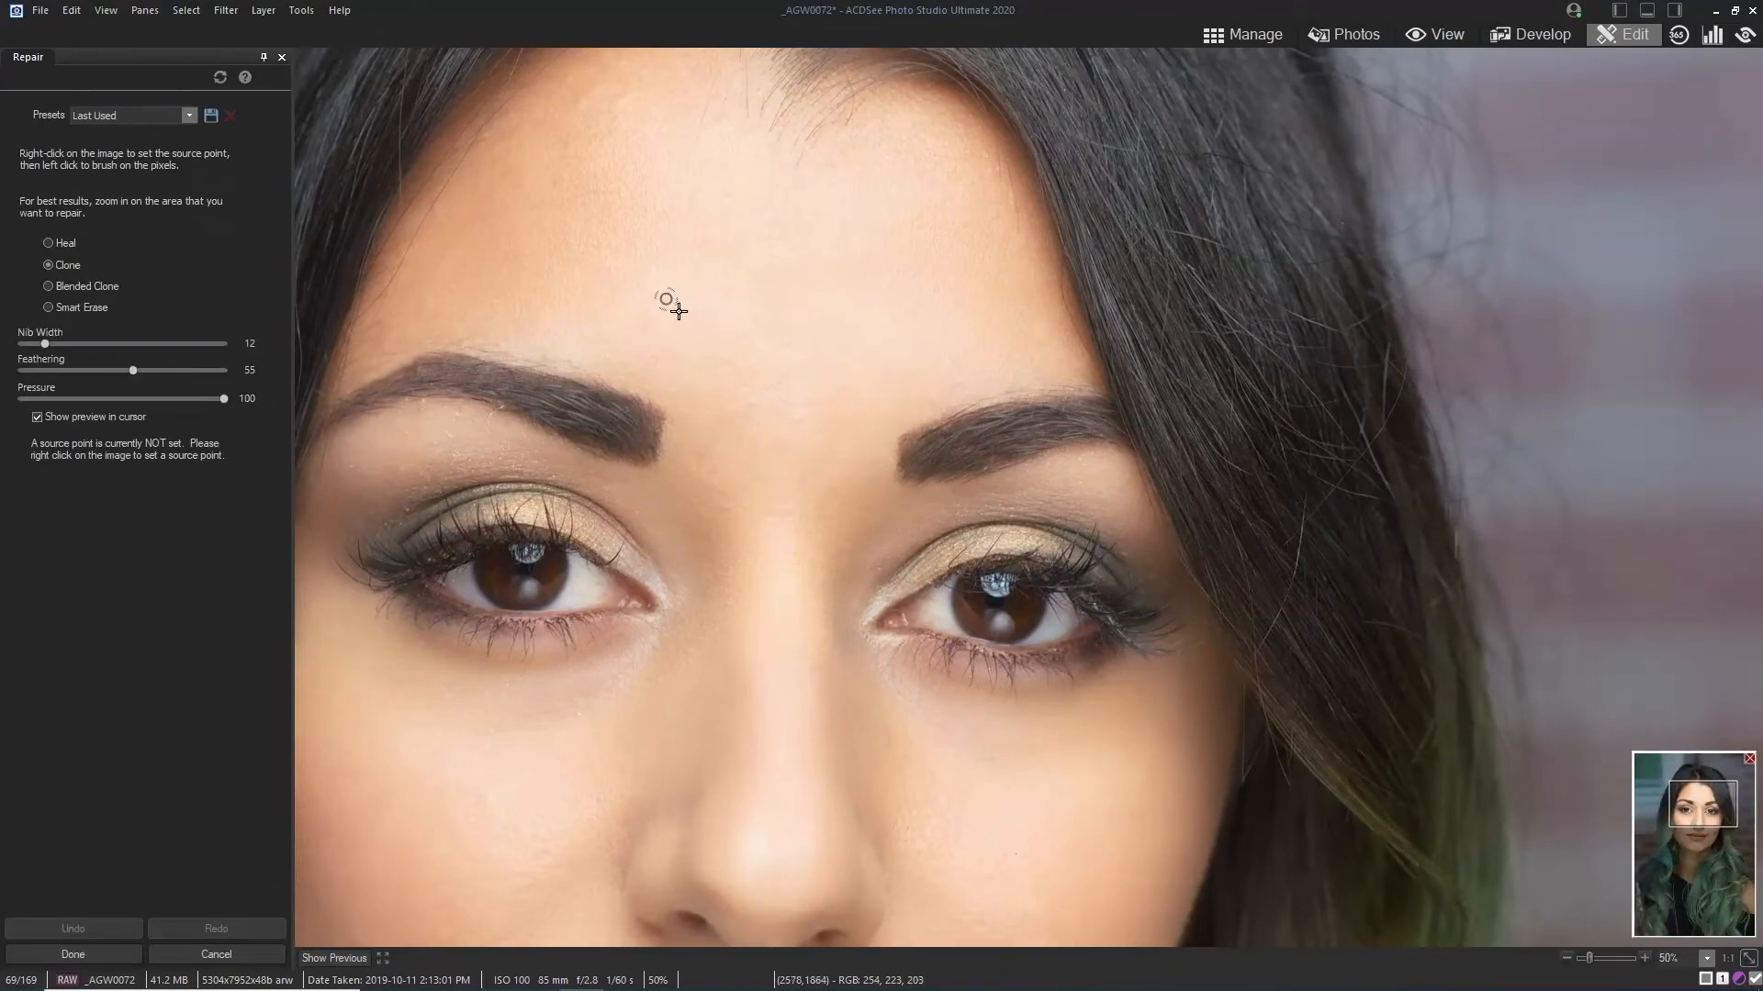
pyautogui.moveTo(1038, 740)
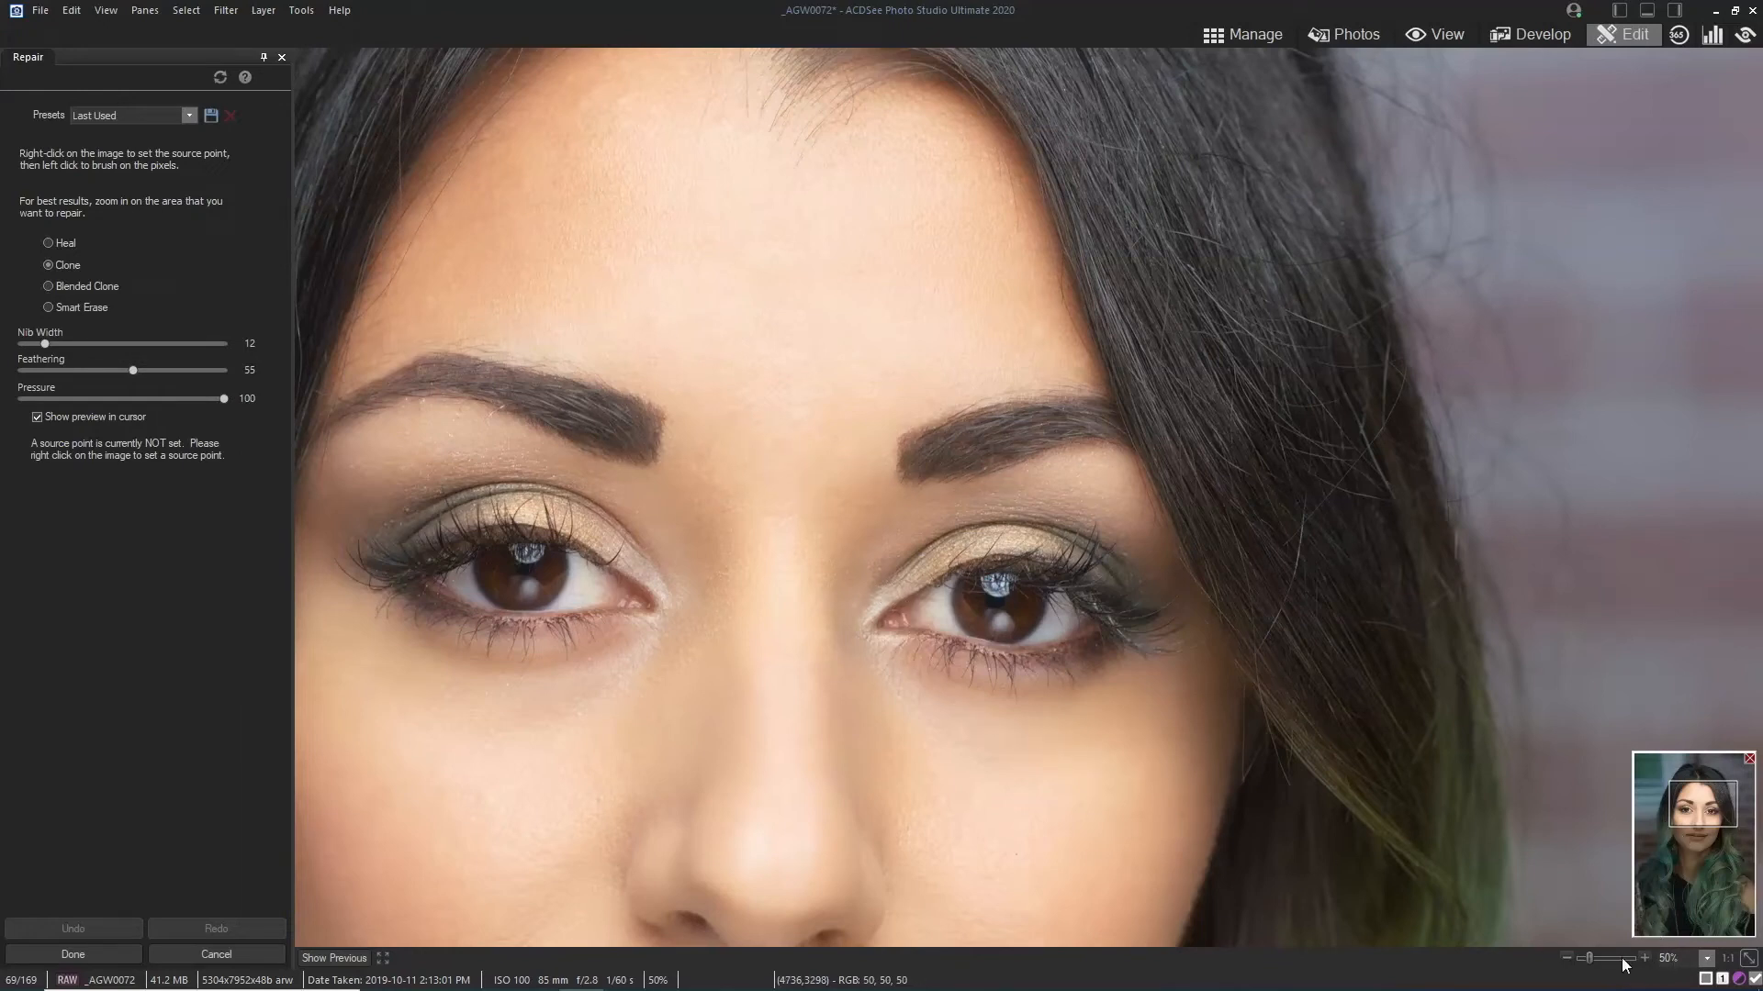
# Step: Zoom the photo to 100% to view the eye and cheek at actual size
pyautogui.click(1668, 958)
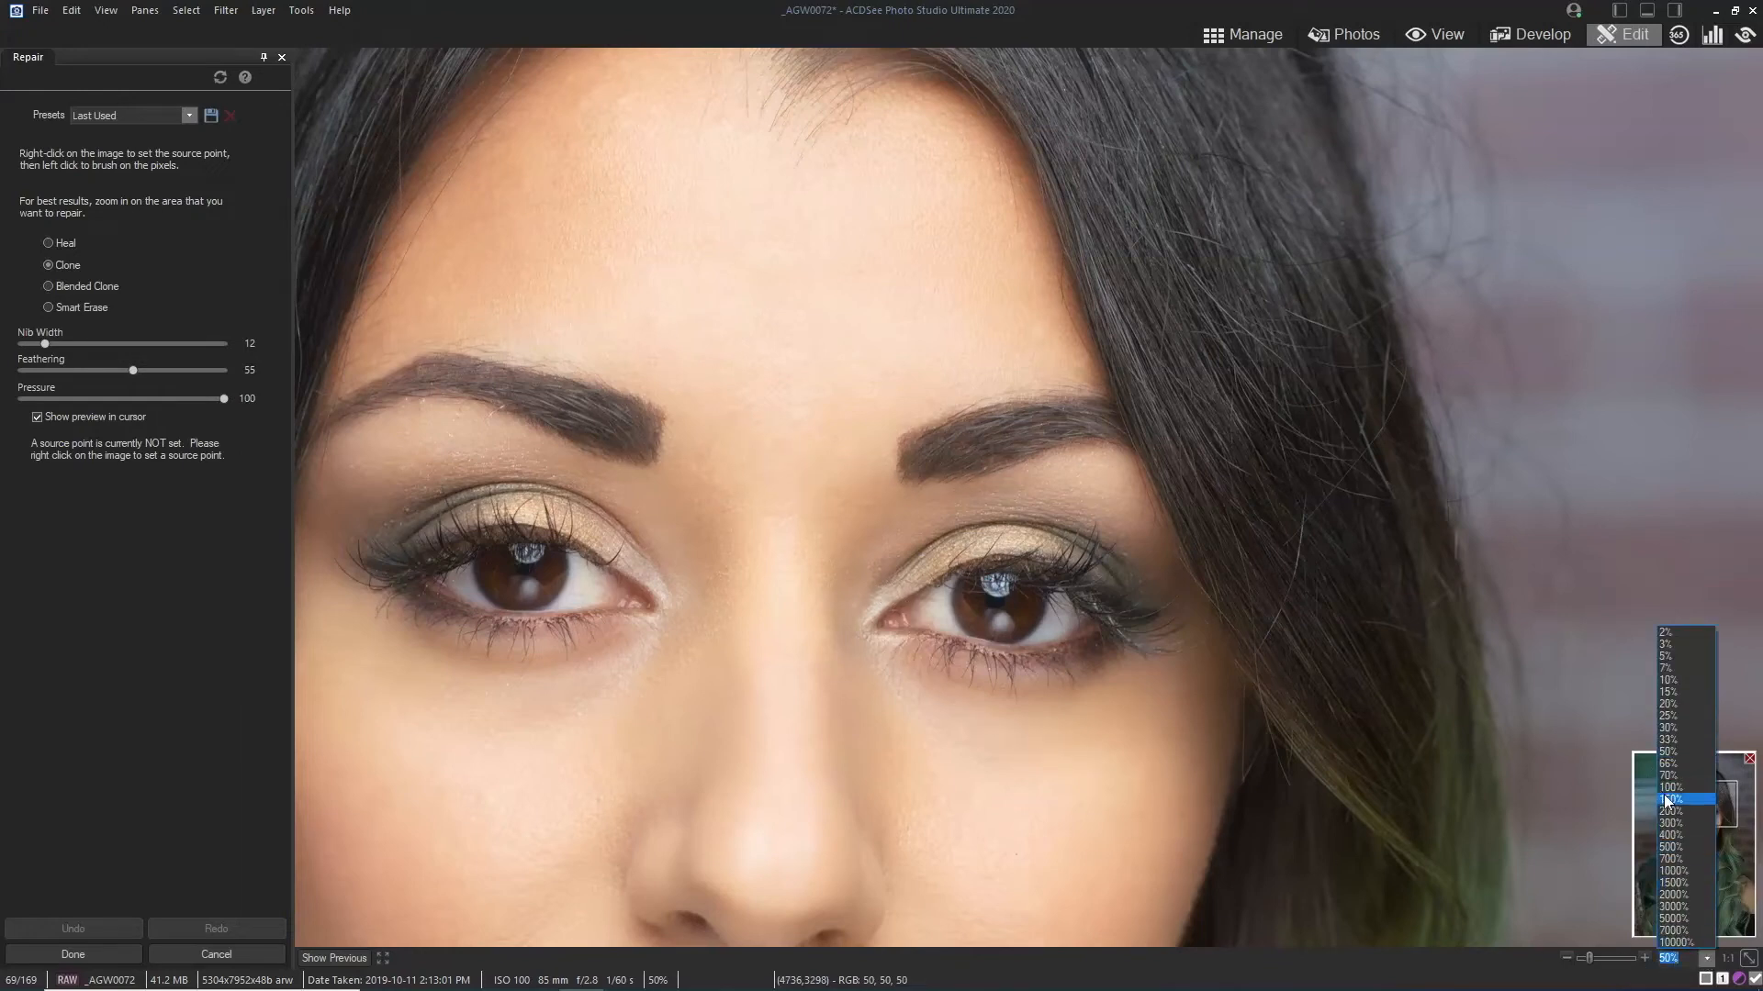
pyautogui.click(1668, 786)
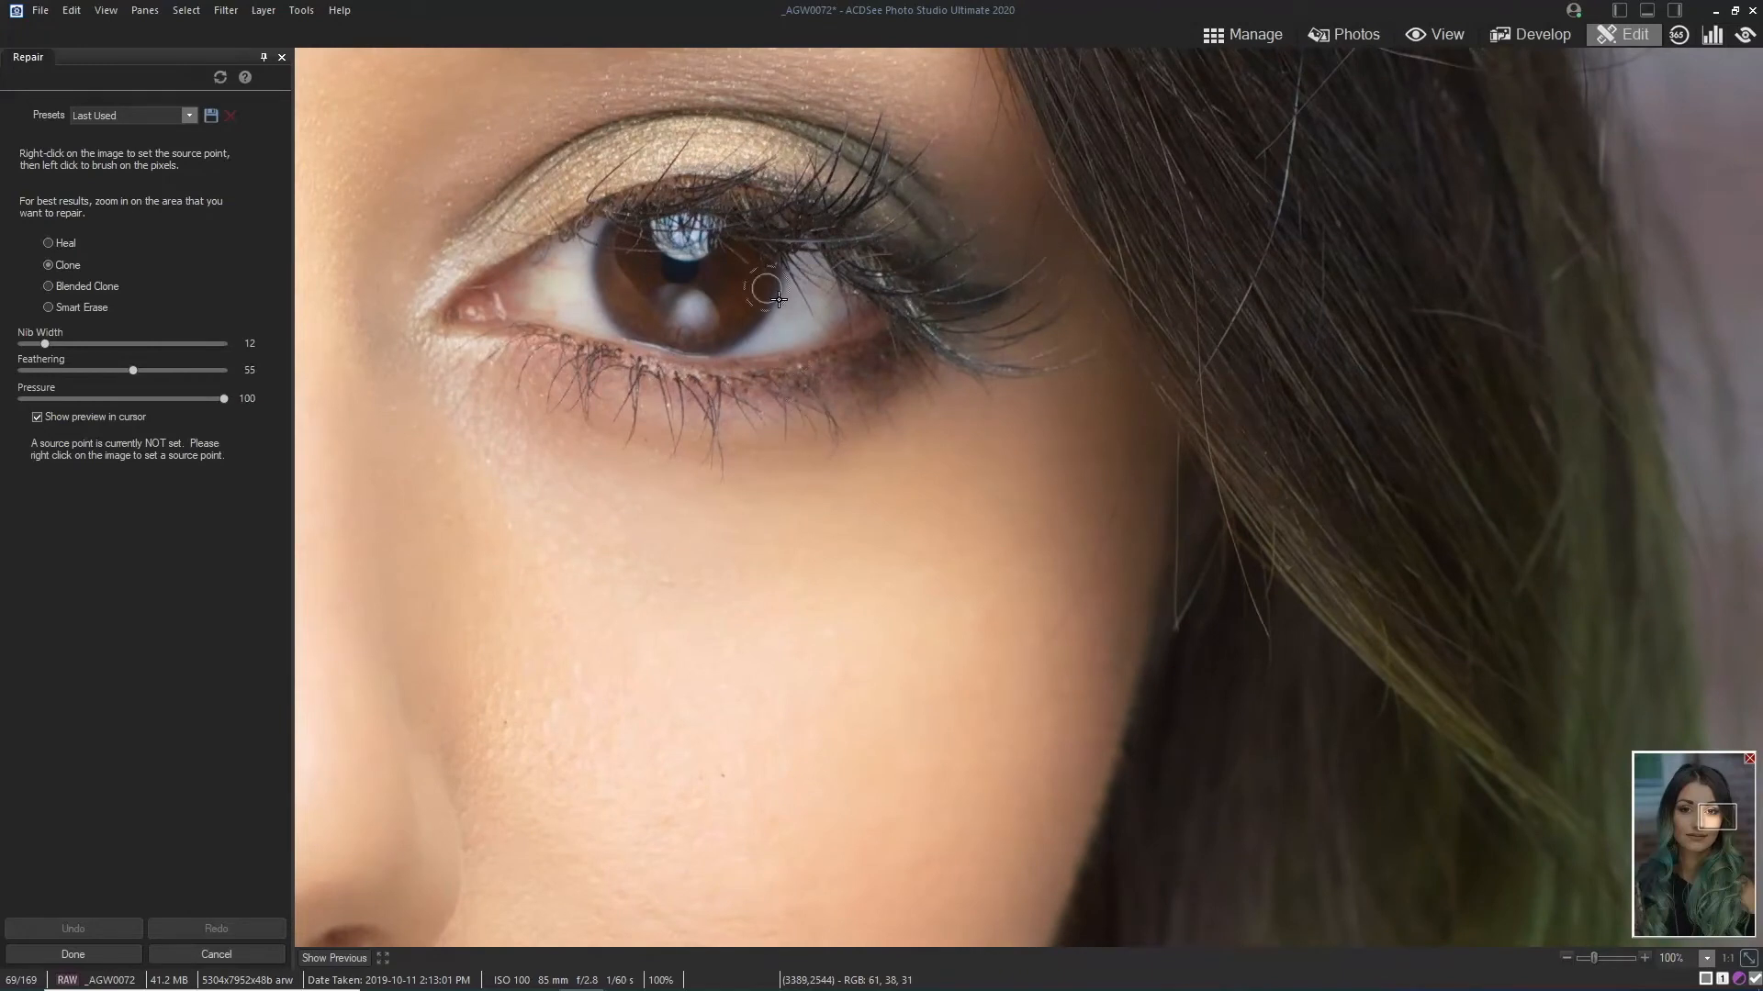
pyautogui.moveTo(1092, 551)
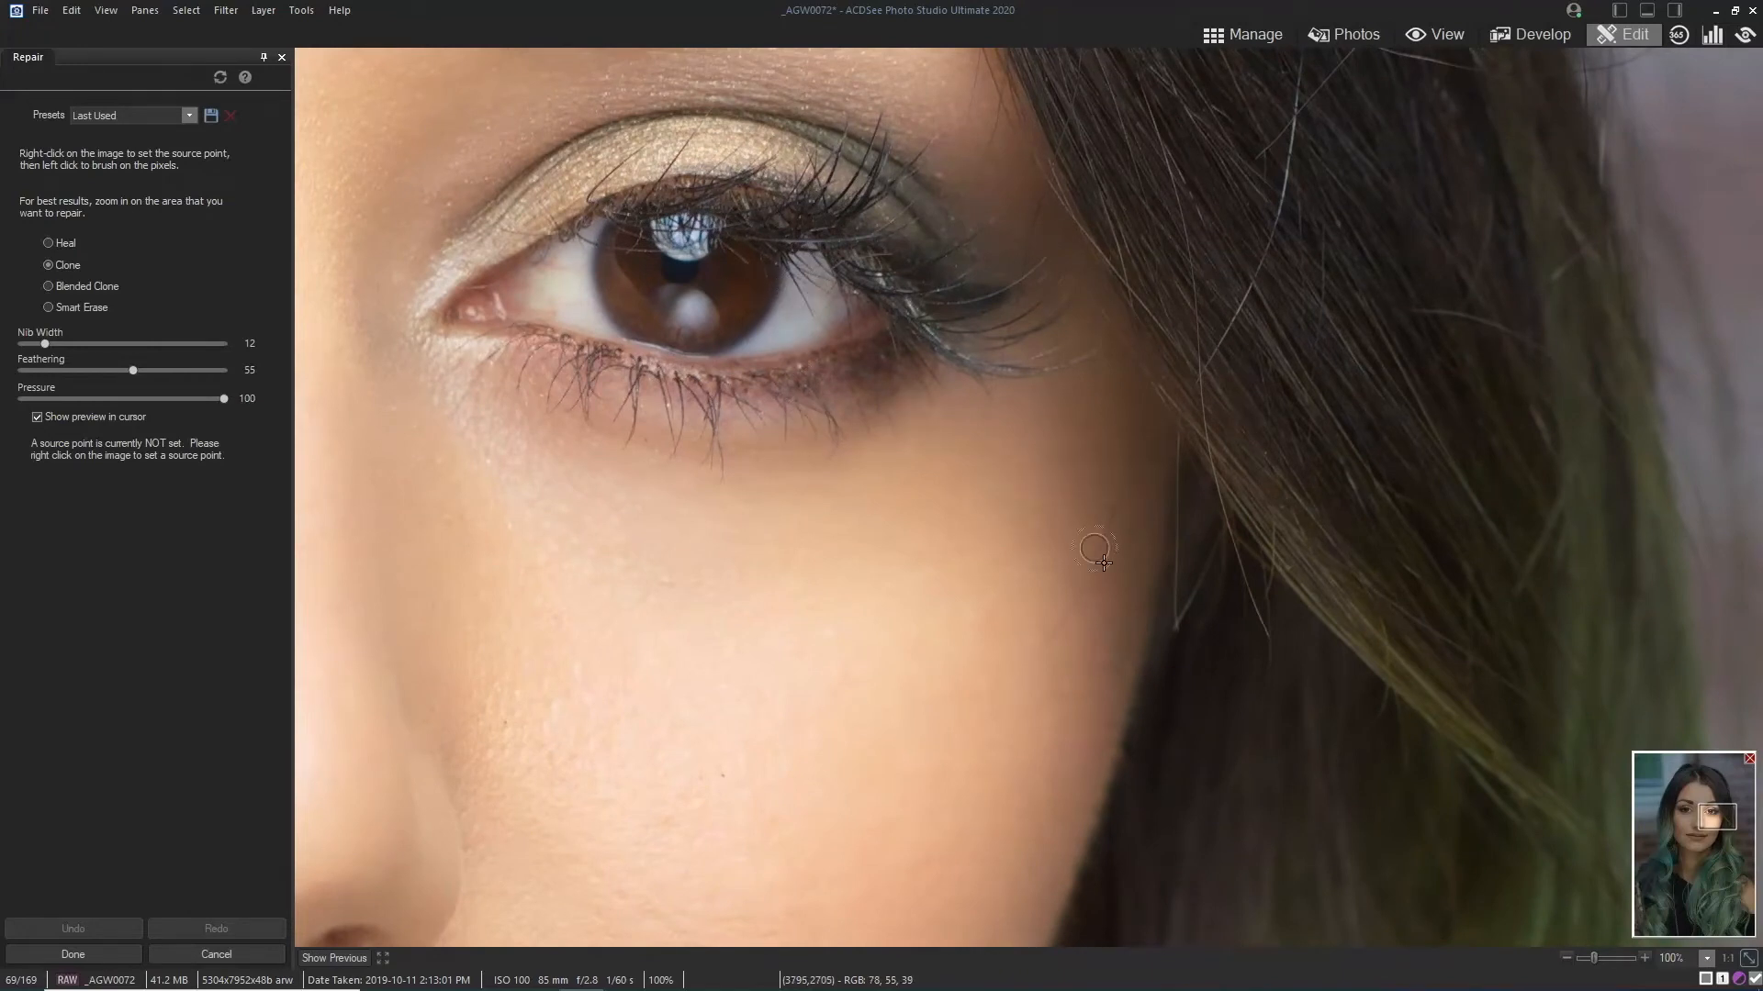
pyautogui.moveTo(1122, 466)
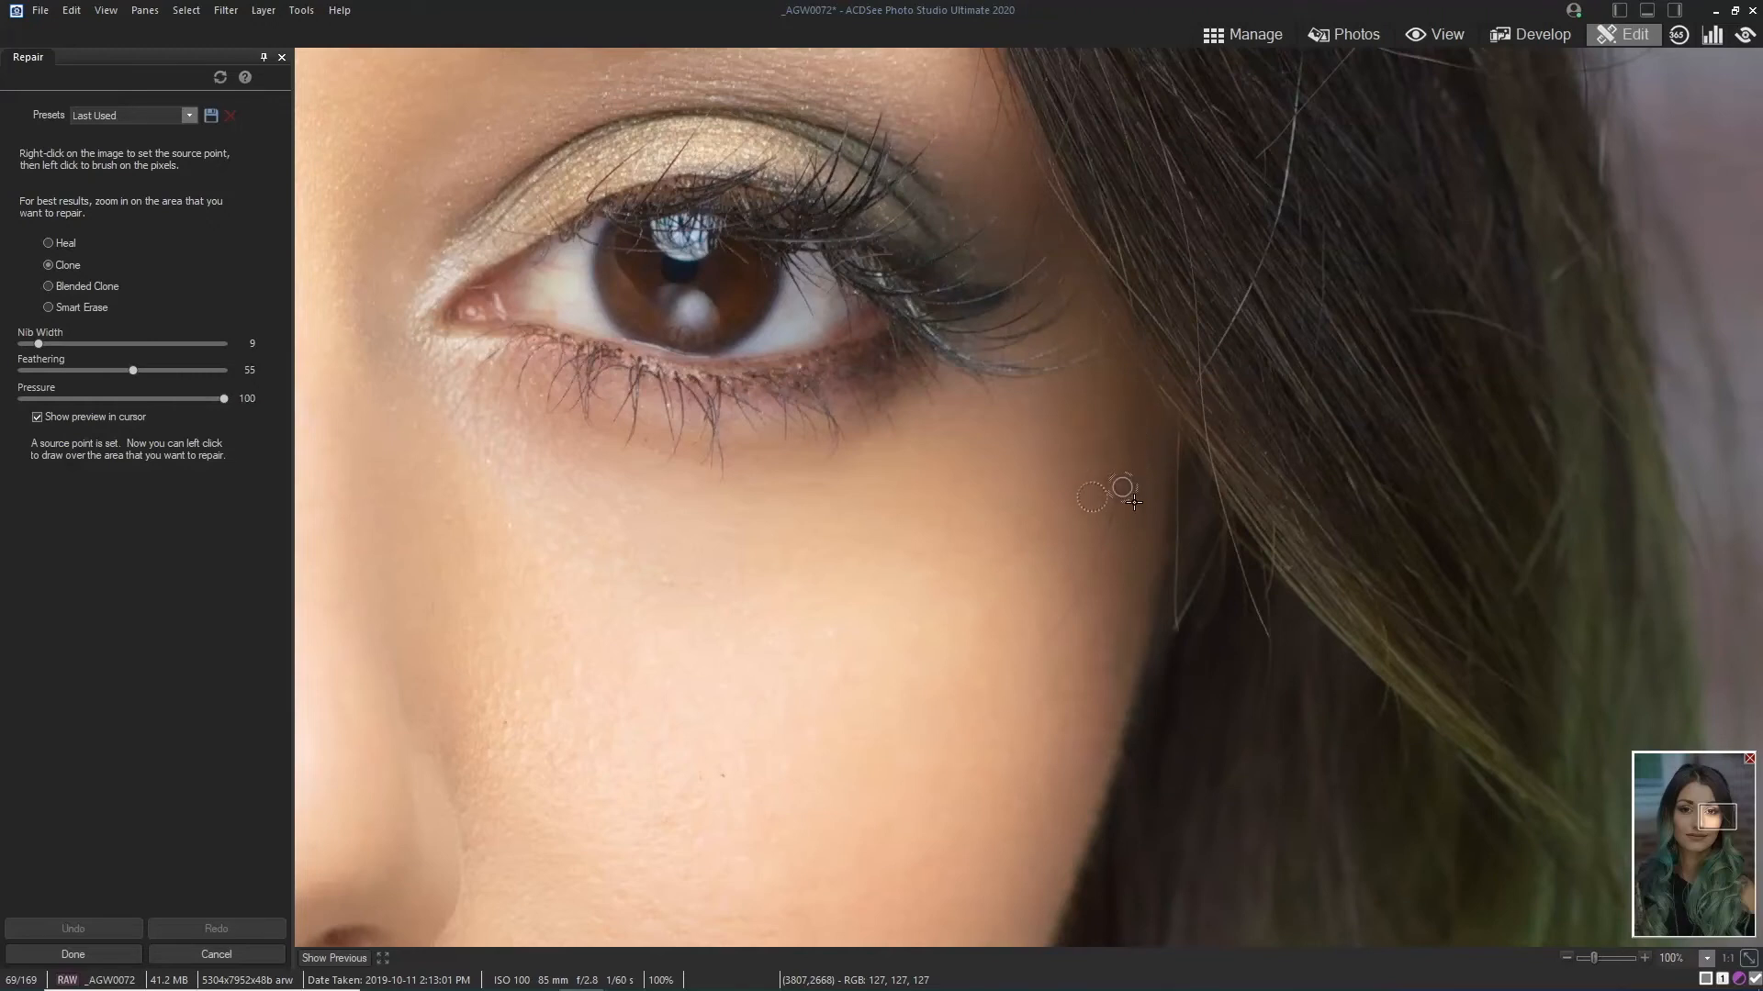
pyautogui.moveTo(1056, 653)
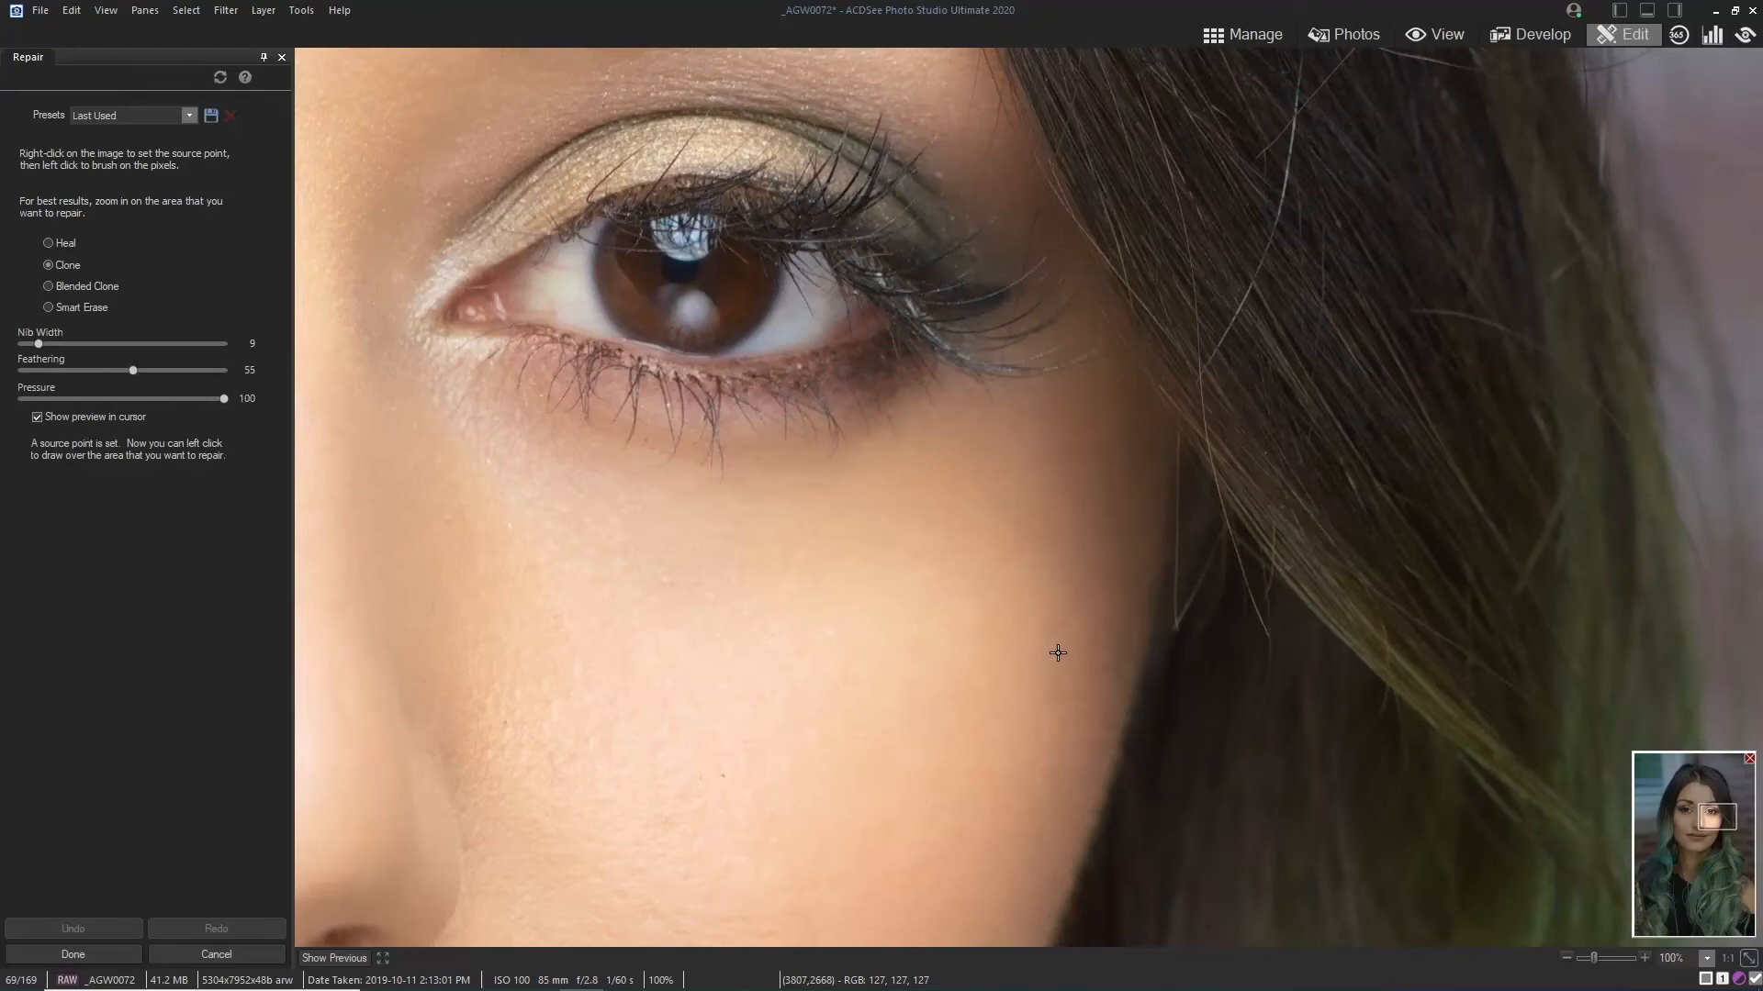
pyautogui.moveTo(1124, 490)
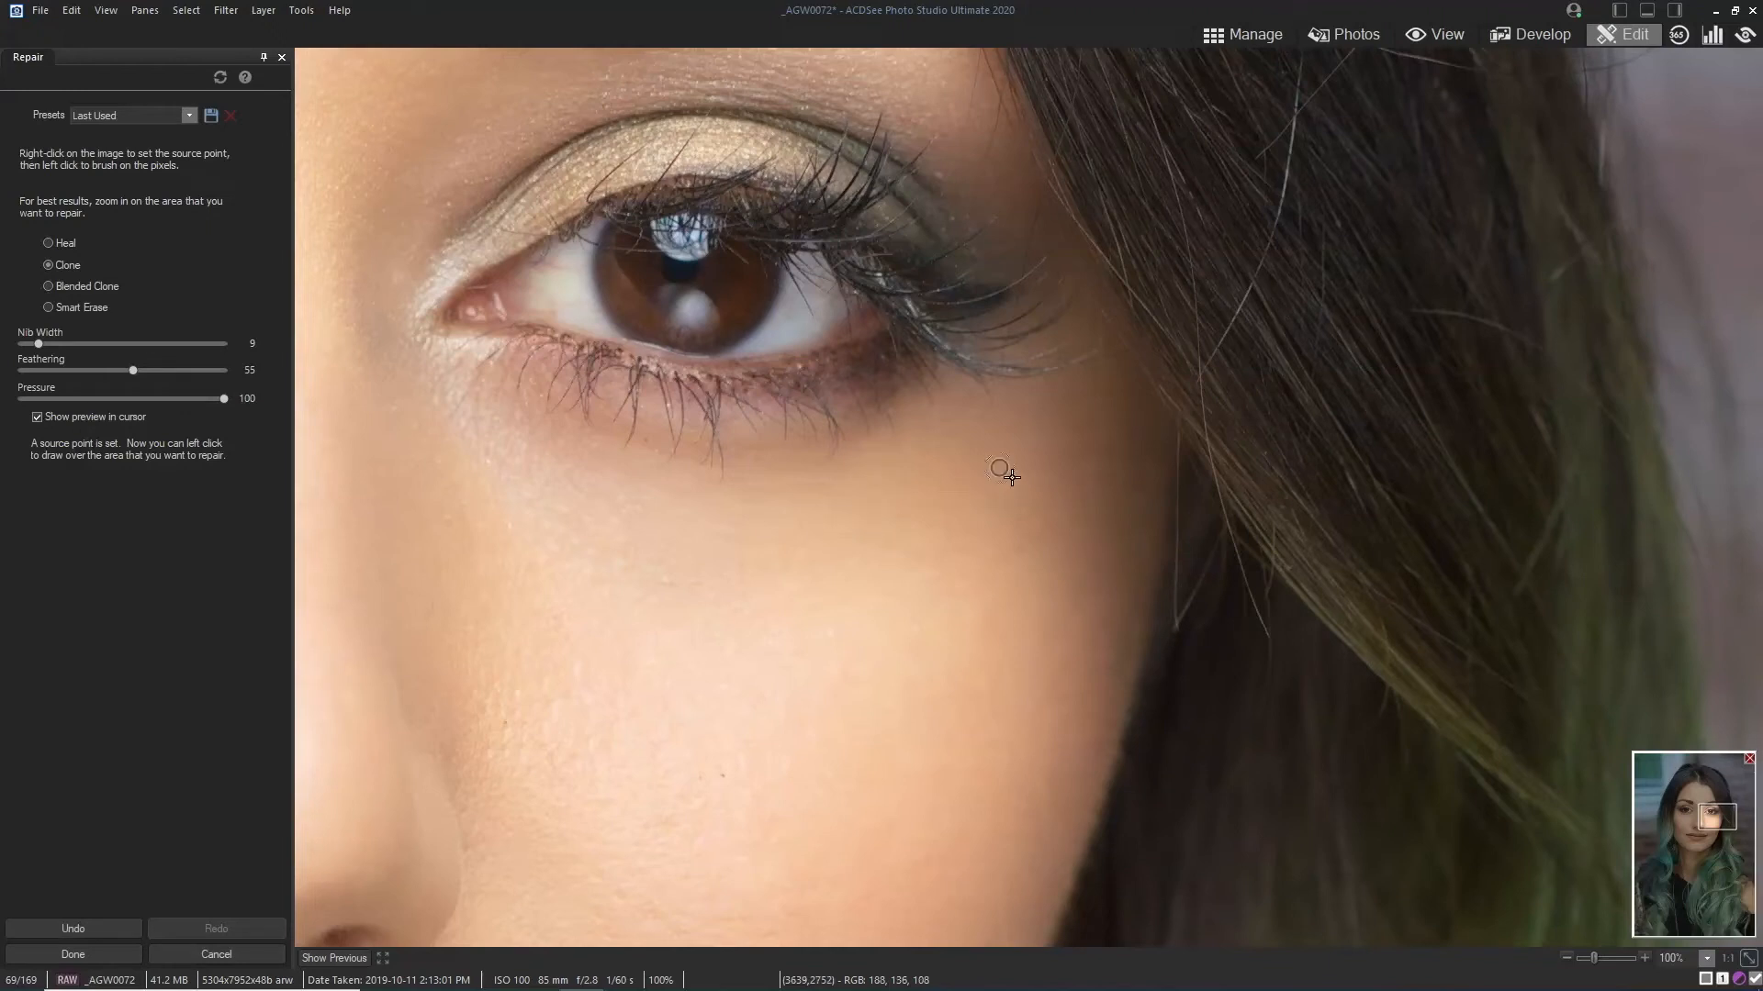
pyautogui.moveTo(927, 439)
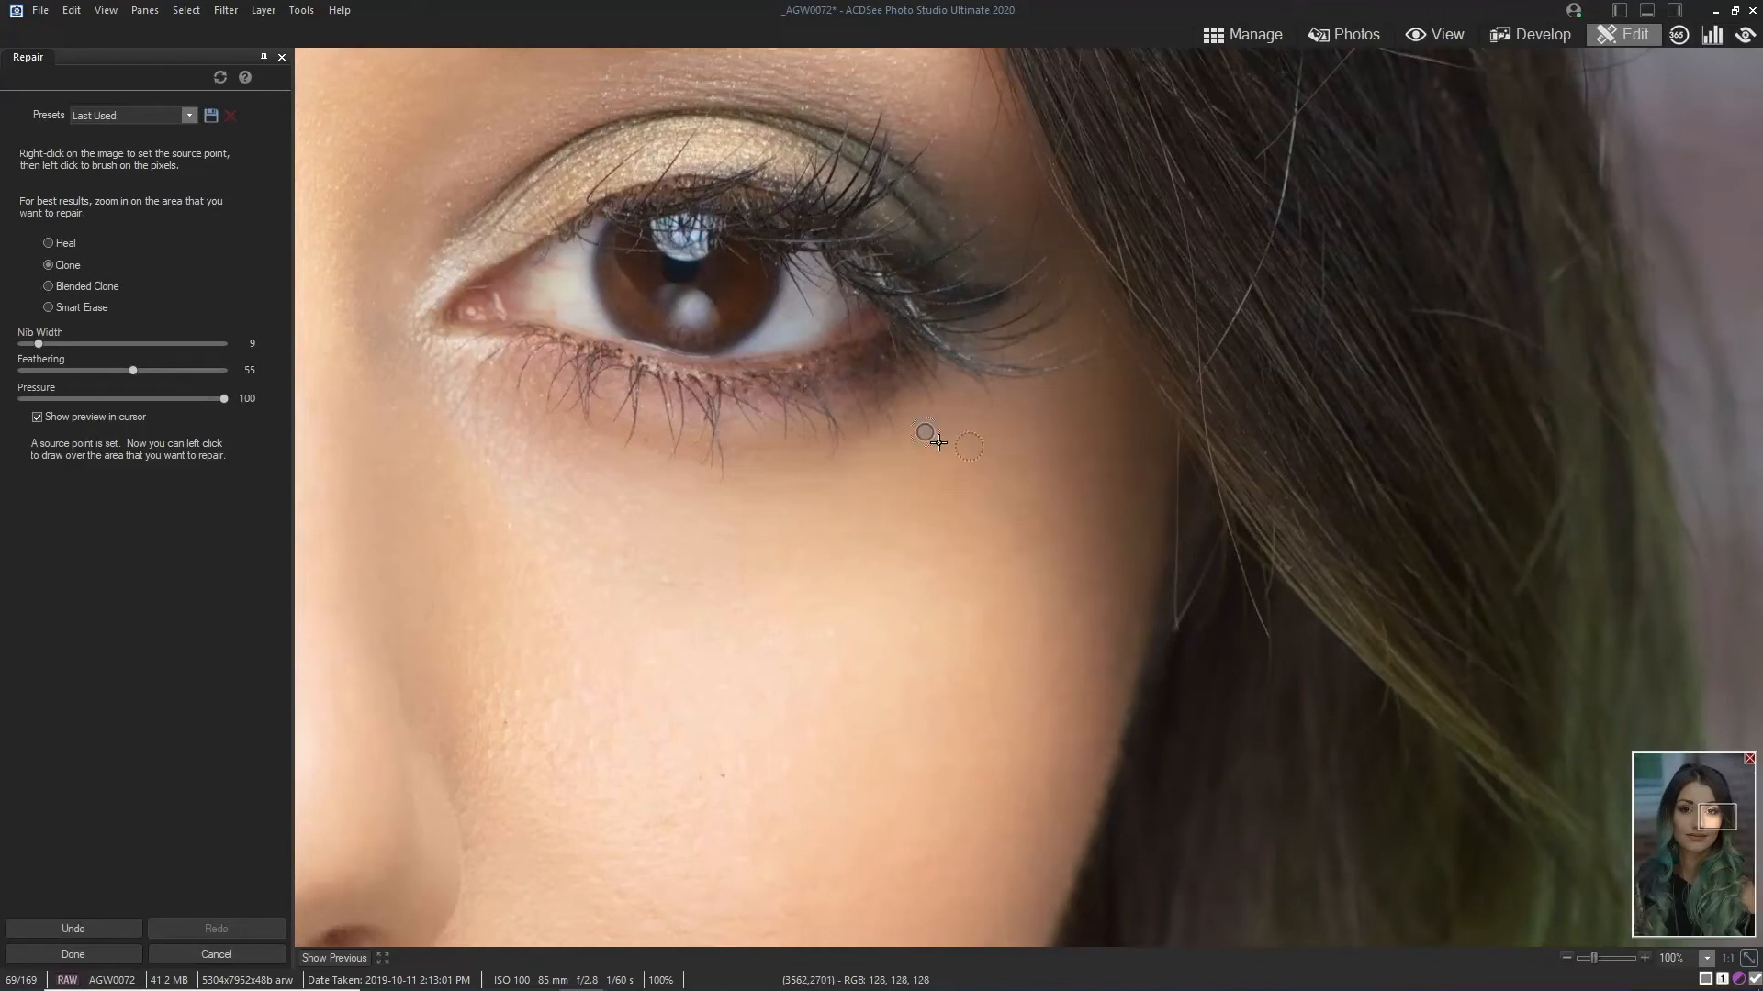
pyautogui.moveTo(887, 497)
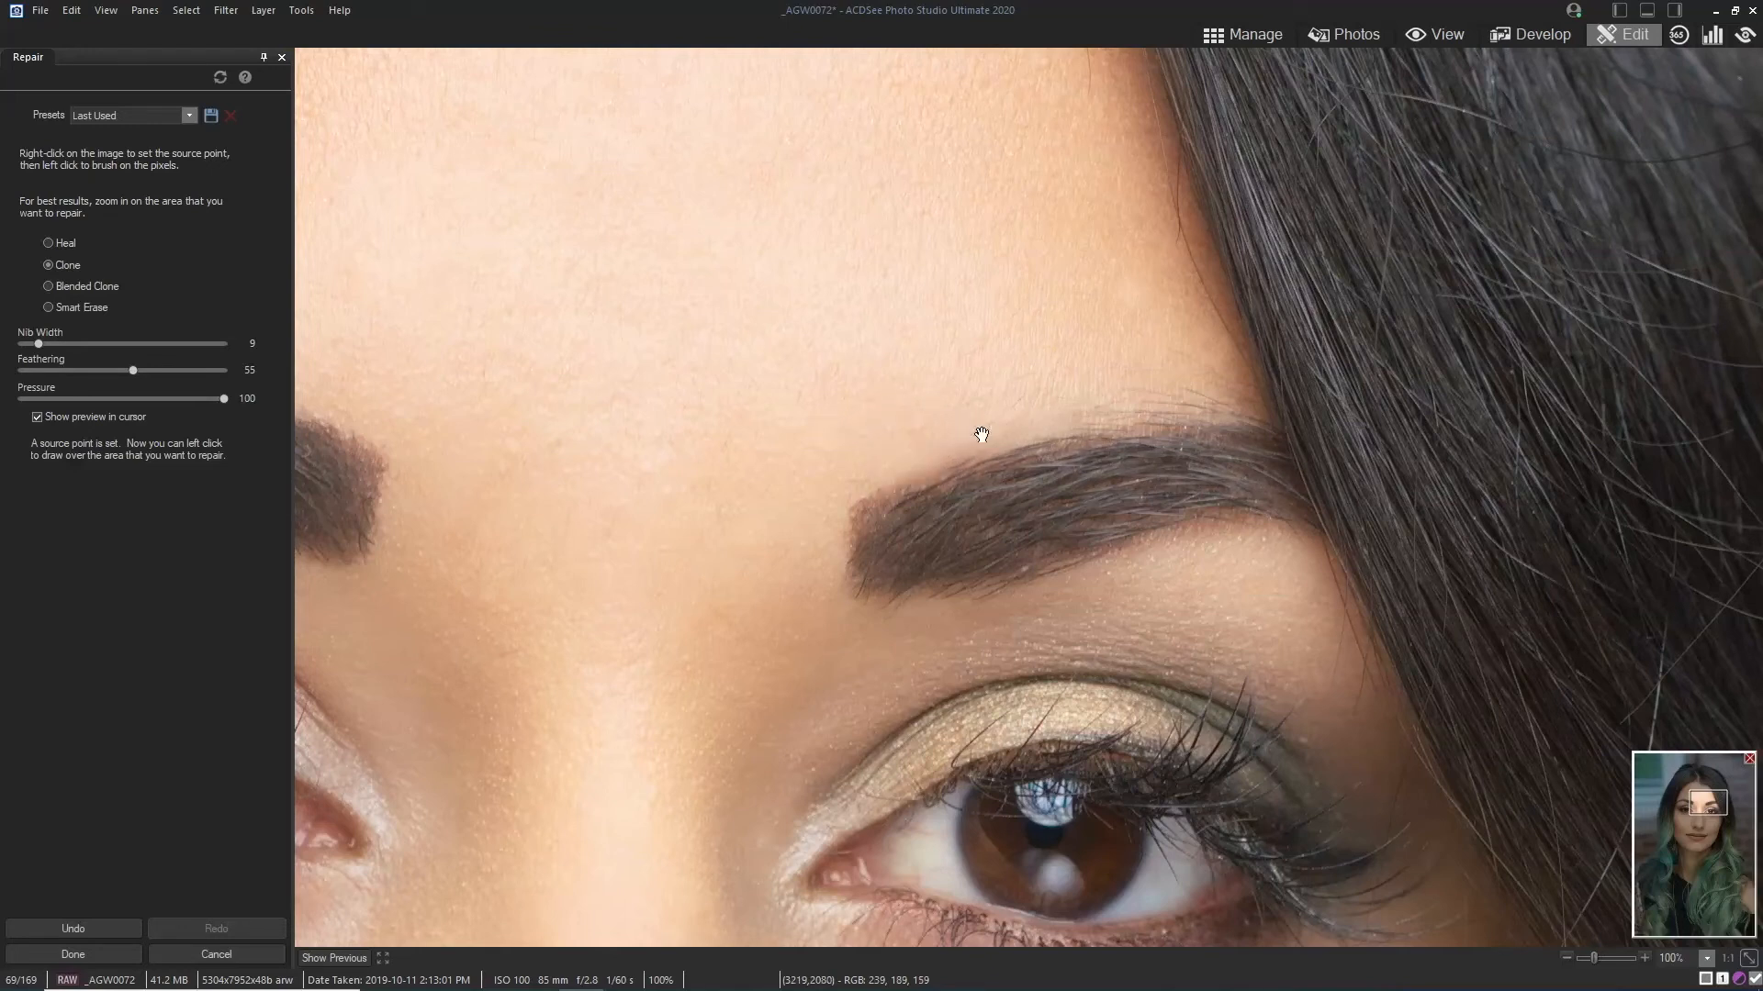
pyautogui.moveTo(972, 463)
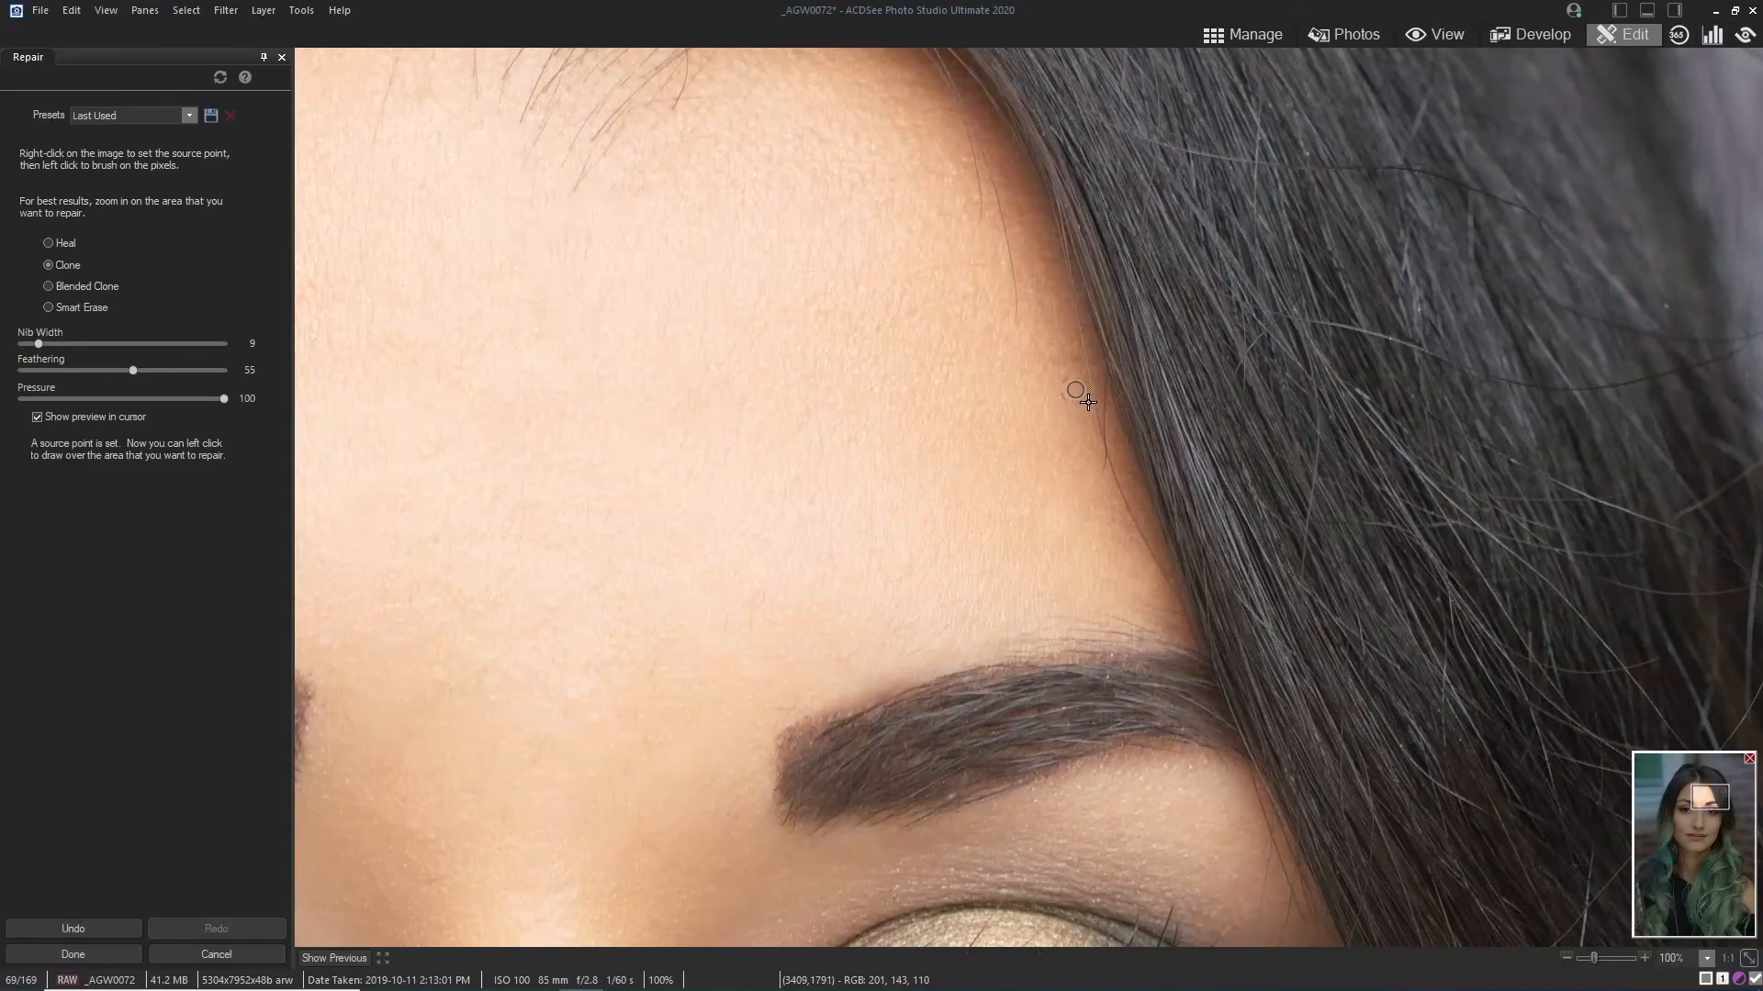
pyautogui.moveTo(1107, 471)
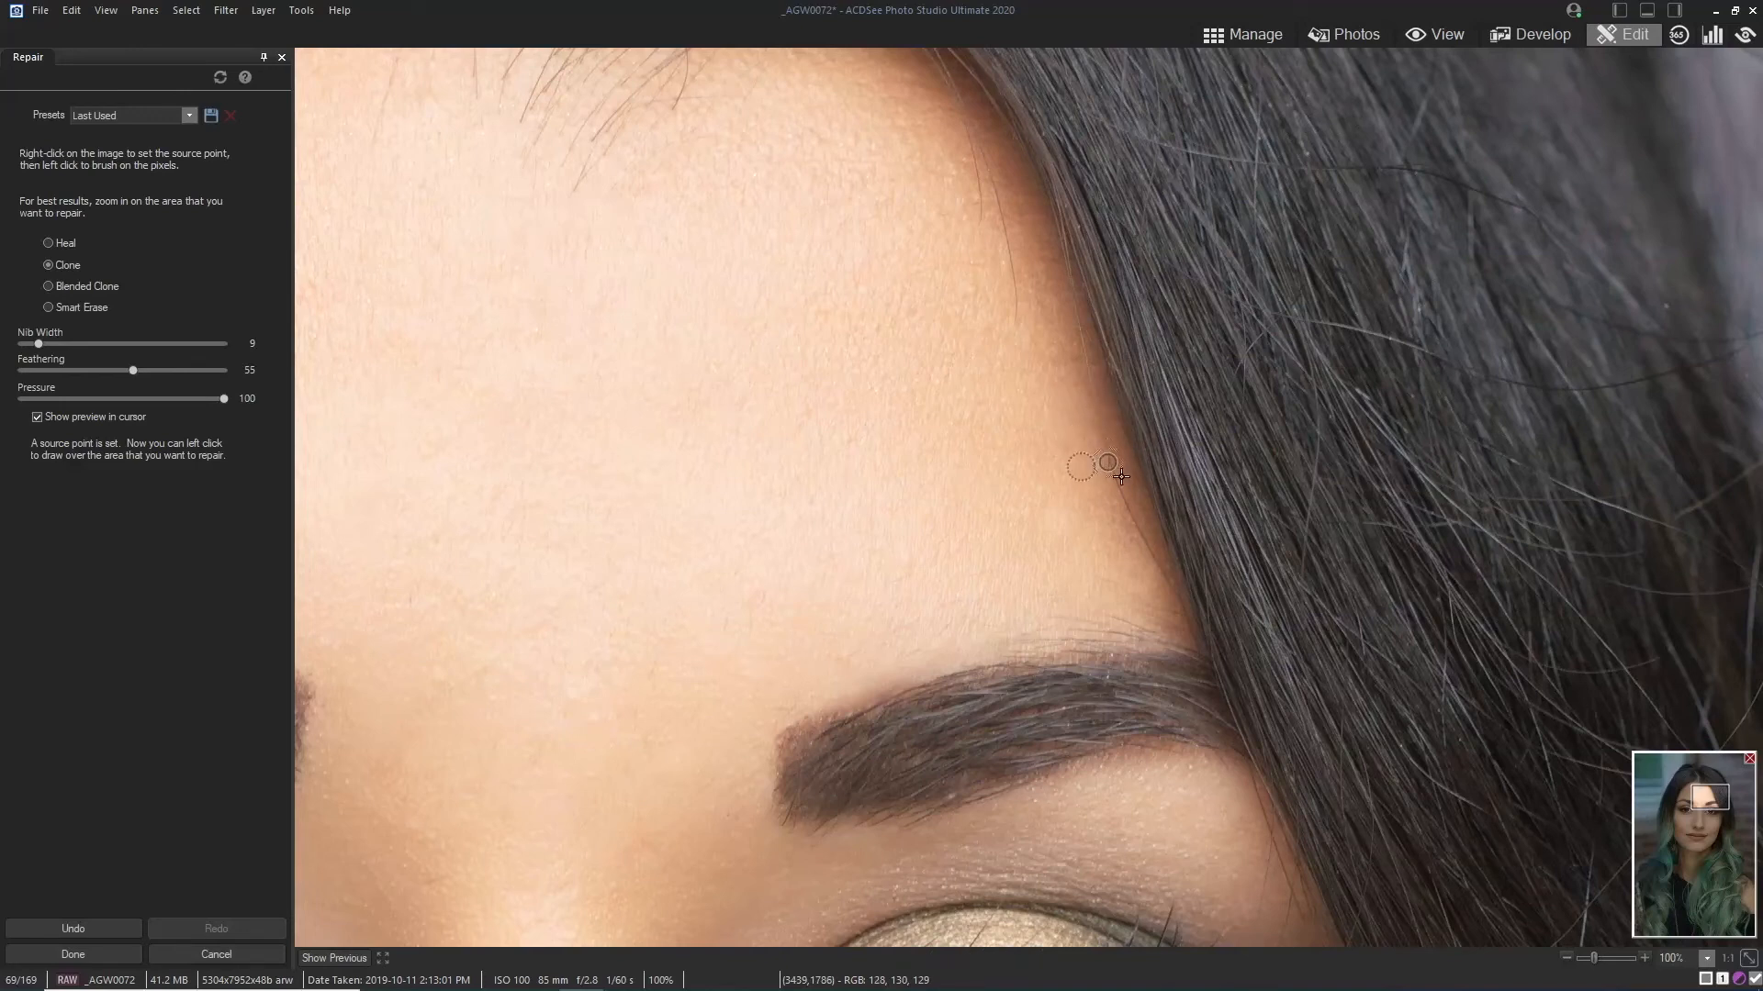
pyautogui.moveTo(1175, 595)
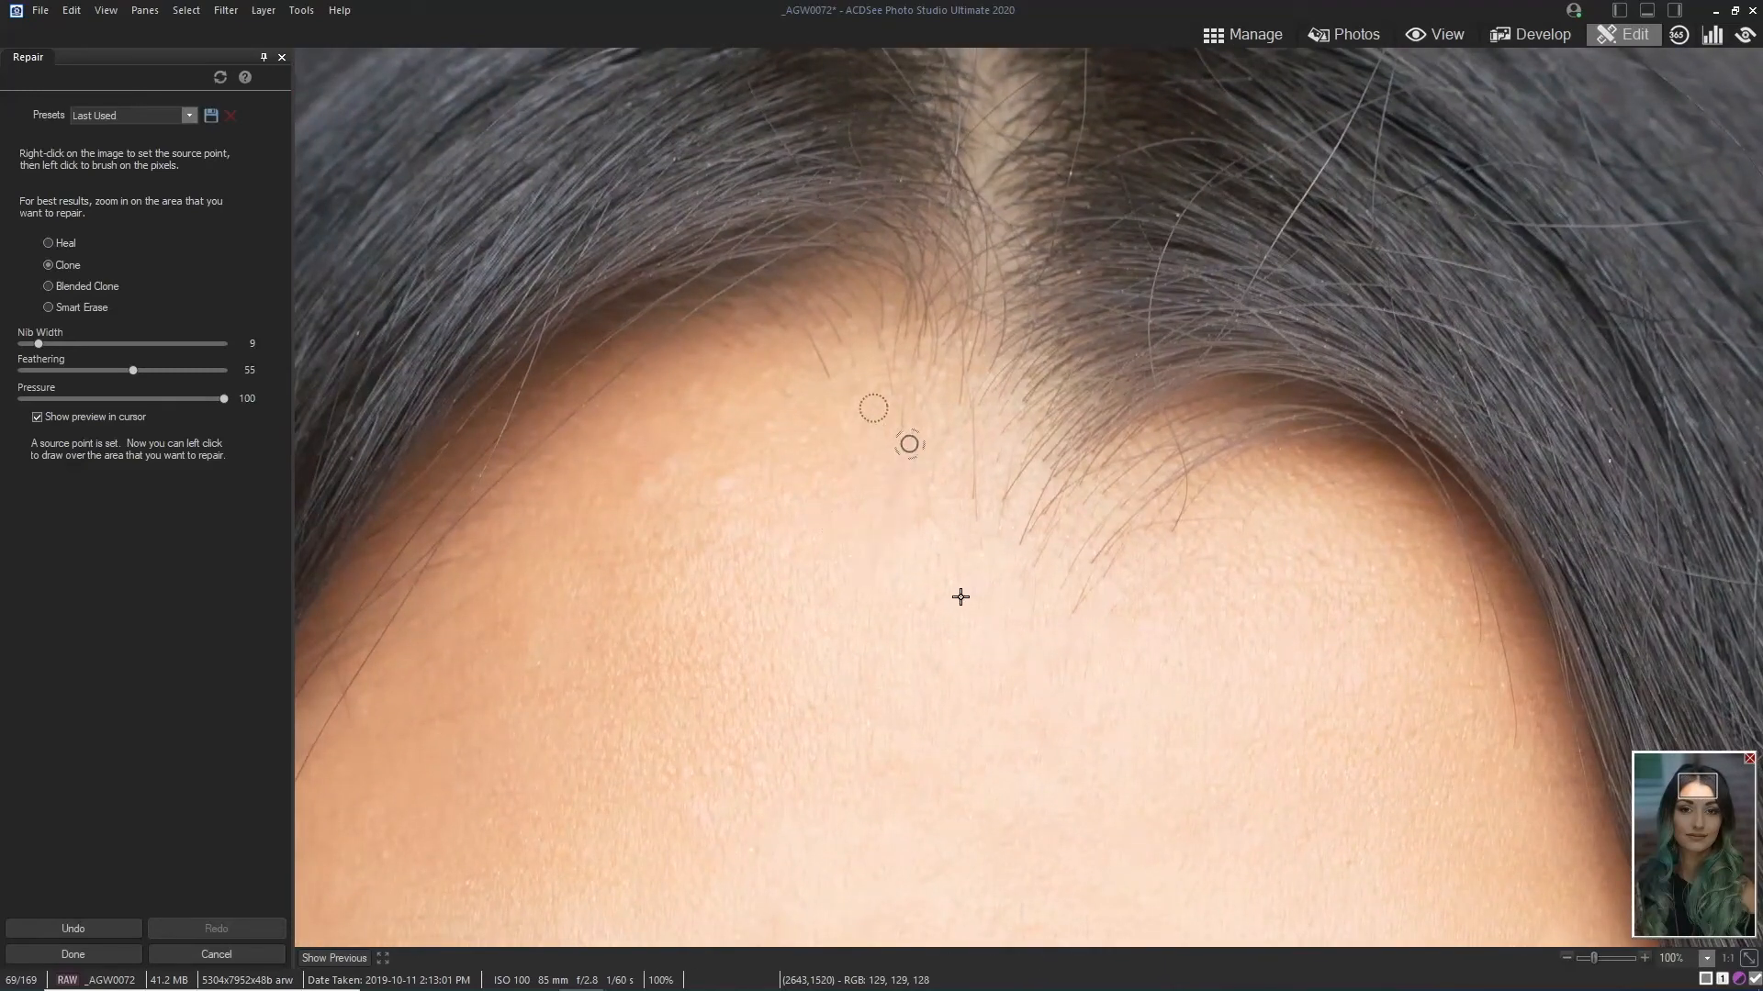
pyautogui.moveTo(1090, 609)
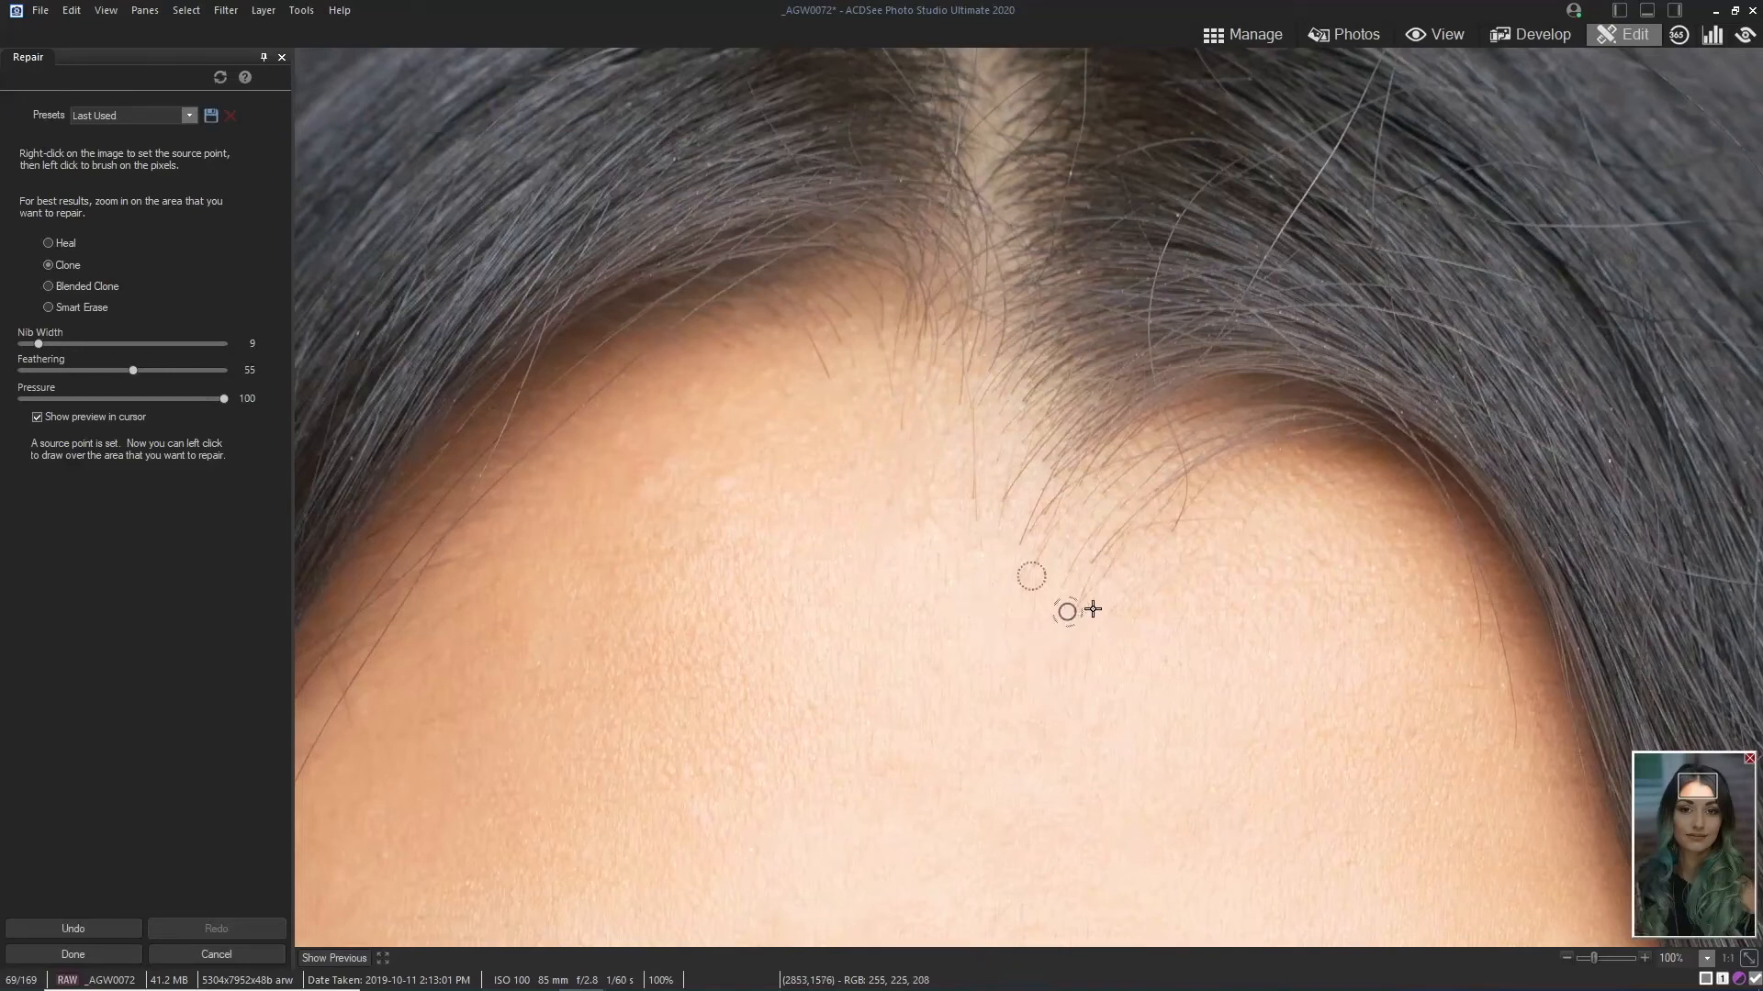
pyautogui.moveTo(1080, 573)
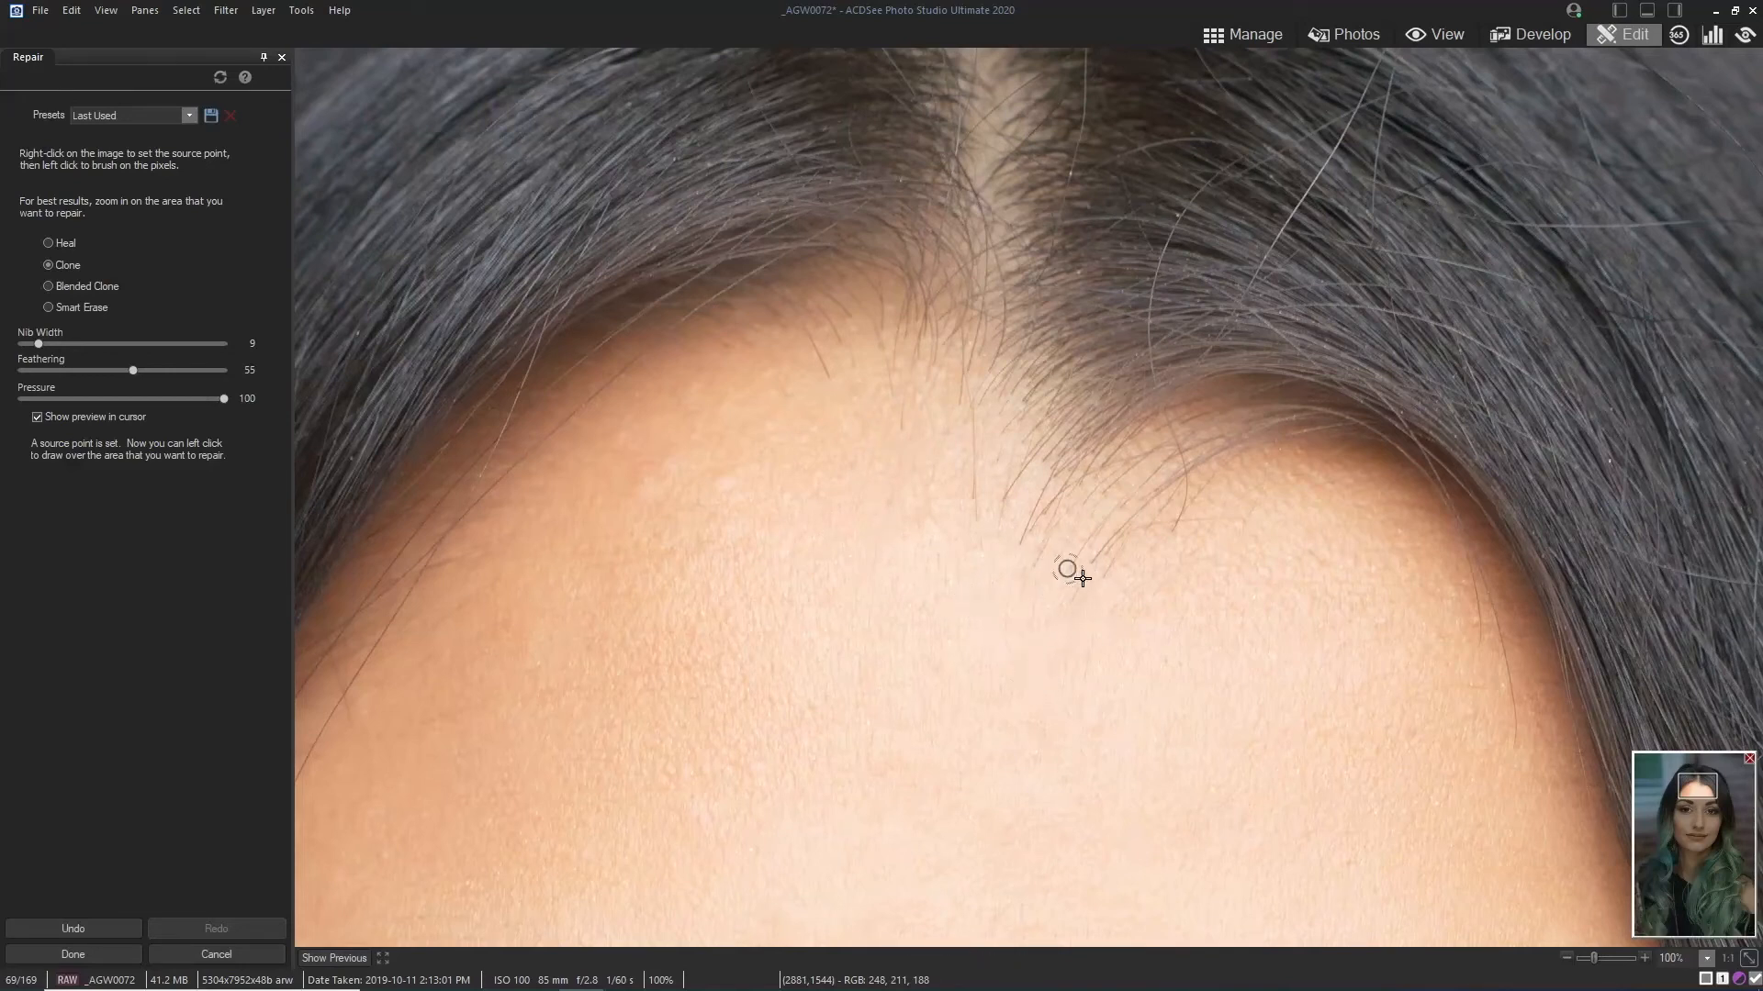
pyautogui.moveTo(1046, 560)
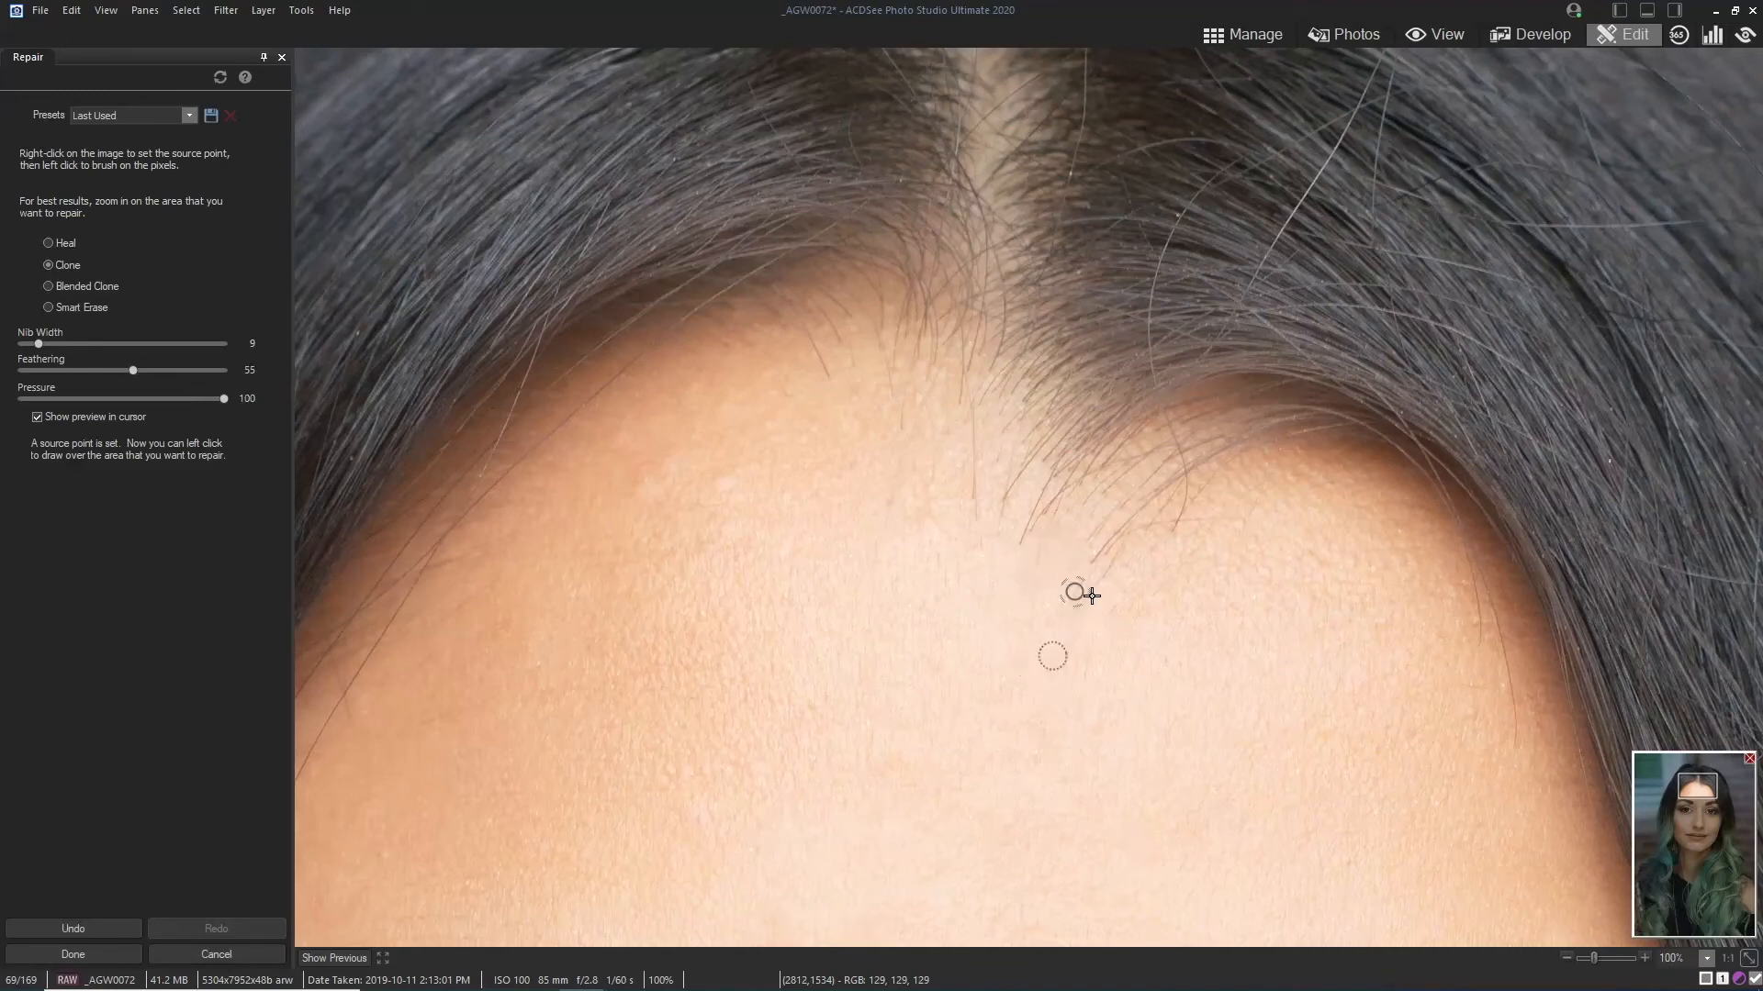
pyautogui.moveTo(1175, 579)
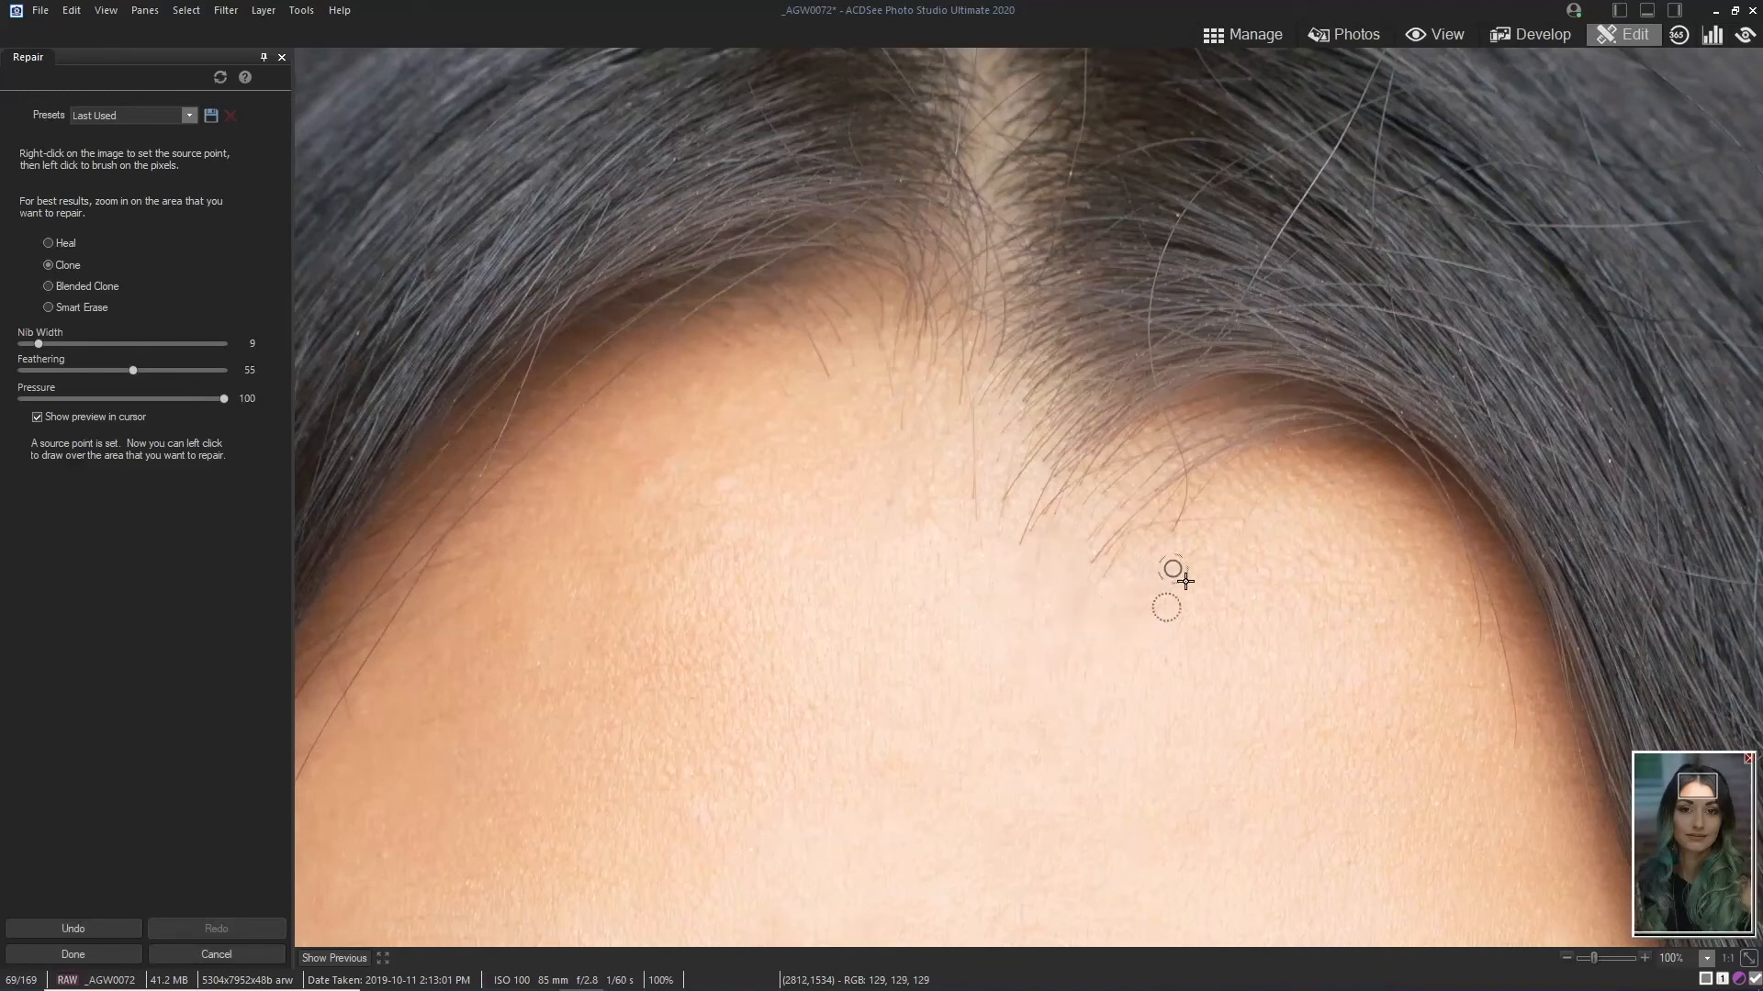
pyautogui.moveTo(1203, 542)
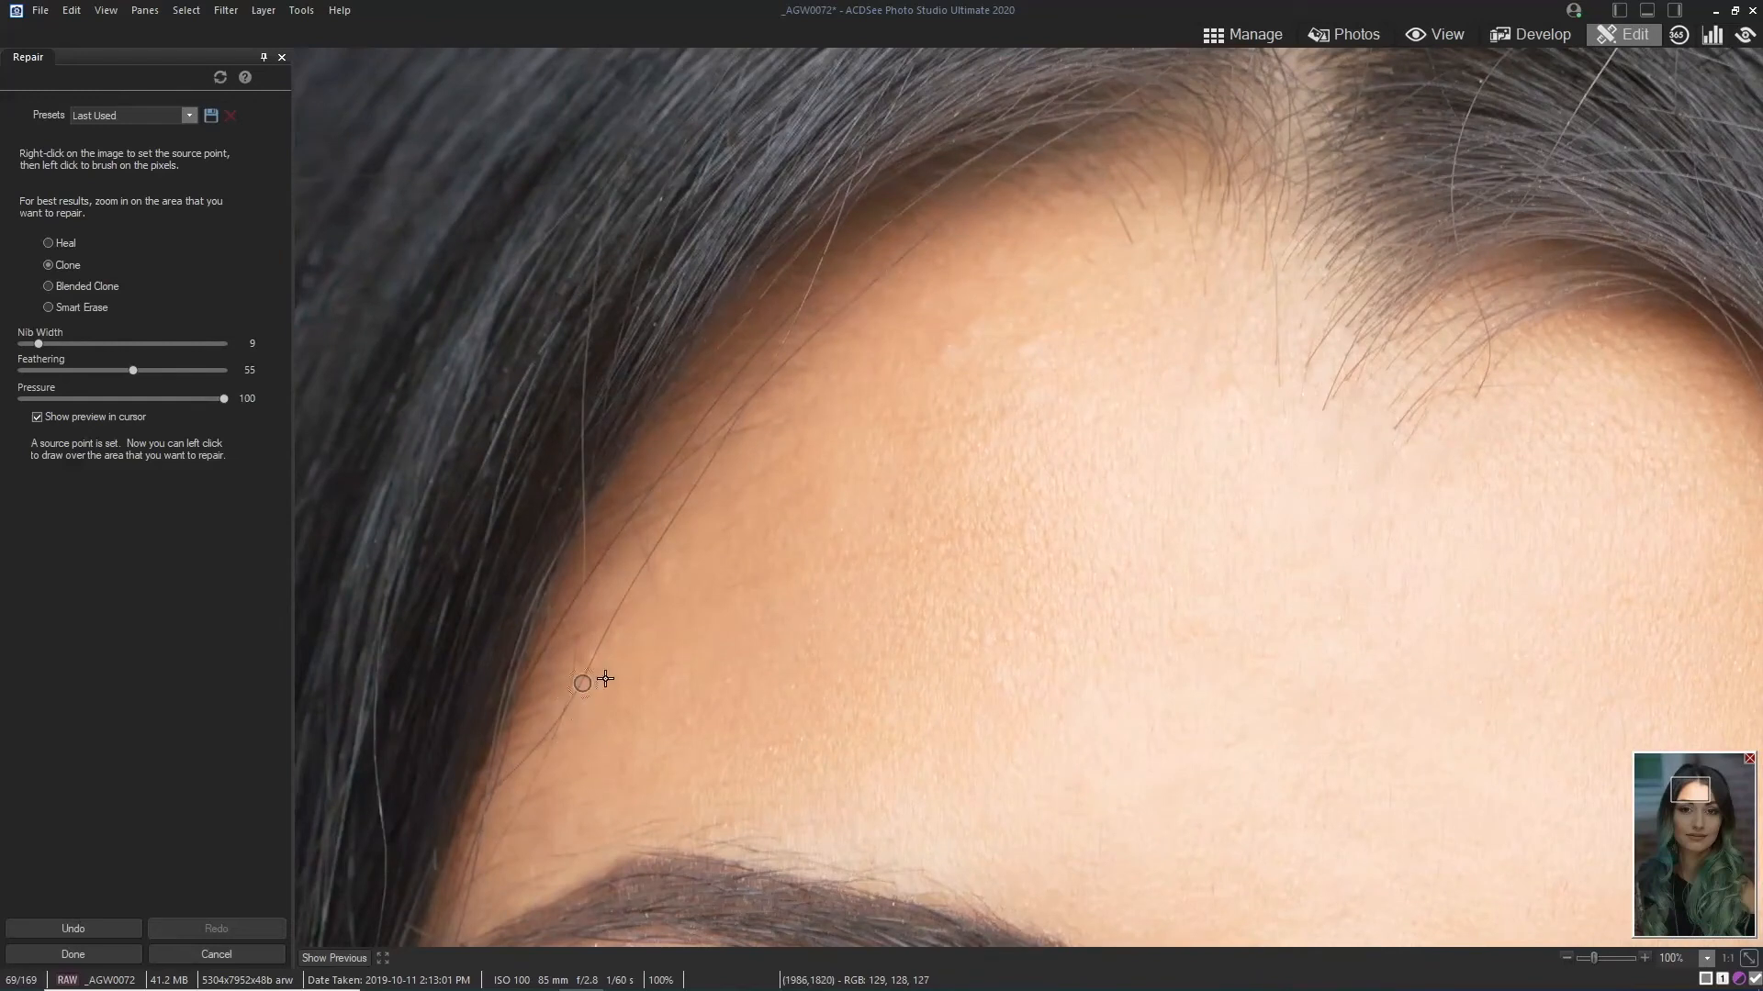
pyautogui.moveTo(666, 567)
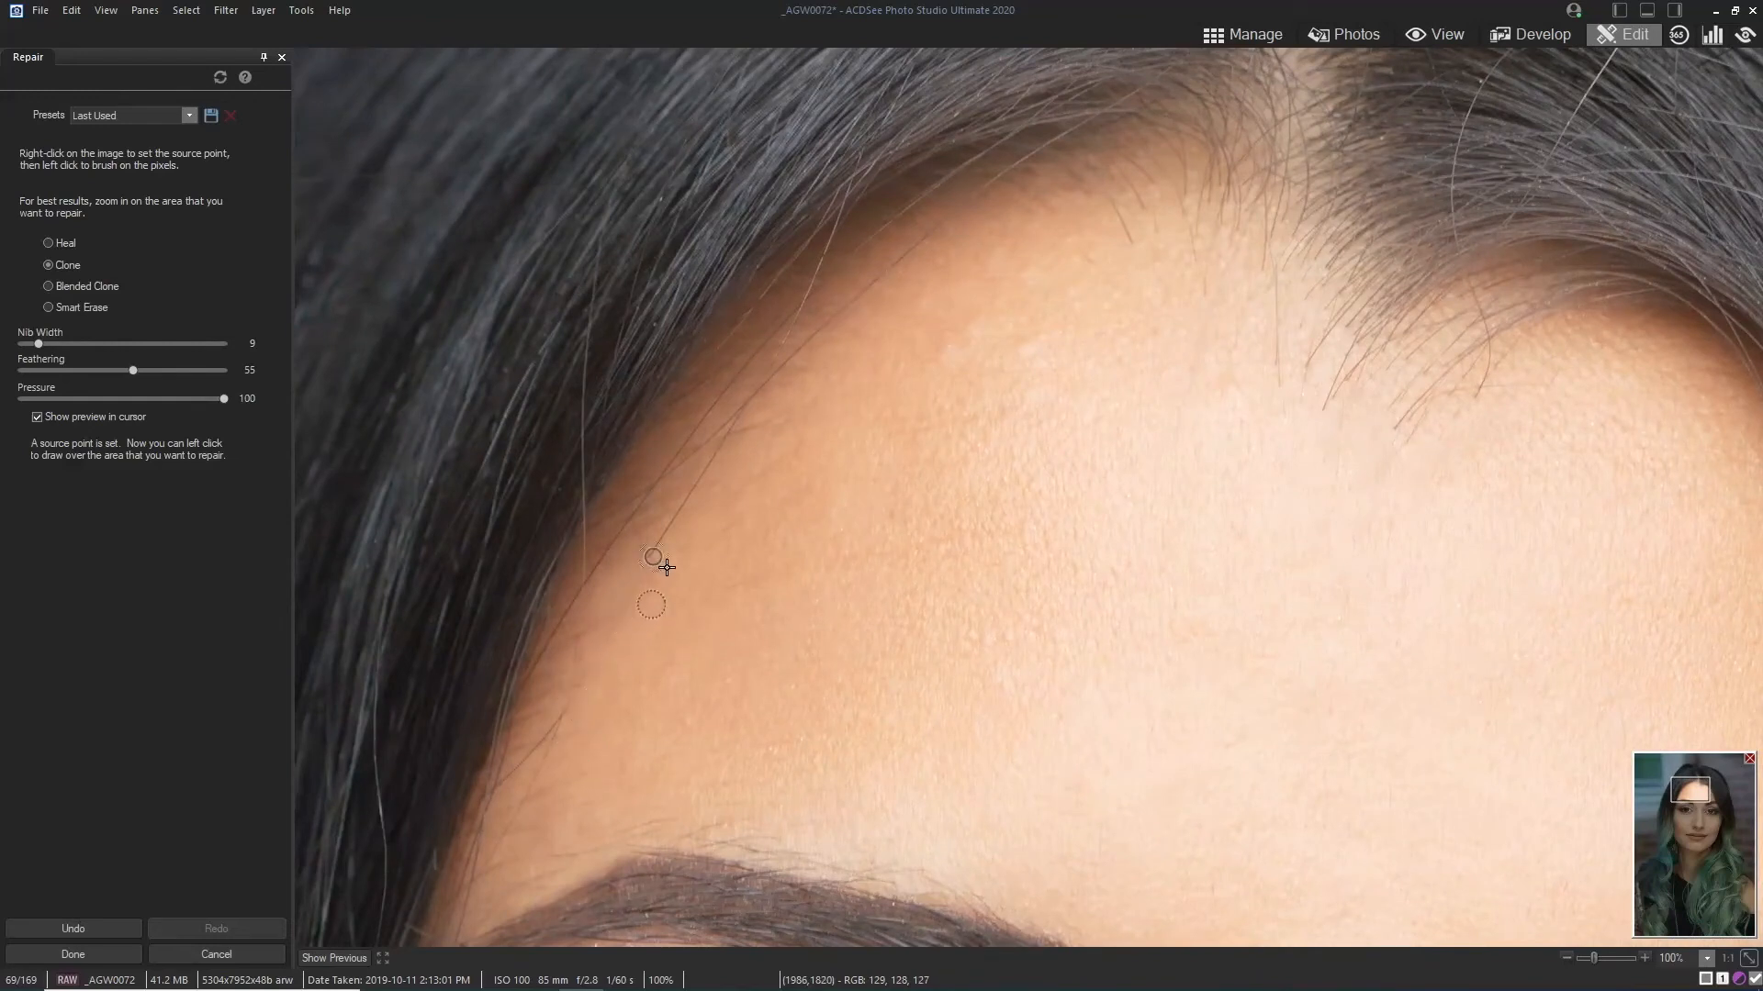
pyautogui.moveTo(737, 450)
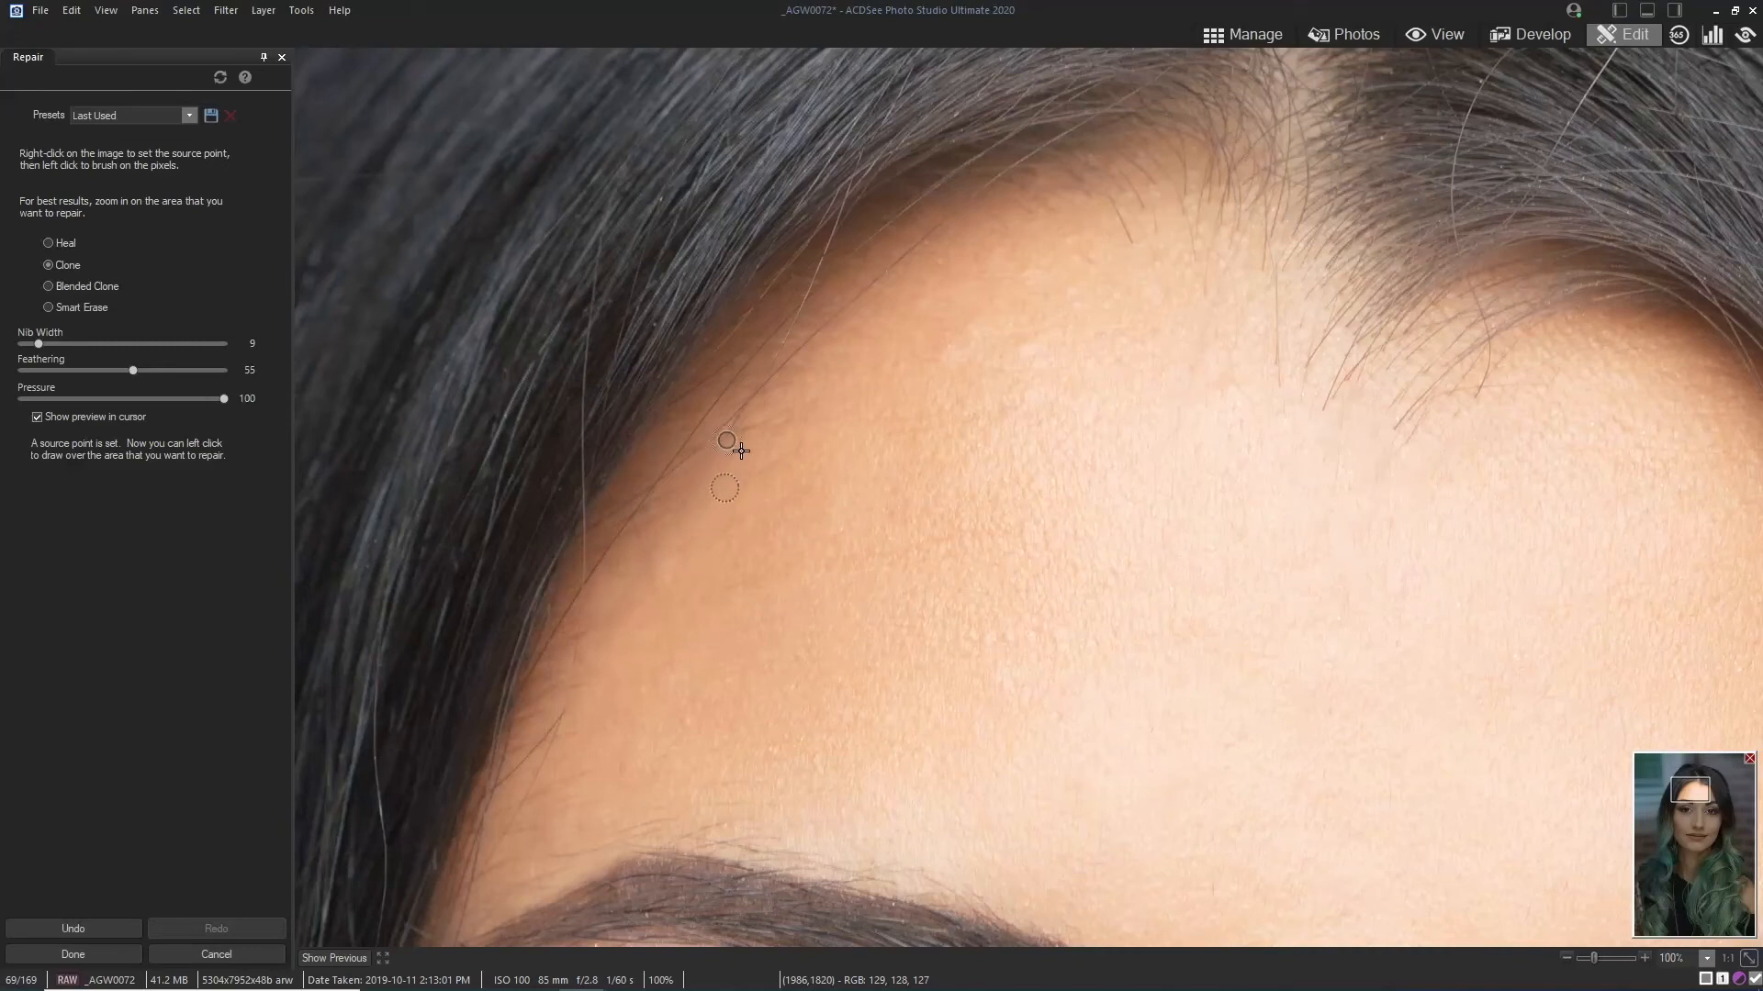
pyautogui.moveTo(760, 497)
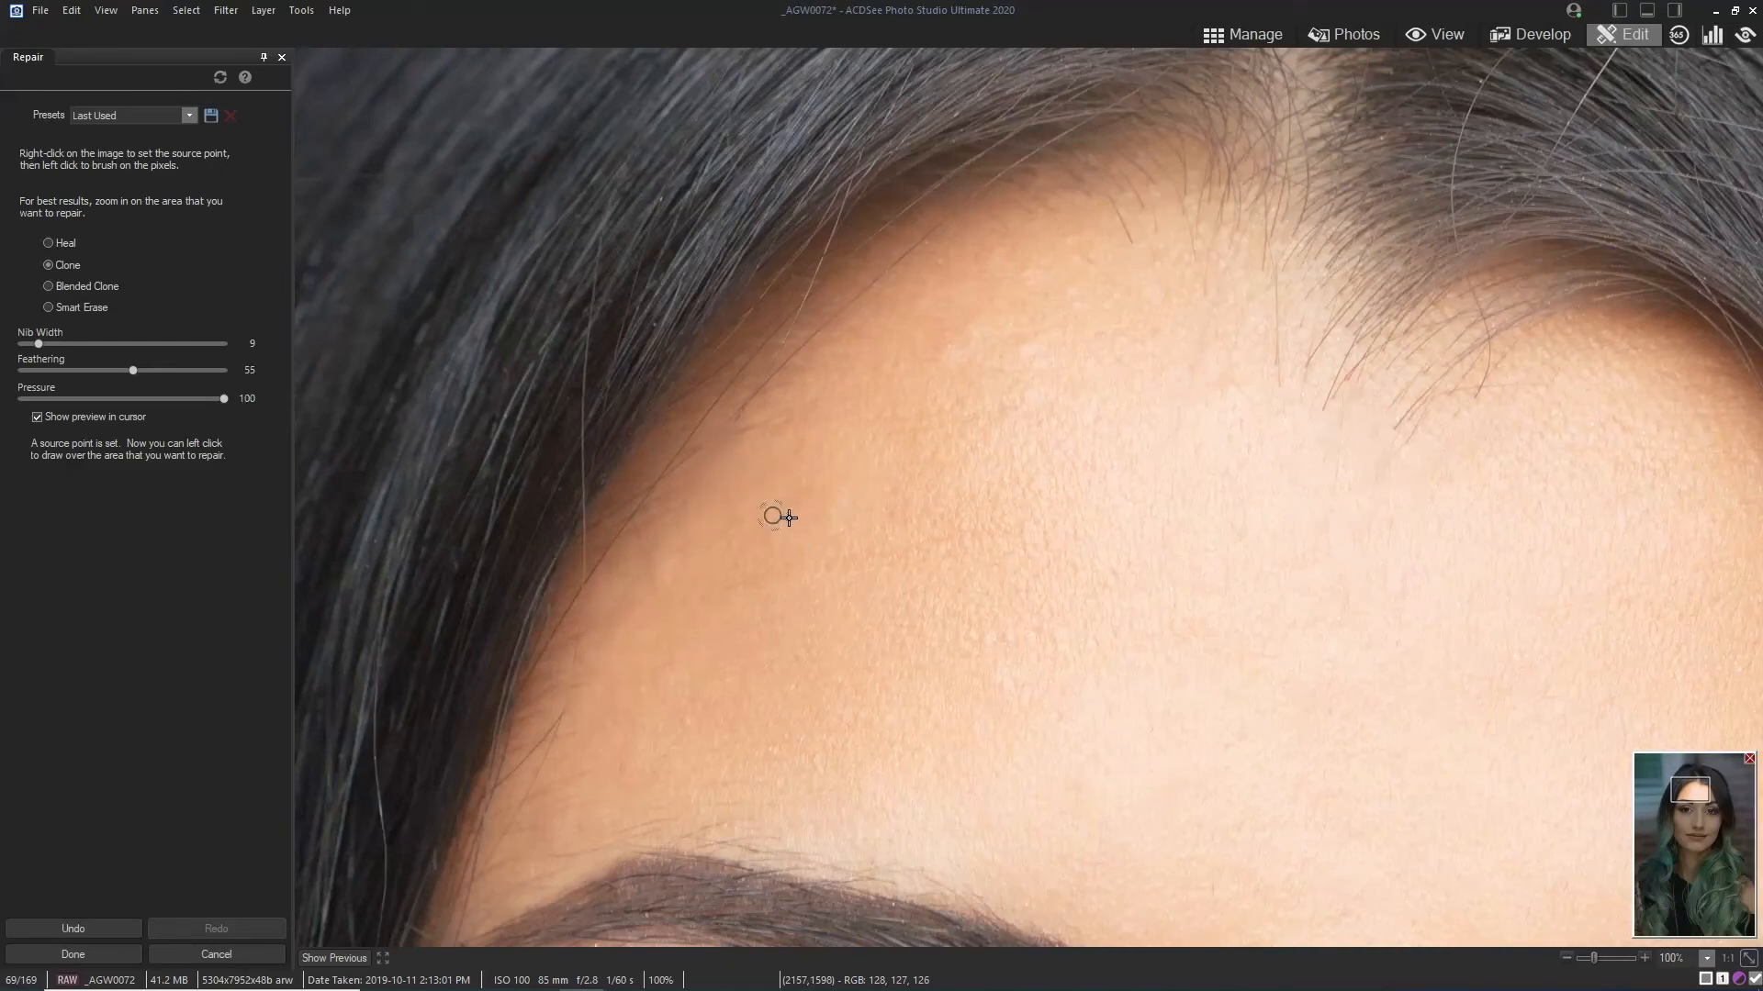
pyautogui.moveTo(585, 734)
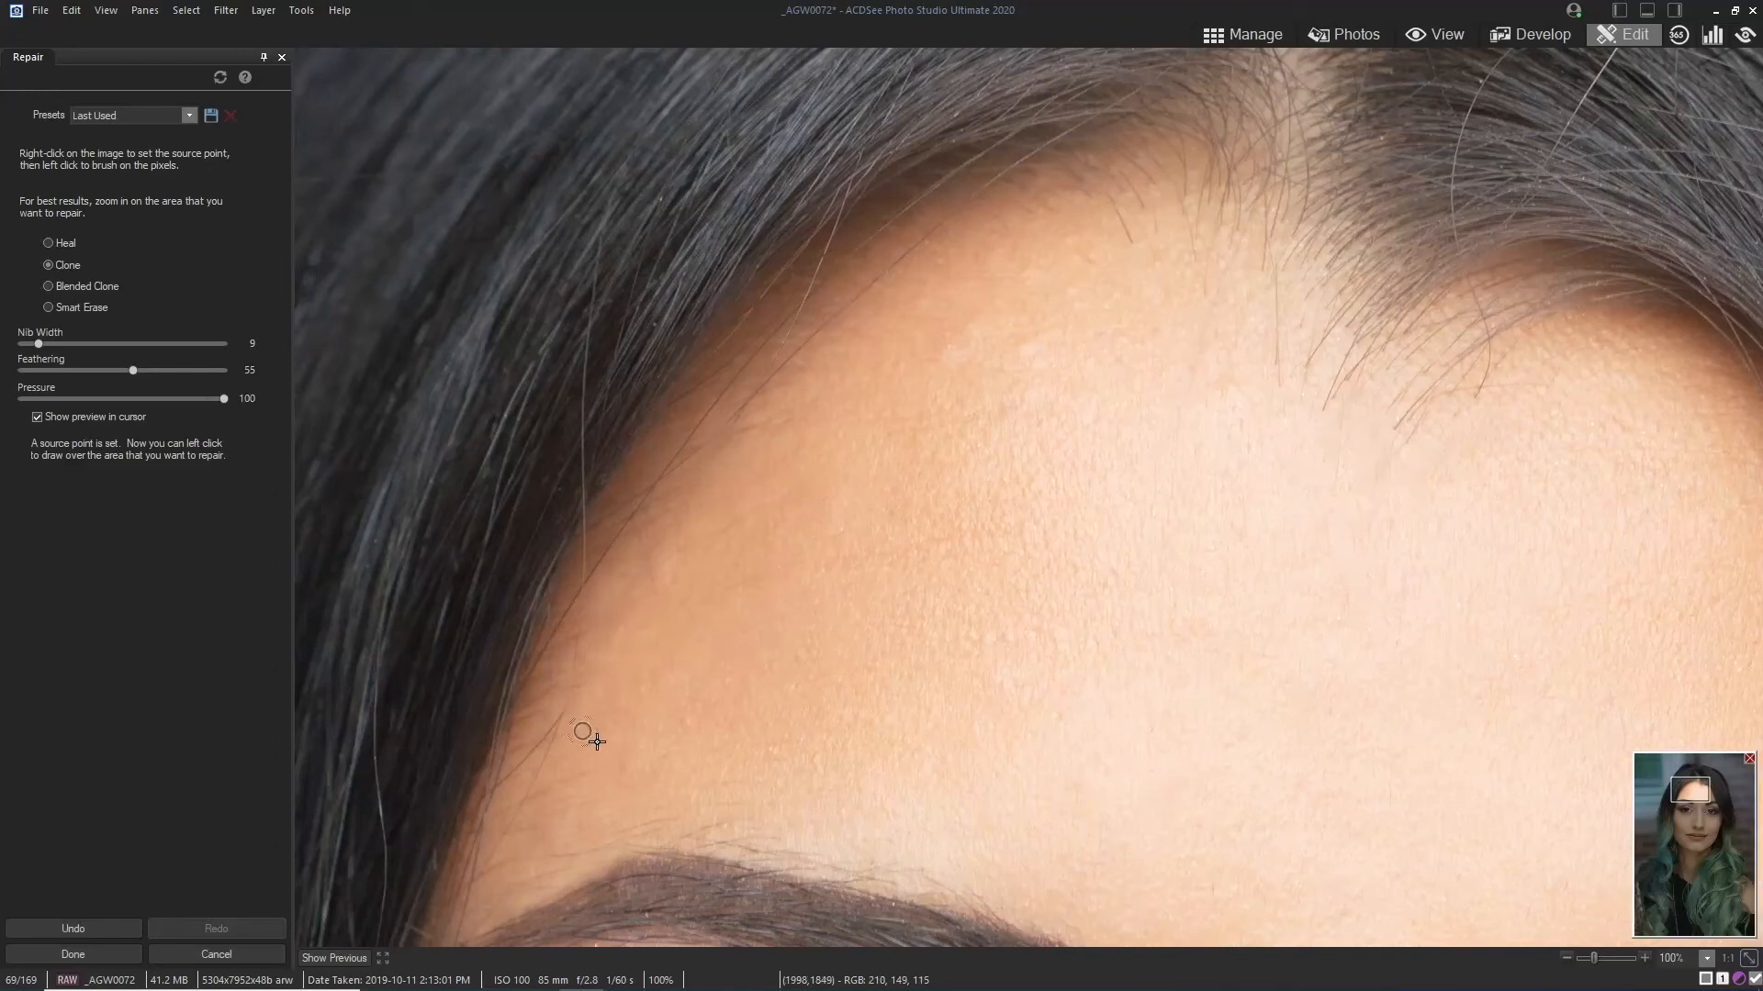
pyautogui.moveTo(546, 765)
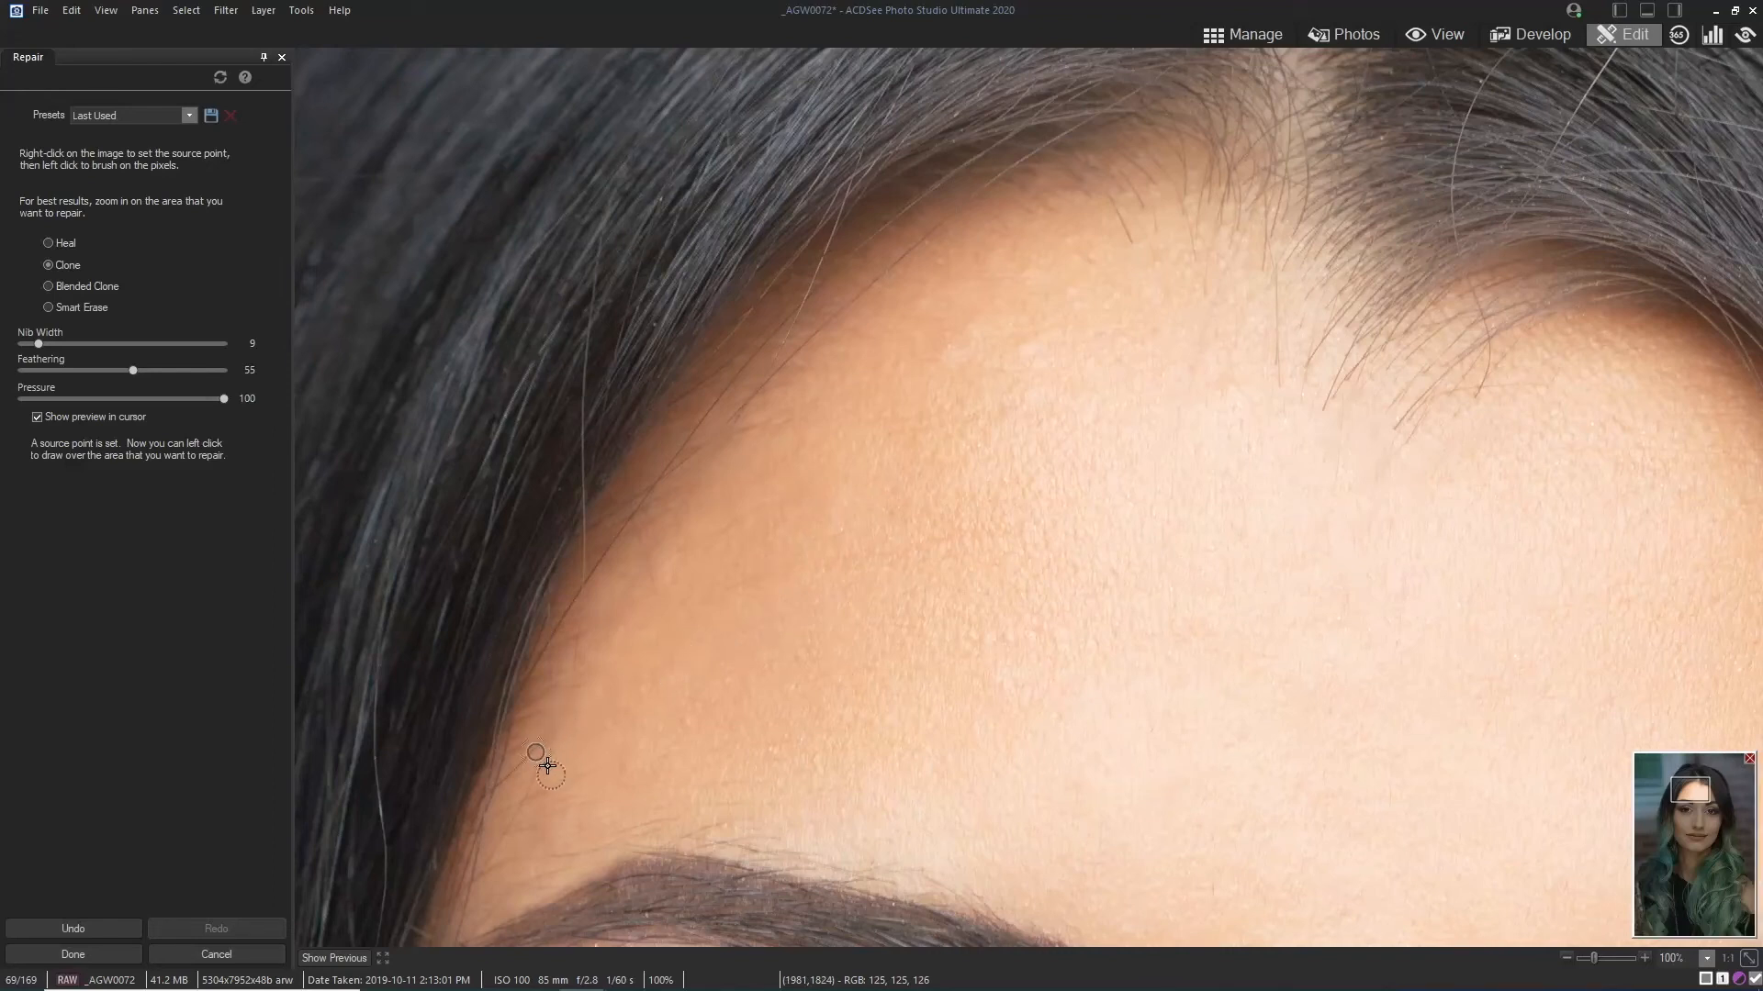
pyautogui.moveTo(683, 720)
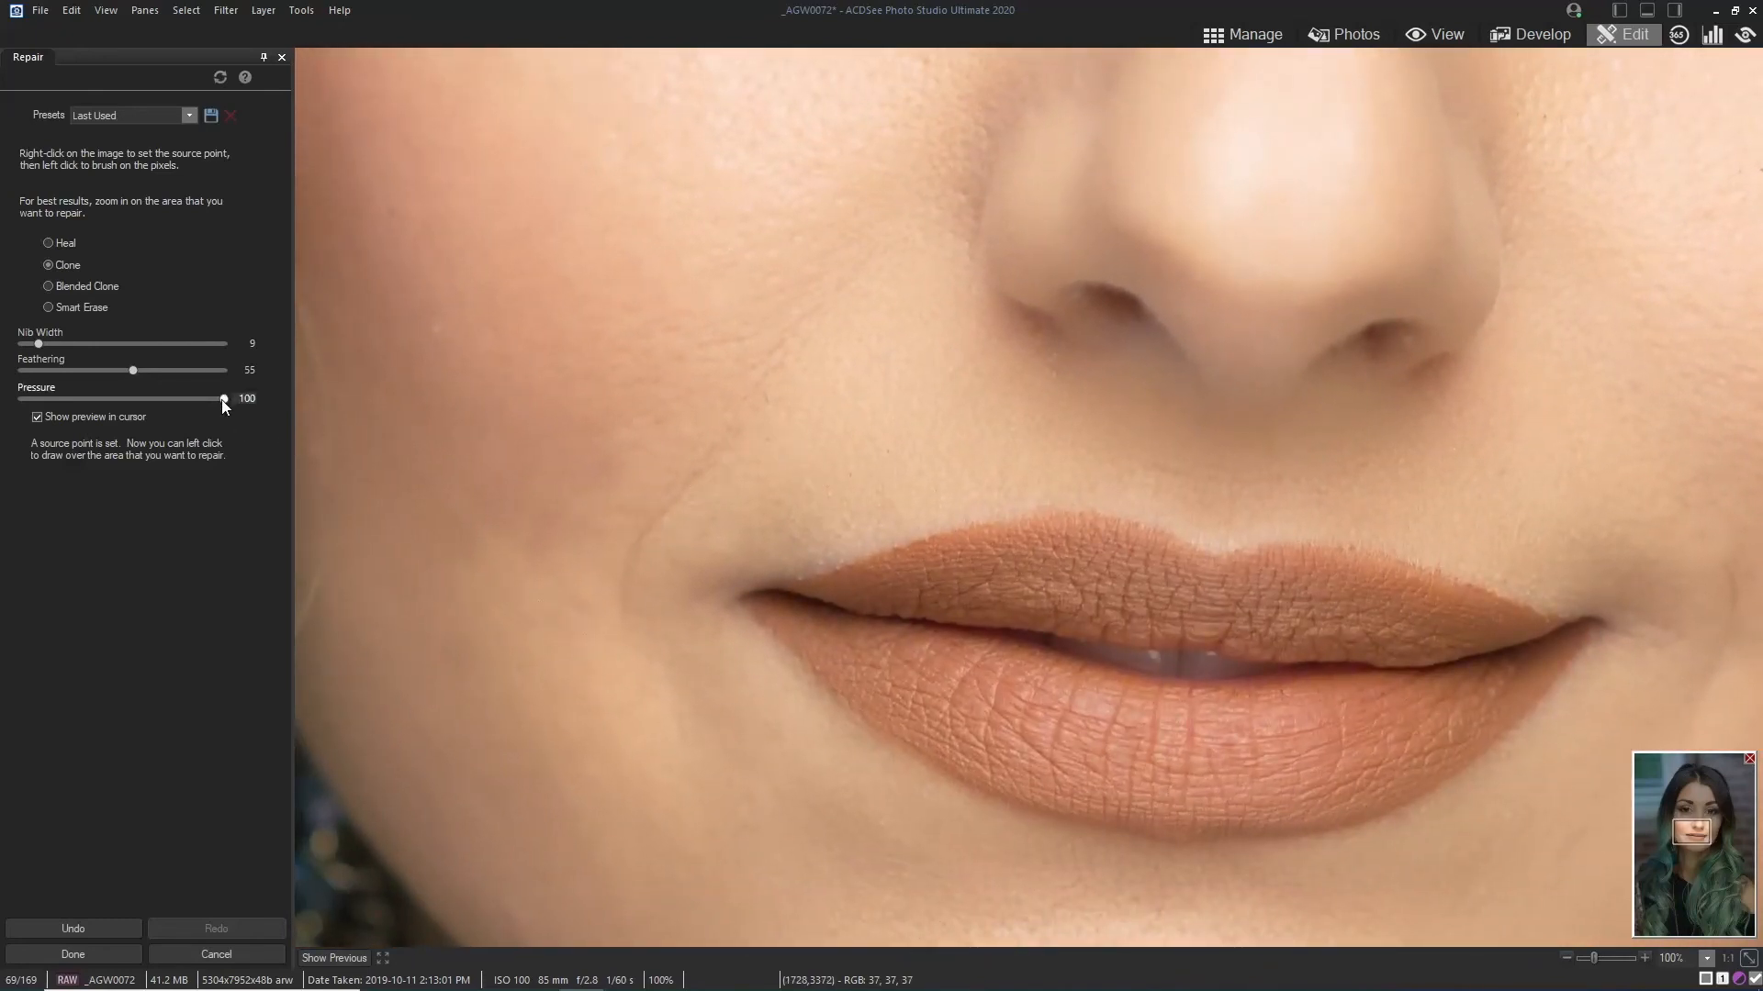
# Step: Lower the clone brush pressure to 35 for softer blending on the mouth crease
pyautogui.moveTo(222, 399); pyautogui.dragTo(93, 399)
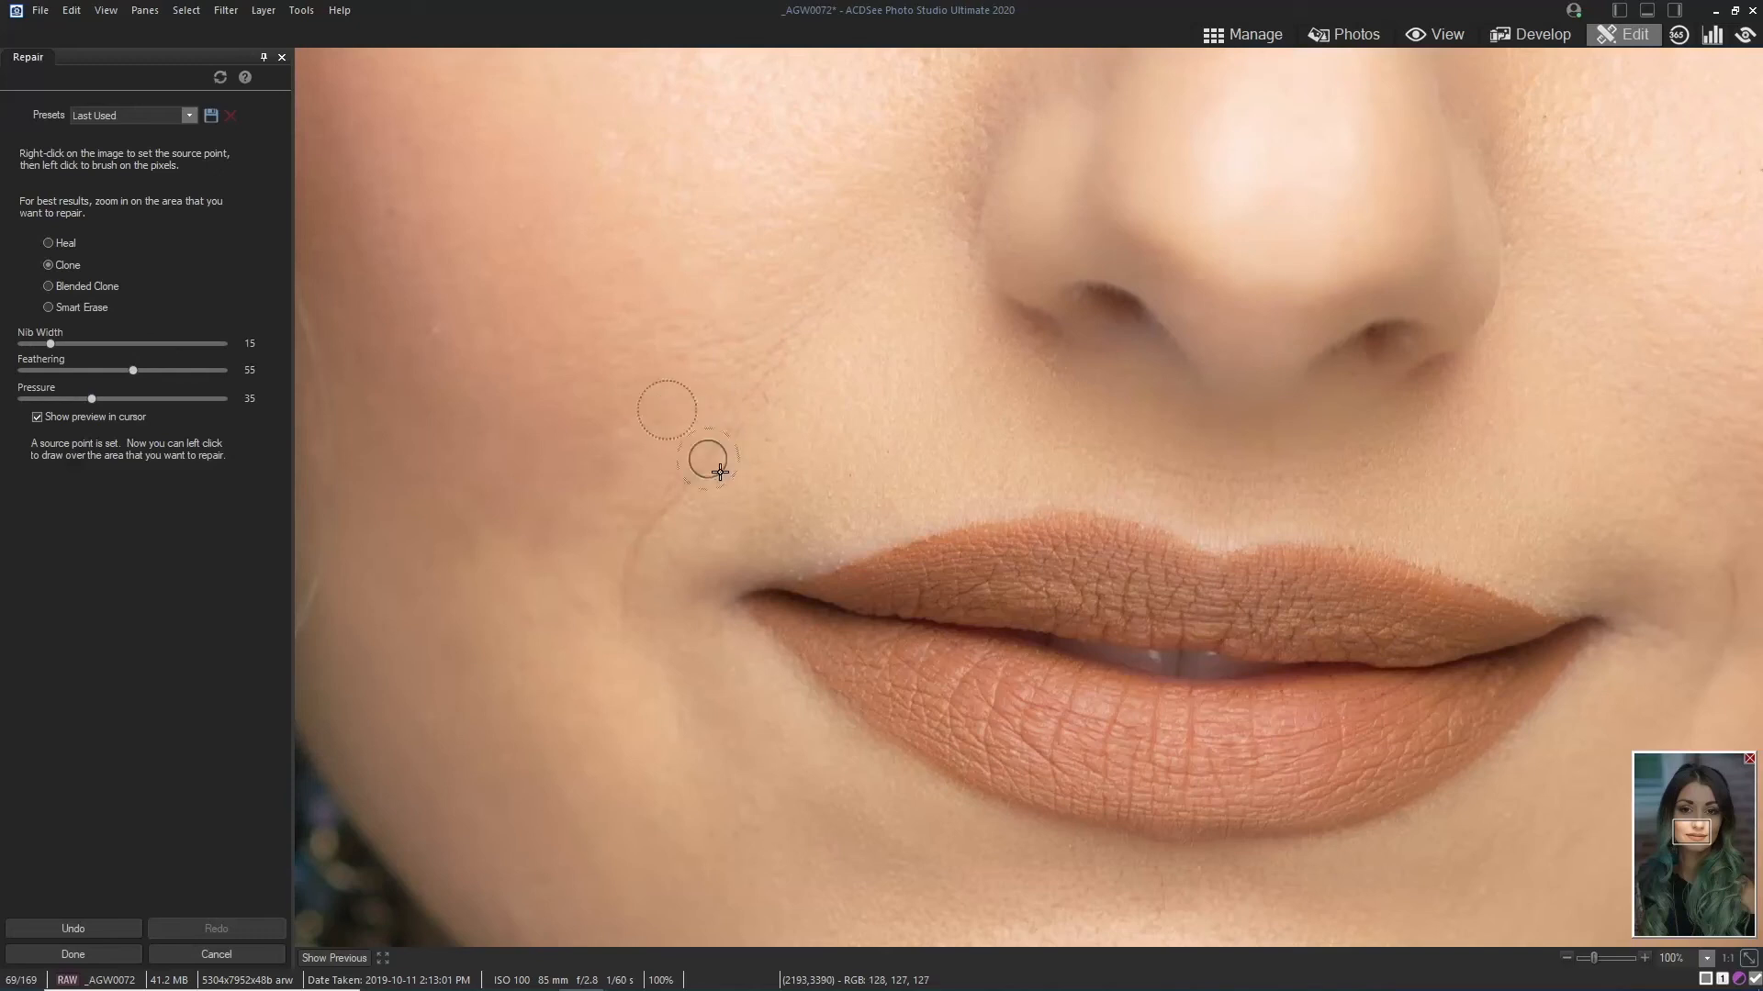
pyautogui.moveTo(639, 639)
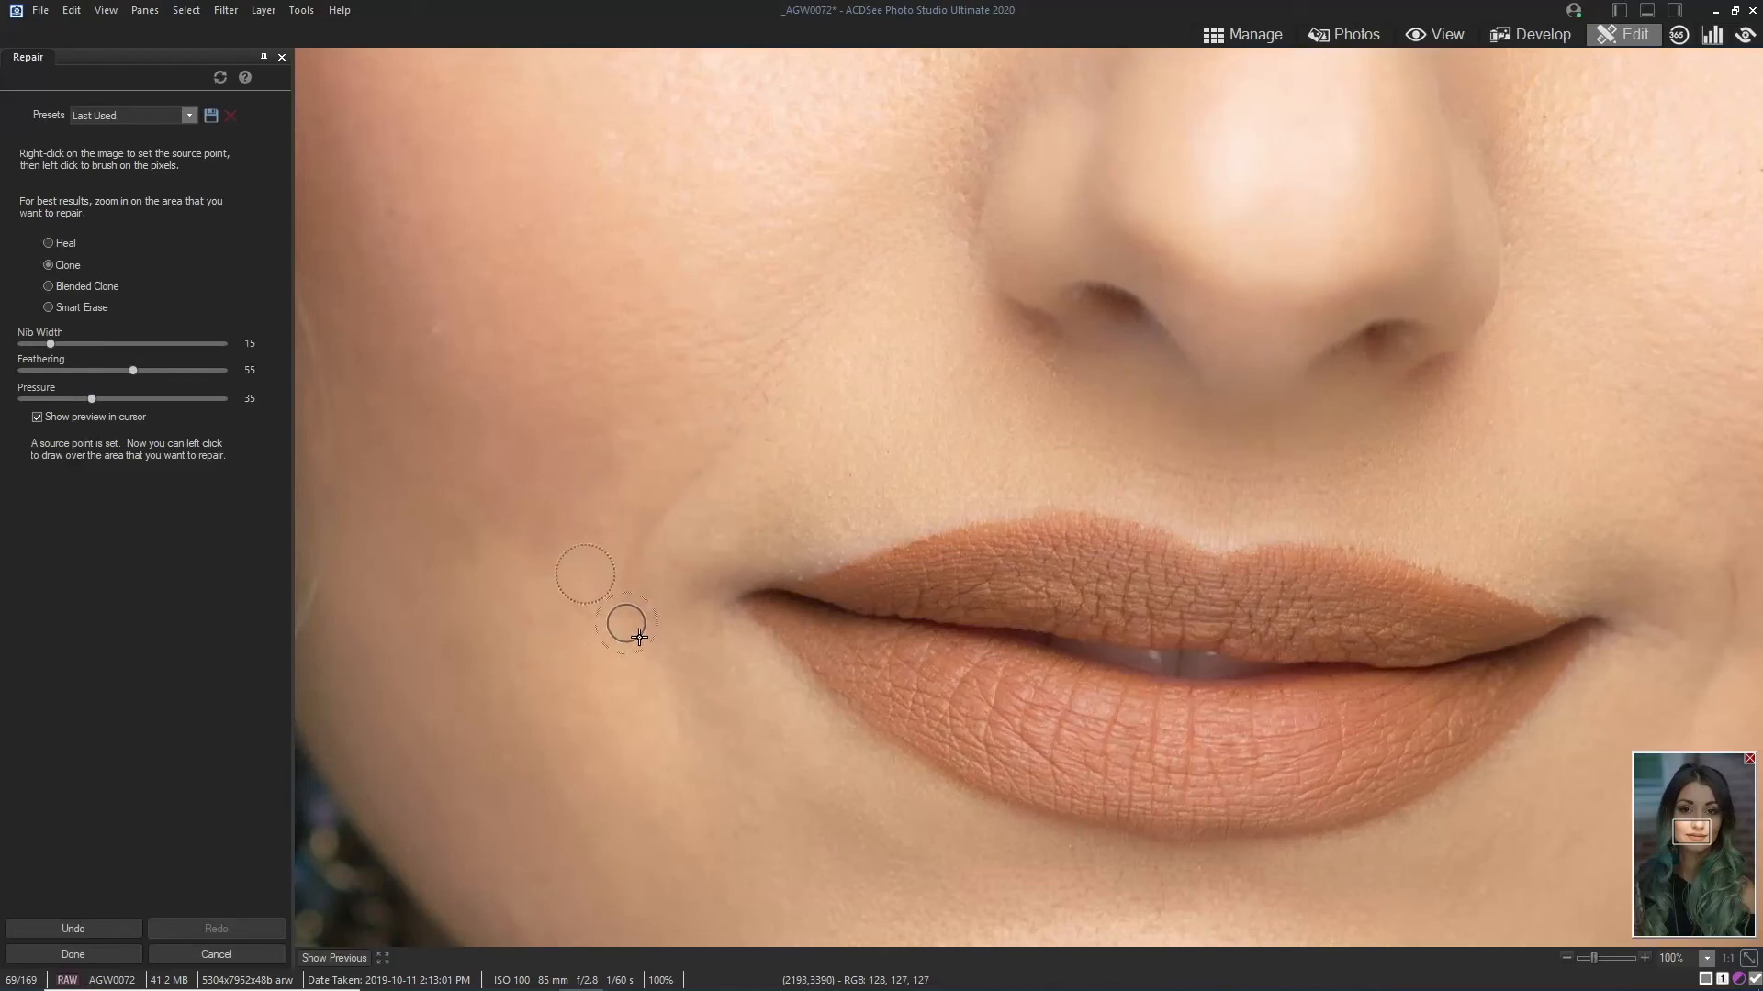
pyautogui.moveTo(708, 435)
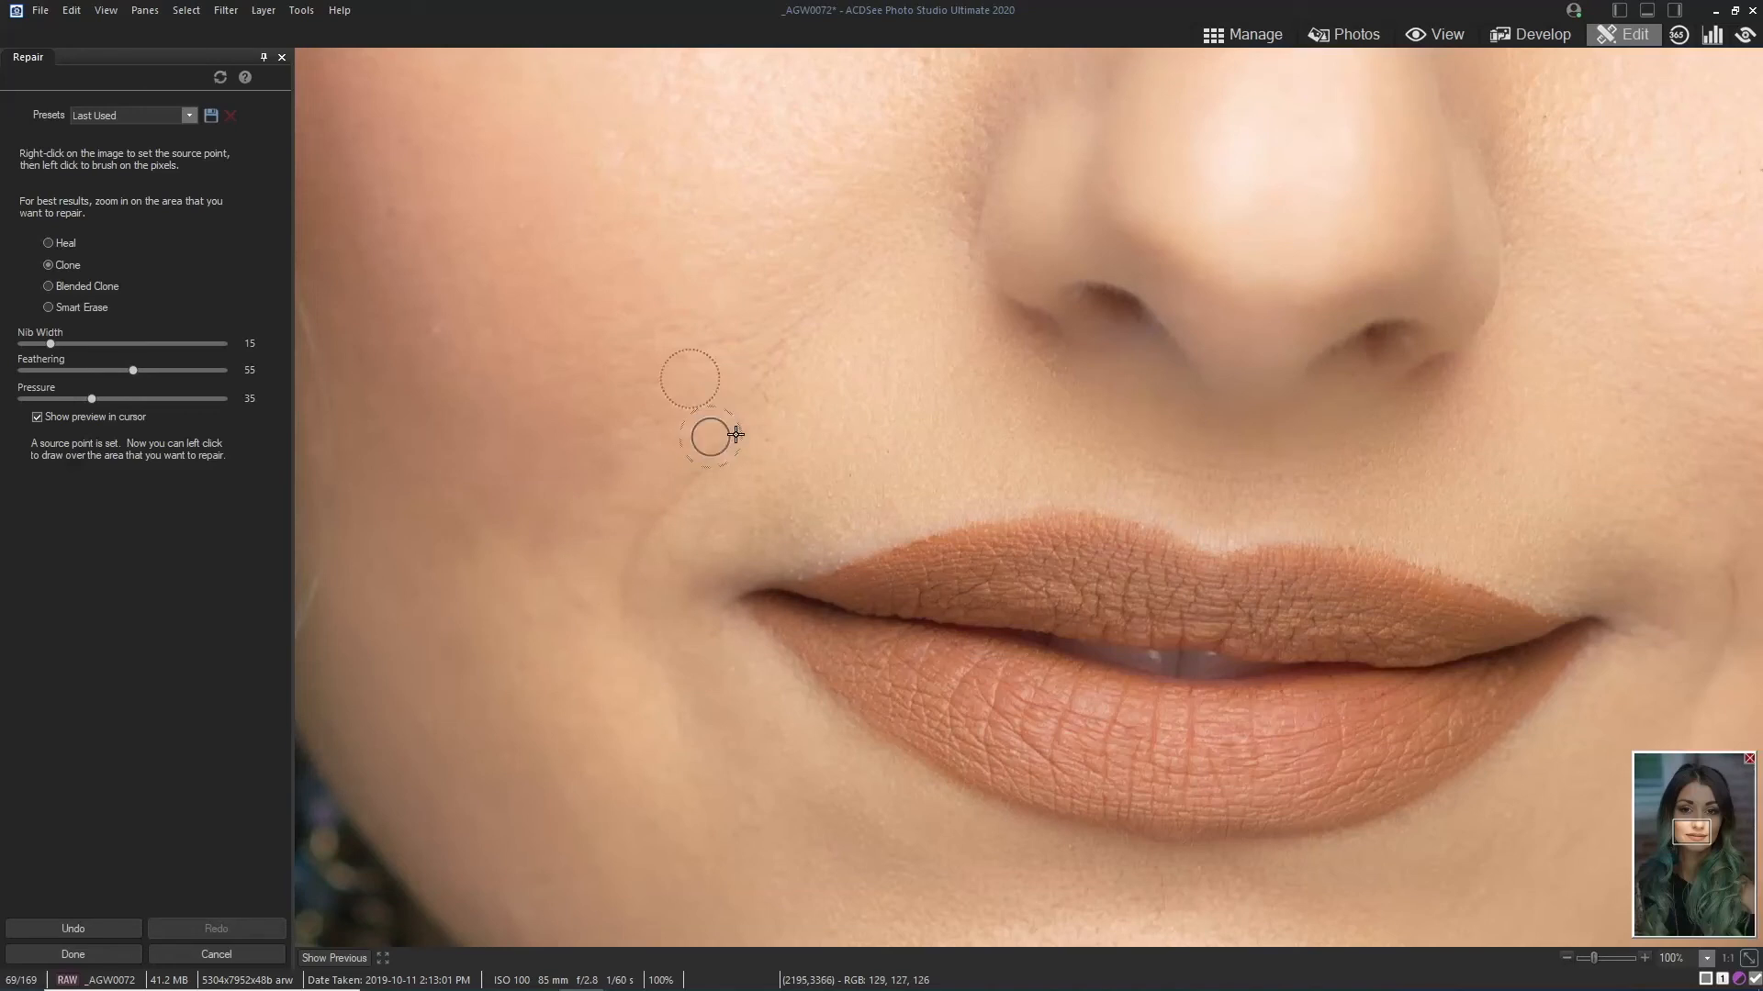